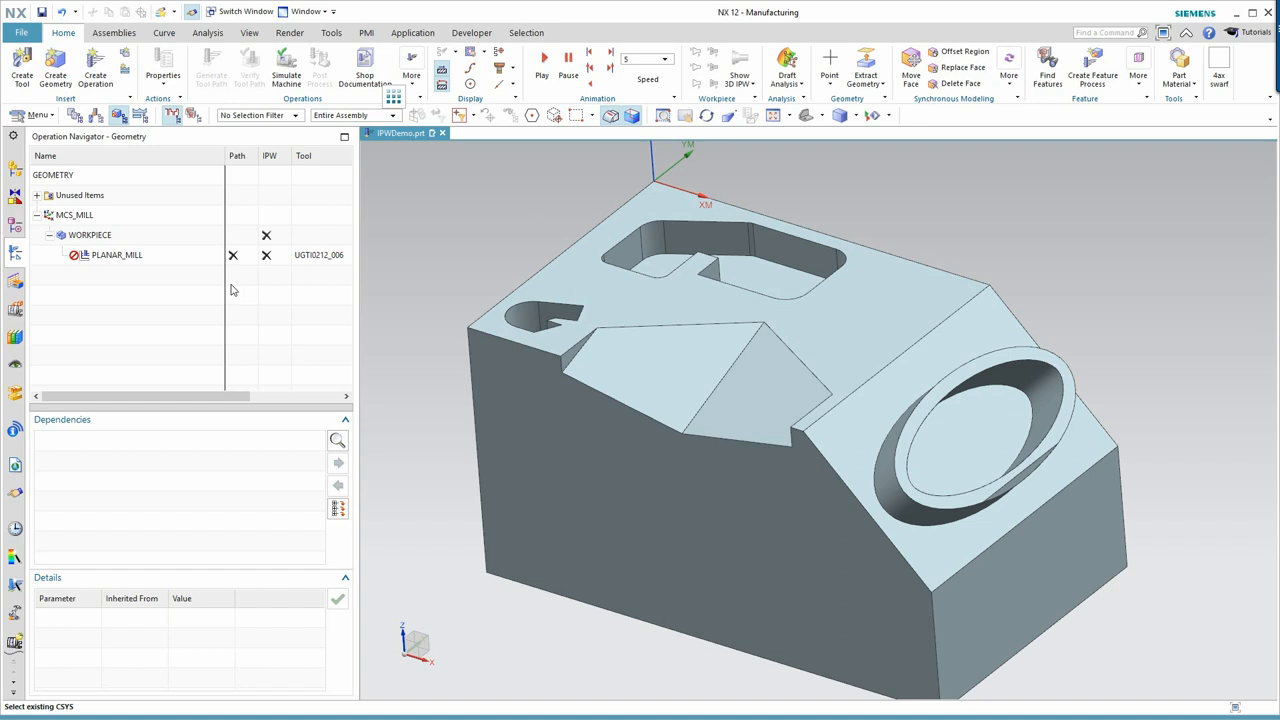
mouse_move(194, 290)
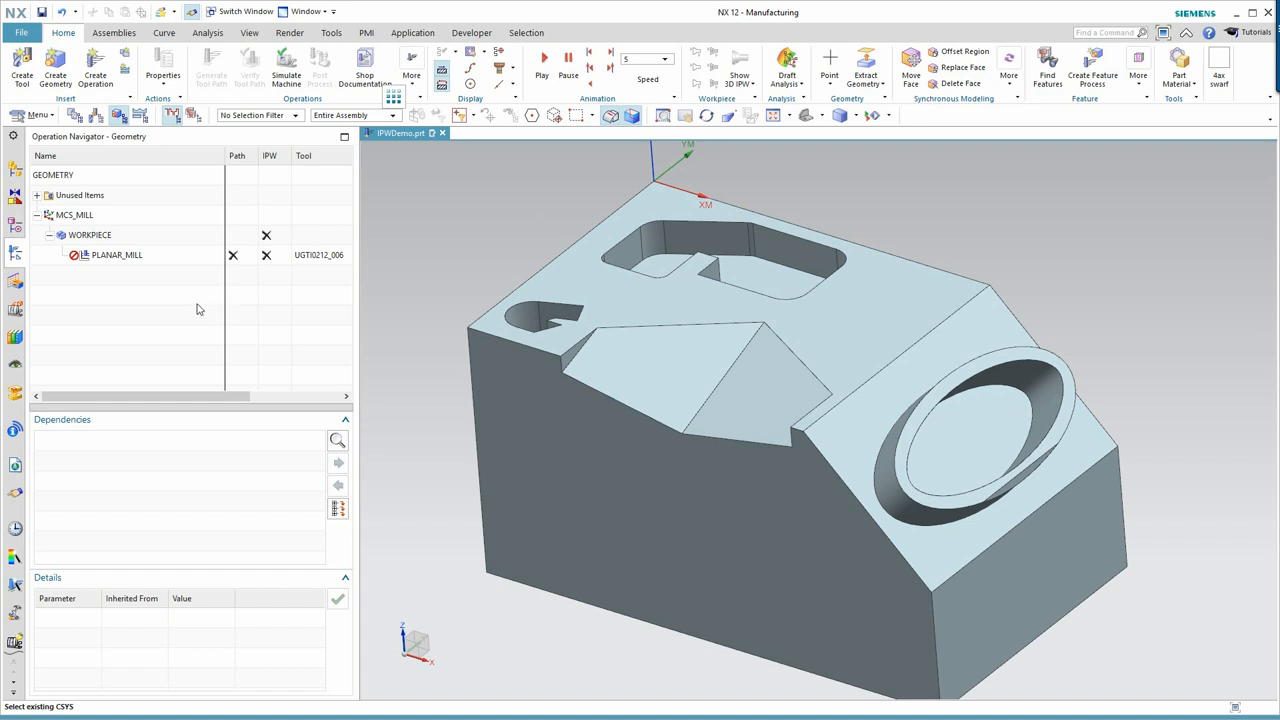
mouse_move(285, 150)
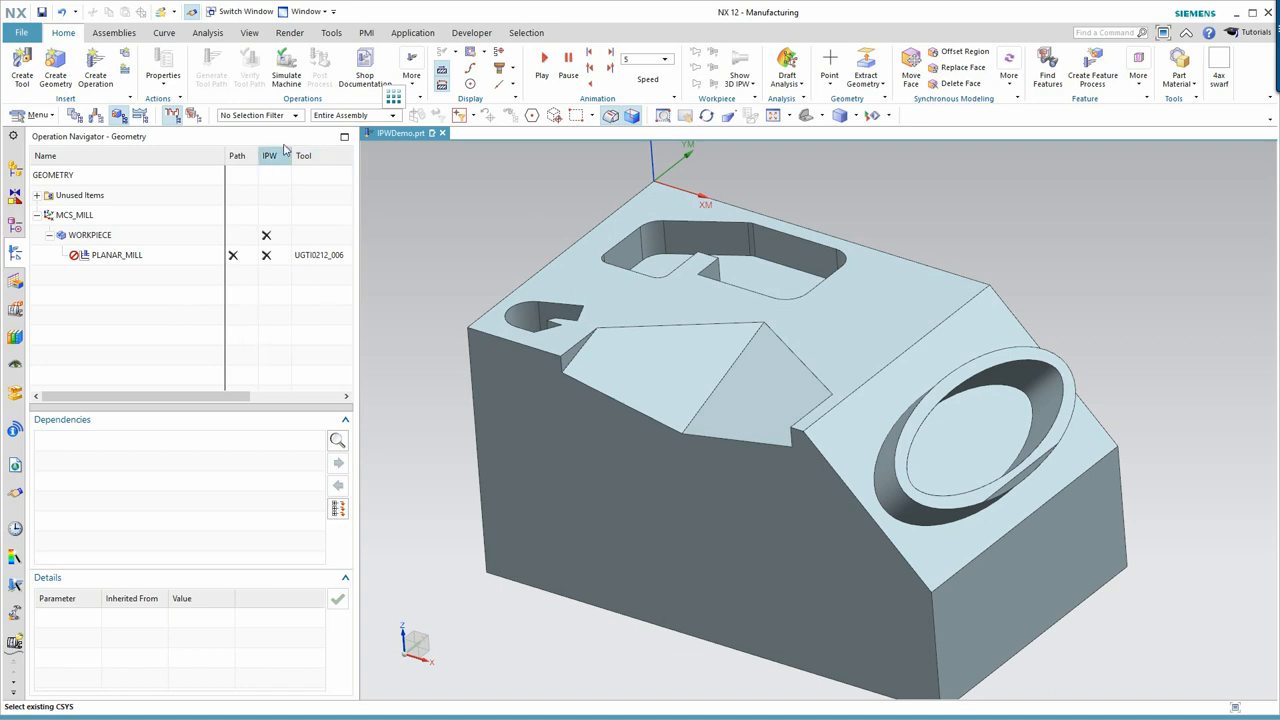
mouse_move(278, 190)
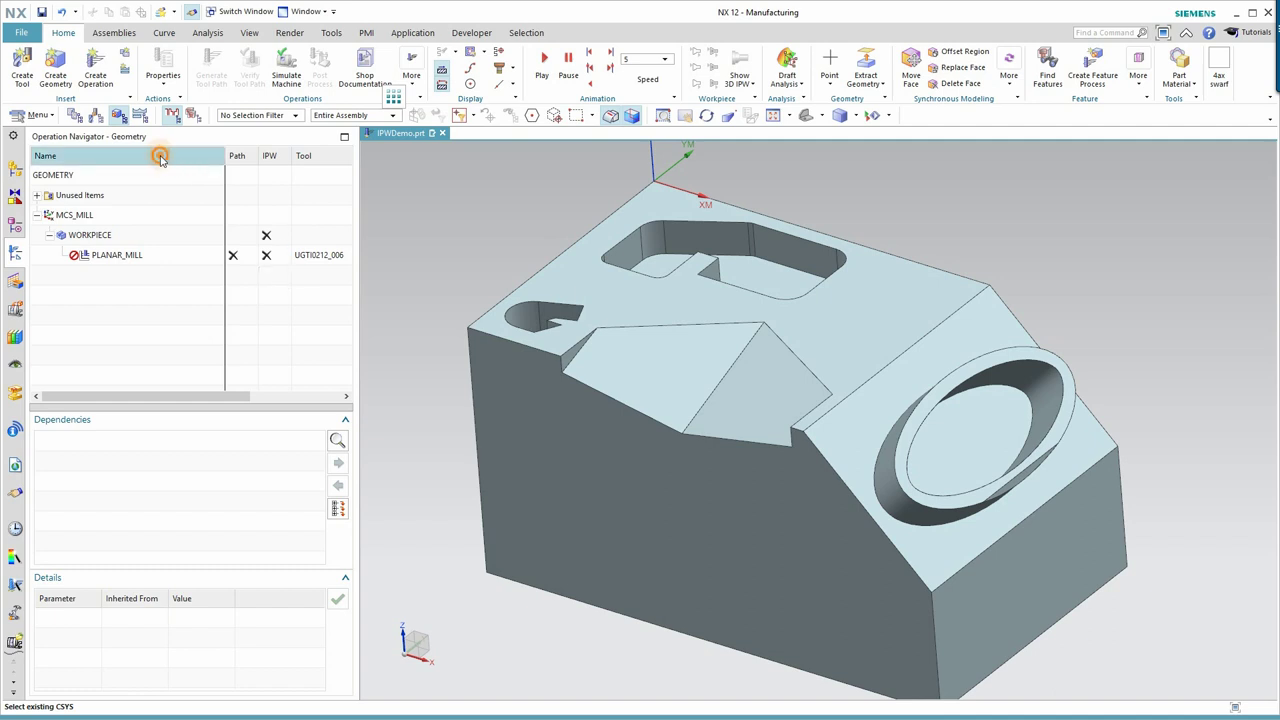
Show the IPW column in the navigator and preview WORKPIECE's part geometry without changes
right_click(160, 156)
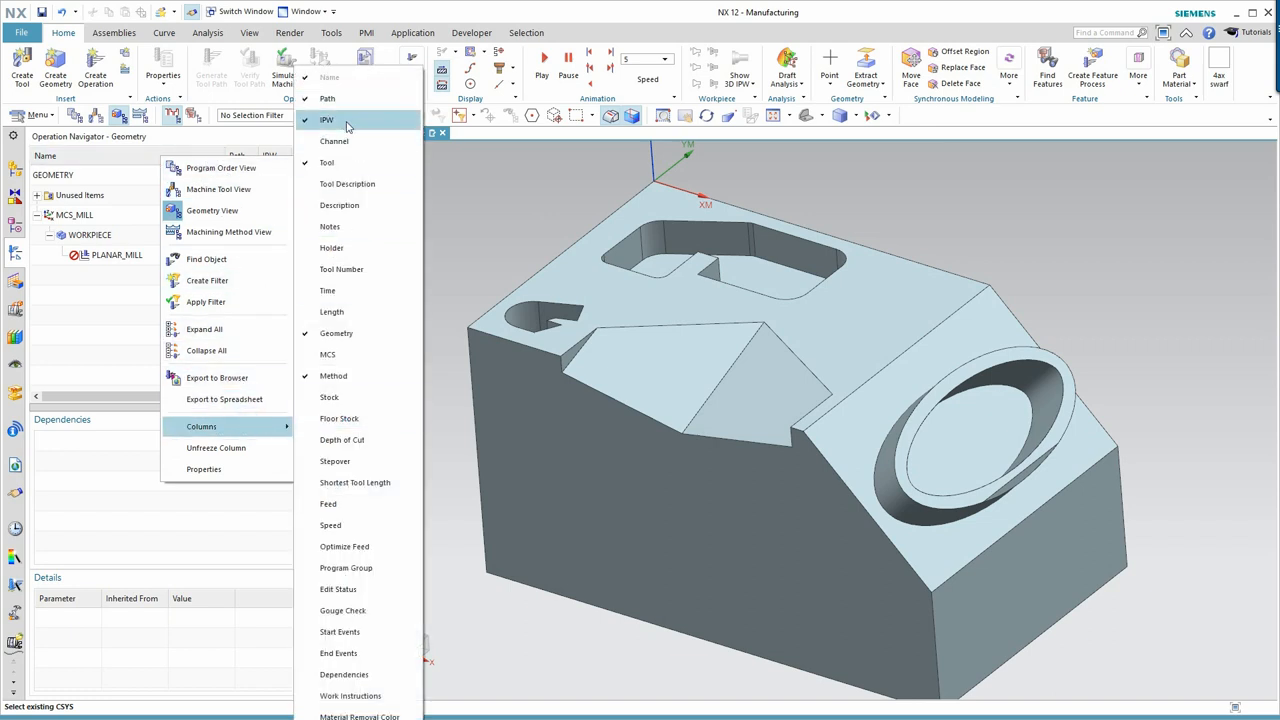
click(327, 119)
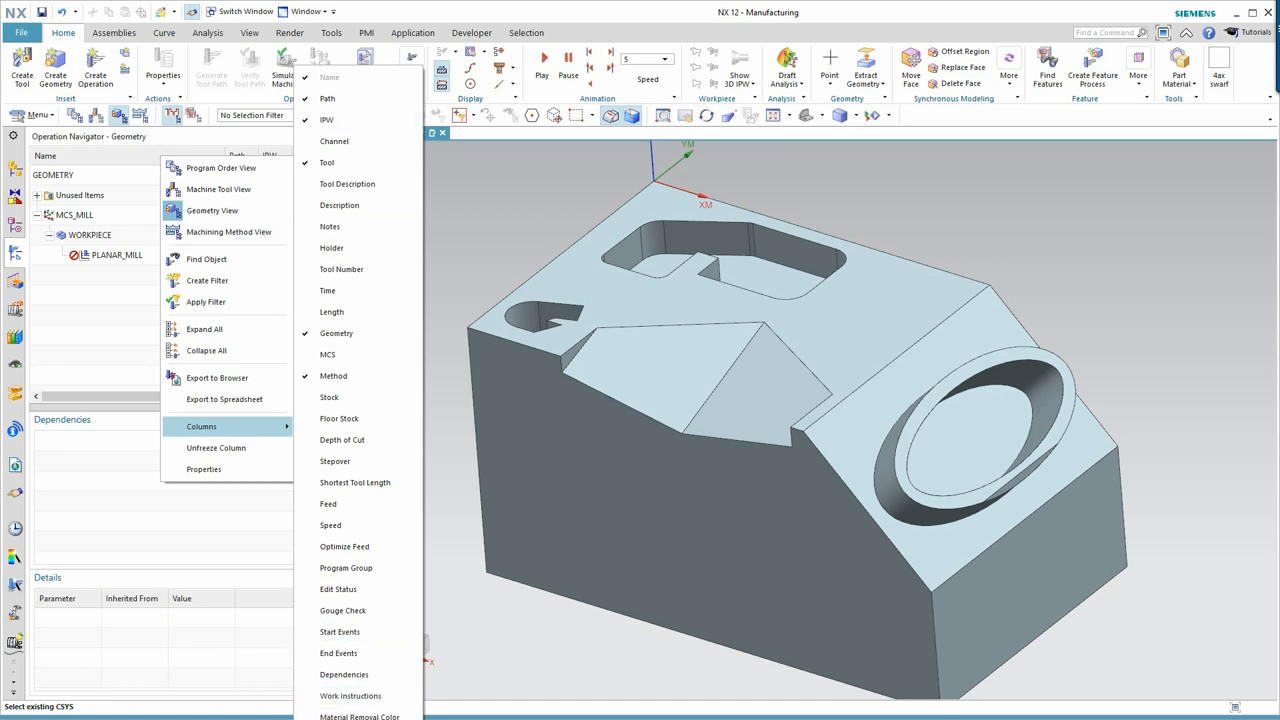
click(201, 426)
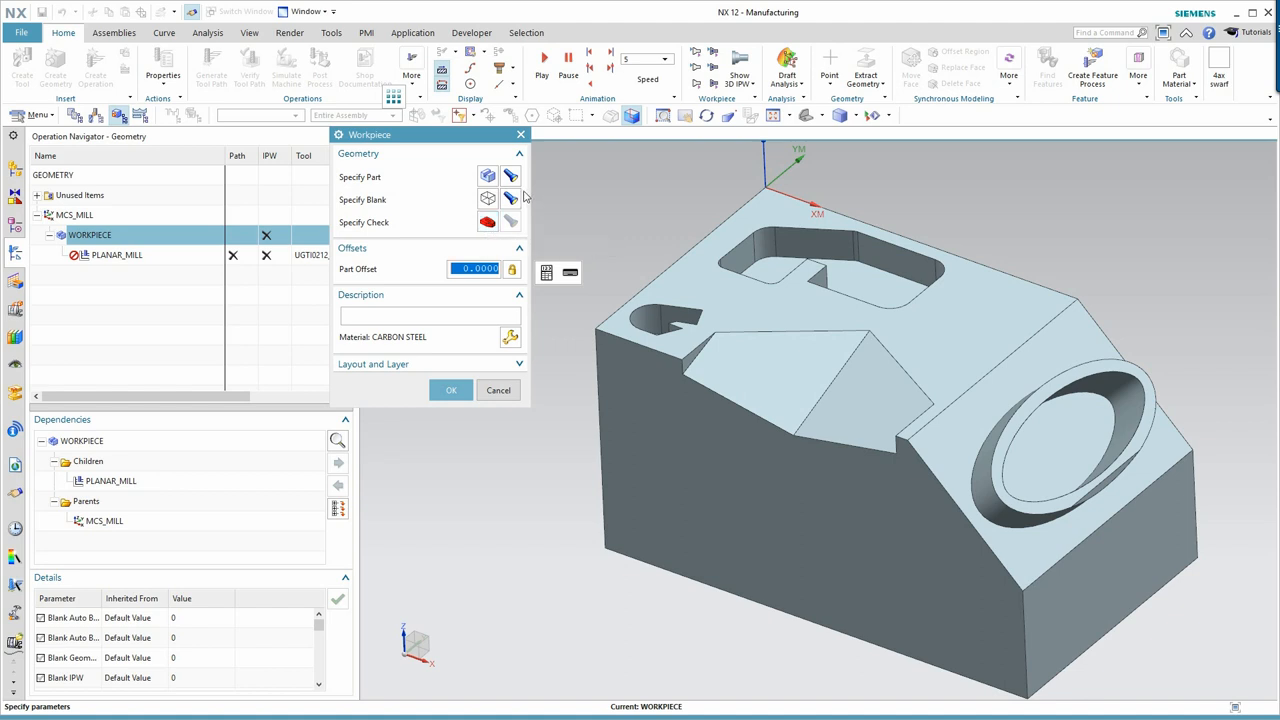
click(511, 176)
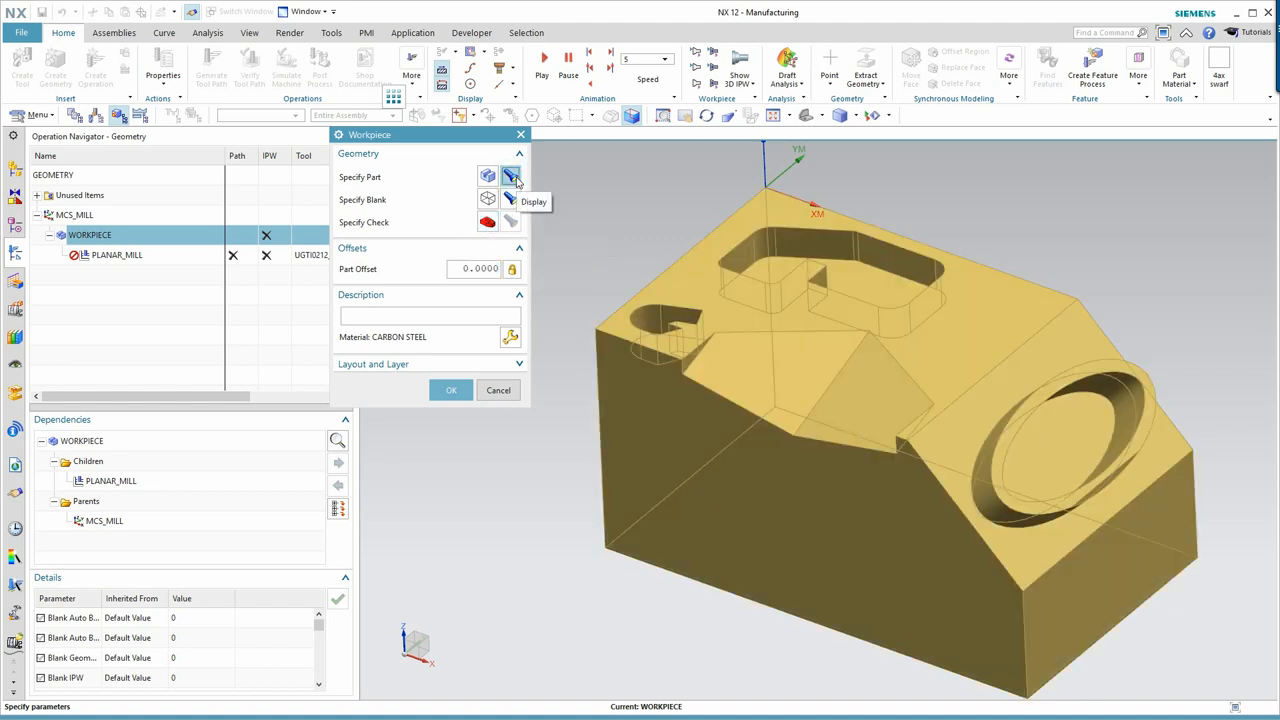
mouse_move(430, 203)
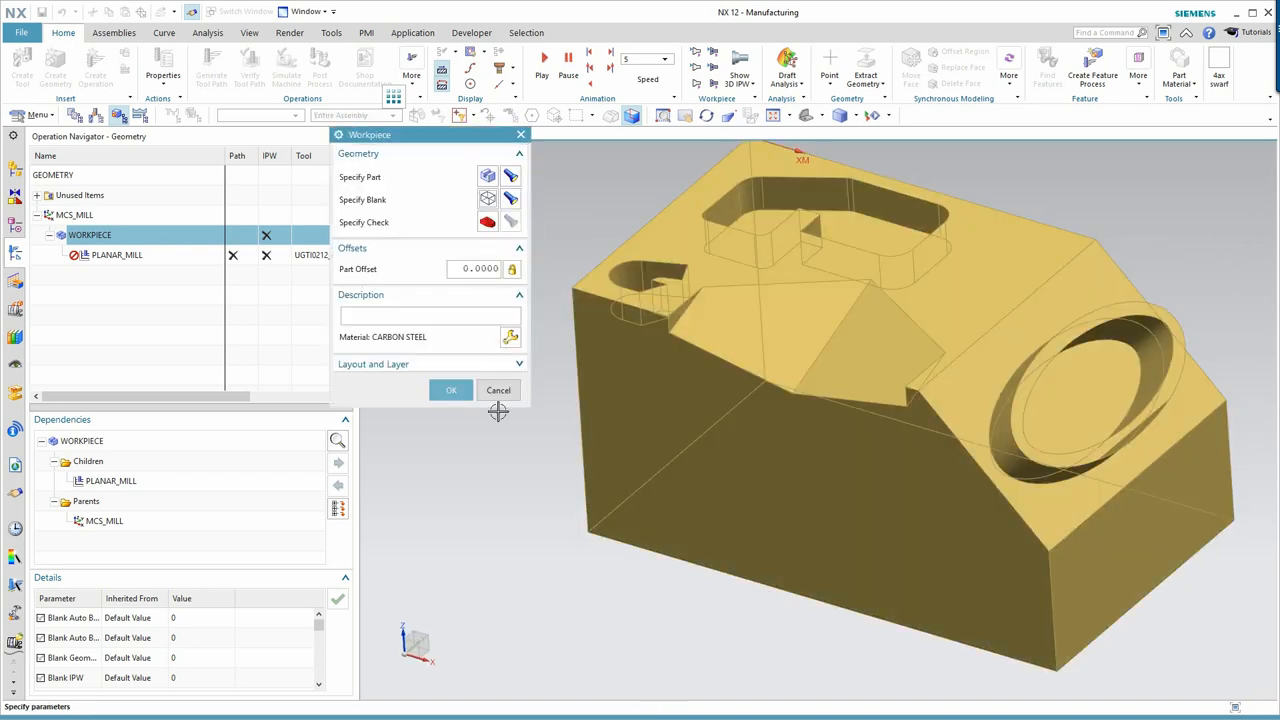
click(451, 390)
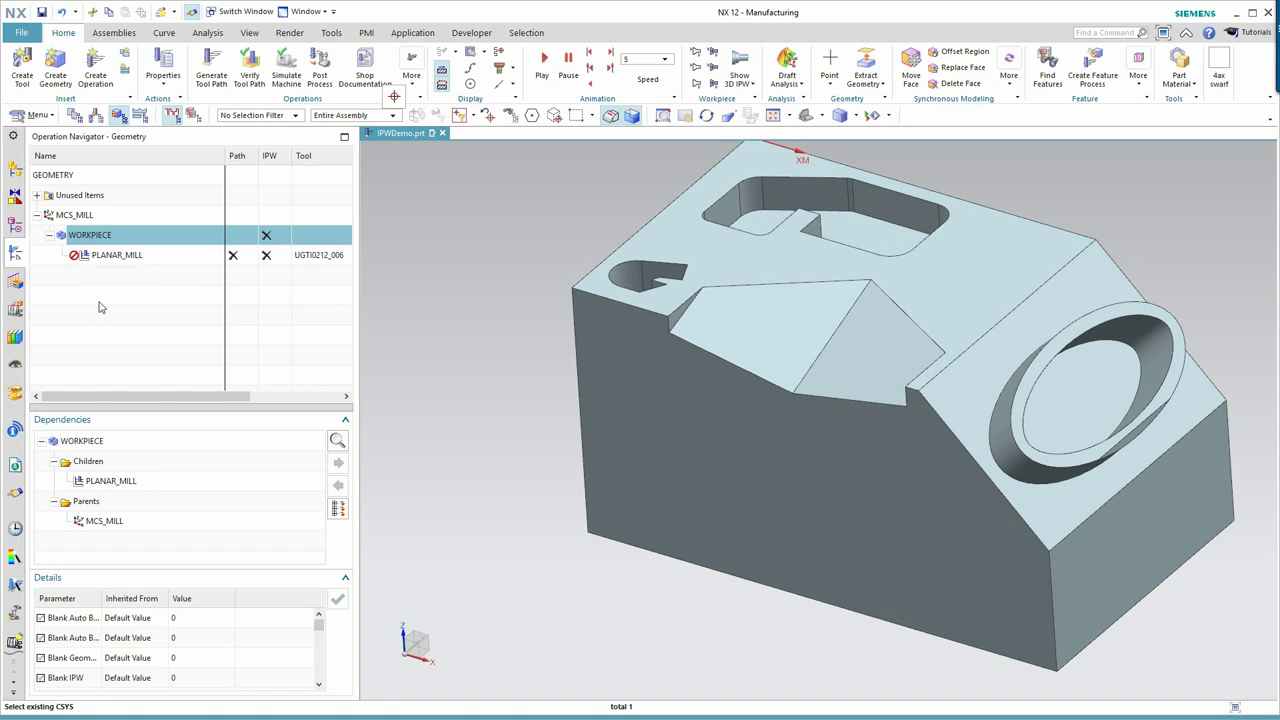
mouse_move(110, 256)
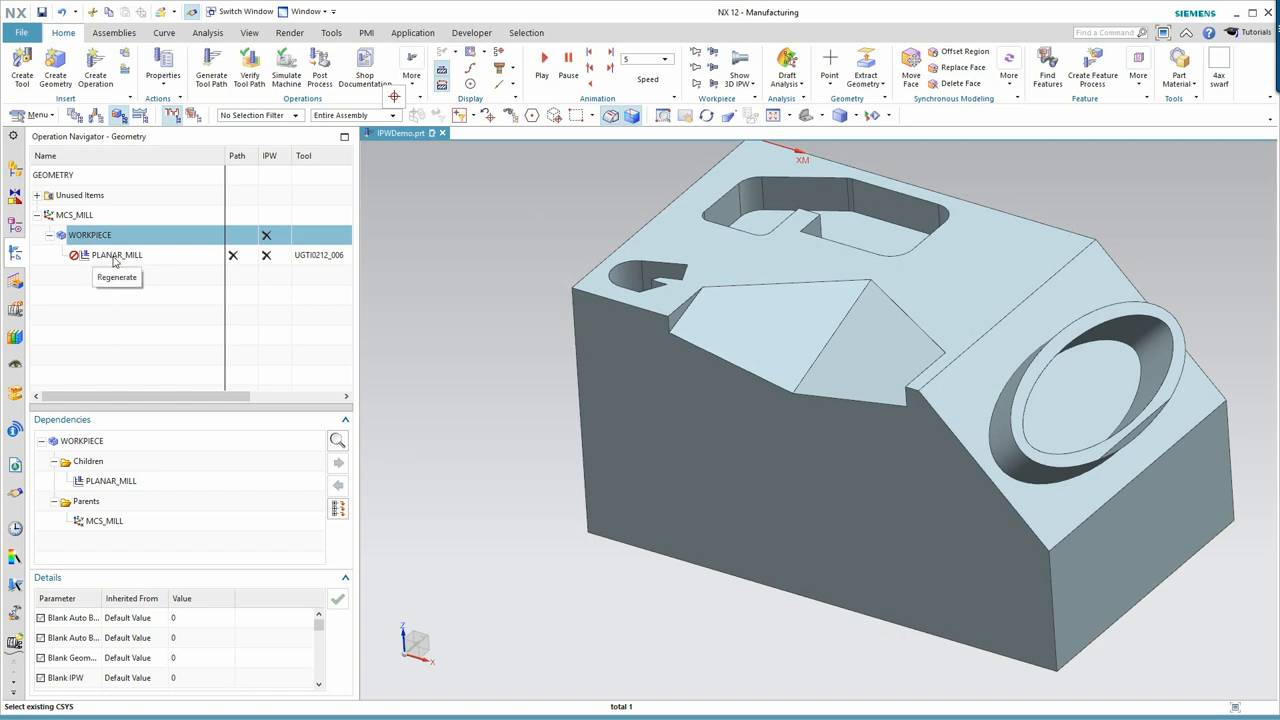
mouse_move(120, 325)
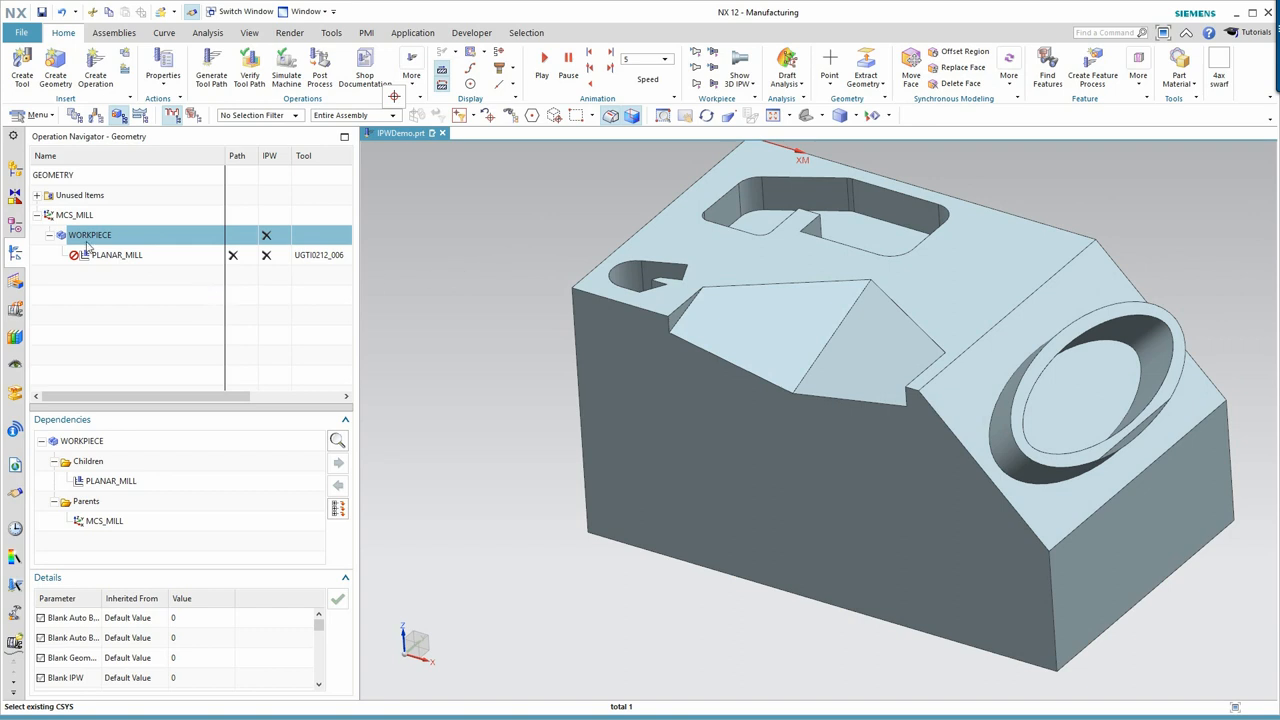
mouse_move(100, 265)
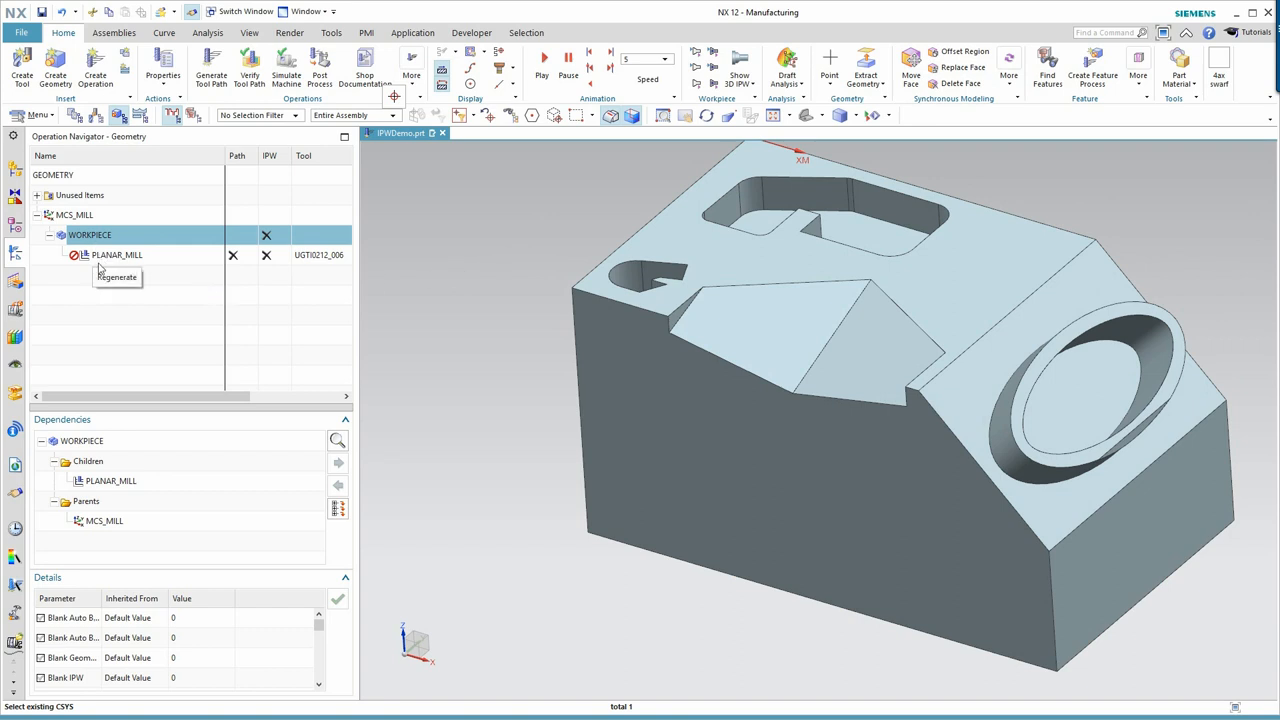
mouse_move(113, 368)
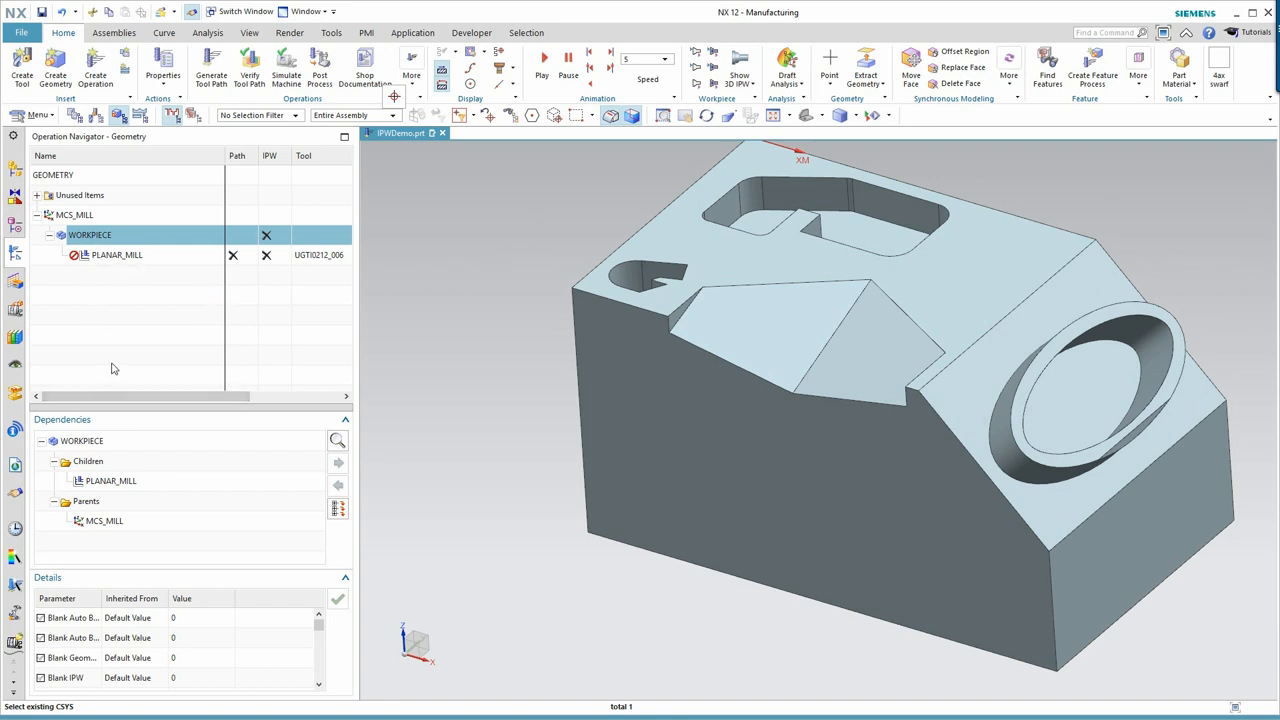
mouse_move(128, 367)
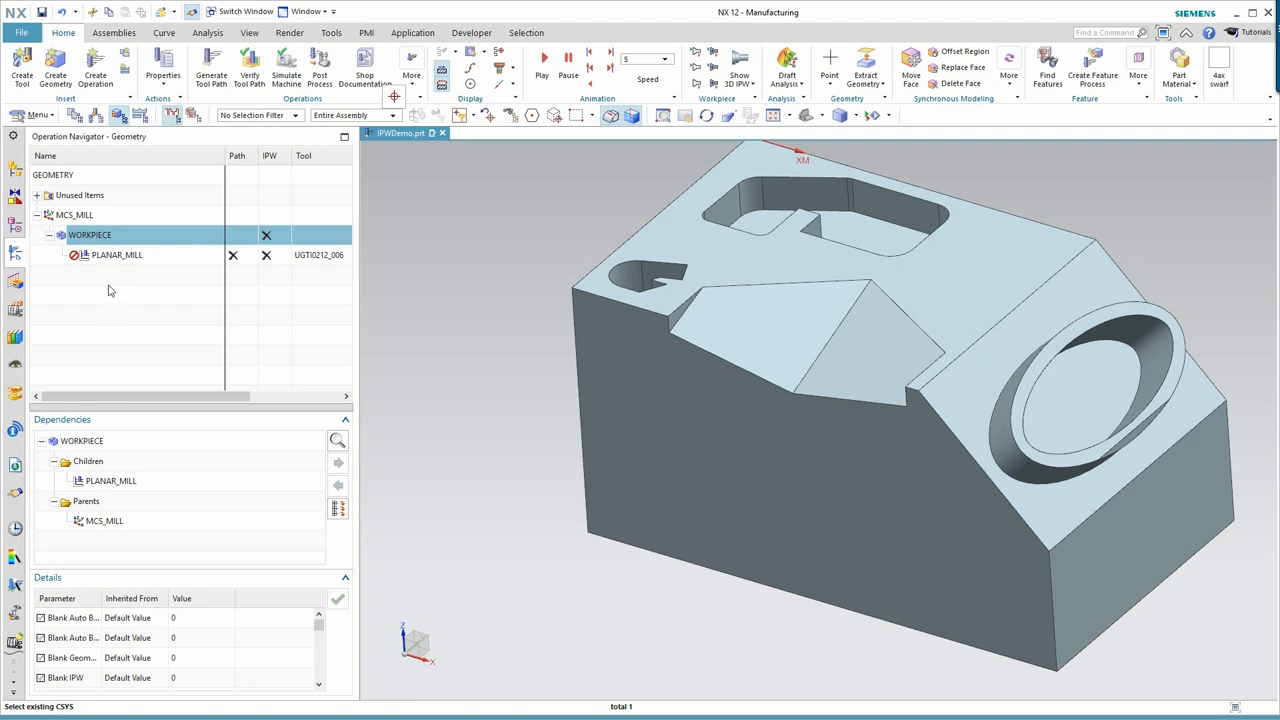
Re-parent PLANAR_MILL from MCS_MILL to WORKPIECE in the Geometry View
click(116, 254)
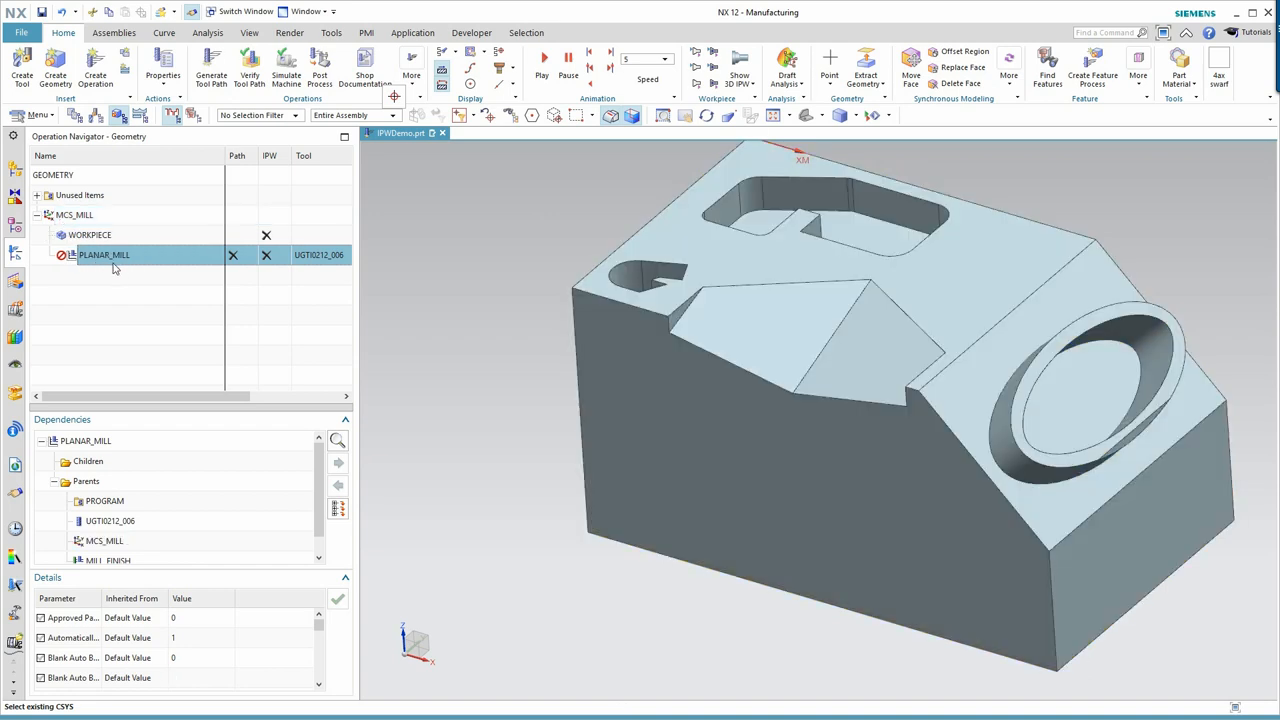
mouse_move(62, 235)
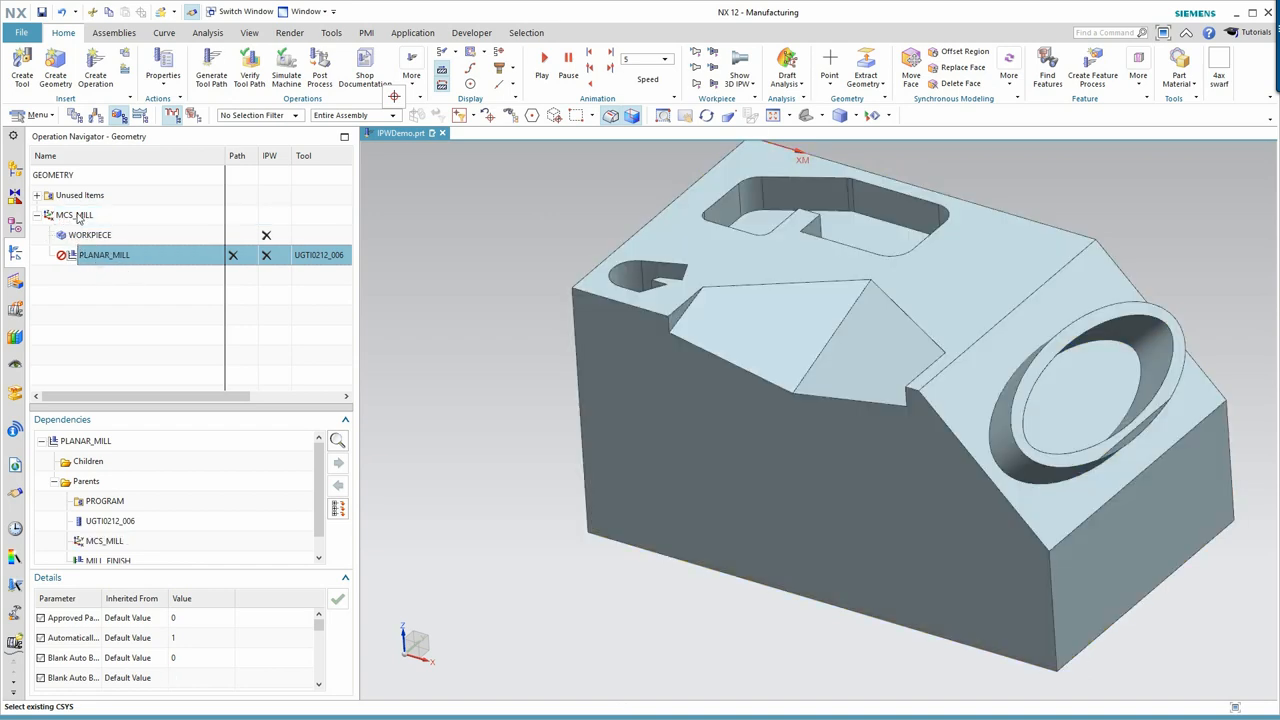
mouse_move(95, 262)
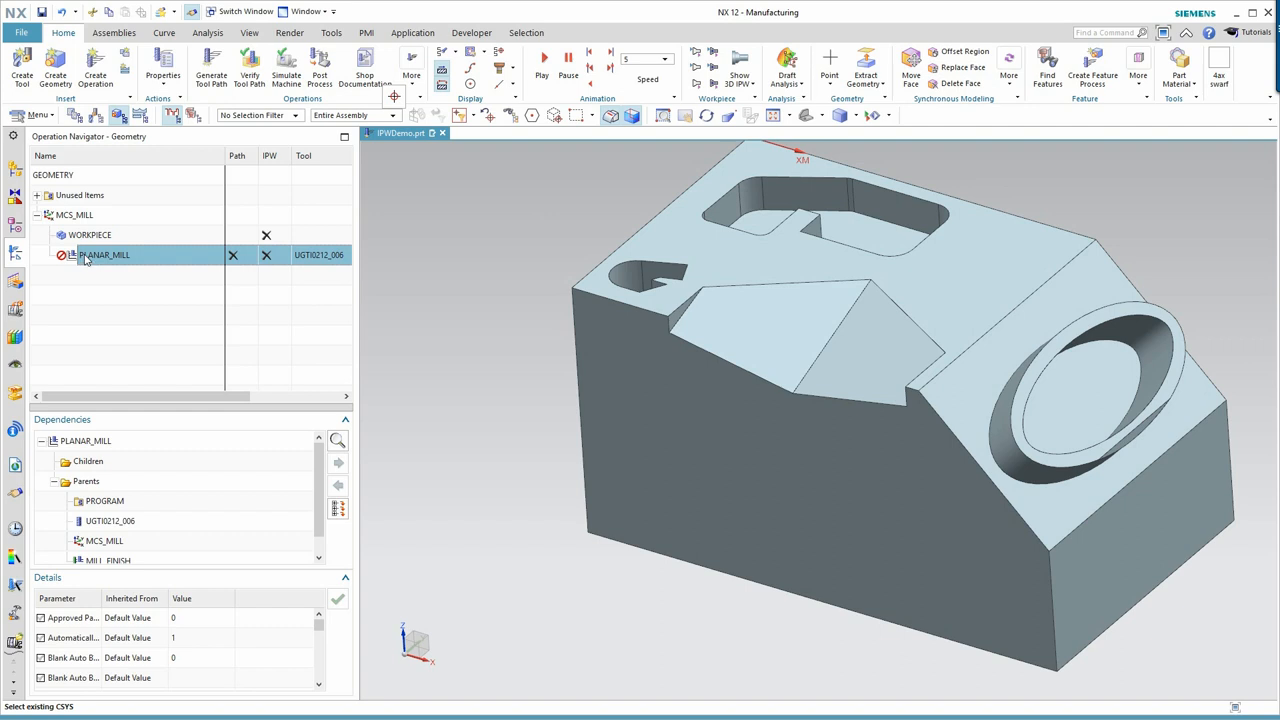
mouse_move(74, 241)
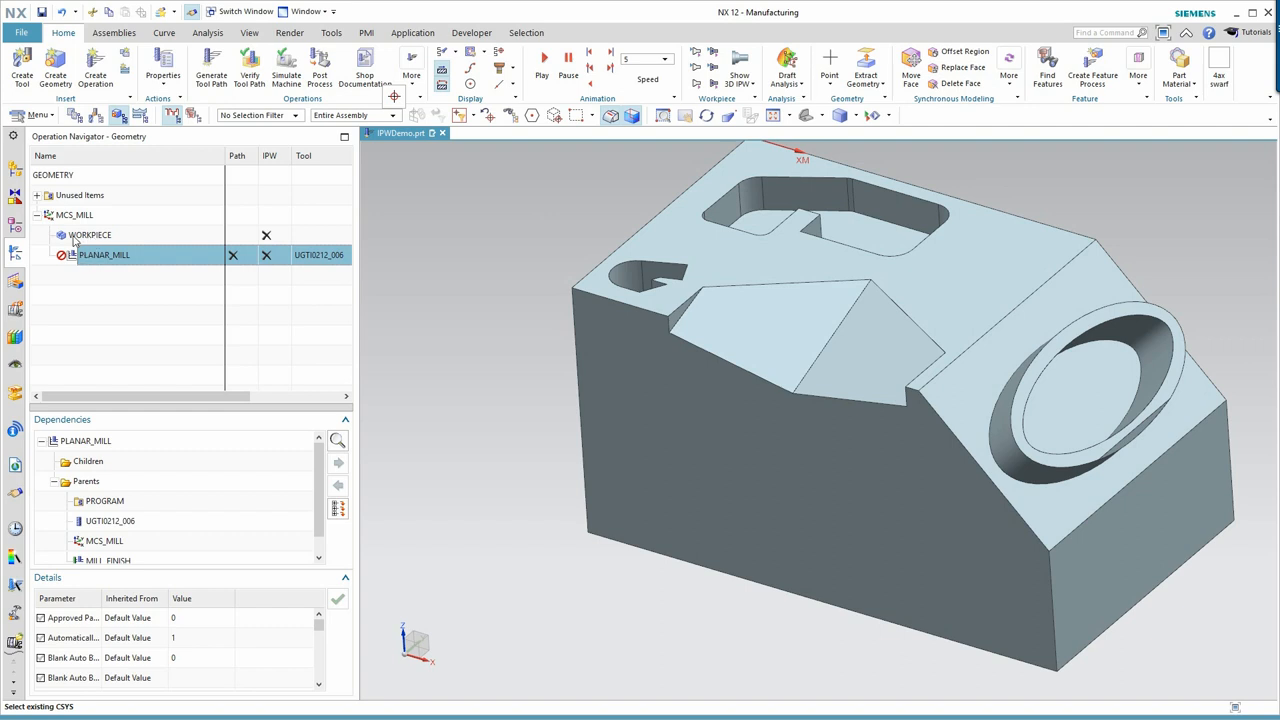
mouse_move(93, 241)
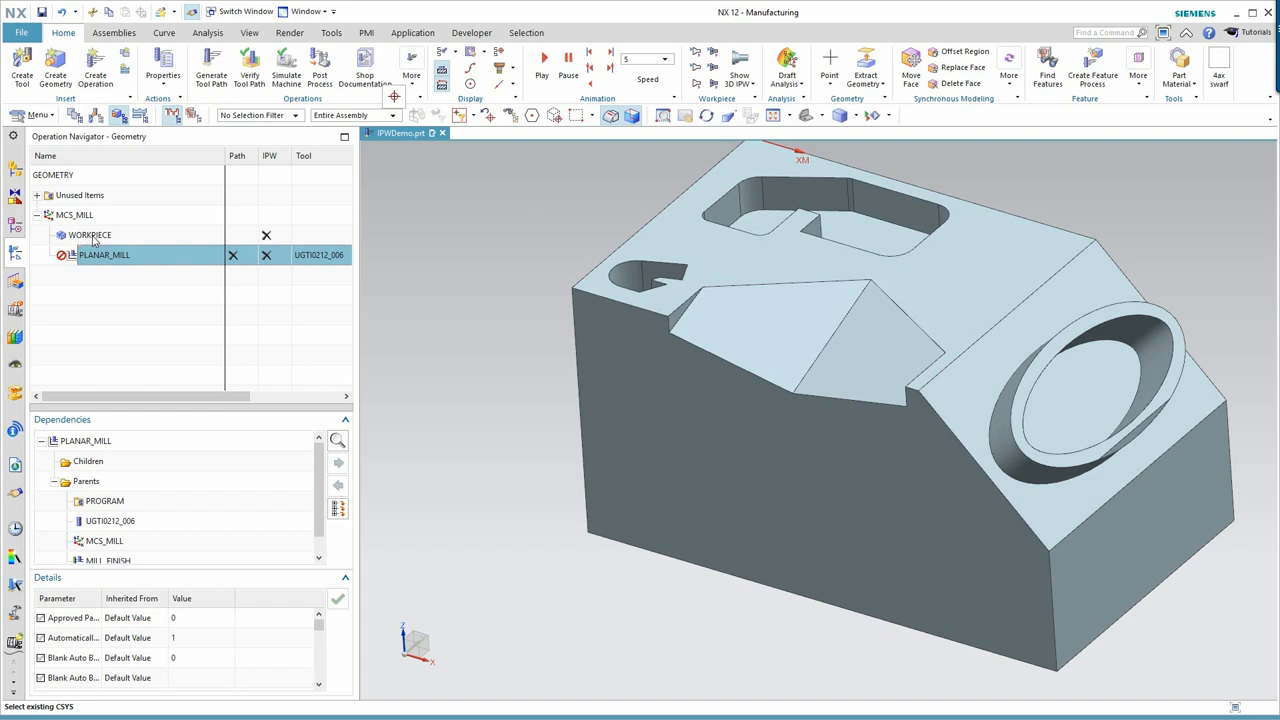
double_click(104, 254)
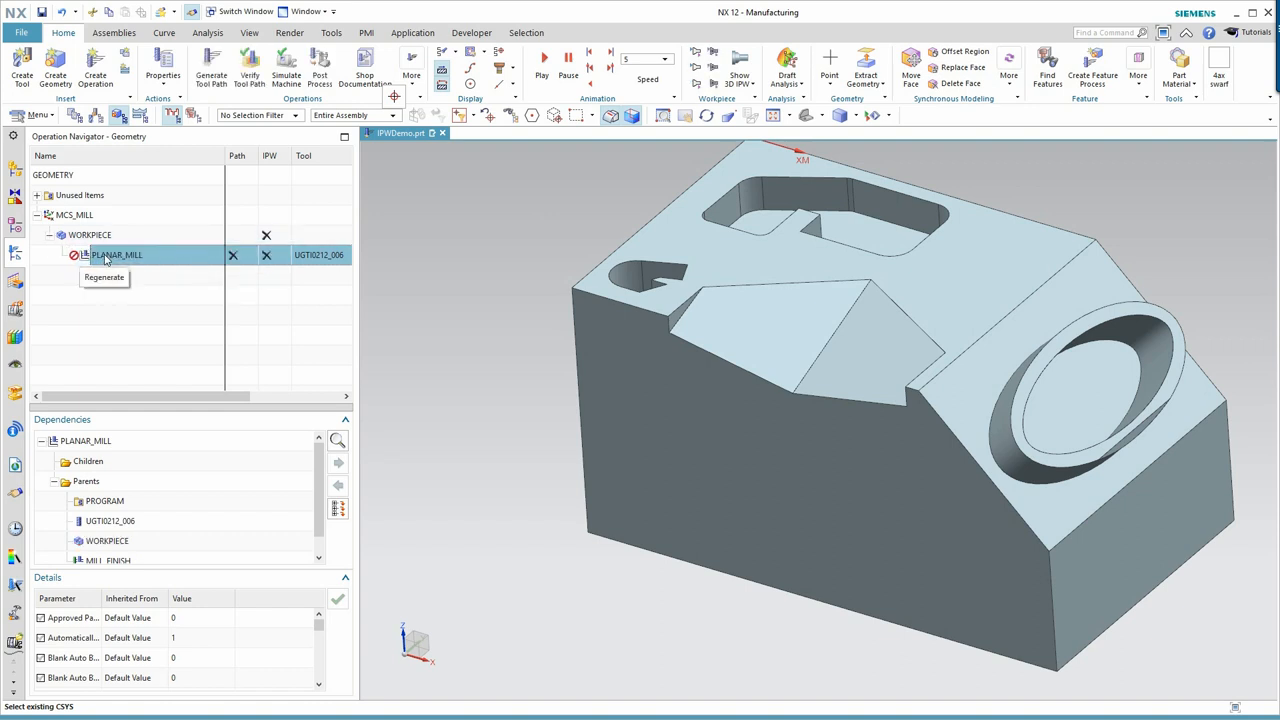
mouse_move(126, 343)
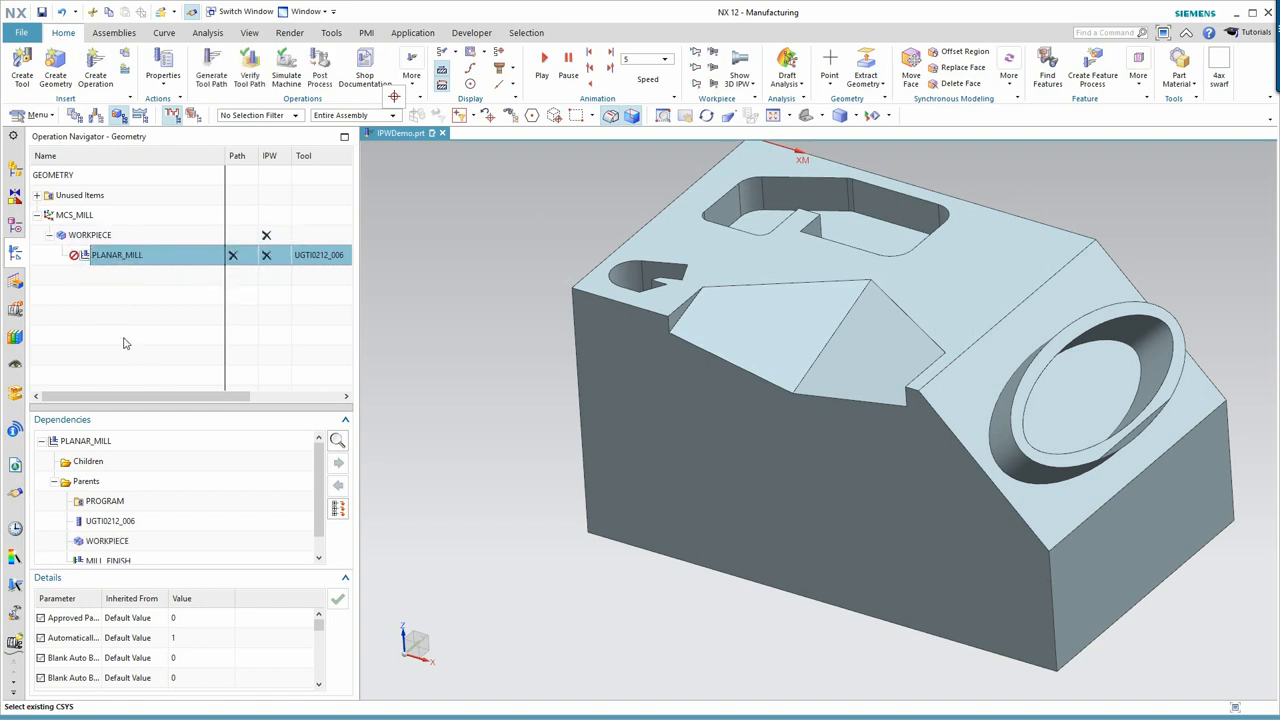
click(95, 67)
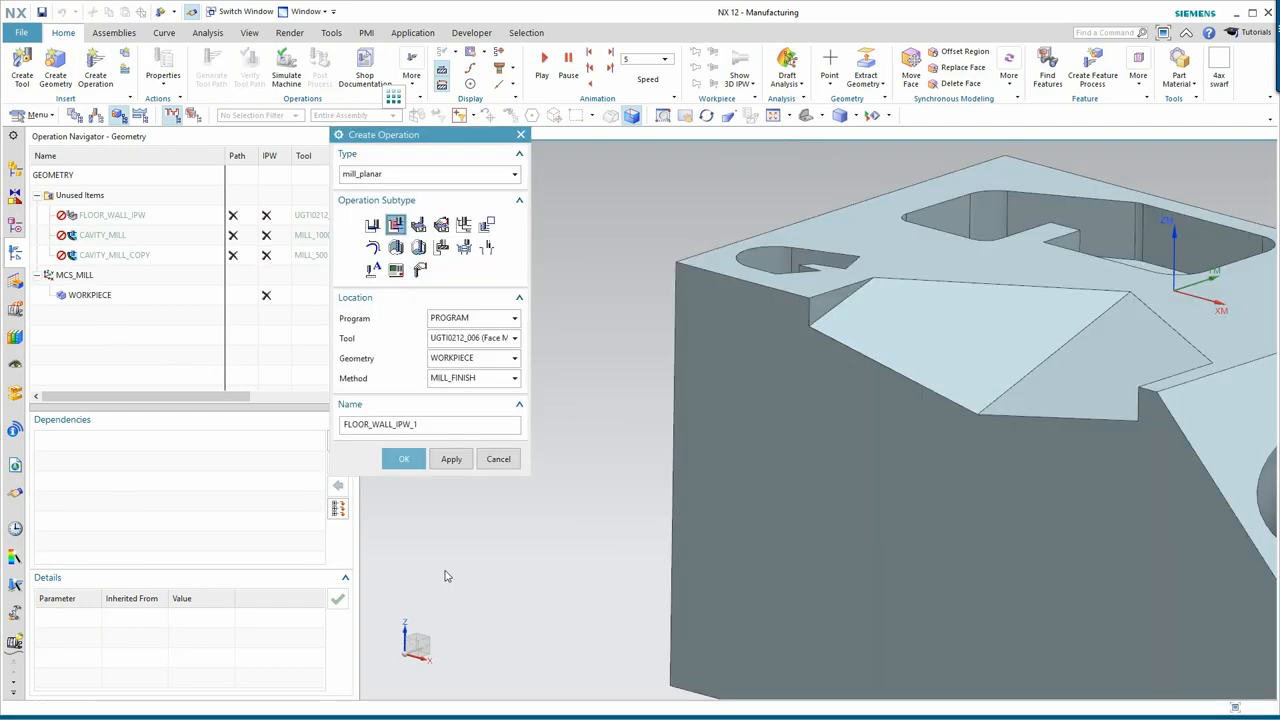
mouse_move(435, 575)
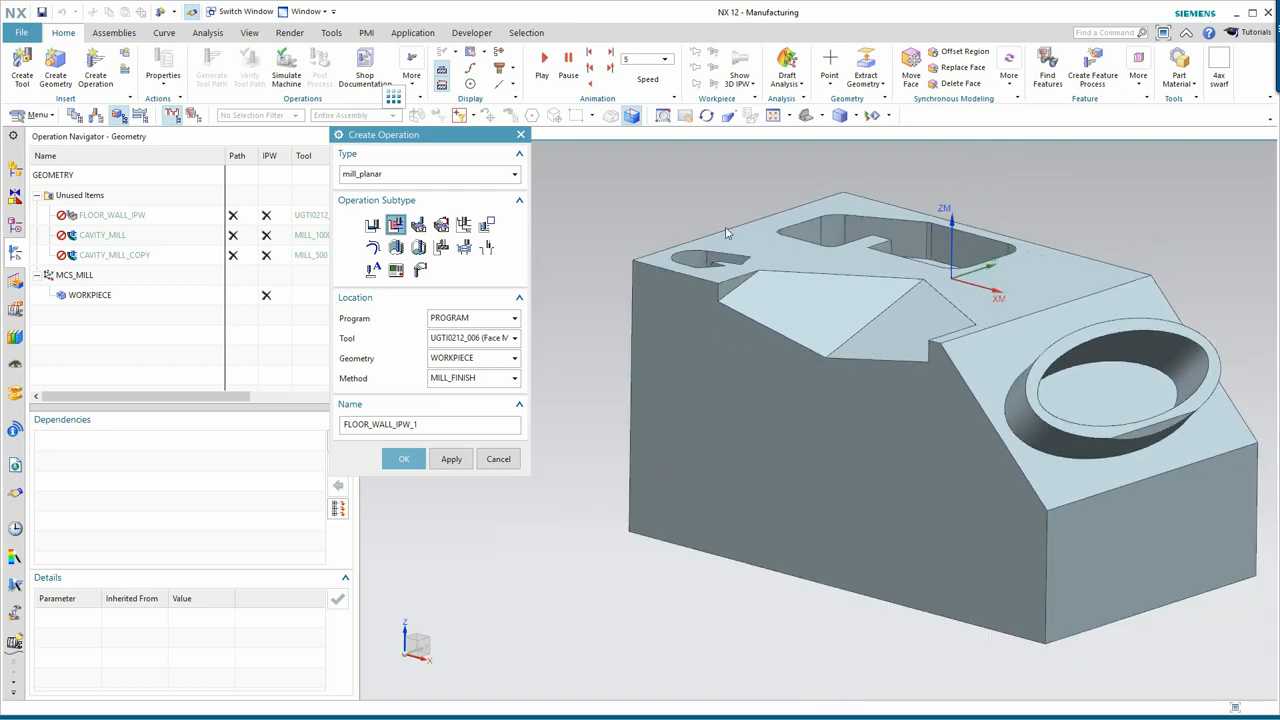
mouse_move(396, 225)
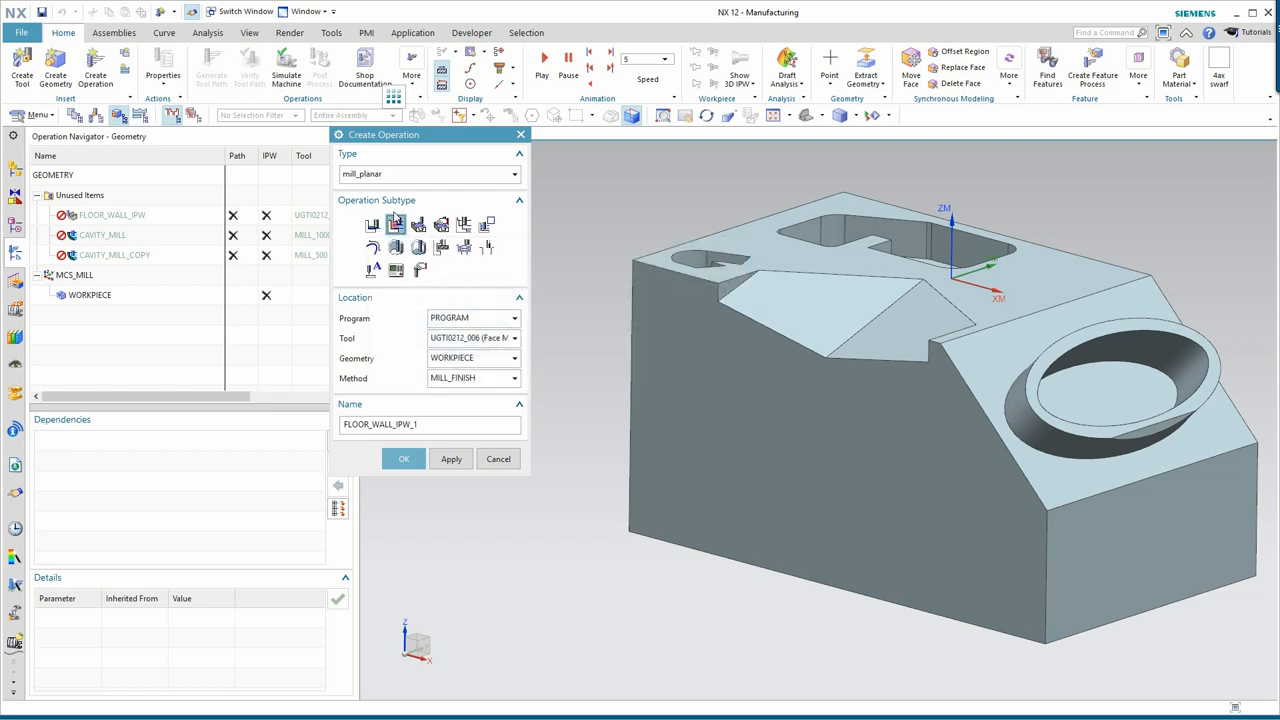
mouse_move(396, 224)
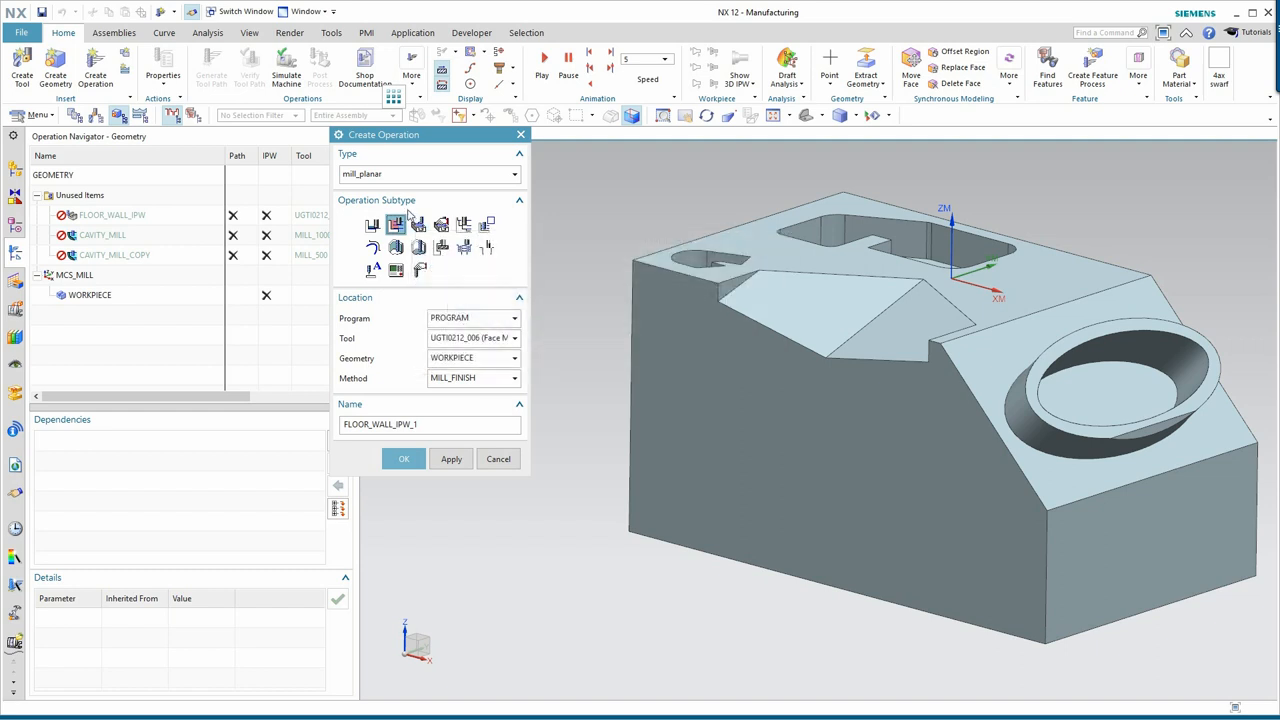
mouse_move(358, 216)
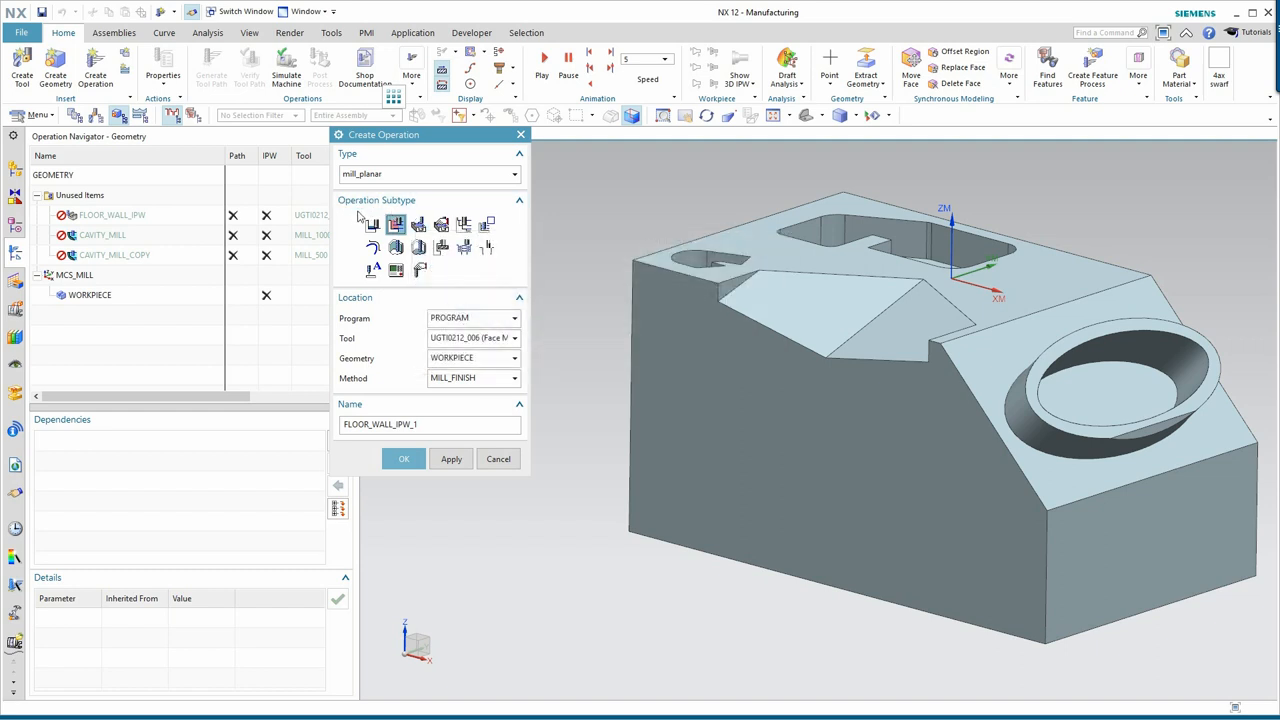
mouse_move(566, 430)
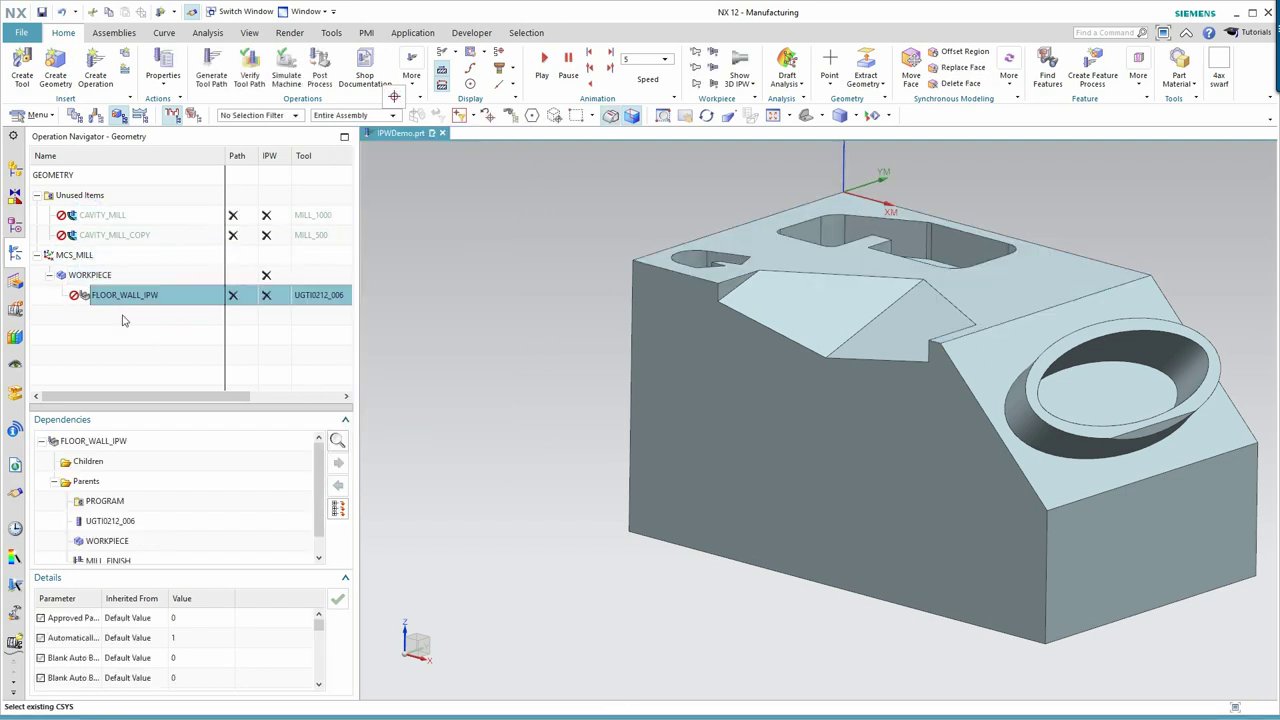
mouse_move(125, 308)
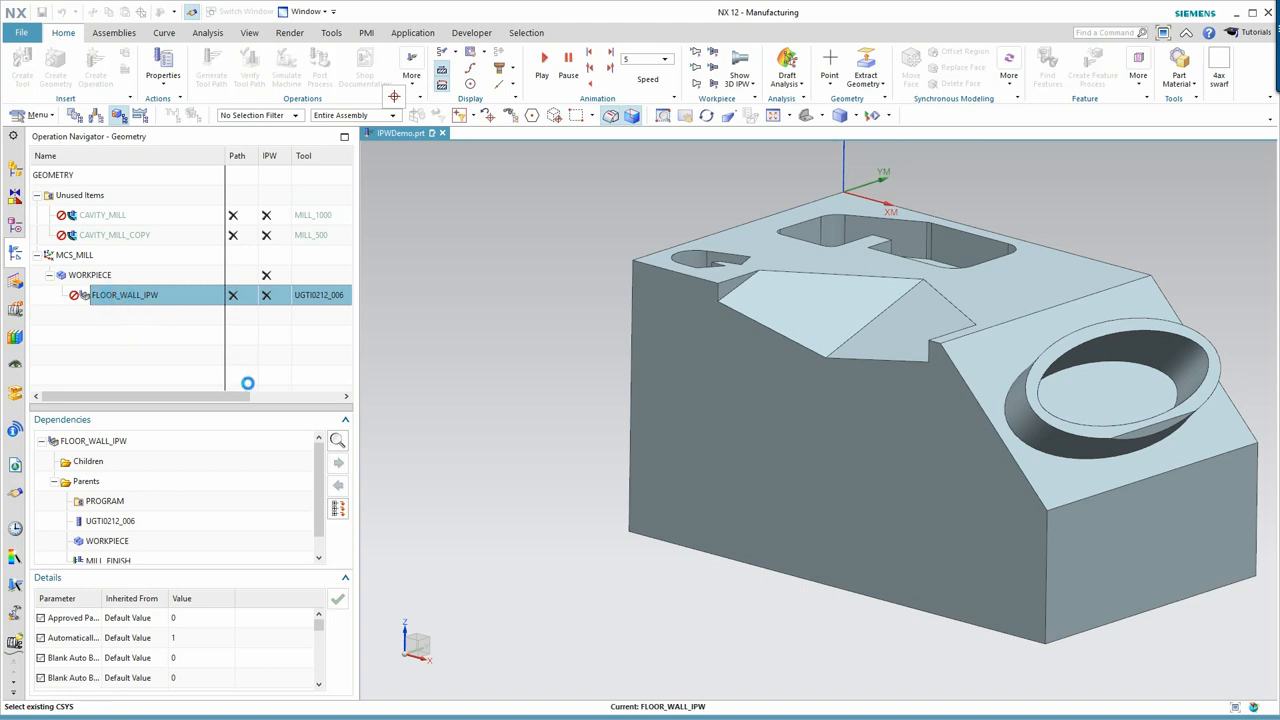
Open FLOOR_WALL_IPW and generate its zig tool path across the part's top floor
double_click(124, 294)
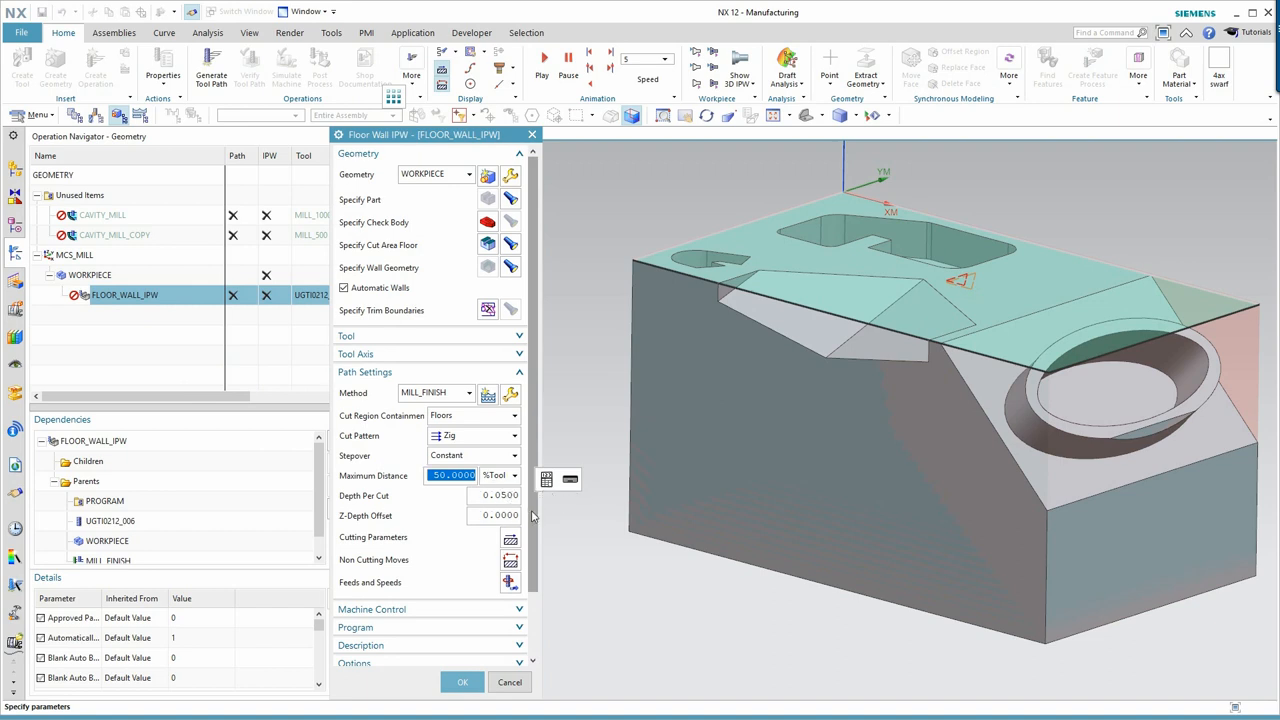
scroll(down, 3)
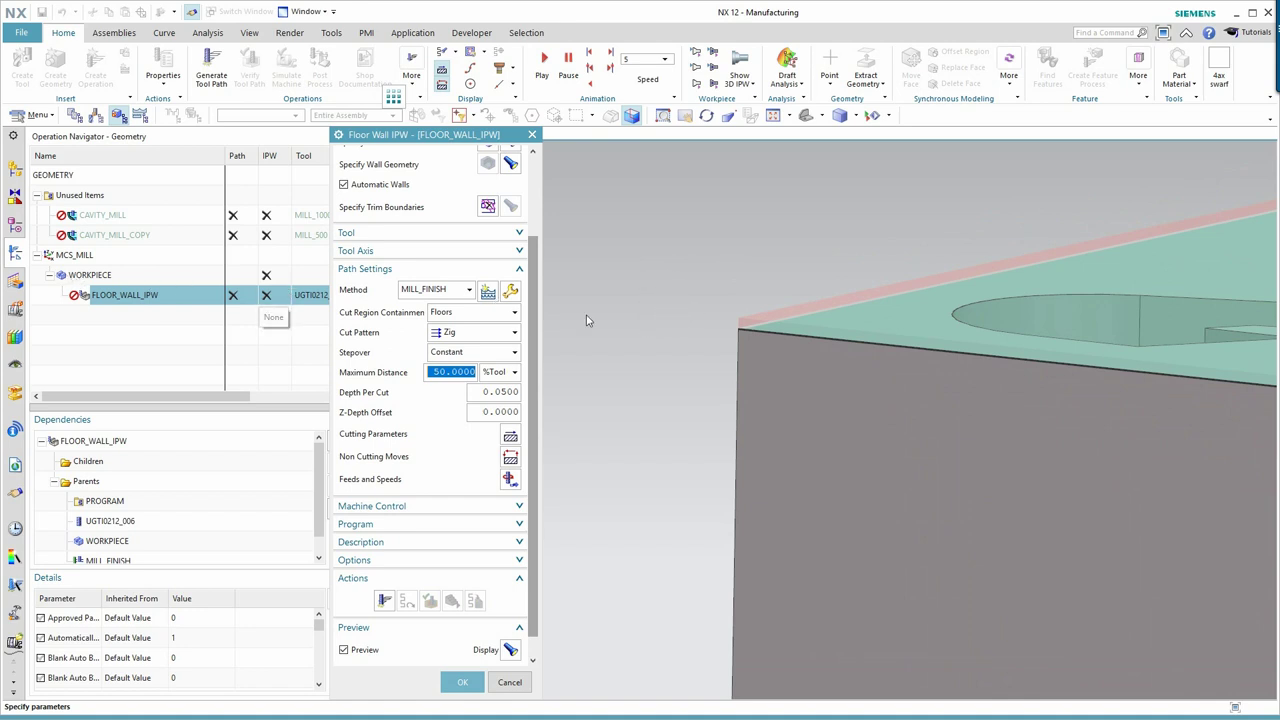
mouse_move(747, 308)
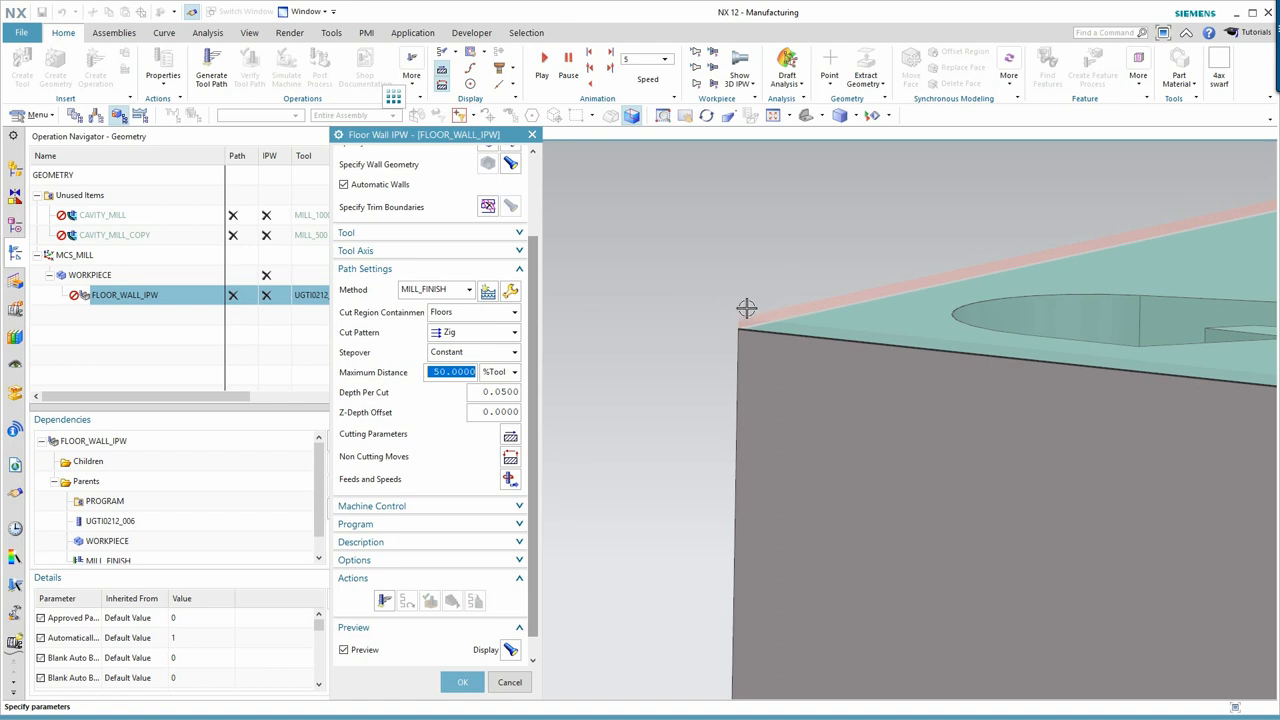
mouse_move(717, 321)
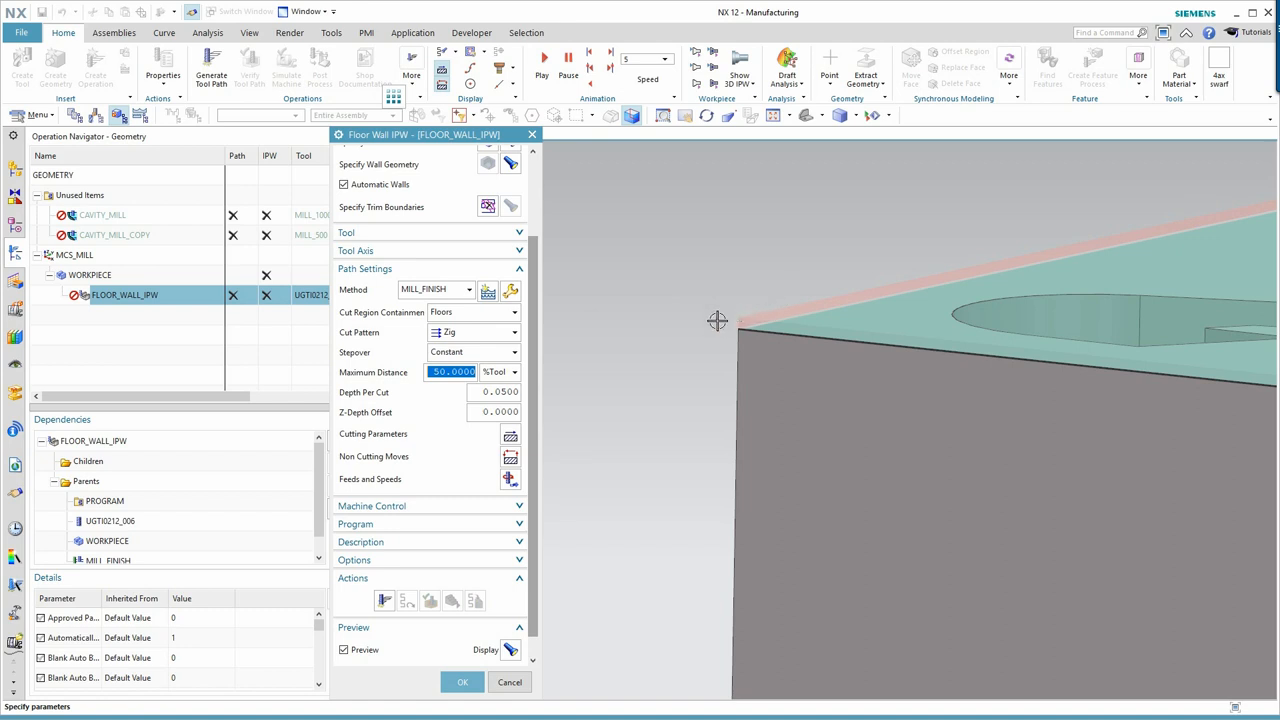
mouse_move(683, 316)
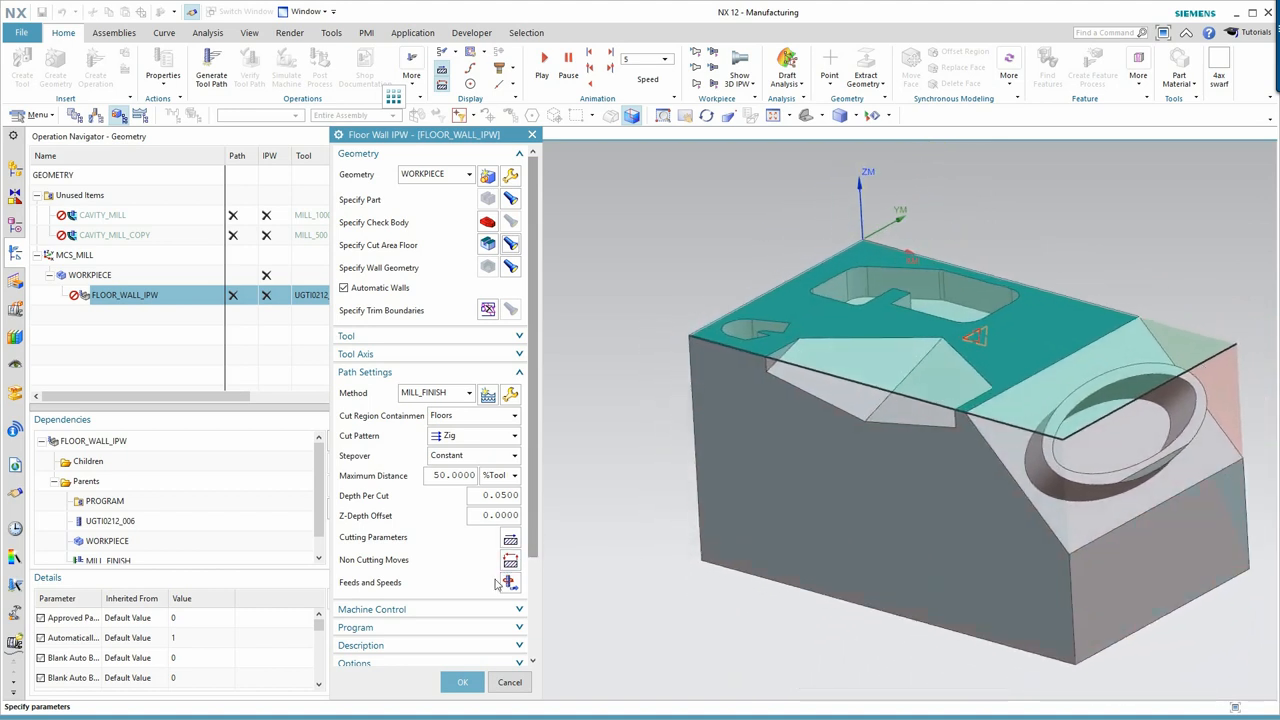
scroll(down, 3)
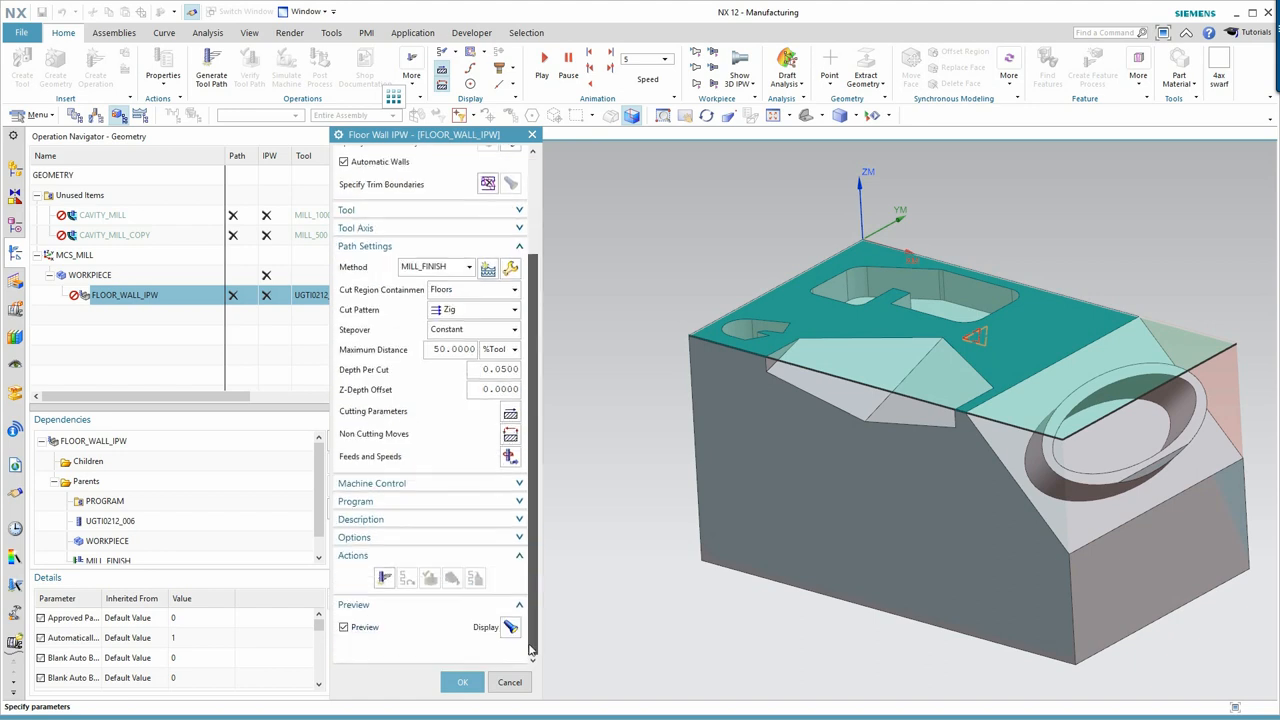
click(461, 681)
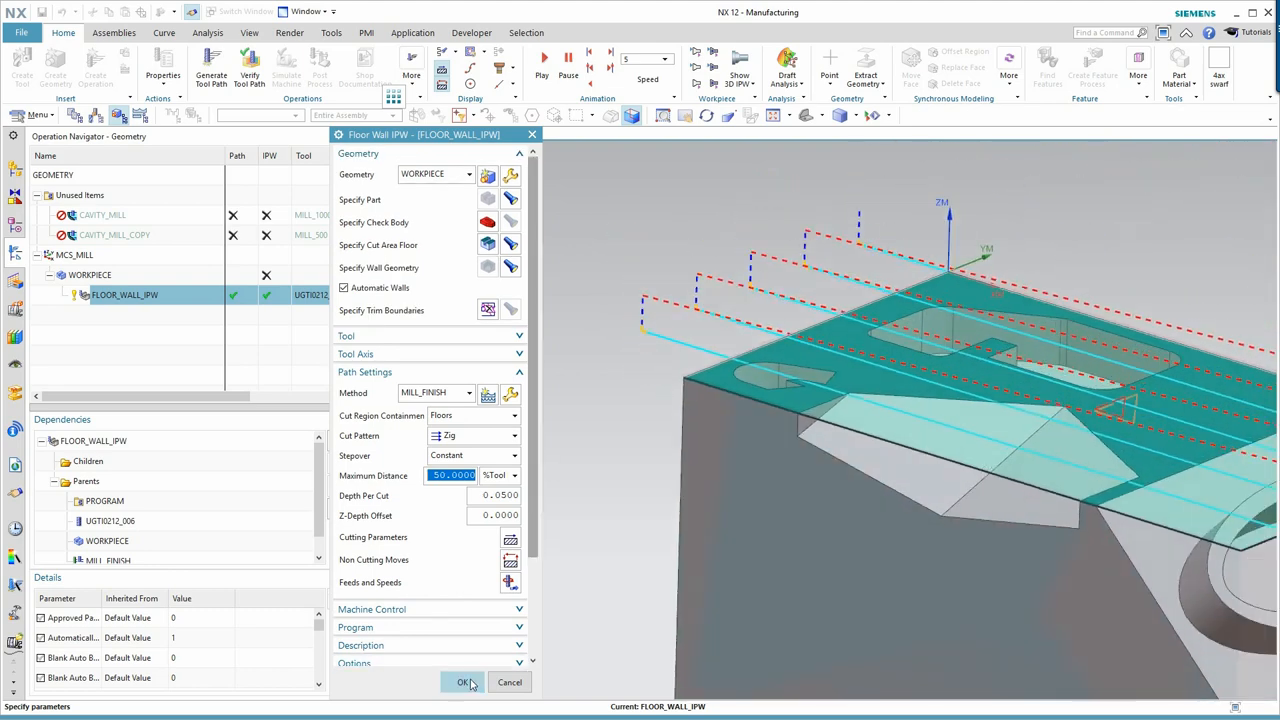
Accept the FLOOR_WALL_IPW settings, keeping the generated zig toolpath displayed
click(463, 682)
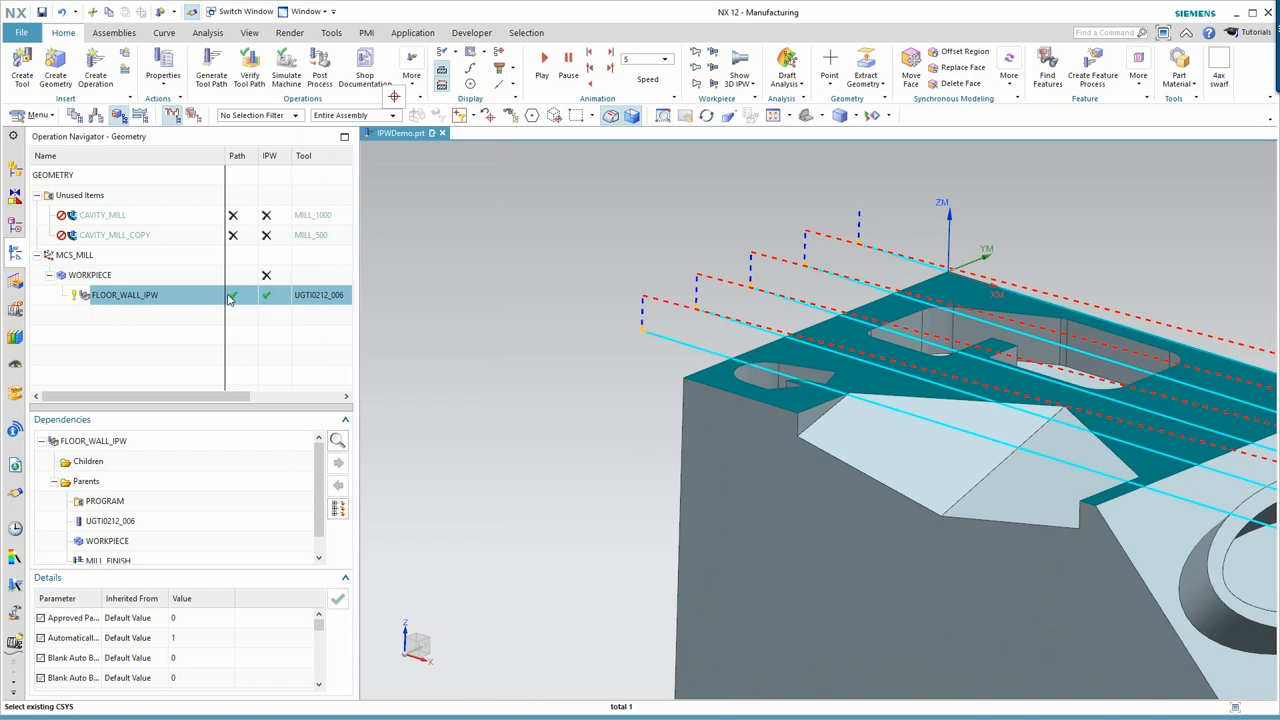
mouse_move(266, 300)
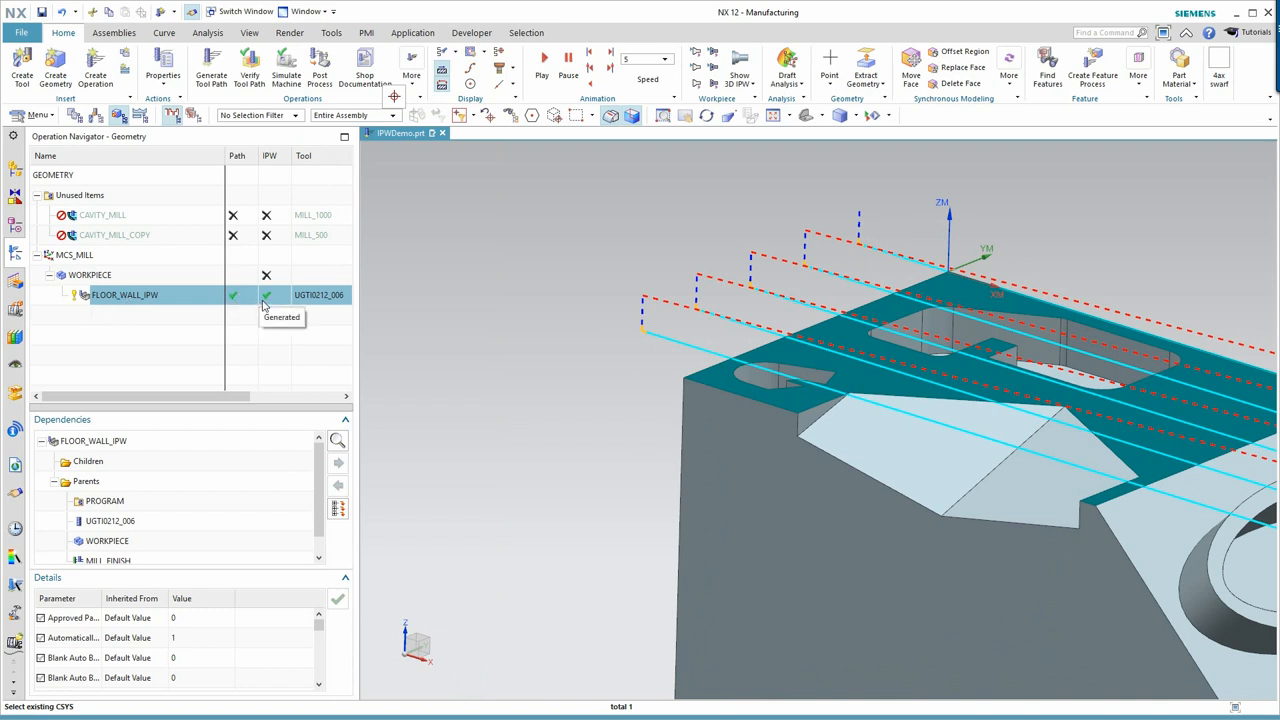
mouse_move(272, 307)
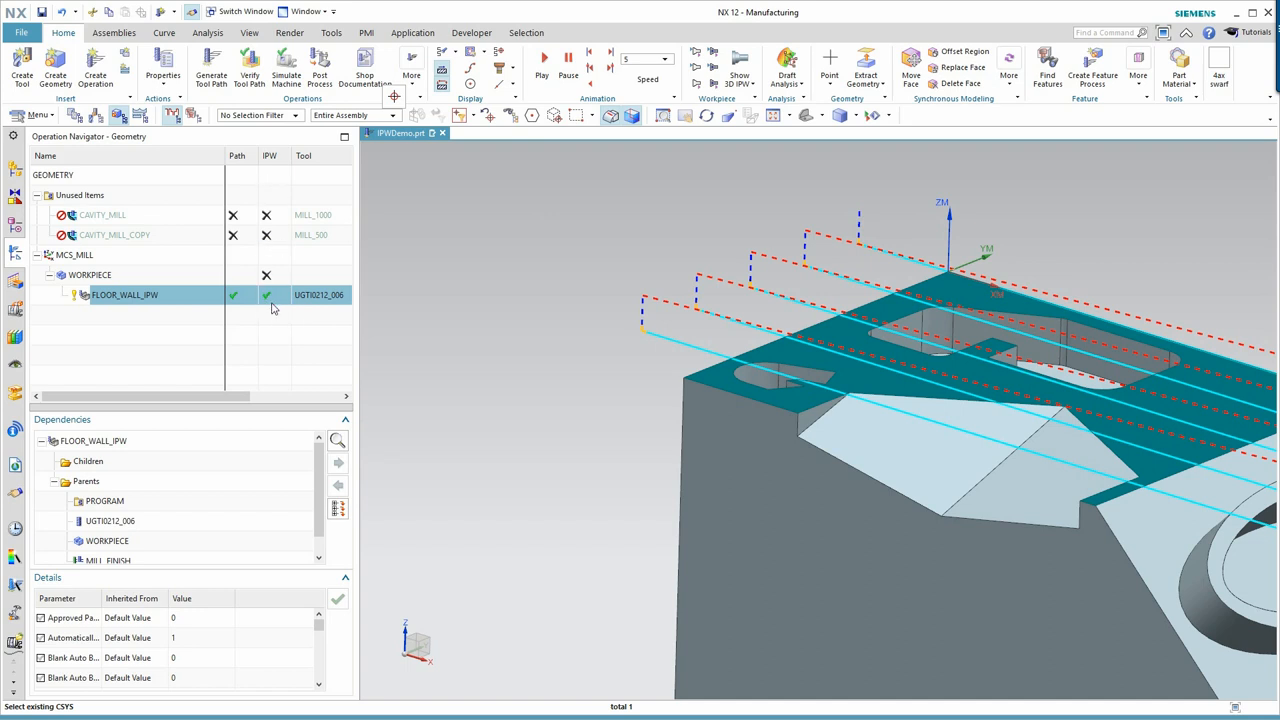
mouse_move(268, 295)
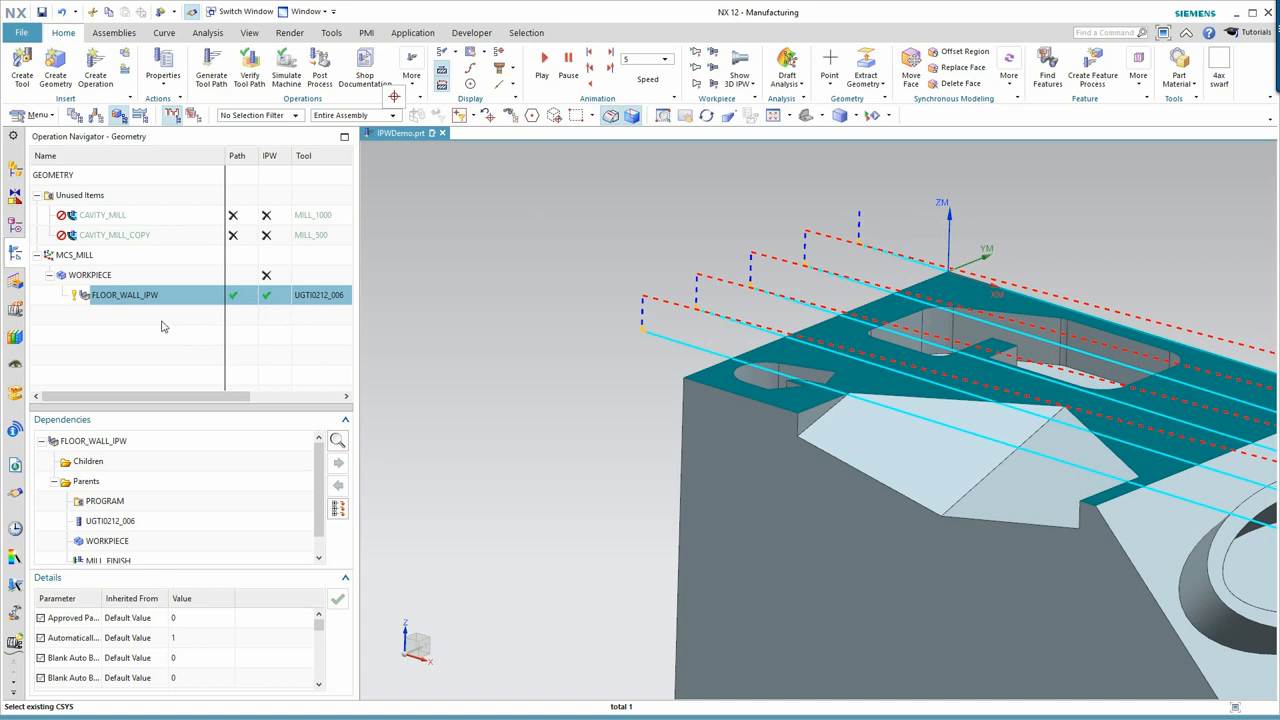
mouse_move(152, 300)
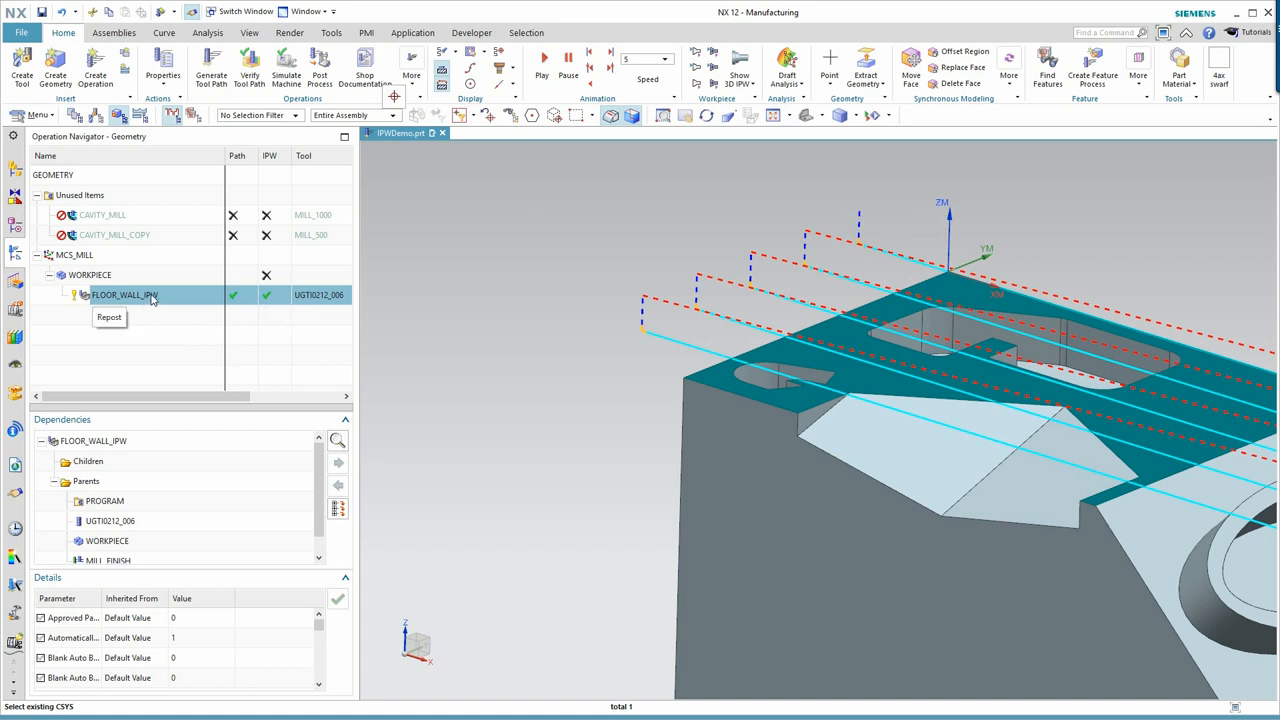
Switch FLOOR_WALL_IPW's blank from 3D IPW to Thickness with 0.1000 floor thickness
right_click(124, 294)
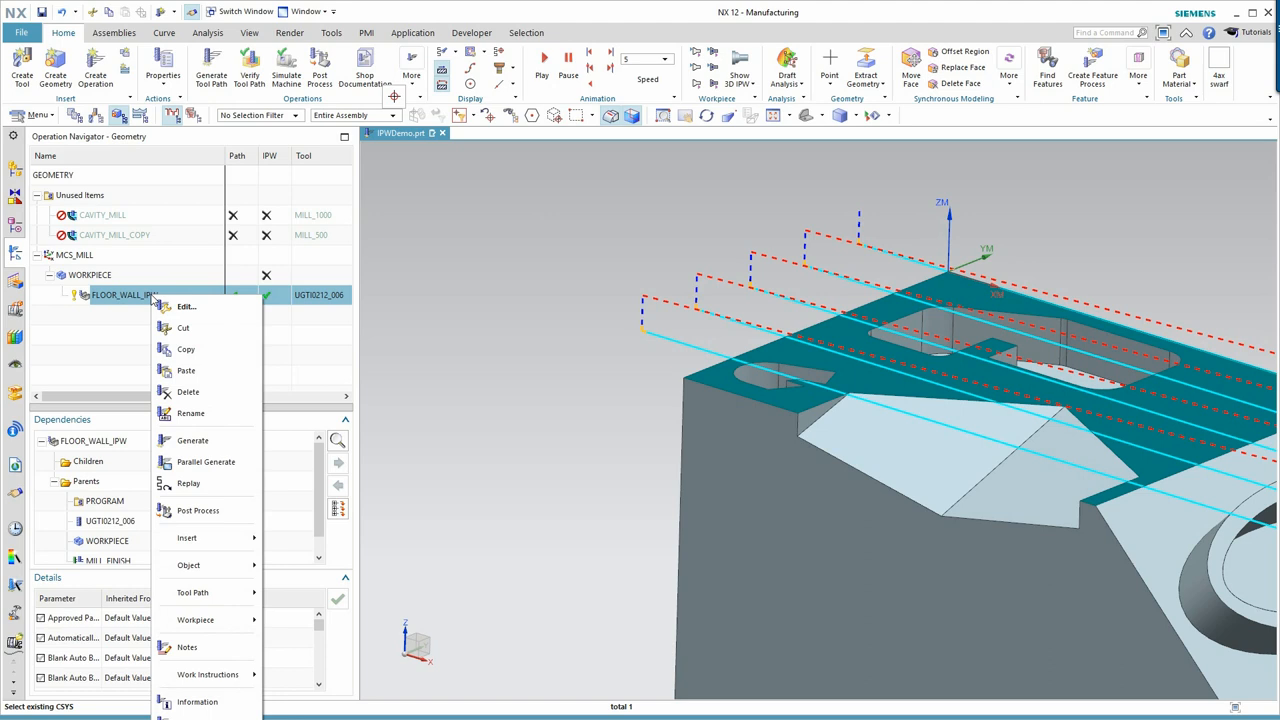
mouse_move(192, 592)
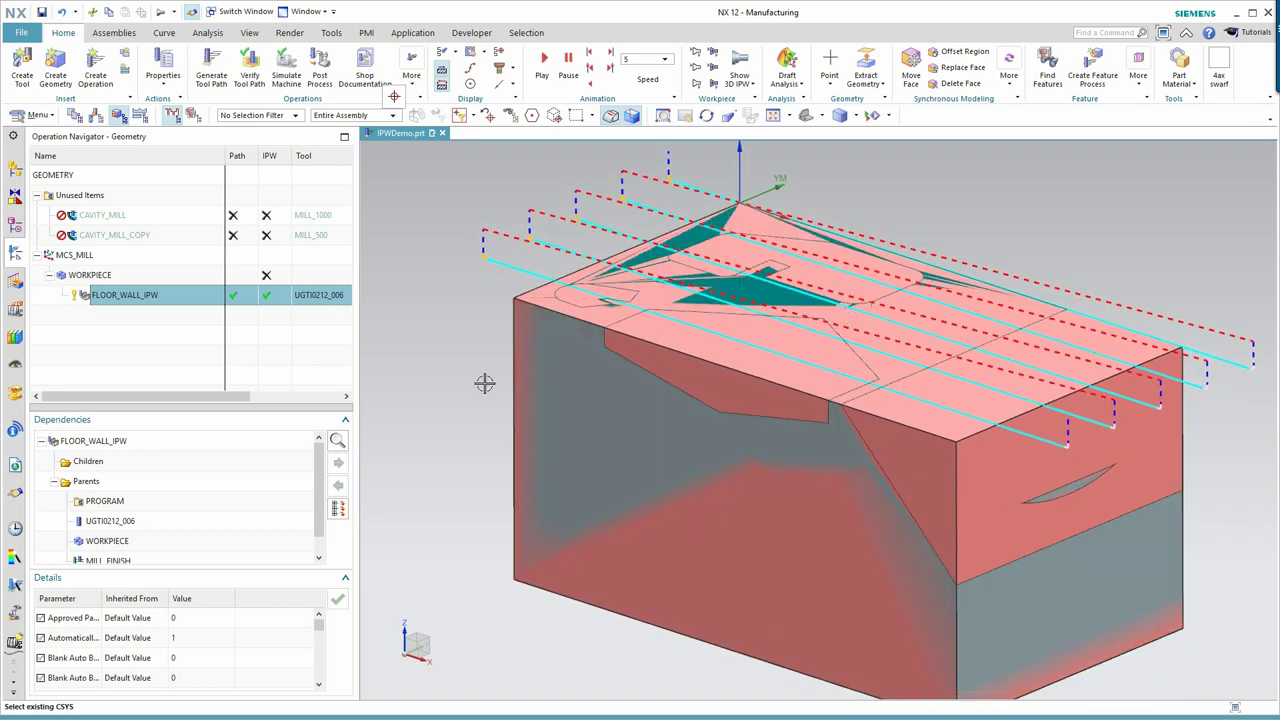
mouse_move(278, 358)
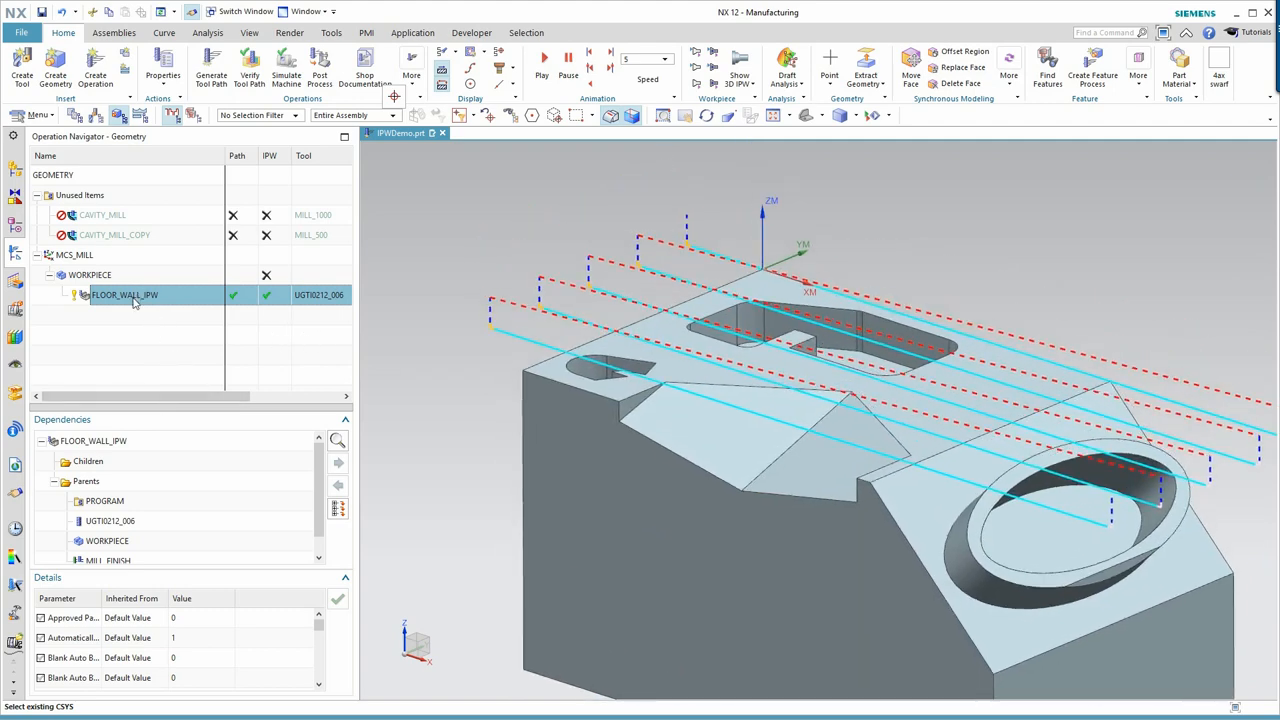
mouse_move(128, 298)
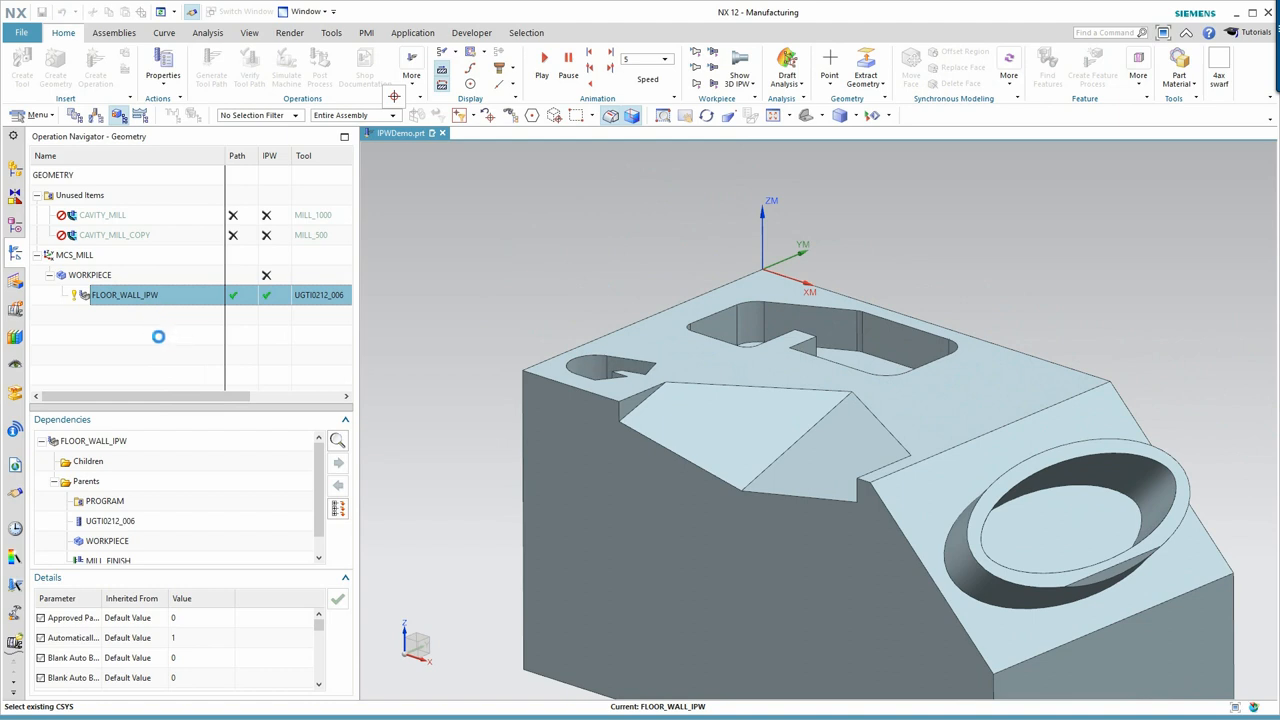
double_click(124, 294)
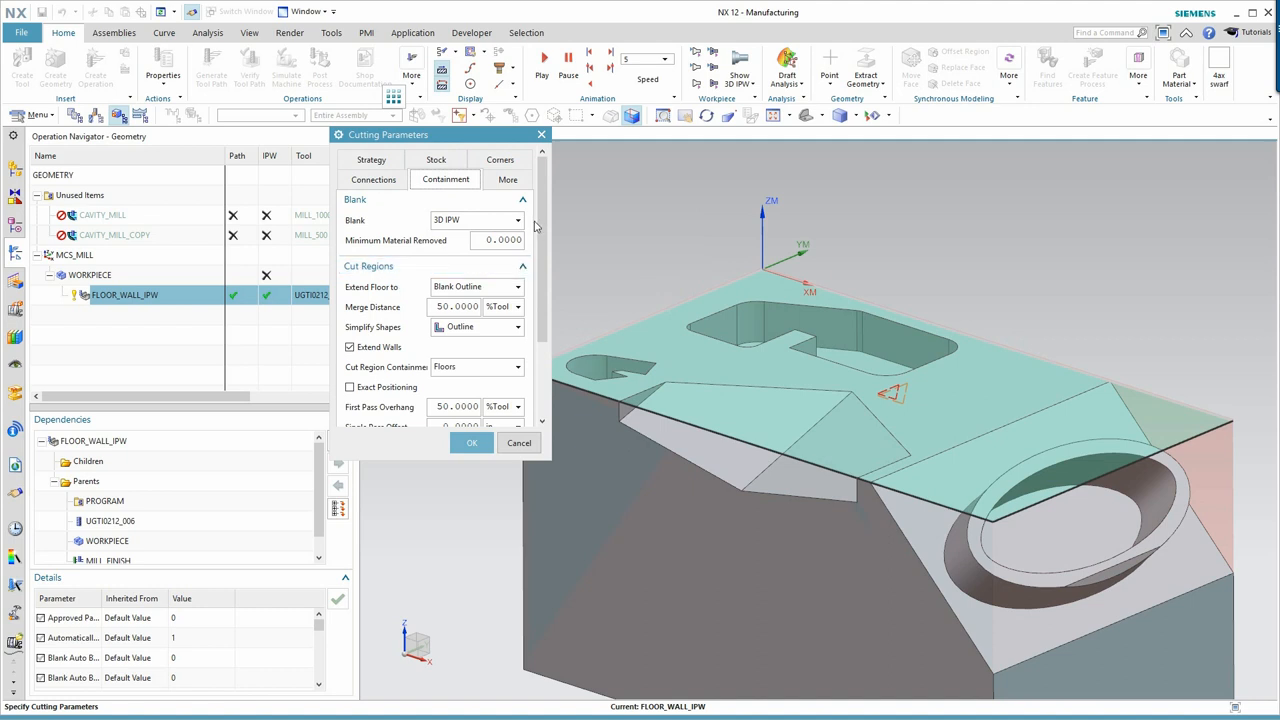
mouse_move(463, 222)
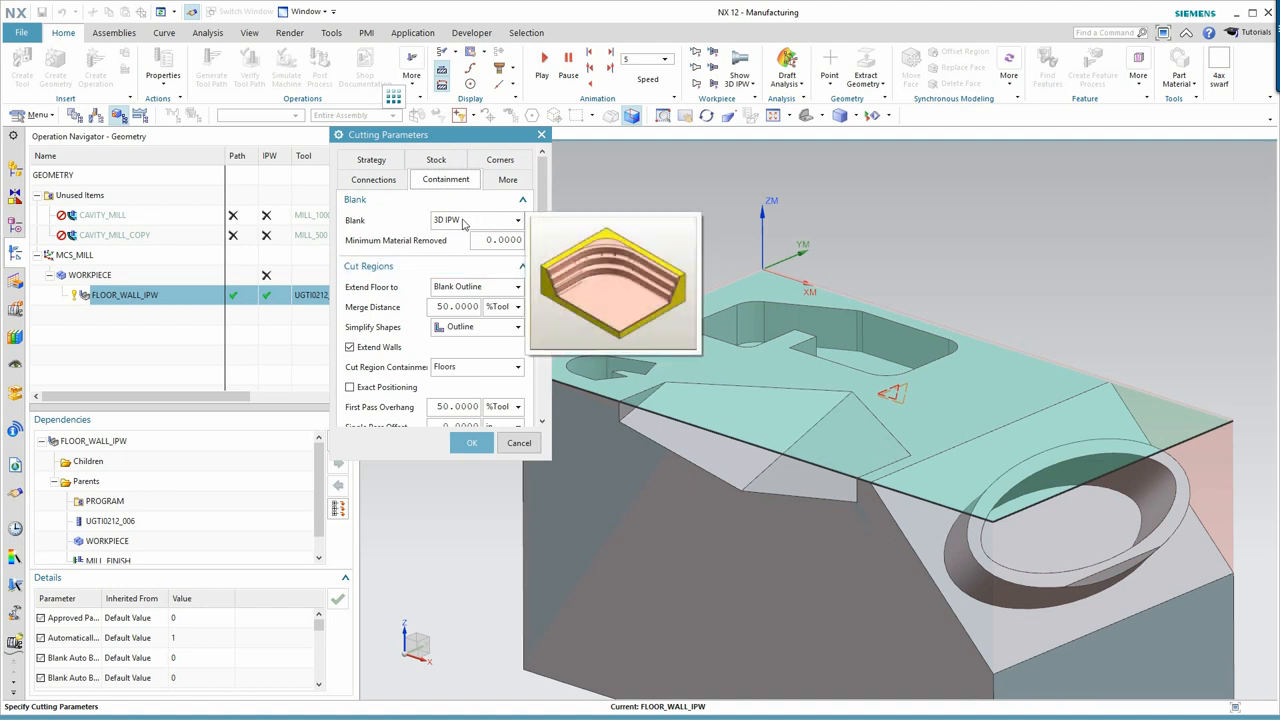
click(517, 220)
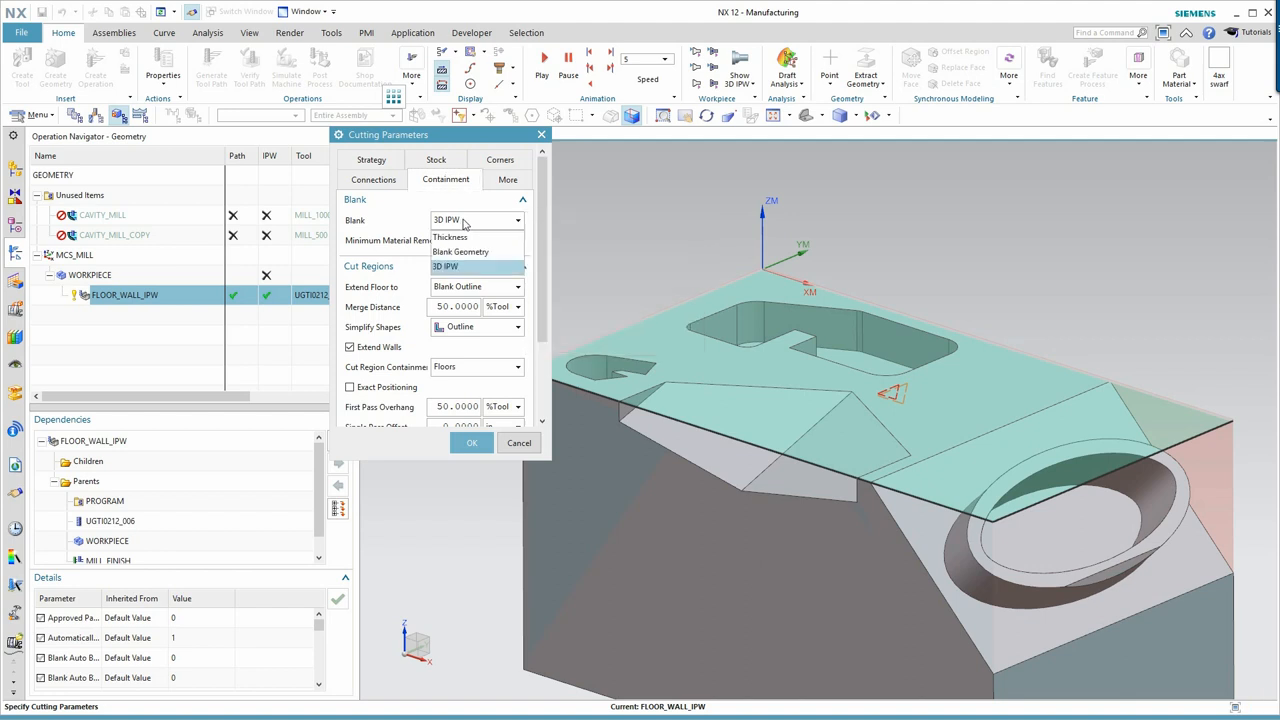
click(450, 237)
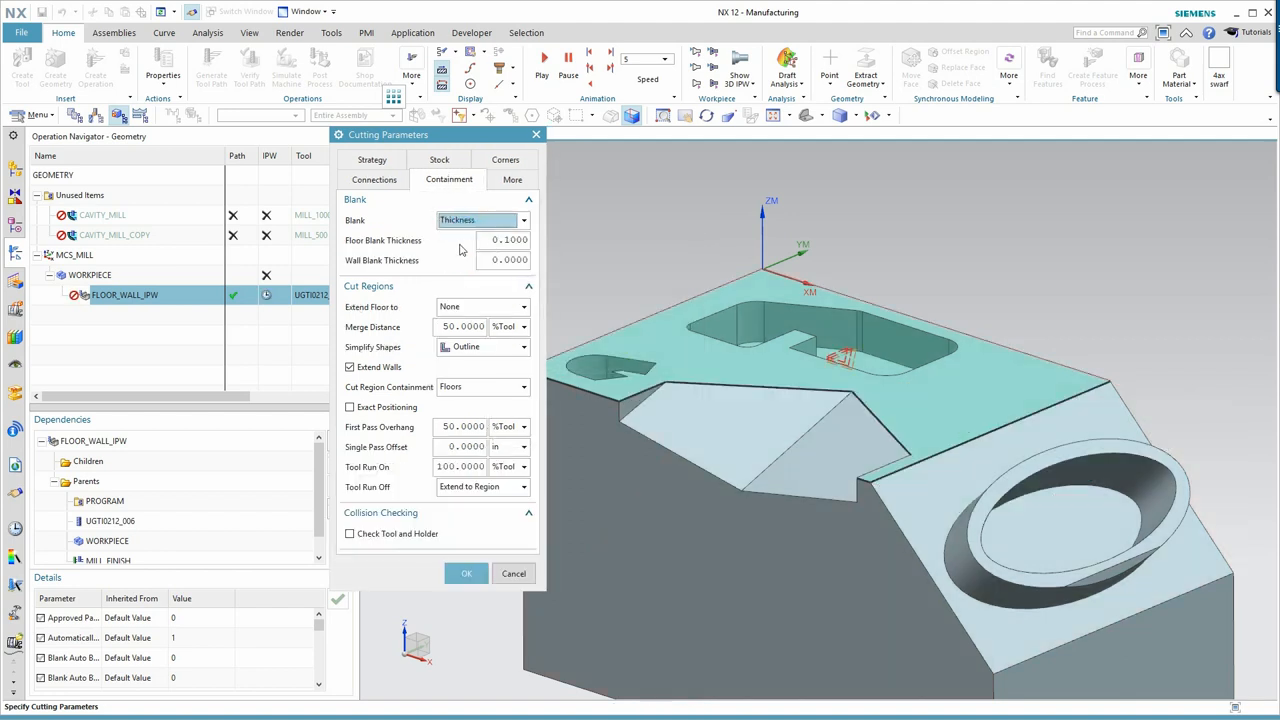
click(505, 240)
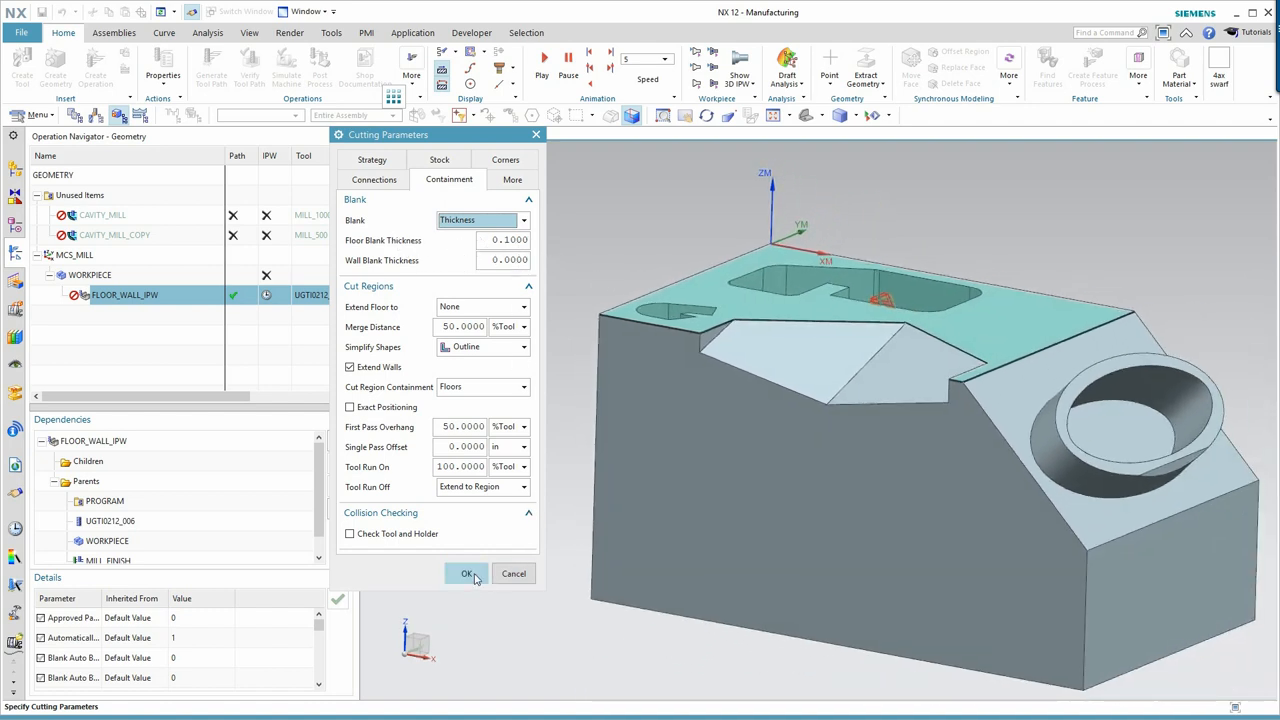
click(468, 573)
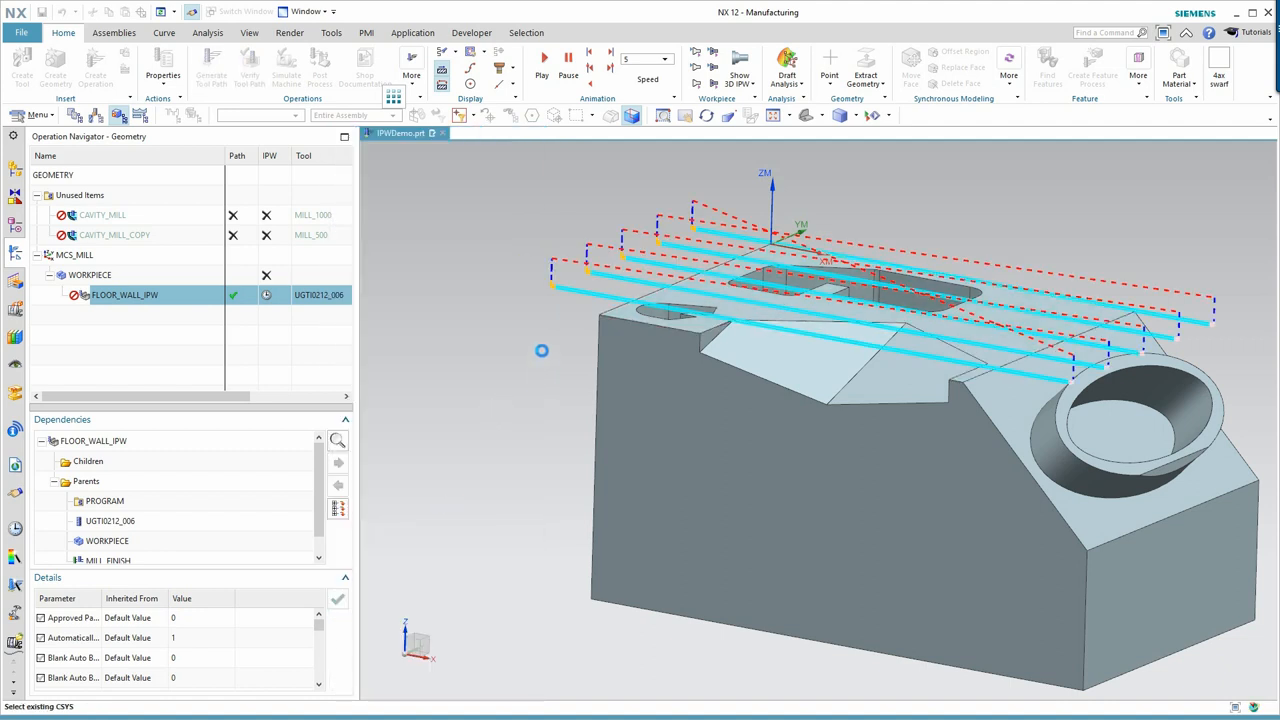
Reopen FLOOR_WALL_IPW, review its 0.1000 floor blank thickness, and start 3D dynamic verification
double_click(124, 294)
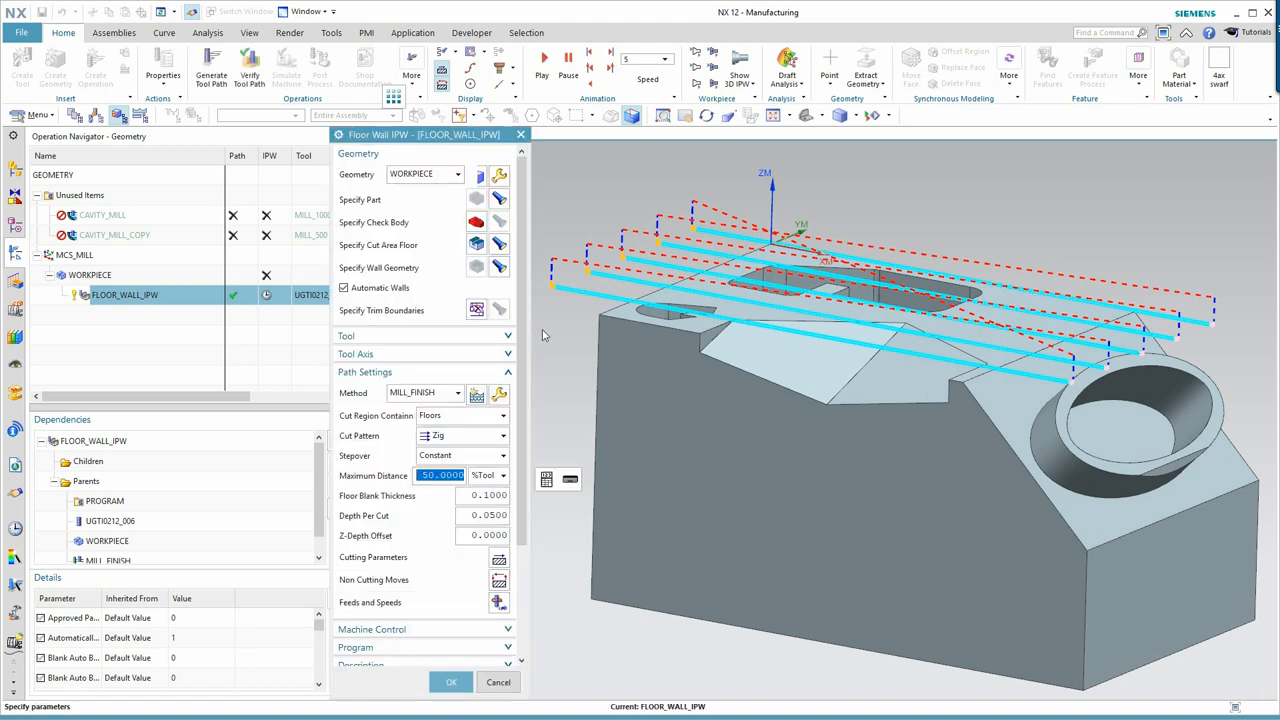
scroll(up, 3)
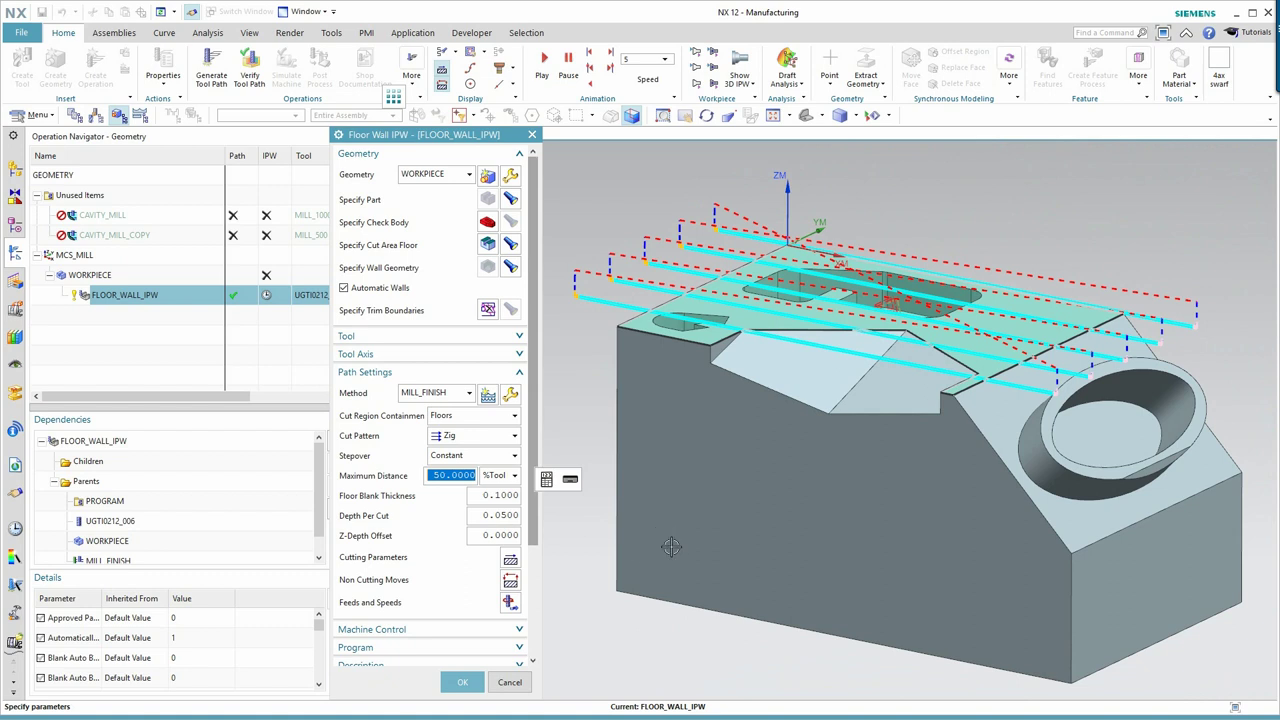
mouse_move(462, 682)
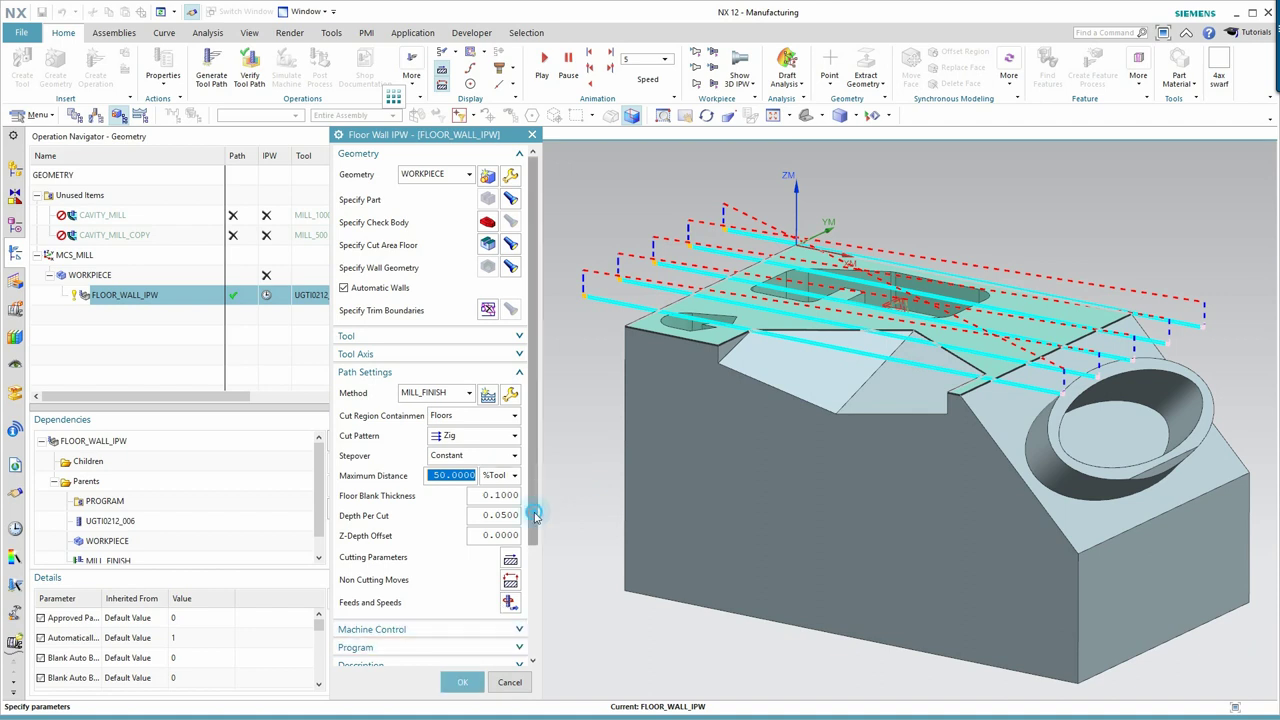
click(461, 681)
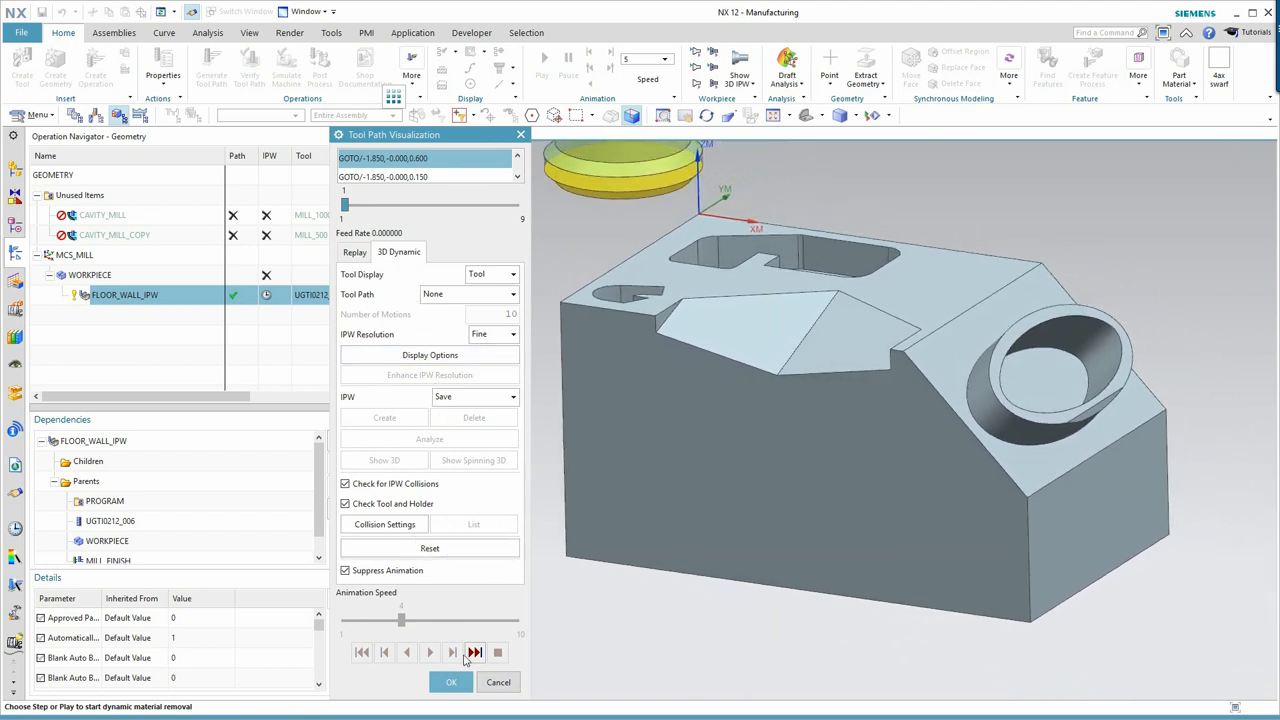
Play FLOOR_WALL_IPW's 3D dynamic material removal animation through to its final motion
click(344, 570)
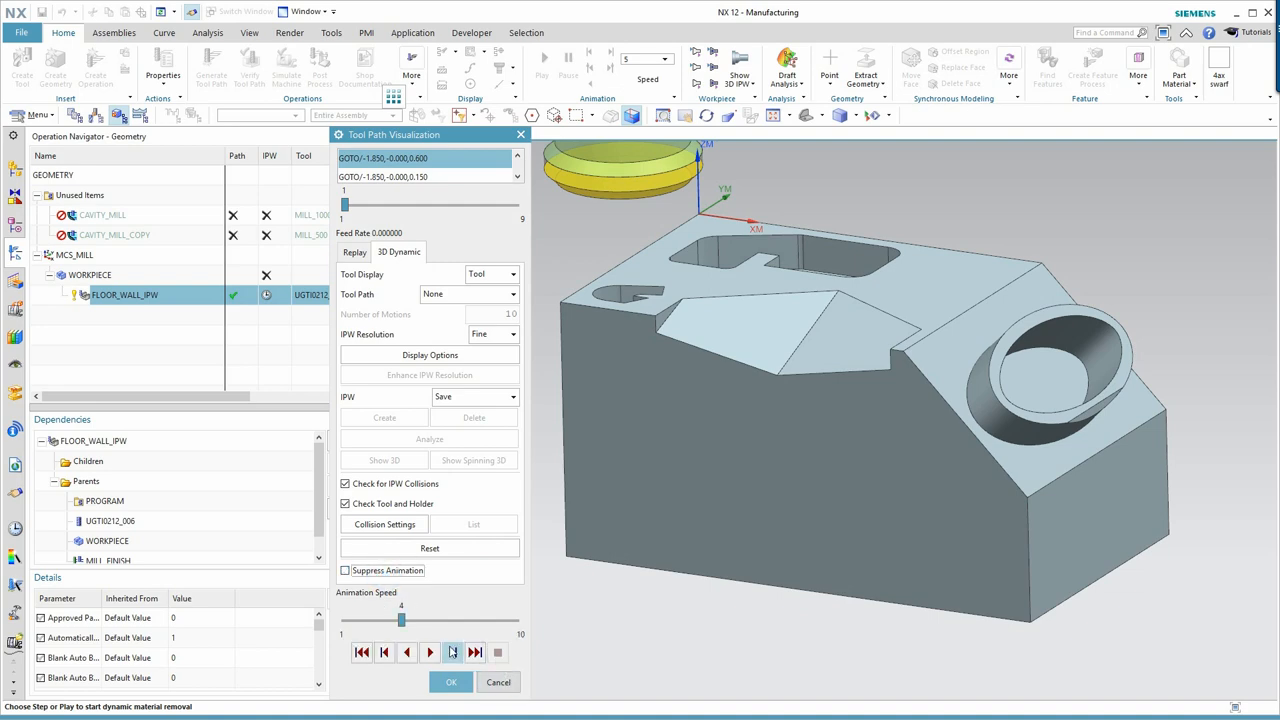
click(452, 652)
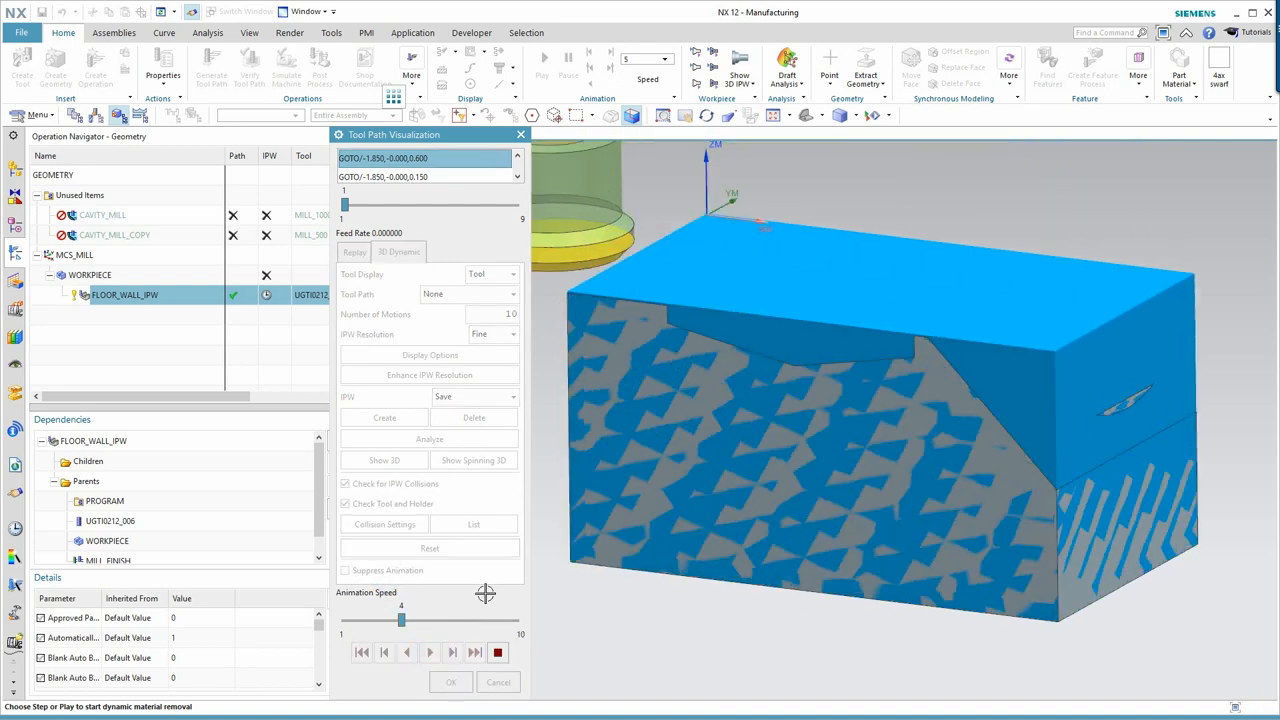
click(497, 652)
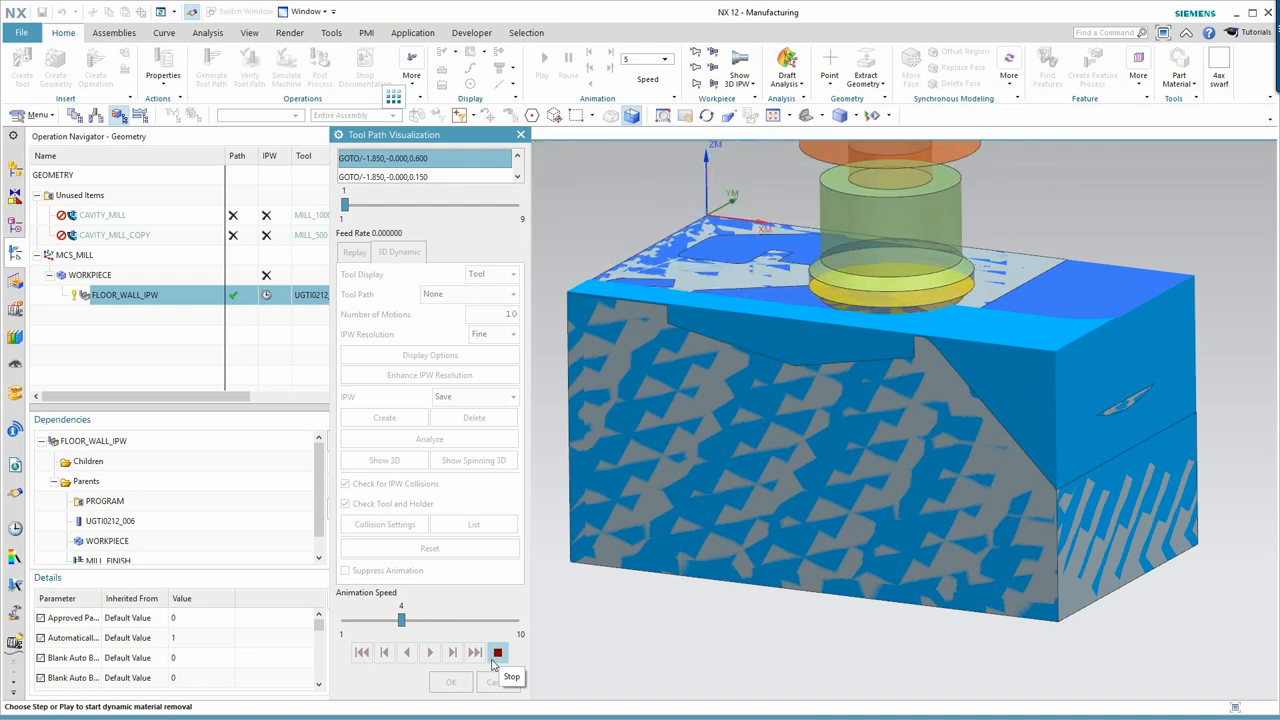
click(497, 652)
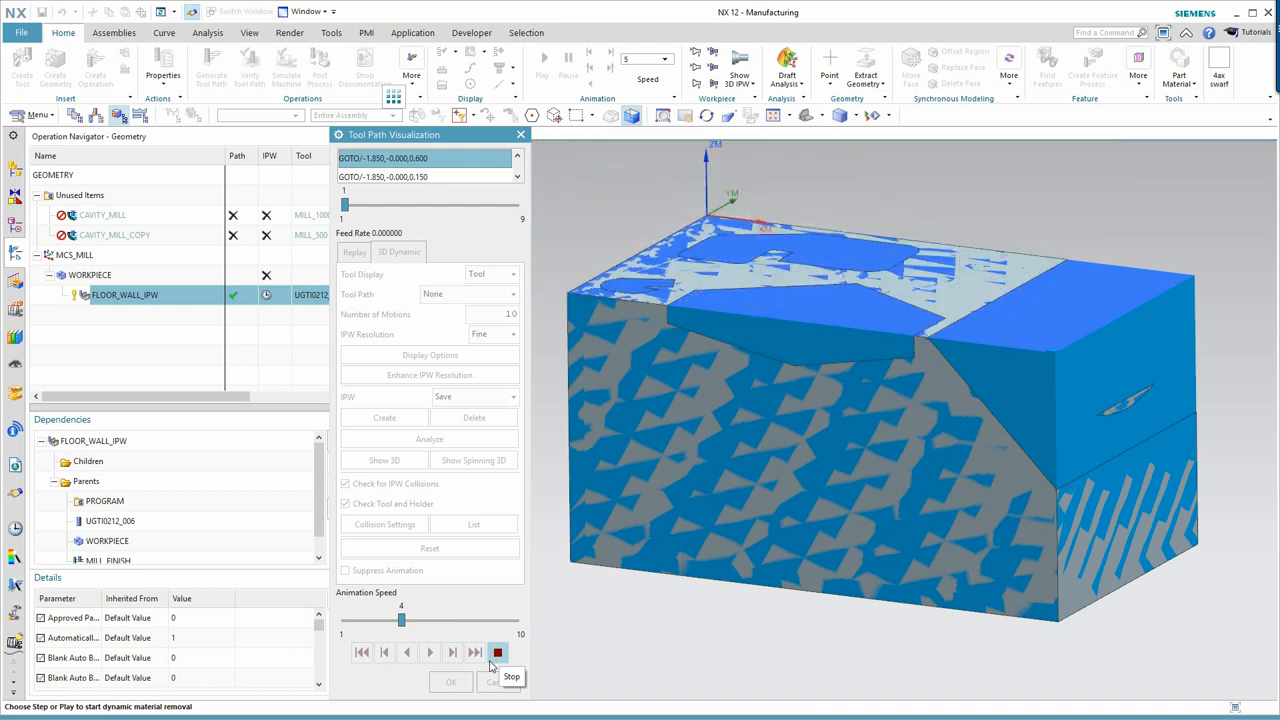
click(497, 652)
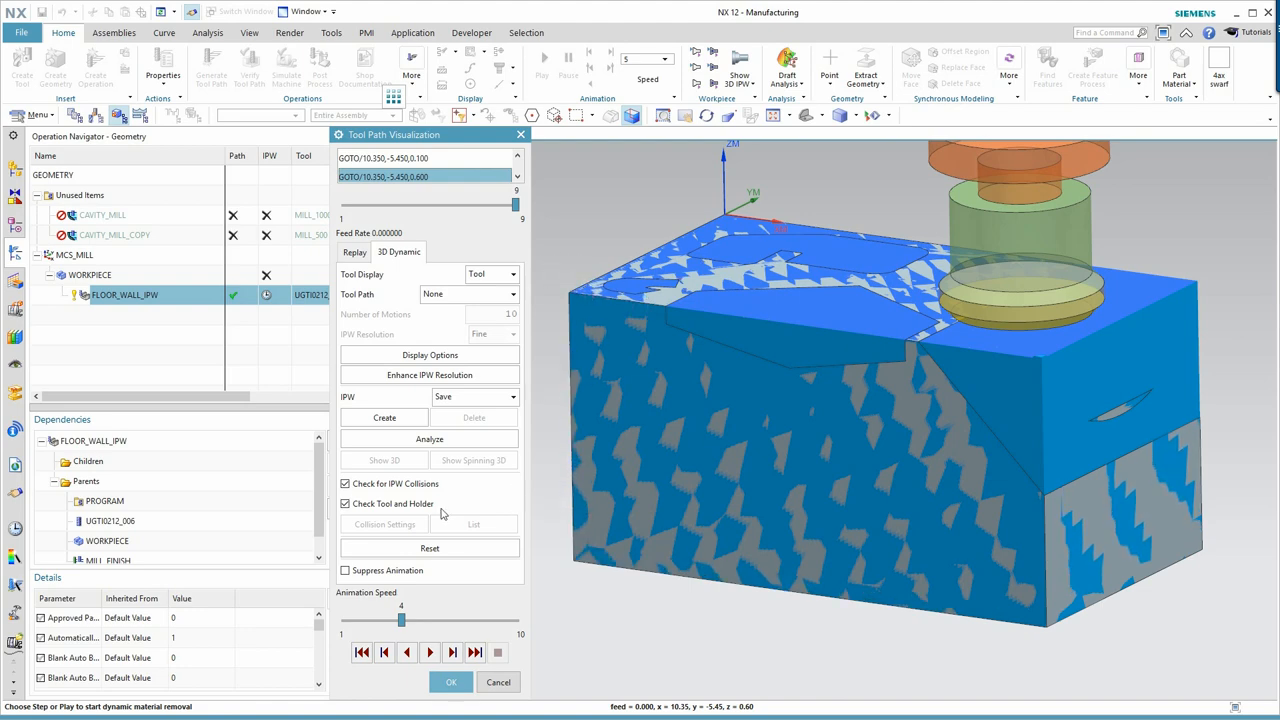
mouse_move(155, 371)
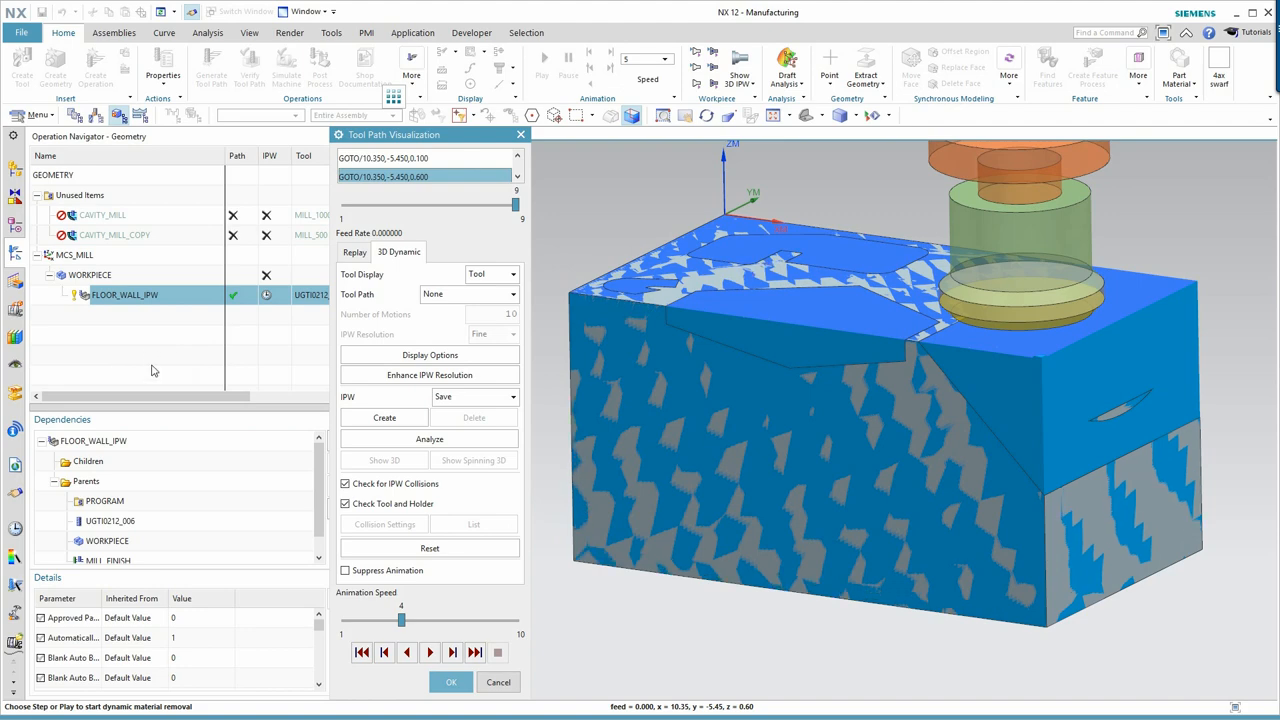
mouse_move(131, 365)
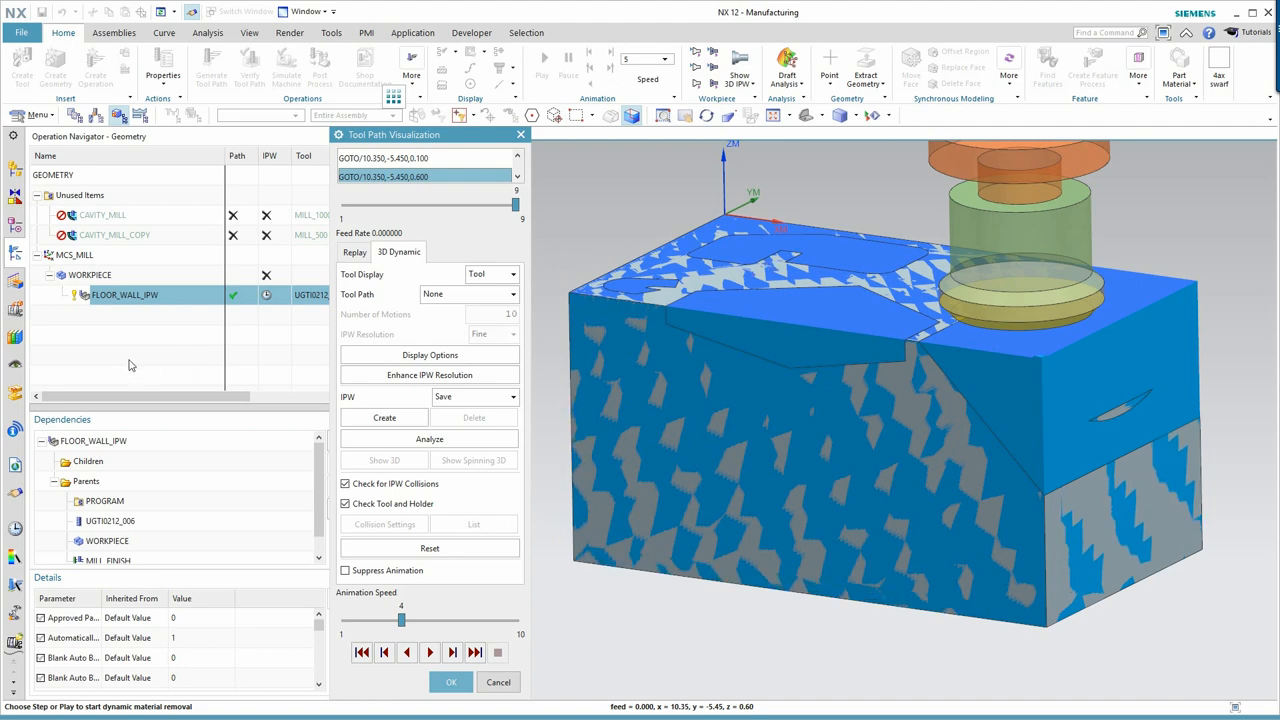
mouse_move(126, 362)
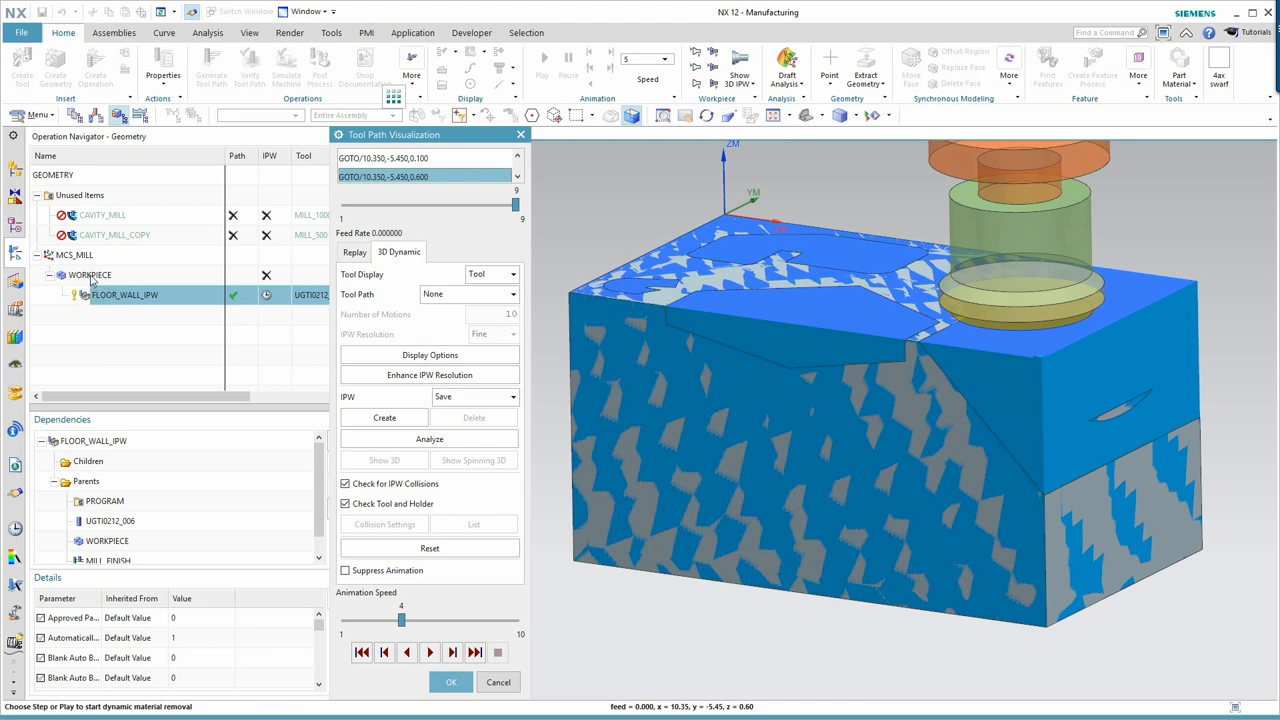
mouse_move(105, 281)
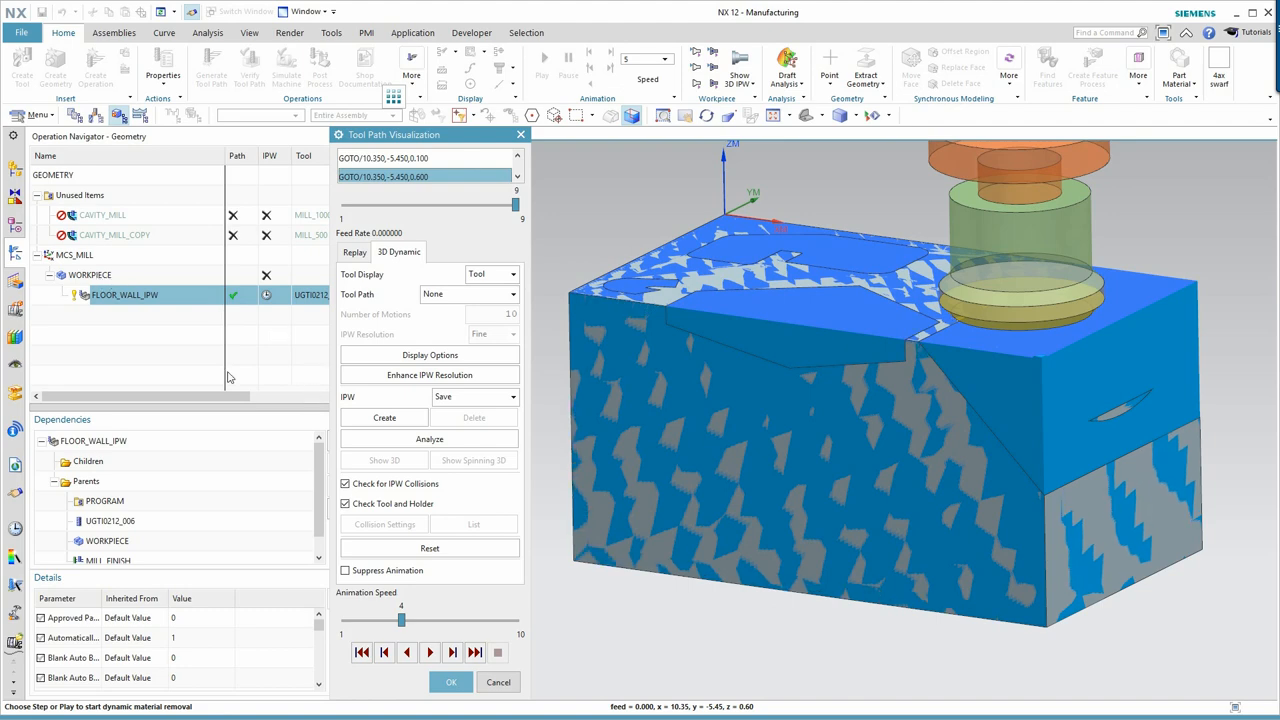
mouse_move(170, 340)
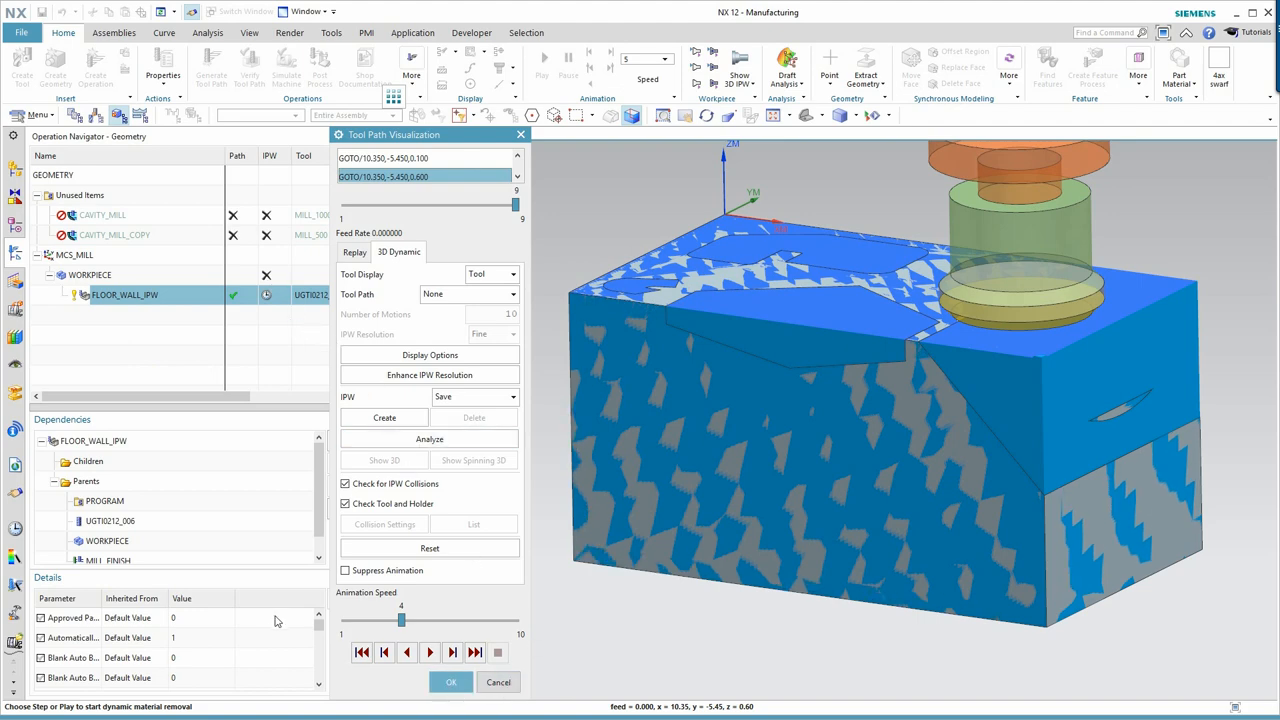
mouse_move(185, 350)
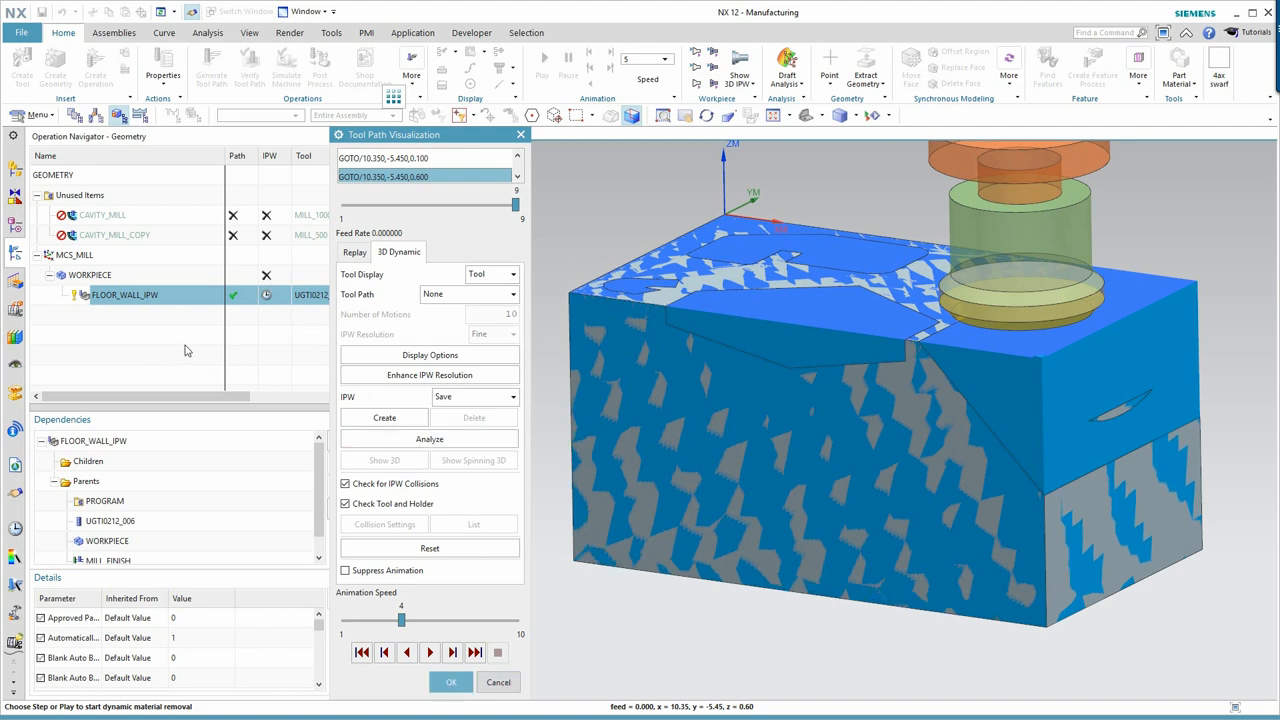
mouse_move(203, 448)
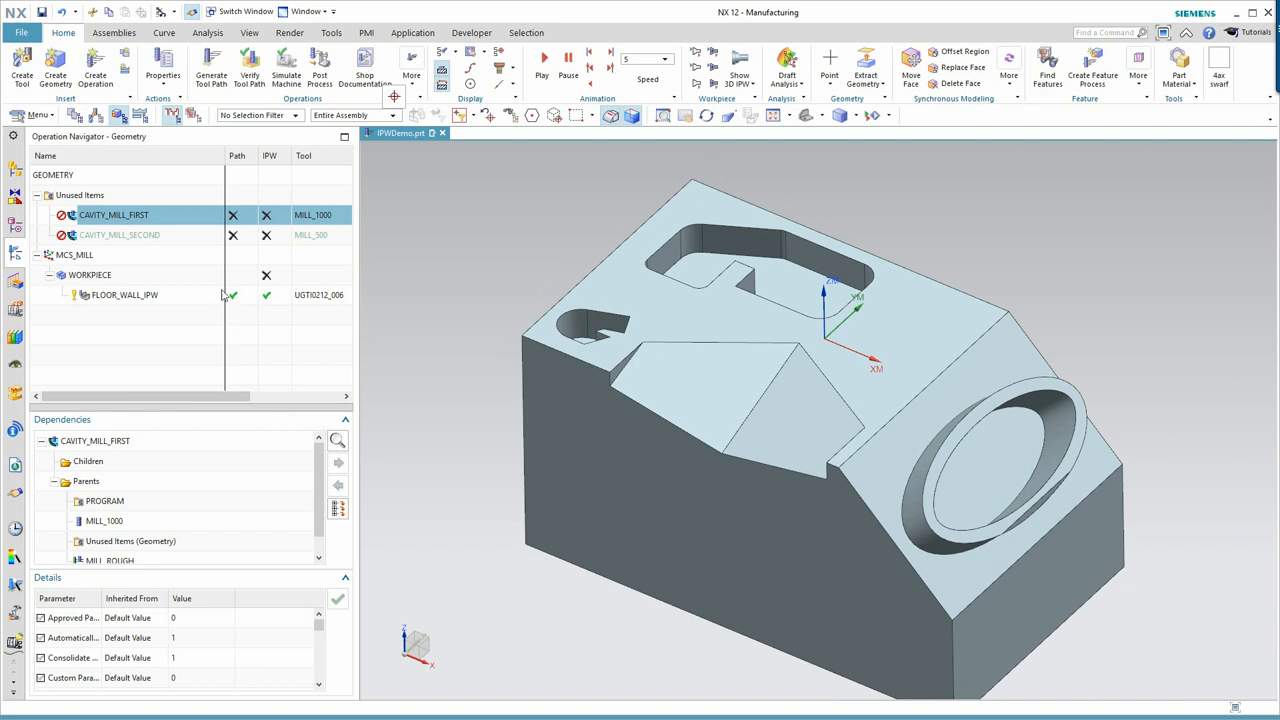
mouse_move(105, 218)
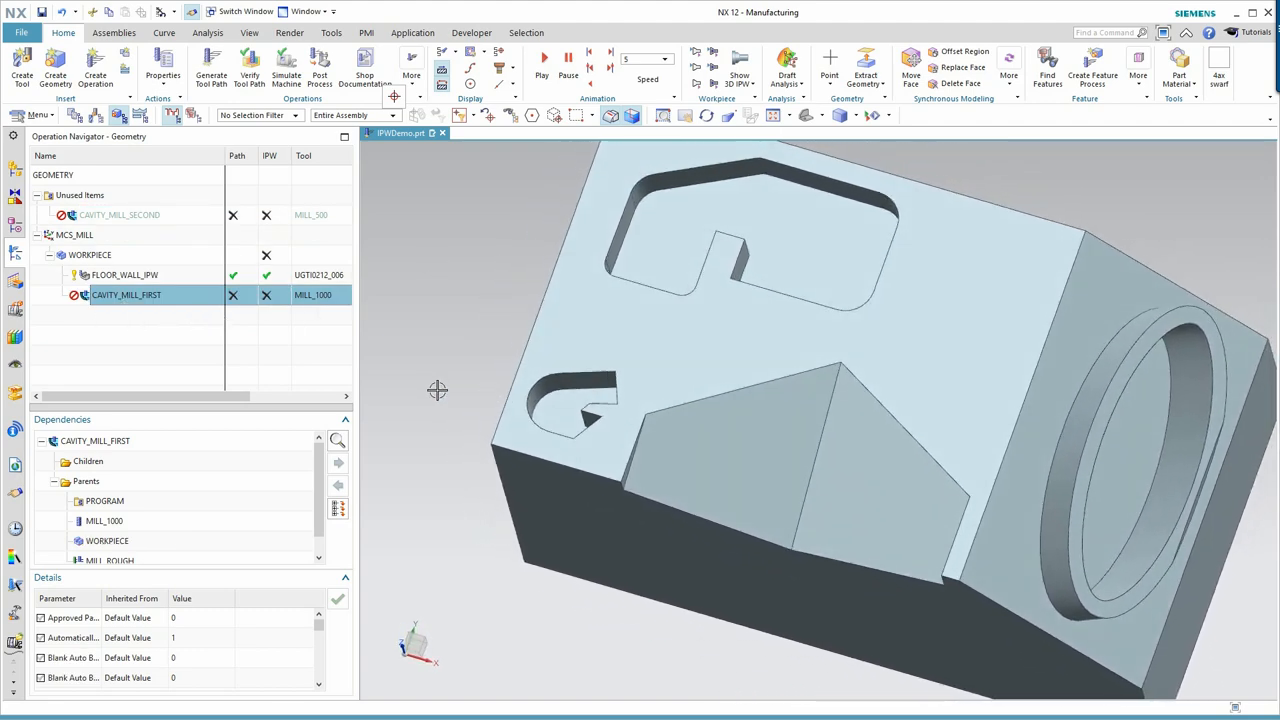
Orbit the part to inspect its top features, side, and overall view
click(560, 420)
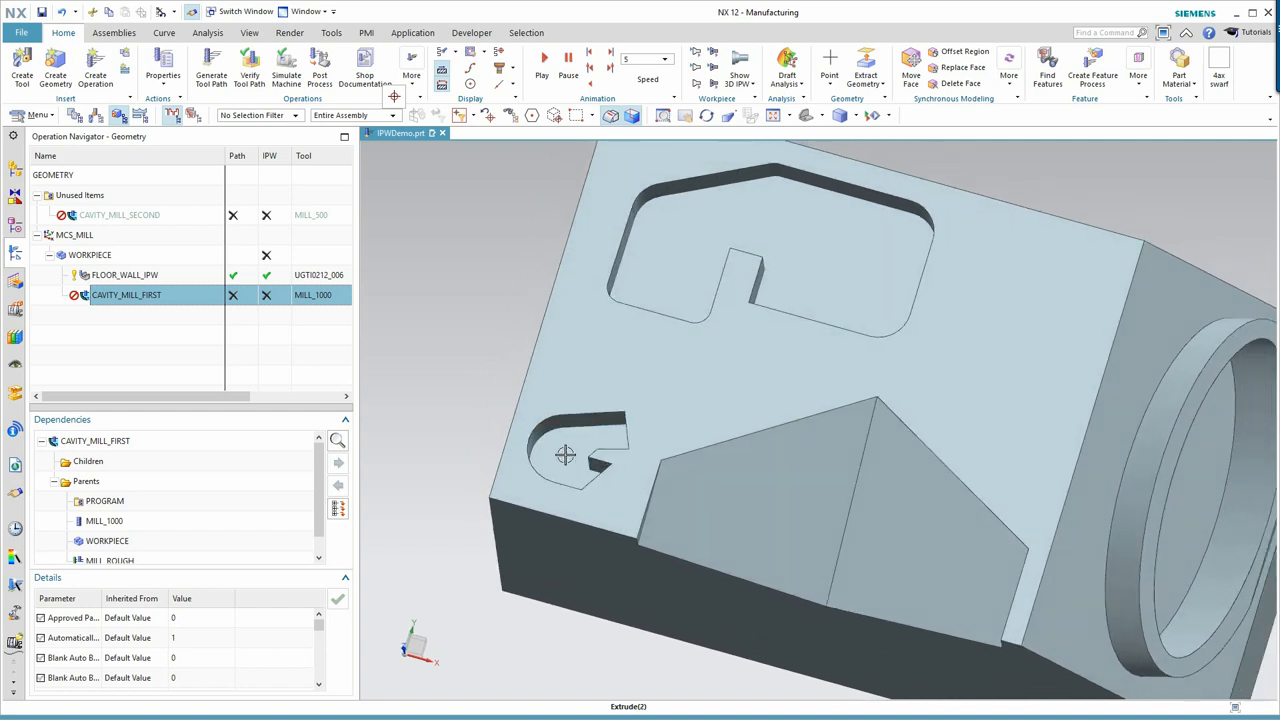
drag(565, 455, 430, 328)
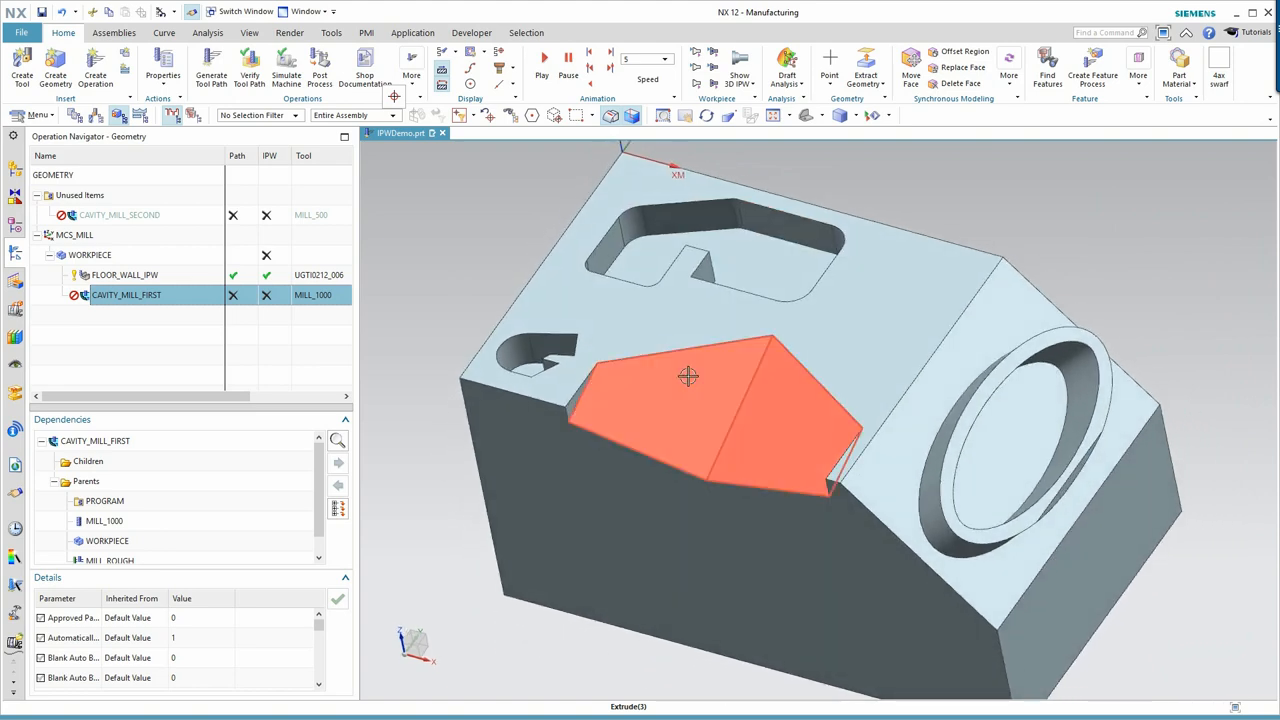
drag(688, 376, 947, 370)
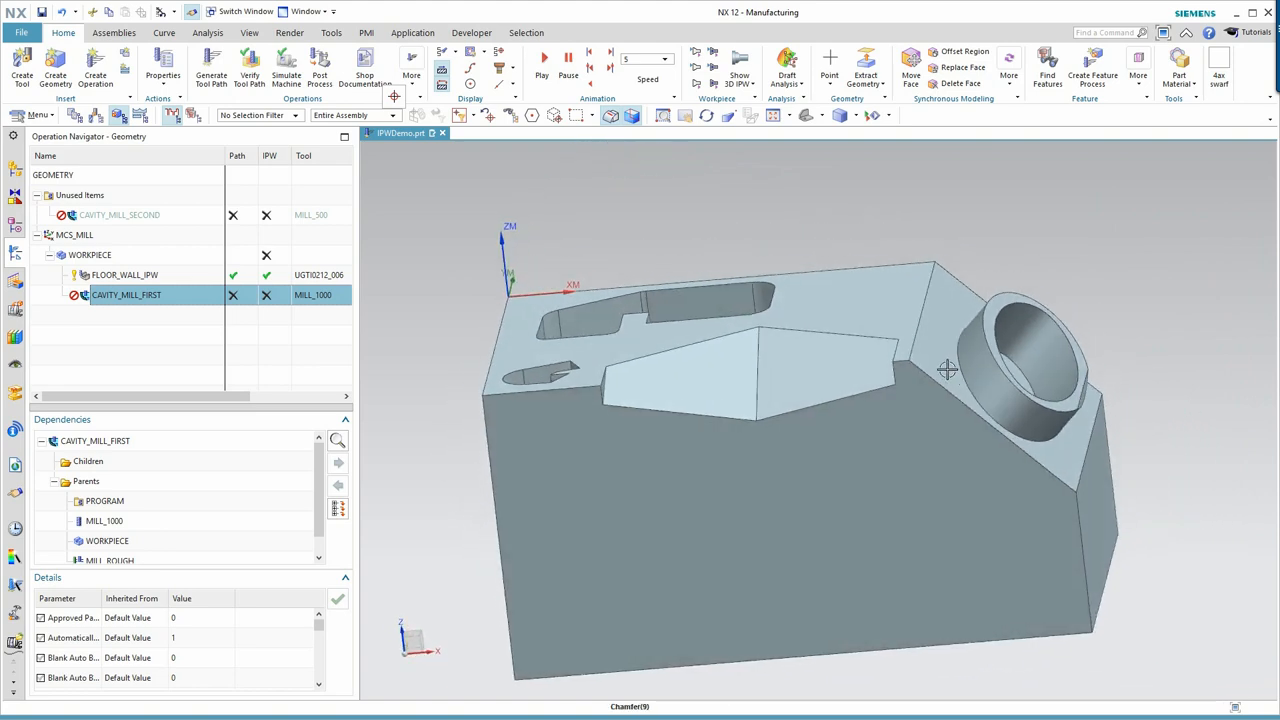
drag(945, 370, 978, 412)
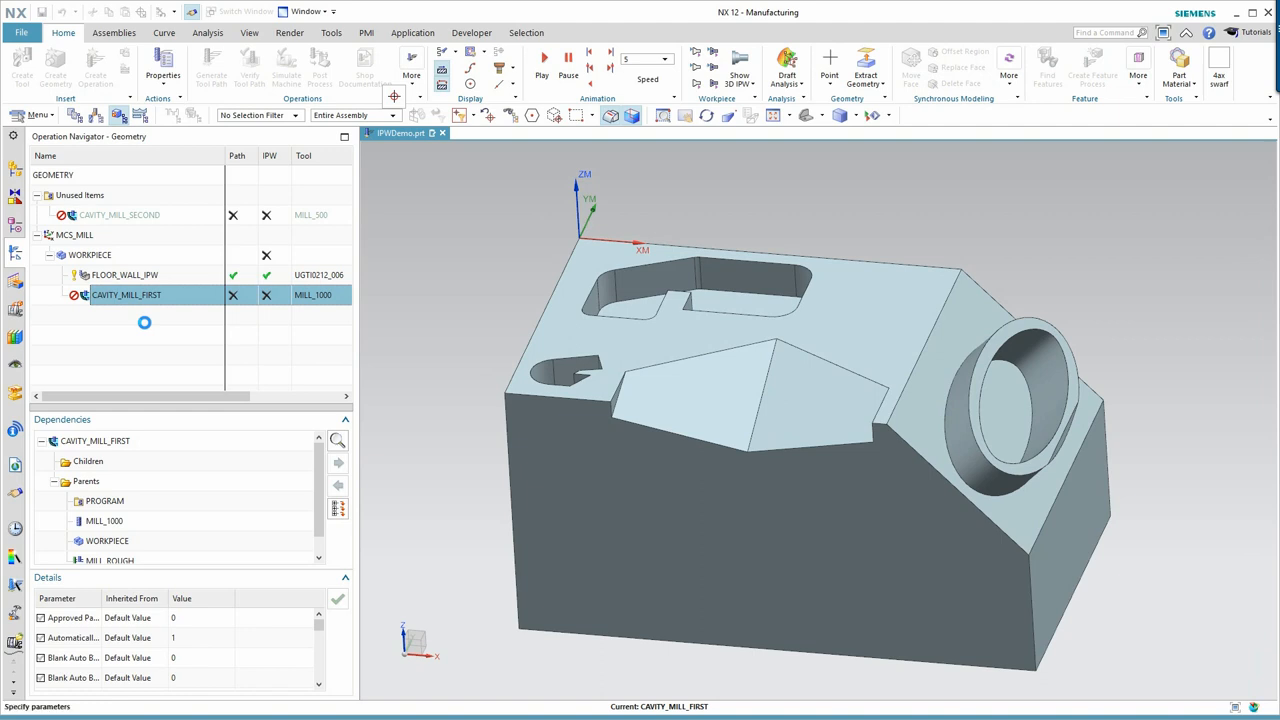
Open CAVITY_MILL_FIRST and accept its automatic cut levels of 0.25 depth per cut
double_click(126, 294)
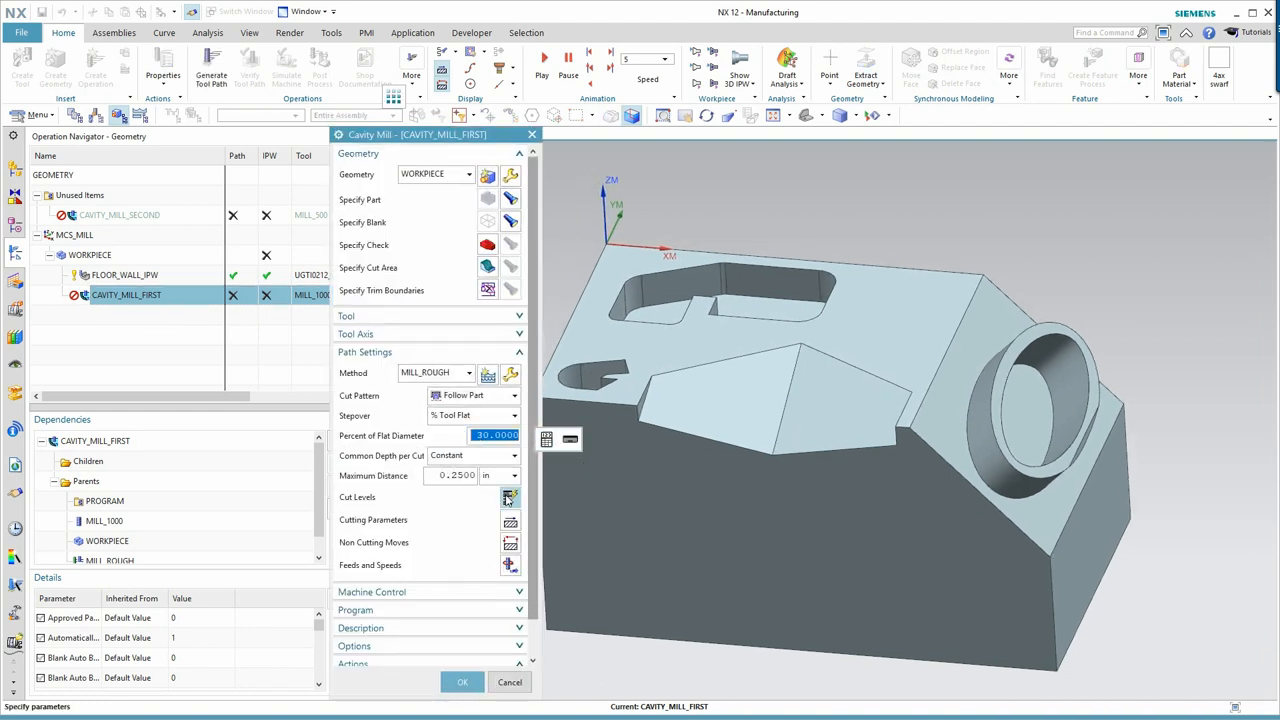
click(461, 681)
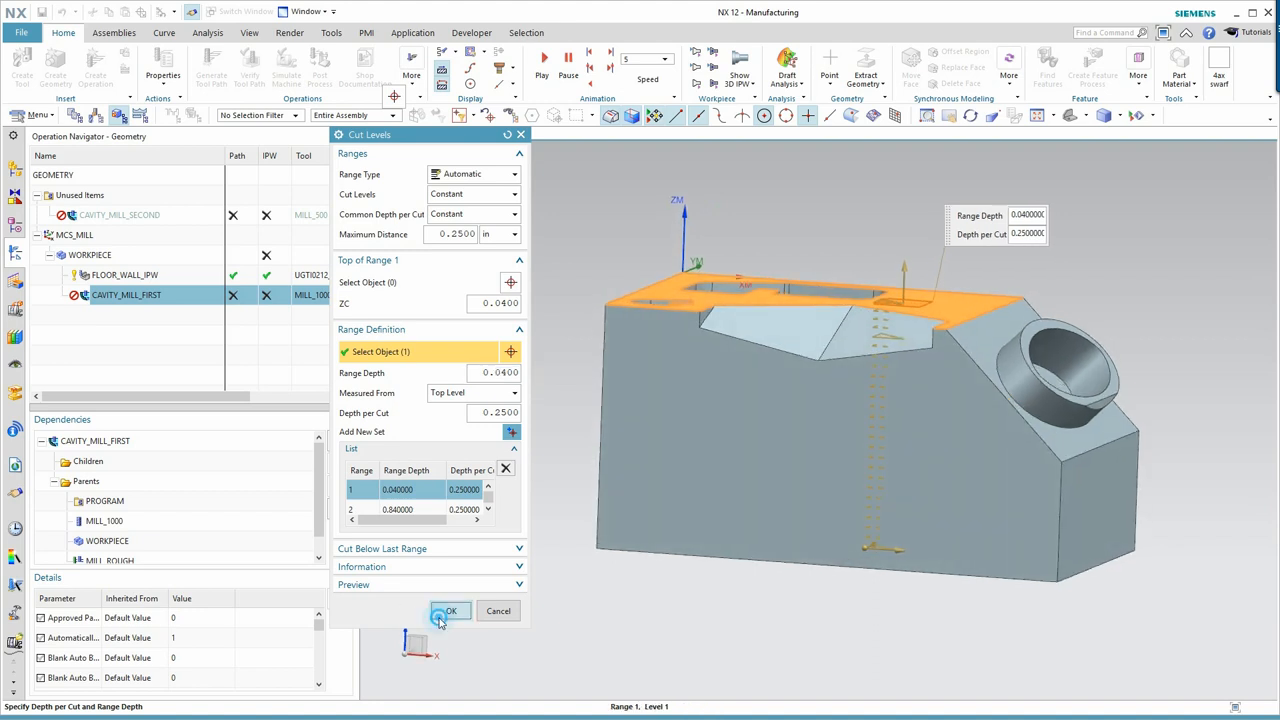
click(450, 611)
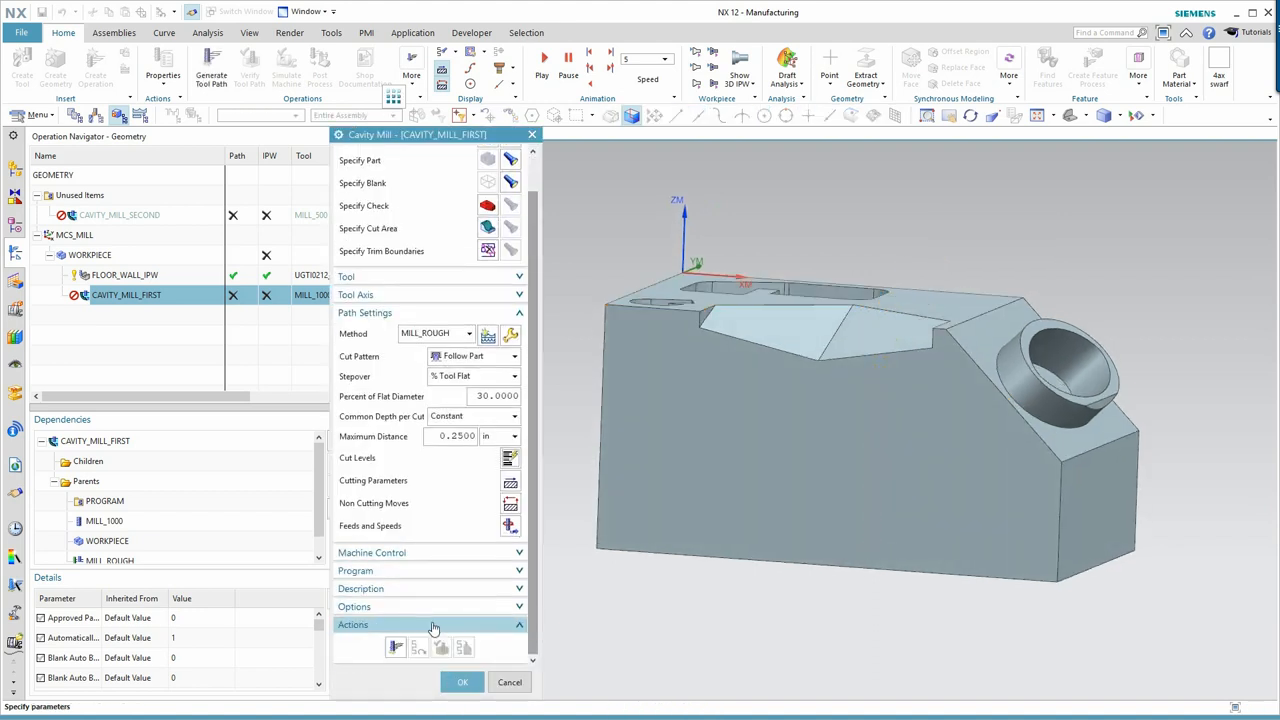
Generate CAVITY_MILL_FIRST's follow-part roughing tool path and reopen the operation
click(395, 647)
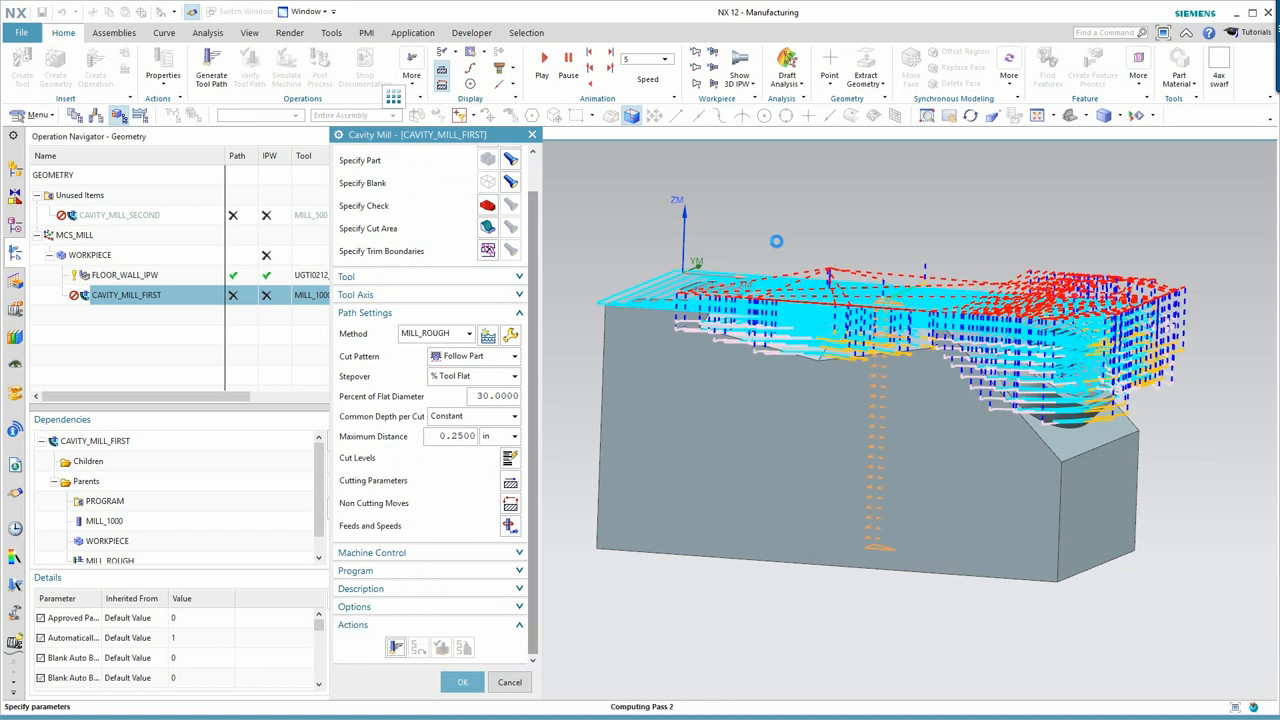
click(462, 681)
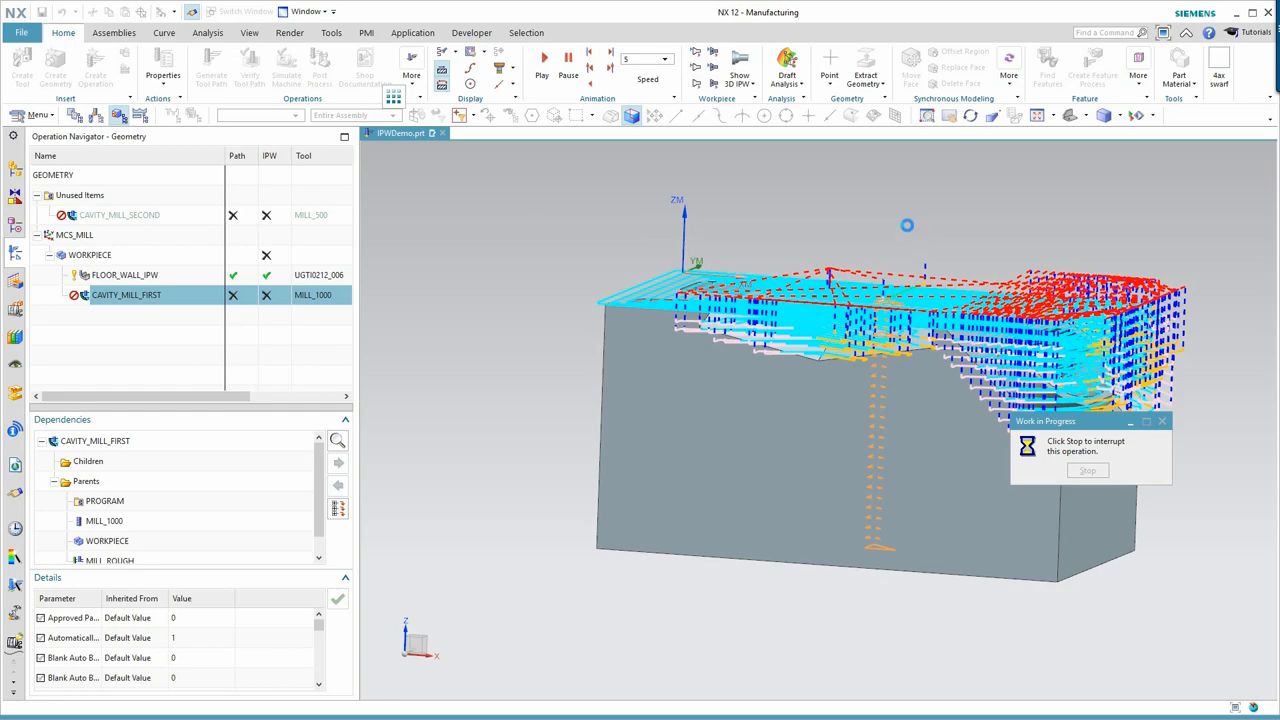
double_click(126, 294)
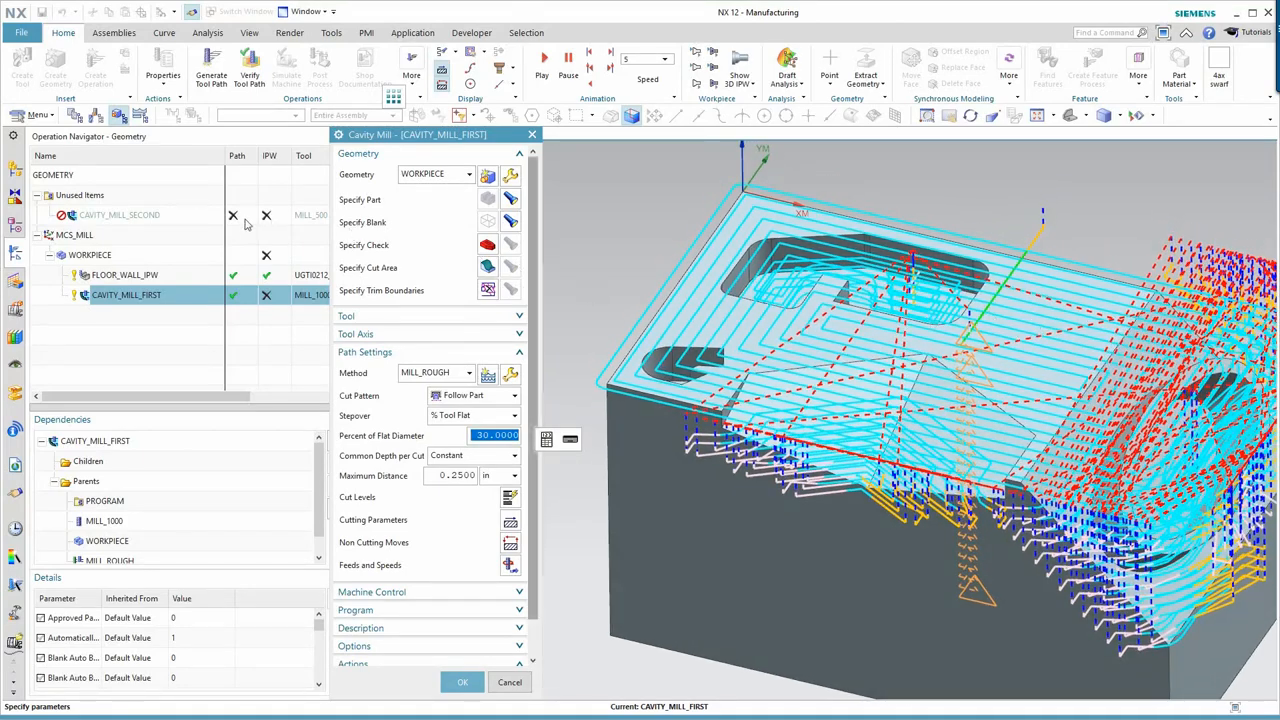
mouse_move(113, 283)
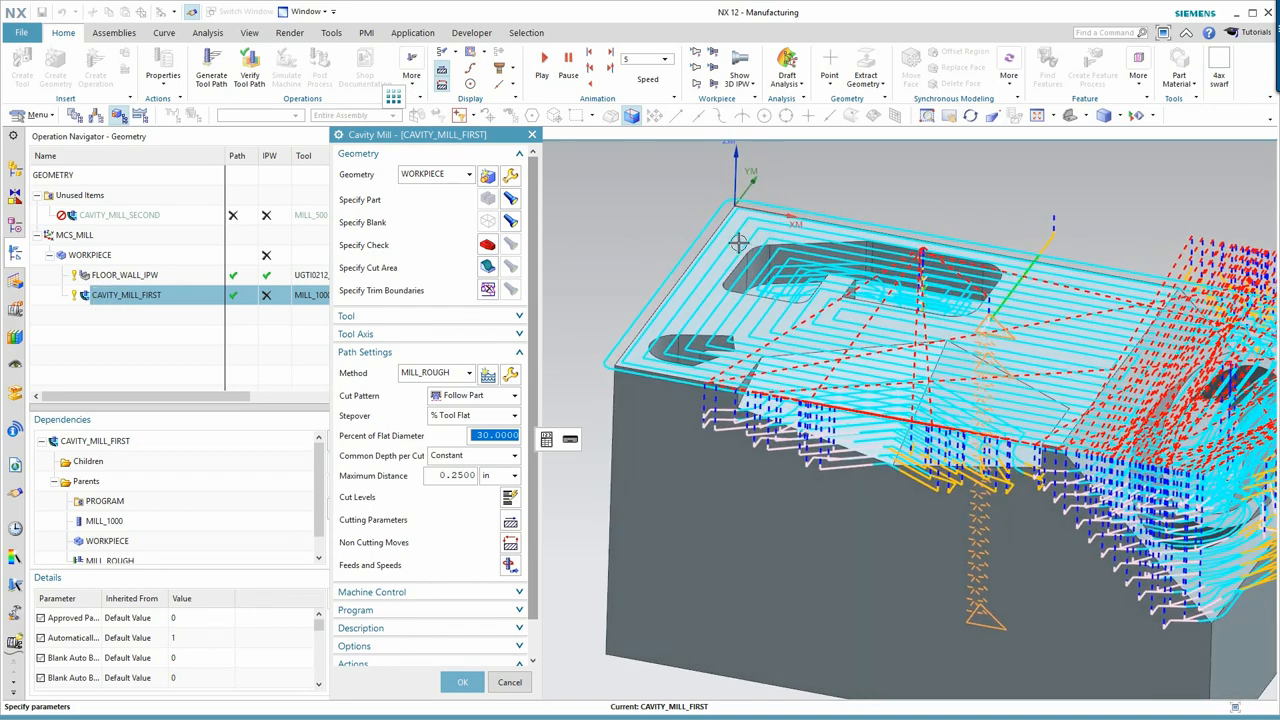
mouse_move(660, 278)
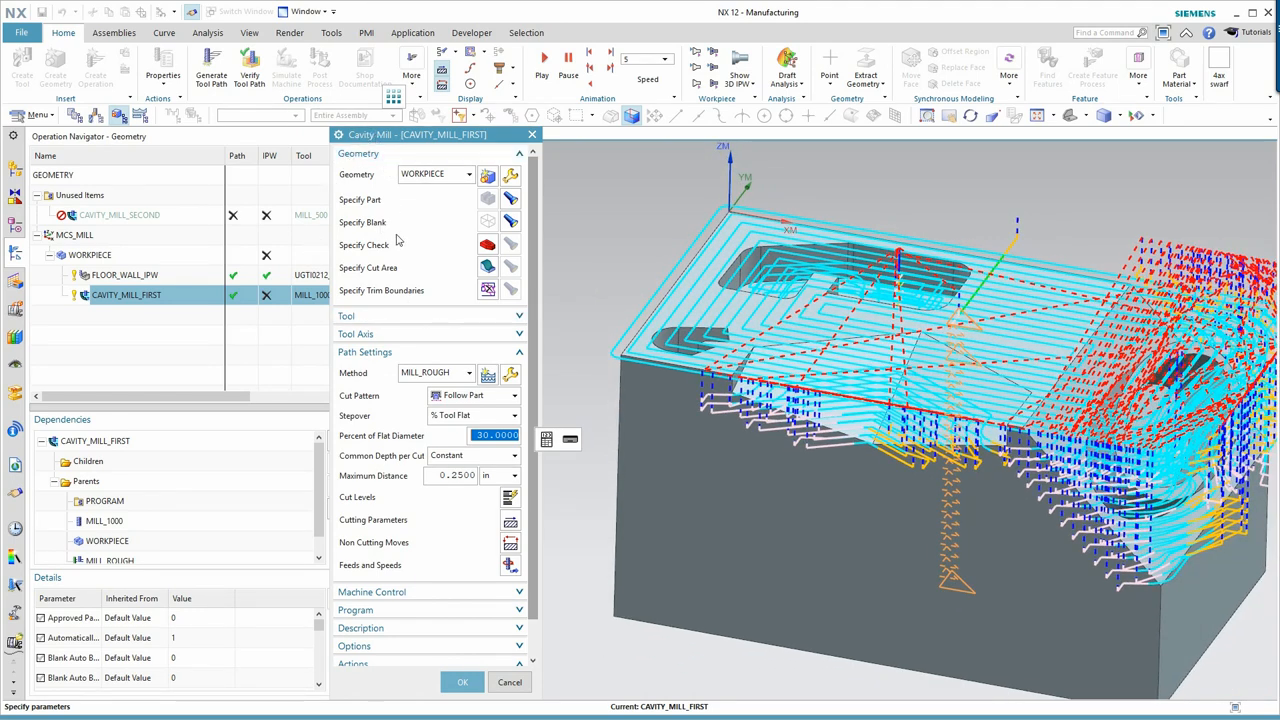
mouse_move(510, 222)
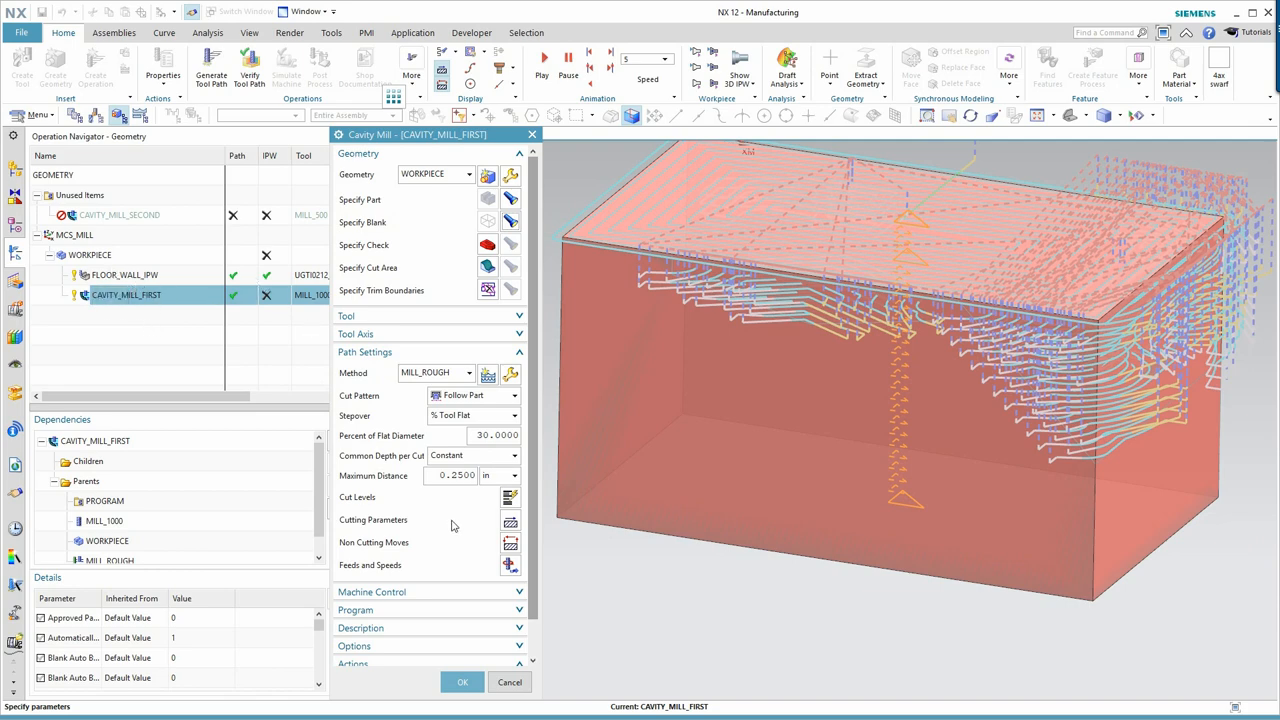
click(462, 682)
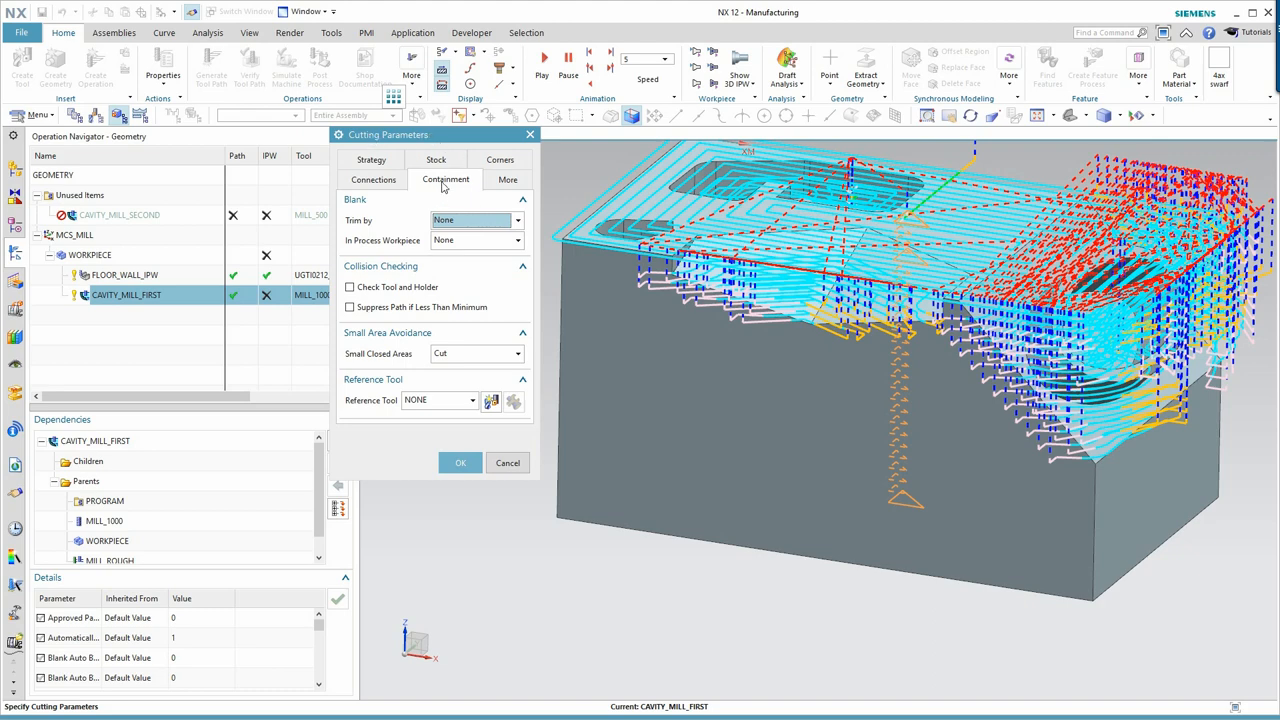
mouse_move(455, 240)
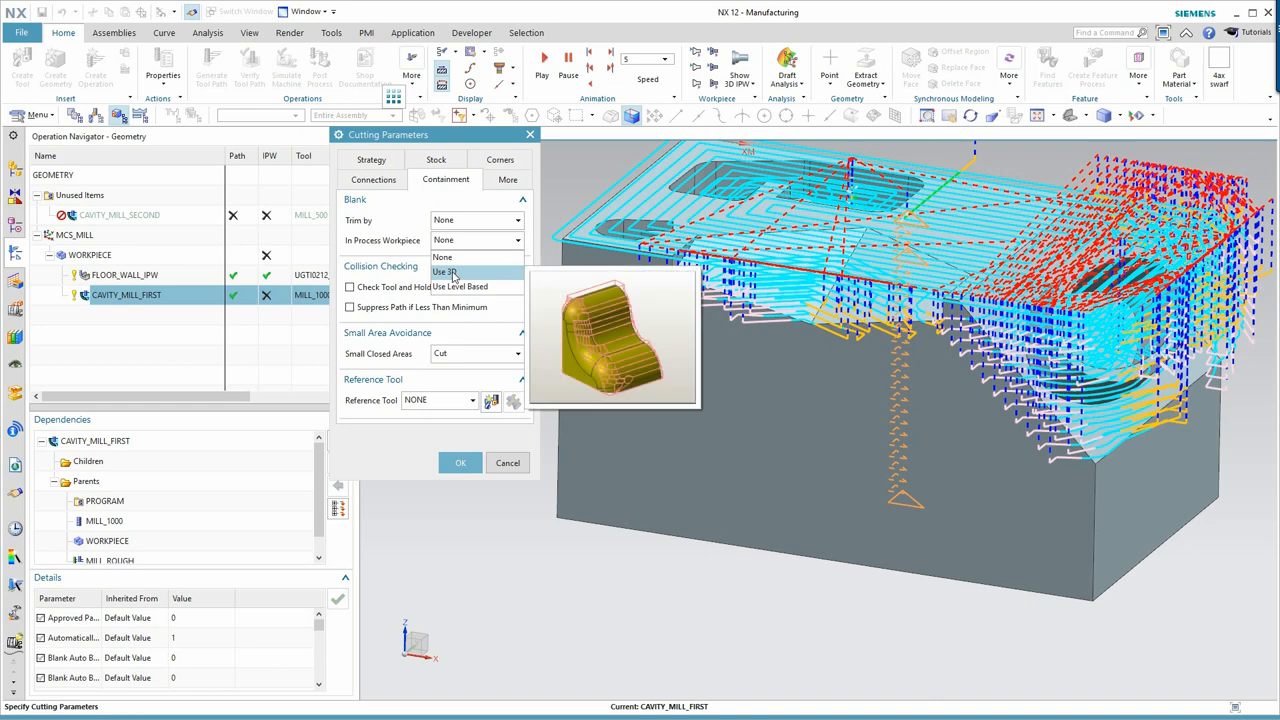
Set CAVITY_MILL_FIRST's blank to 3D IPW and regenerate its tool path
click(445, 271)
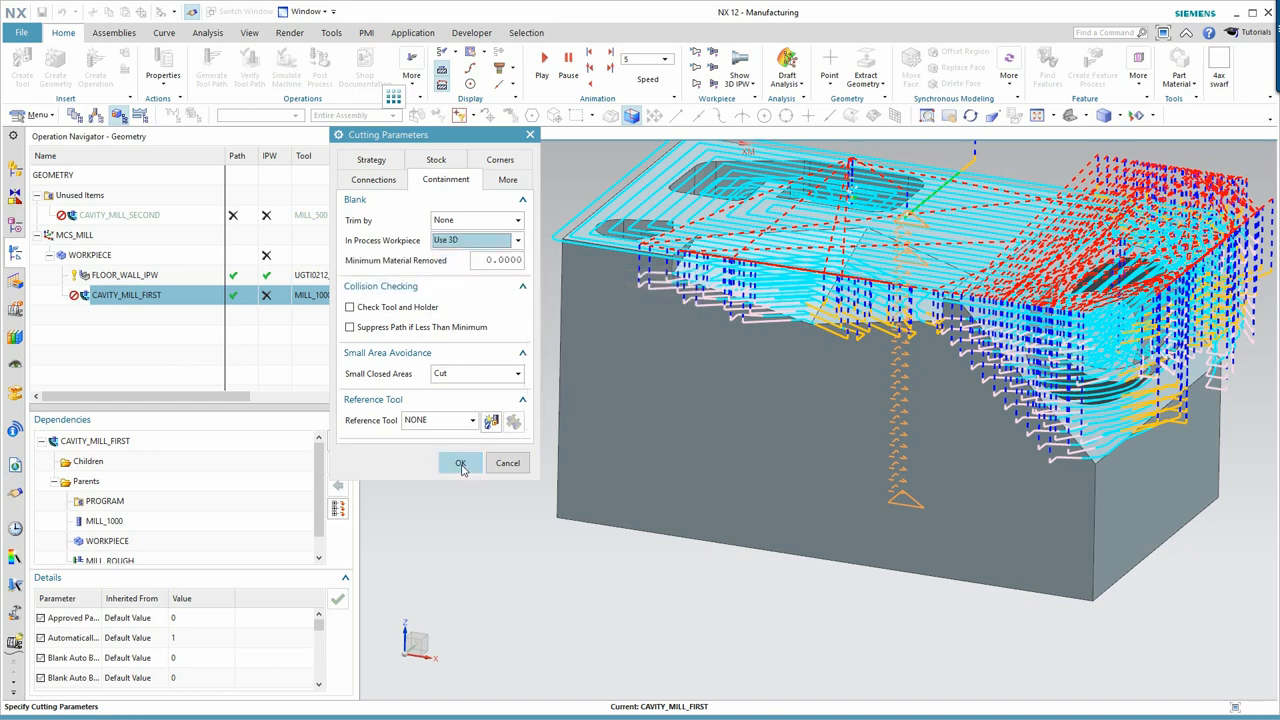
click(461, 462)
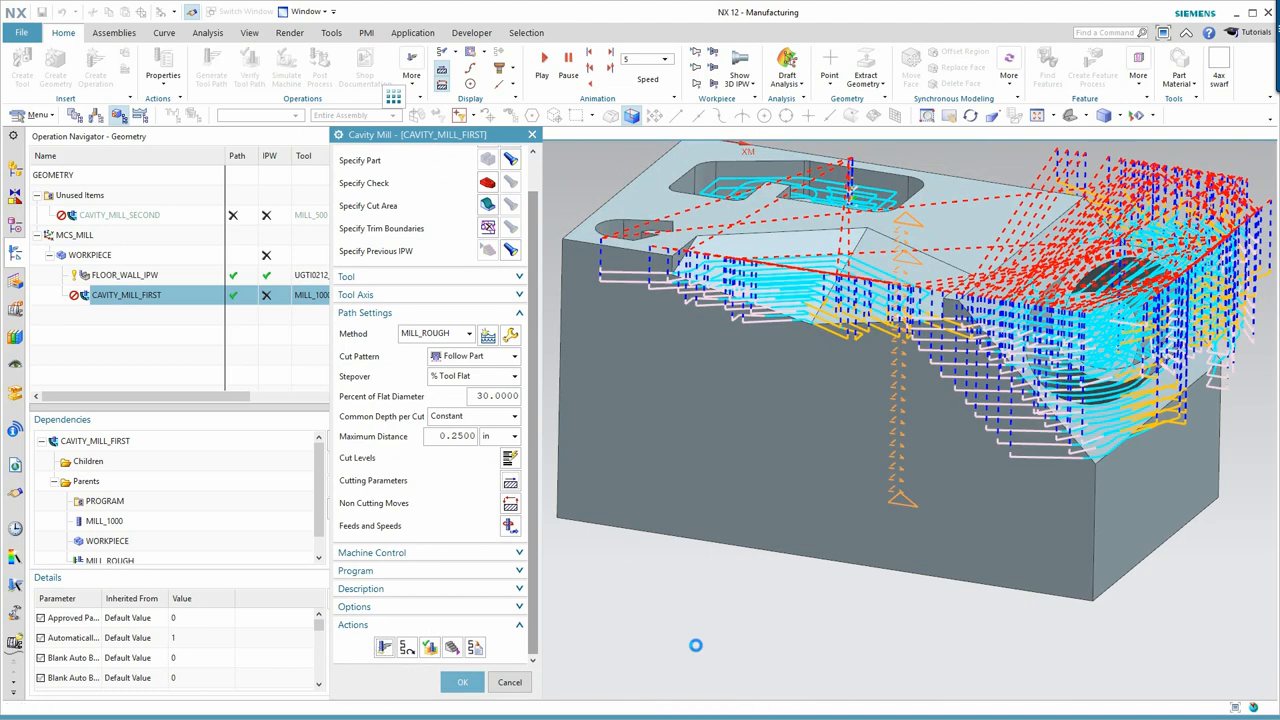
click(461, 681)
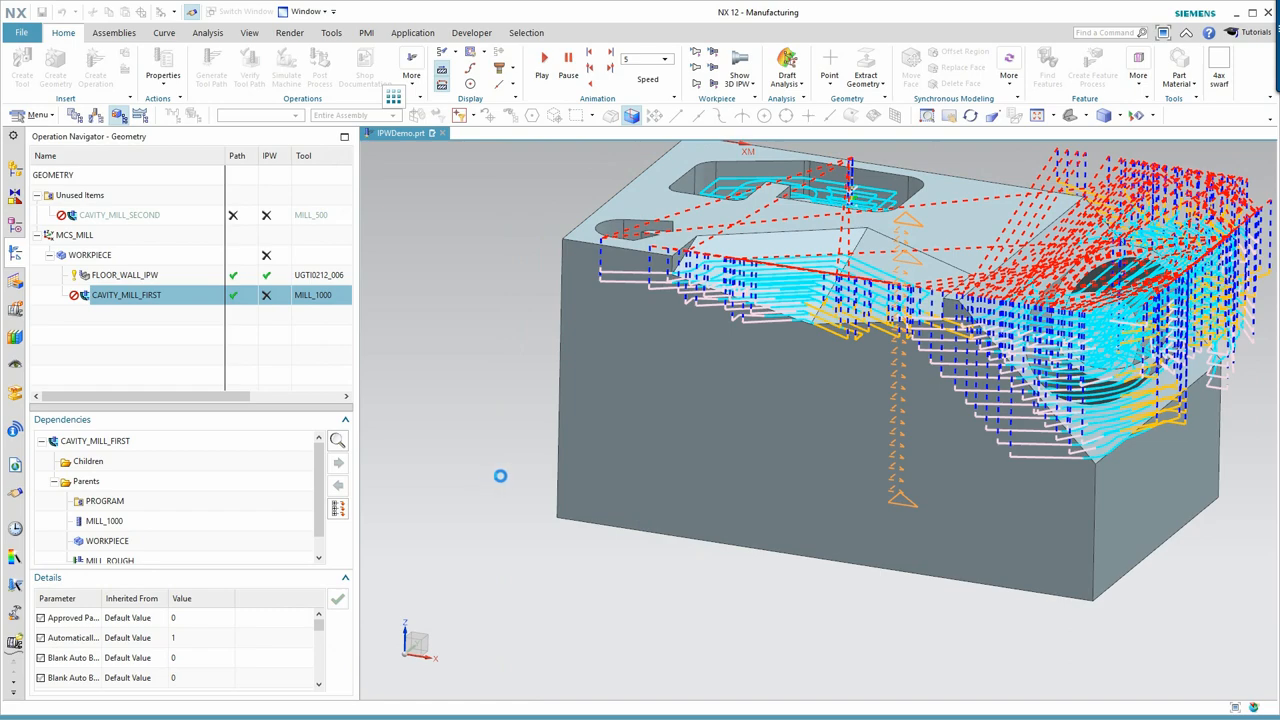
Display the previous operation's IPW and the stepped stock remaining after CAVITY_MILL_FIRST
double_click(126, 294)
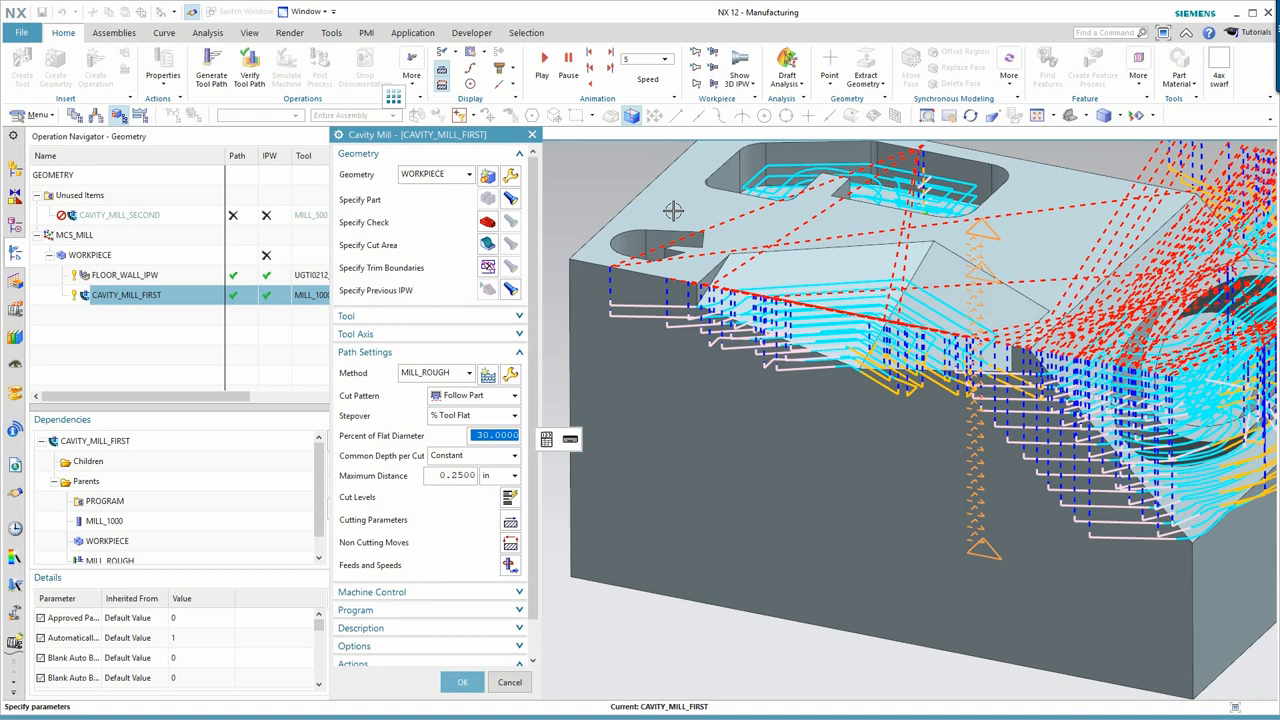
mouse_move(247, 286)
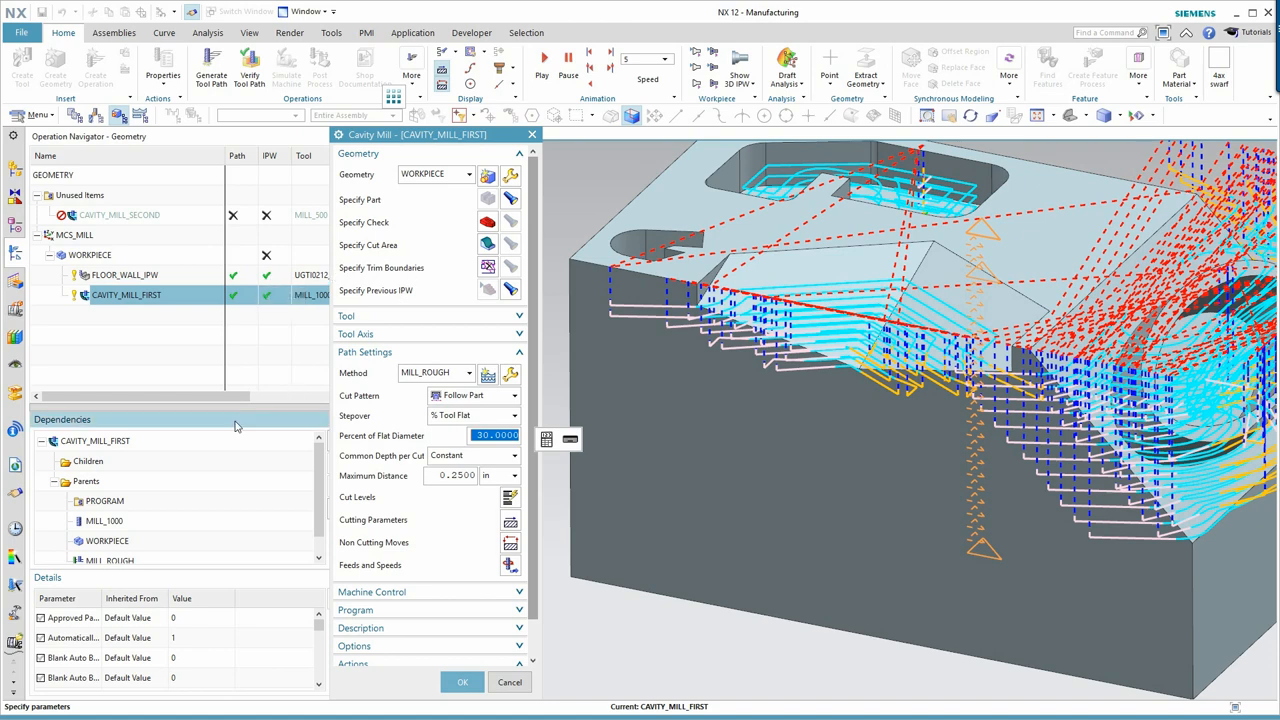
mouse_move(194, 418)
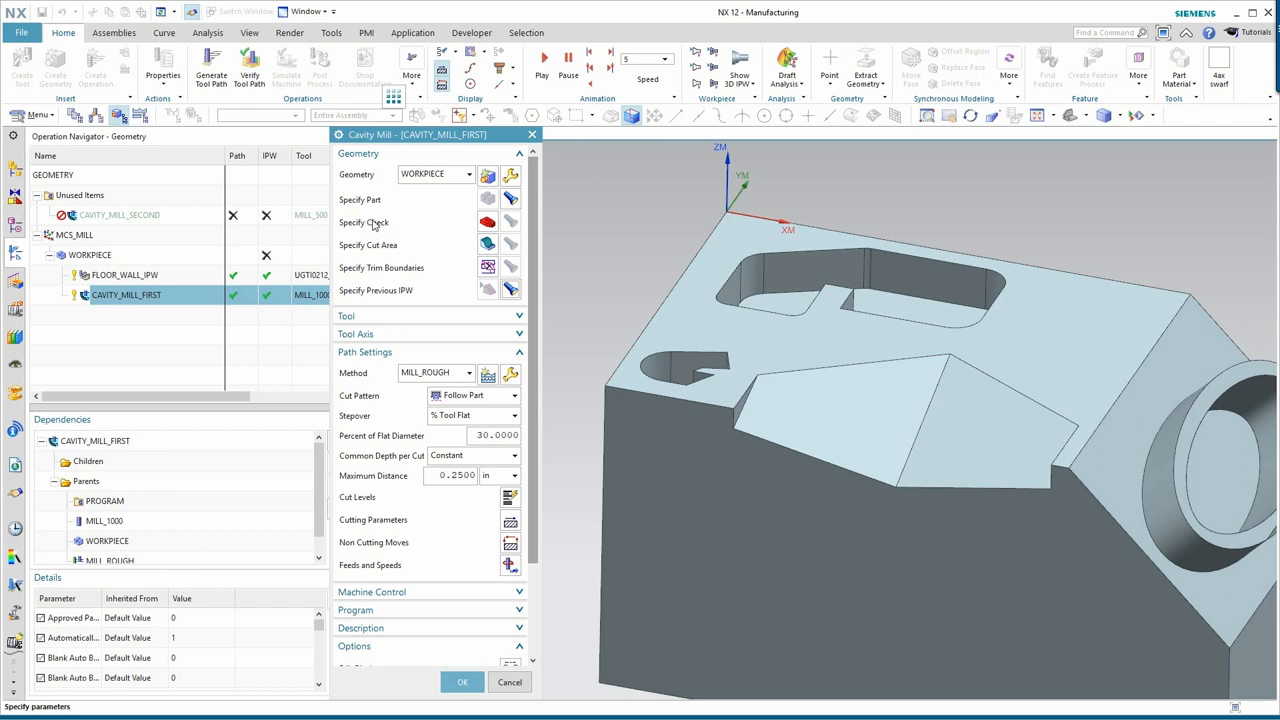
mouse_move(430, 316)
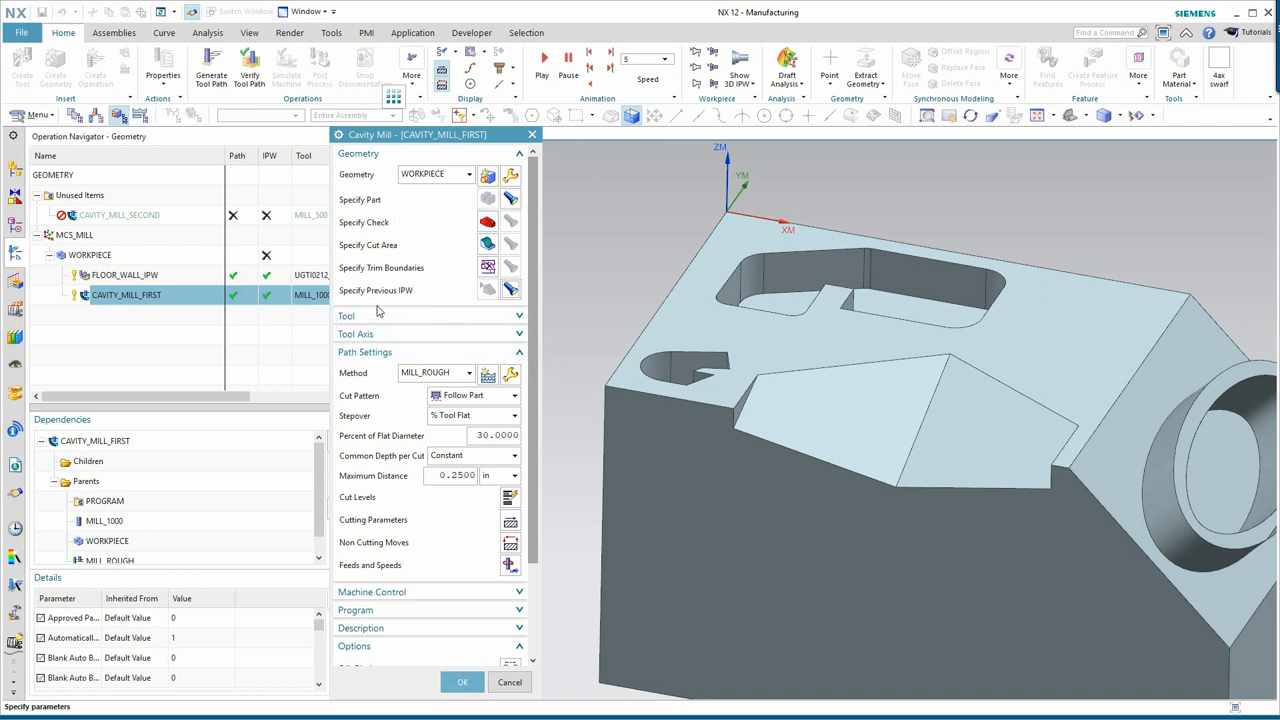
click(511, 290)
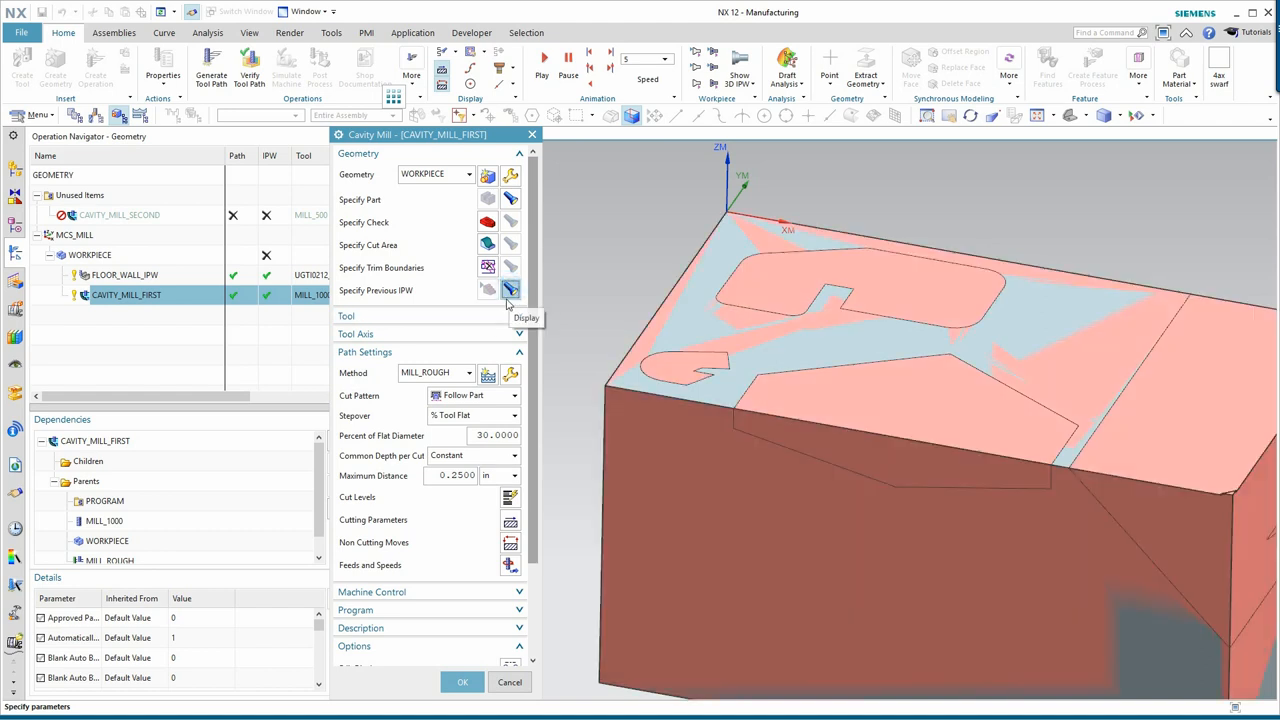
mouse_move(607, 287)
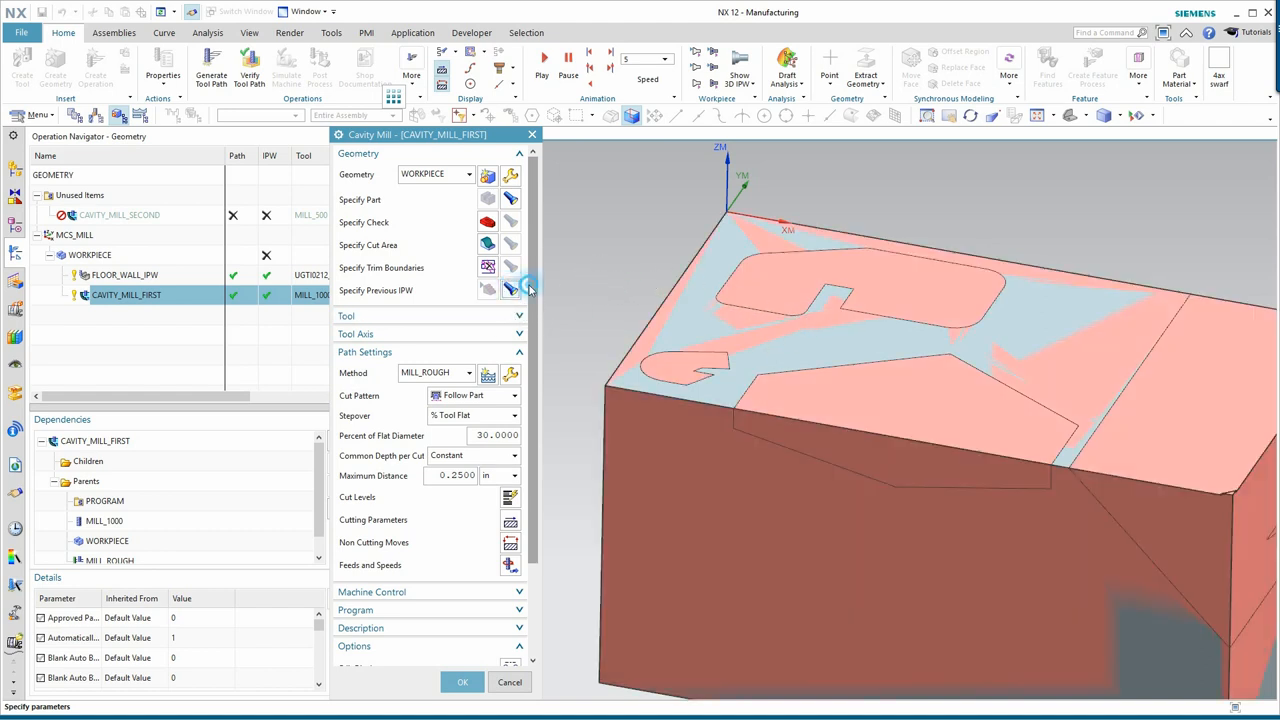
scroll(down, 3)
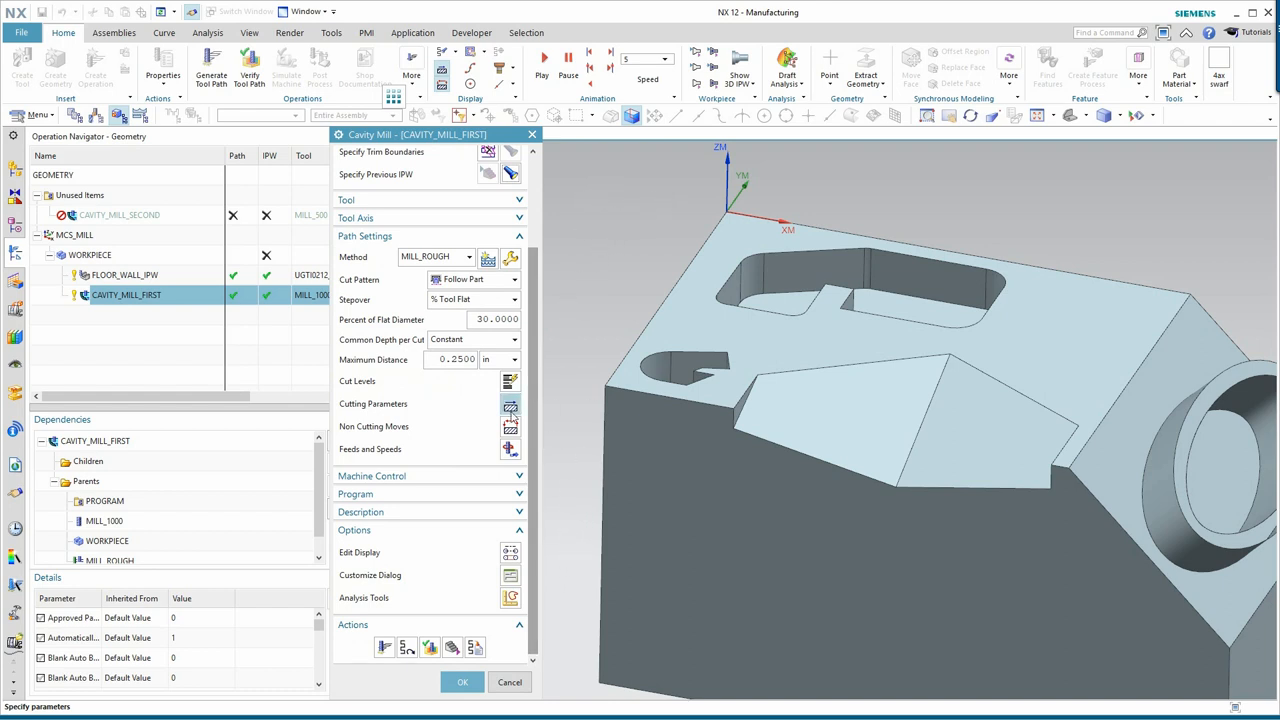
mouse_move(510, 646)
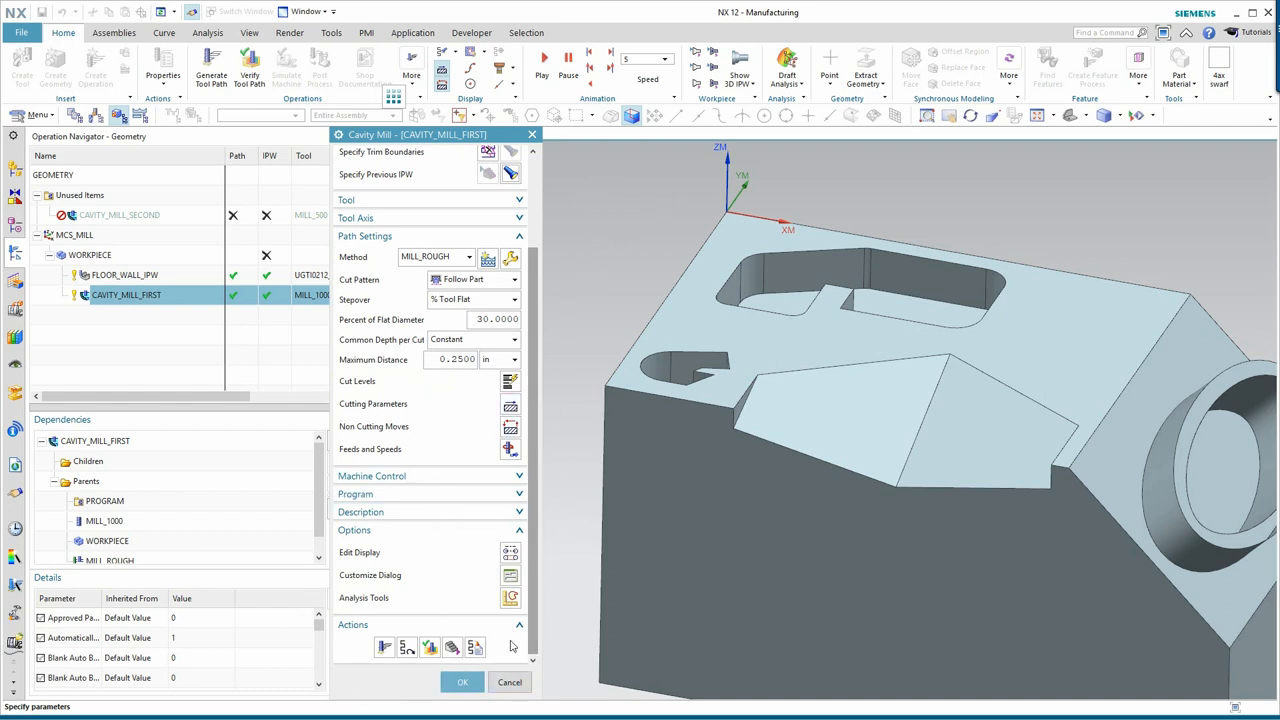
mouse_move(452, 647)
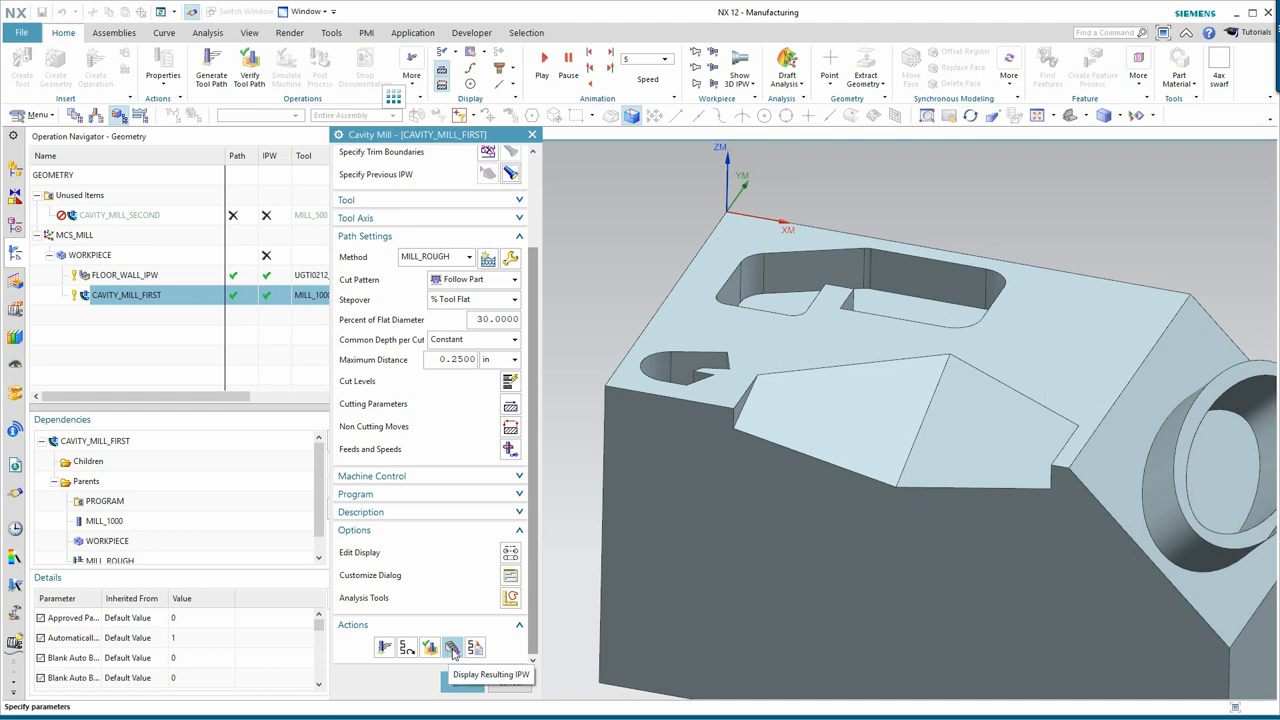
click(451, 647)
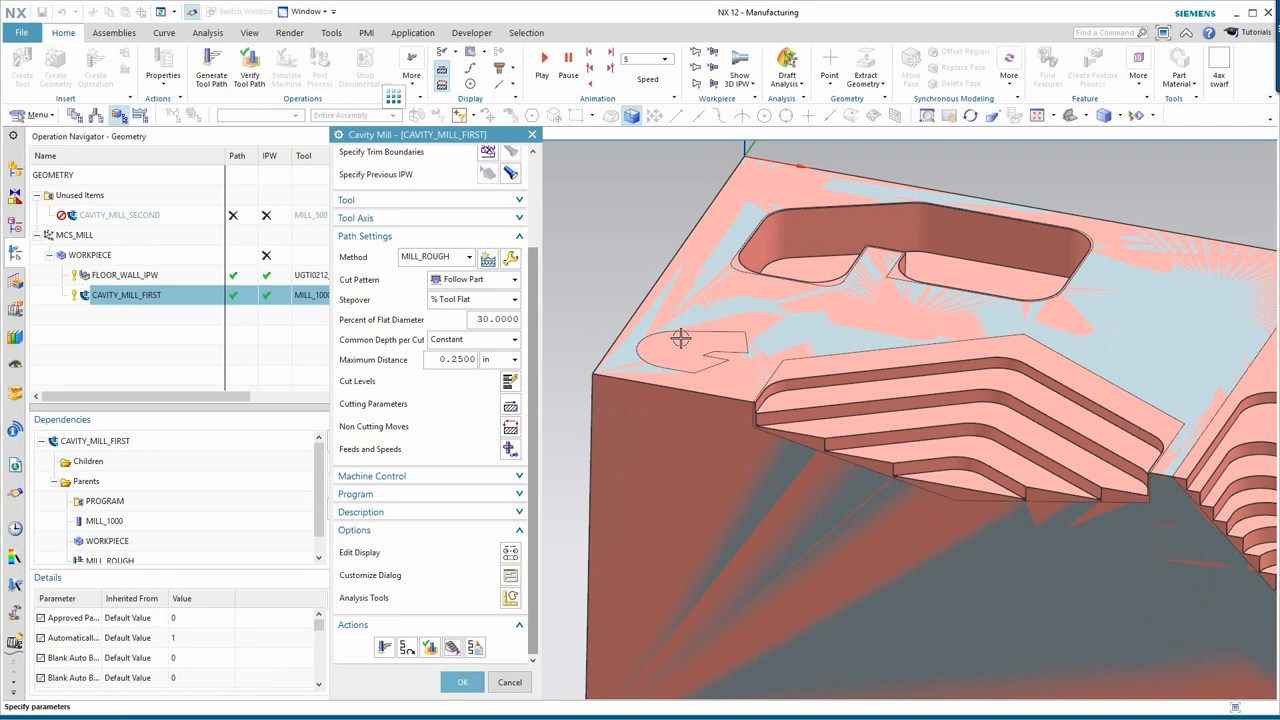
mouse_move(633, 246)
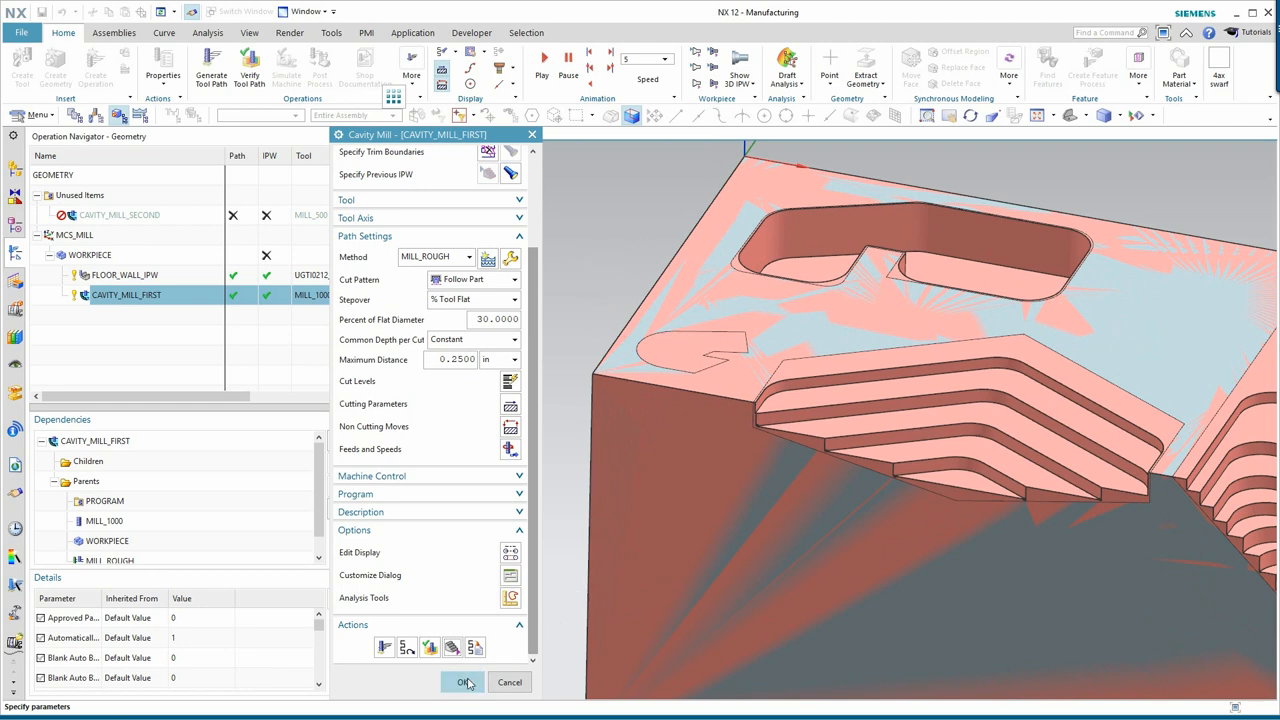
Accept CAVITY_MILL_FIRST's settings and paste CAVITY_MILL_SECOND after it under WORKPIECE
click(463, 682)
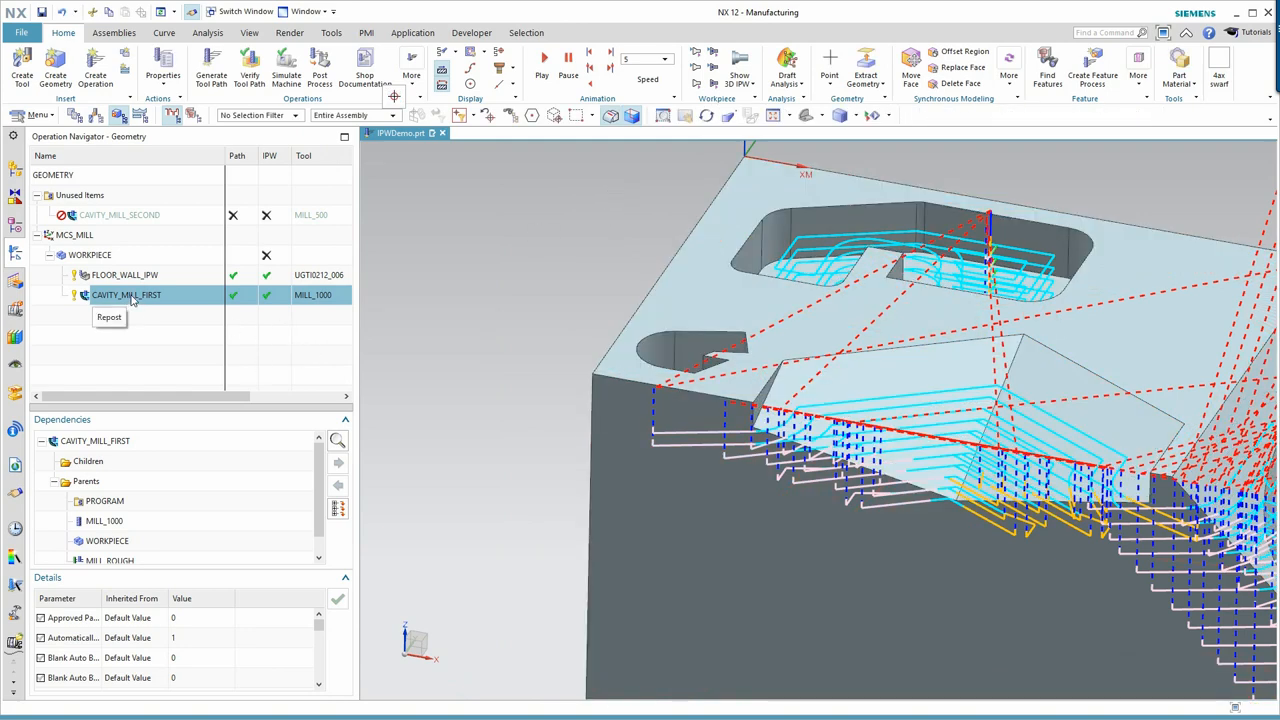
right_click(126, 294)
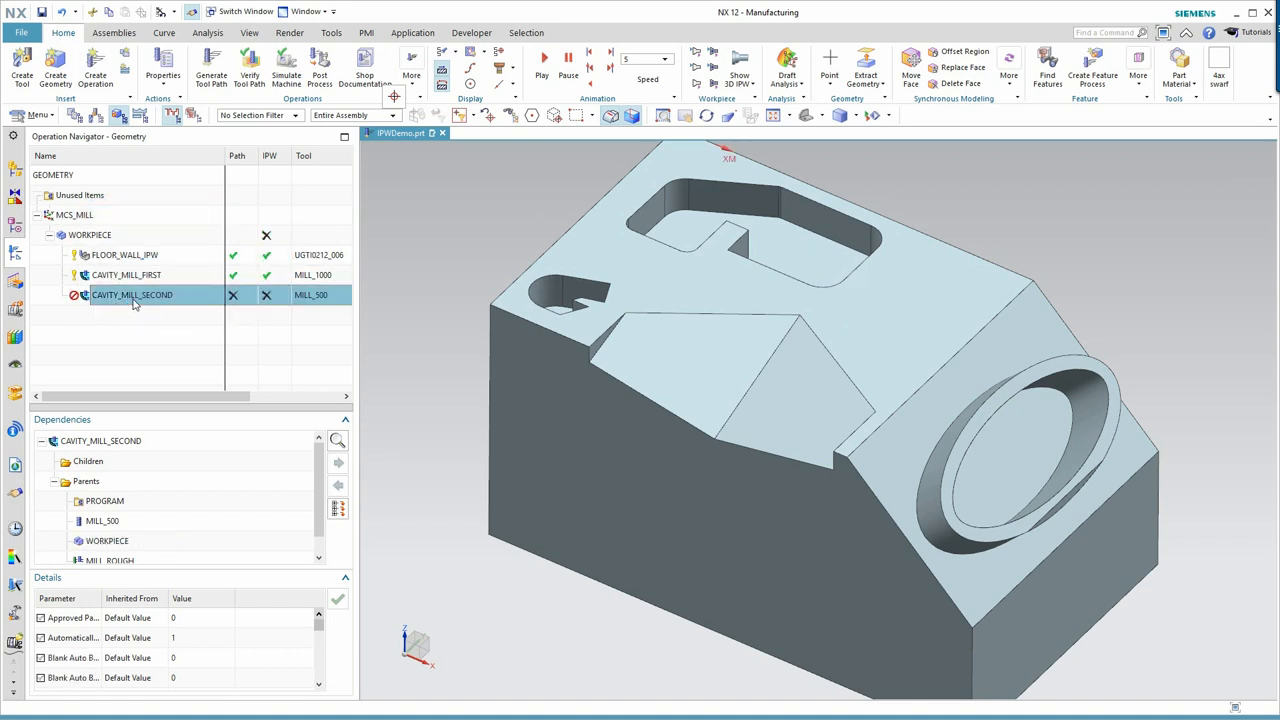
Set CAVITY_MILL_SECOND's Containment In Process Workpiece option to Use 3D
double_click(131, 294)
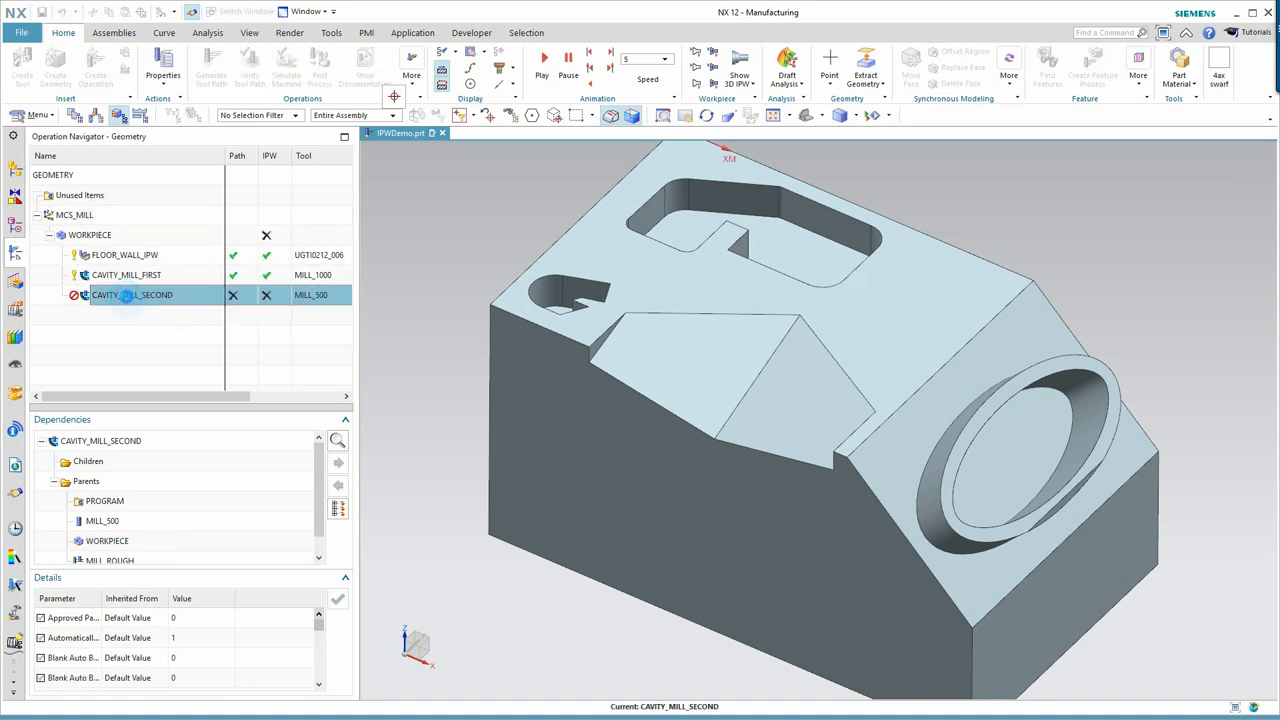
click(131, 294)
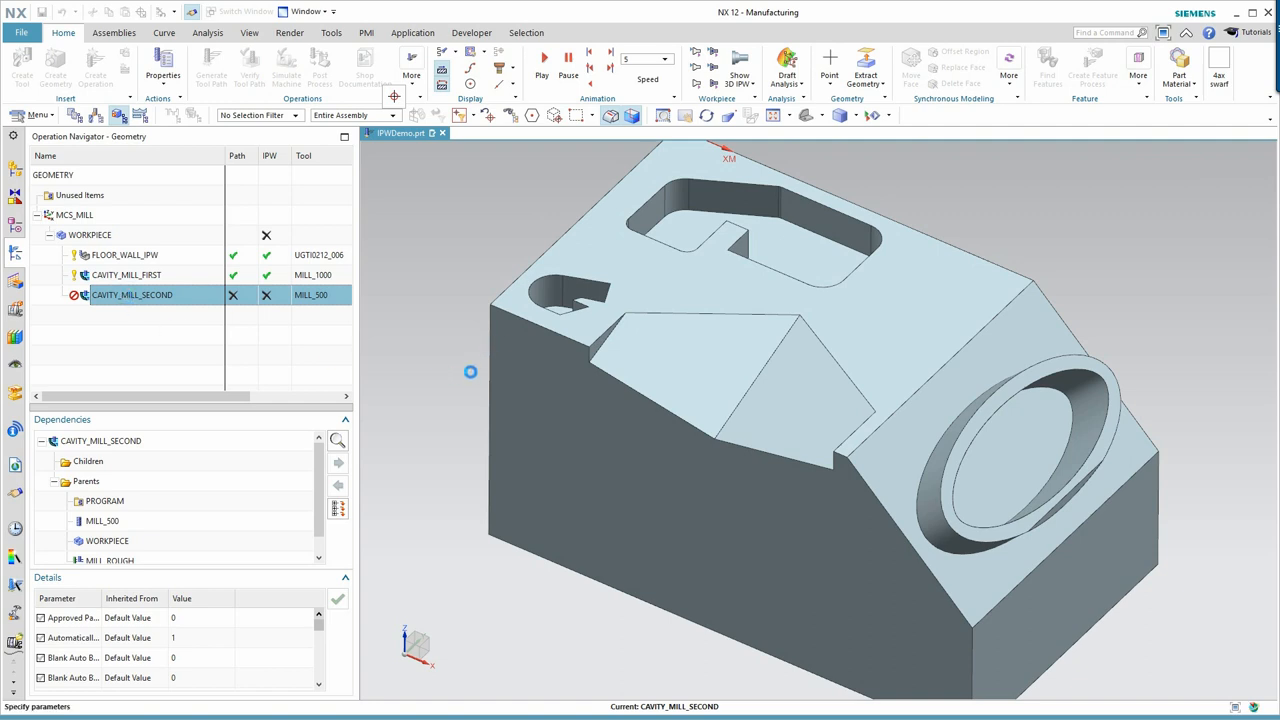
double_click(131, 294)
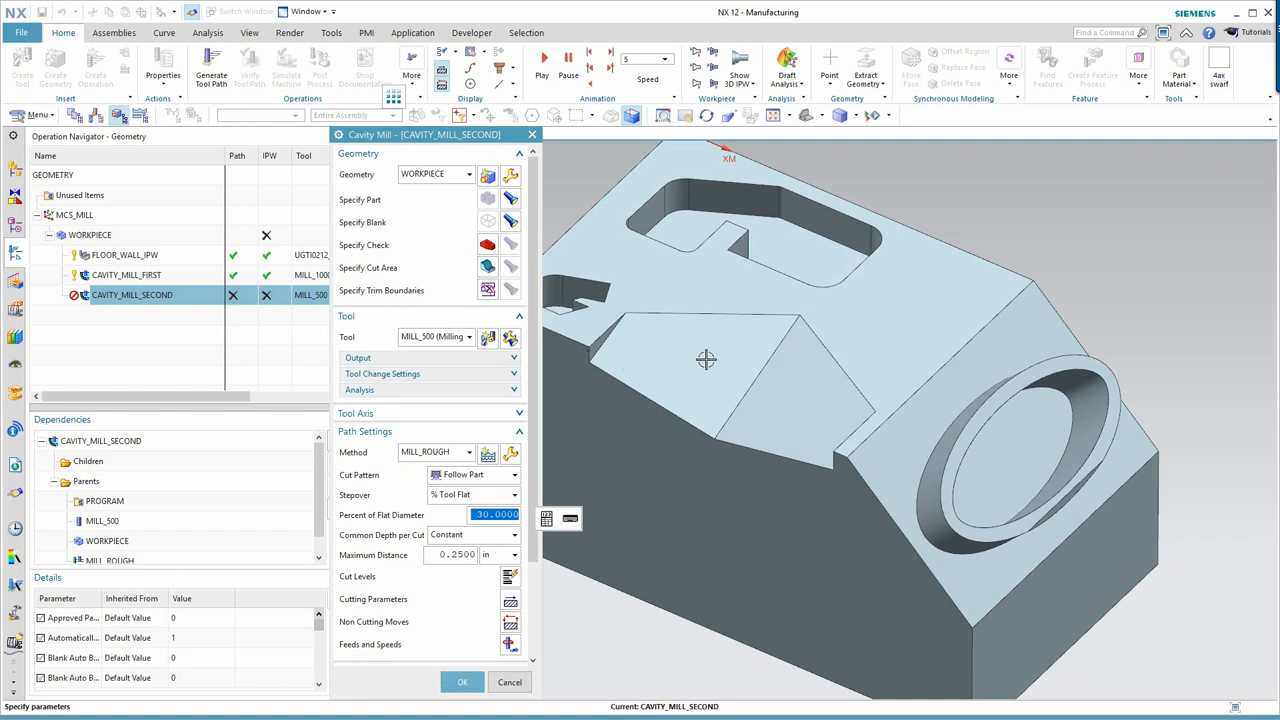
mouse_move(374, 551)
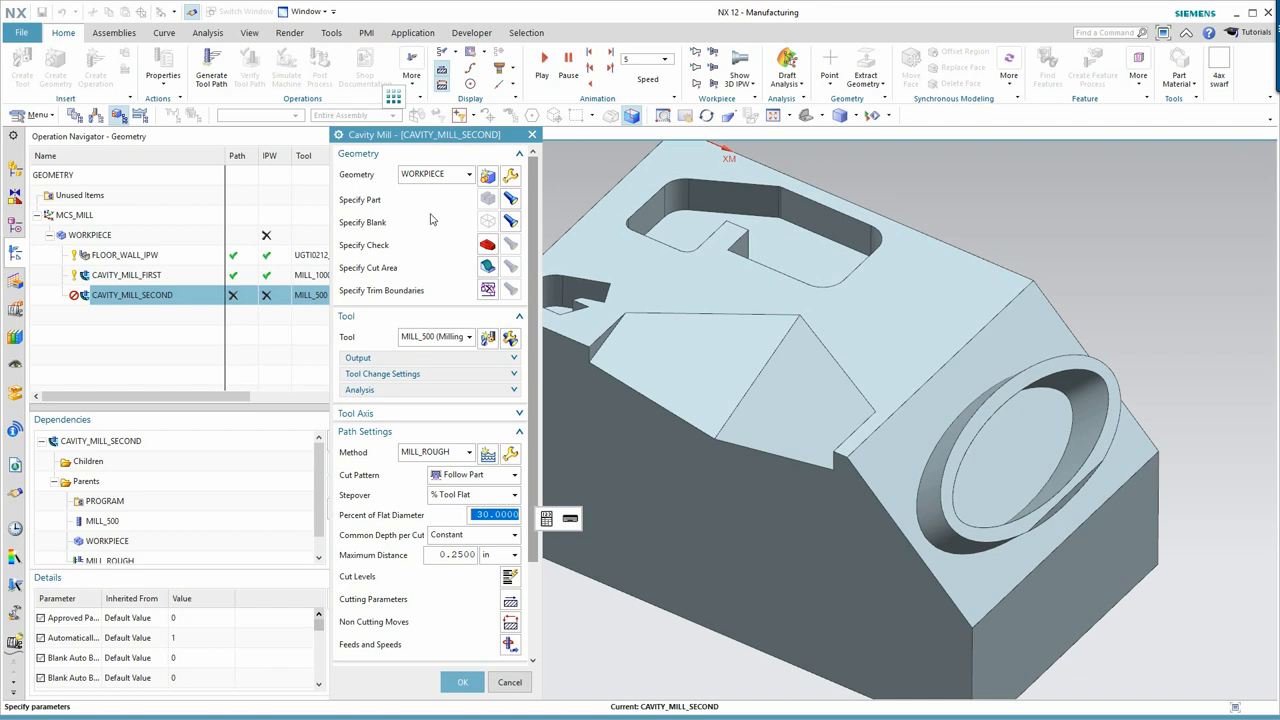
mouse_move(460, 227)
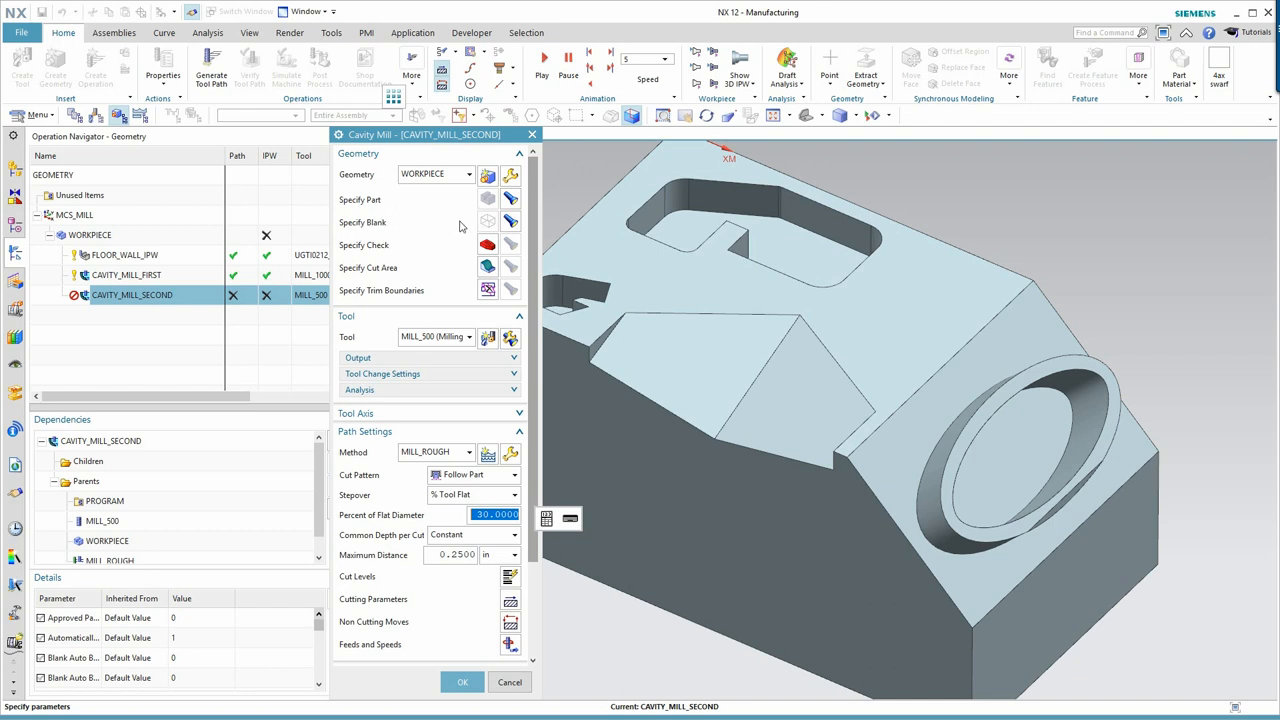
mouse_move(435, 224)
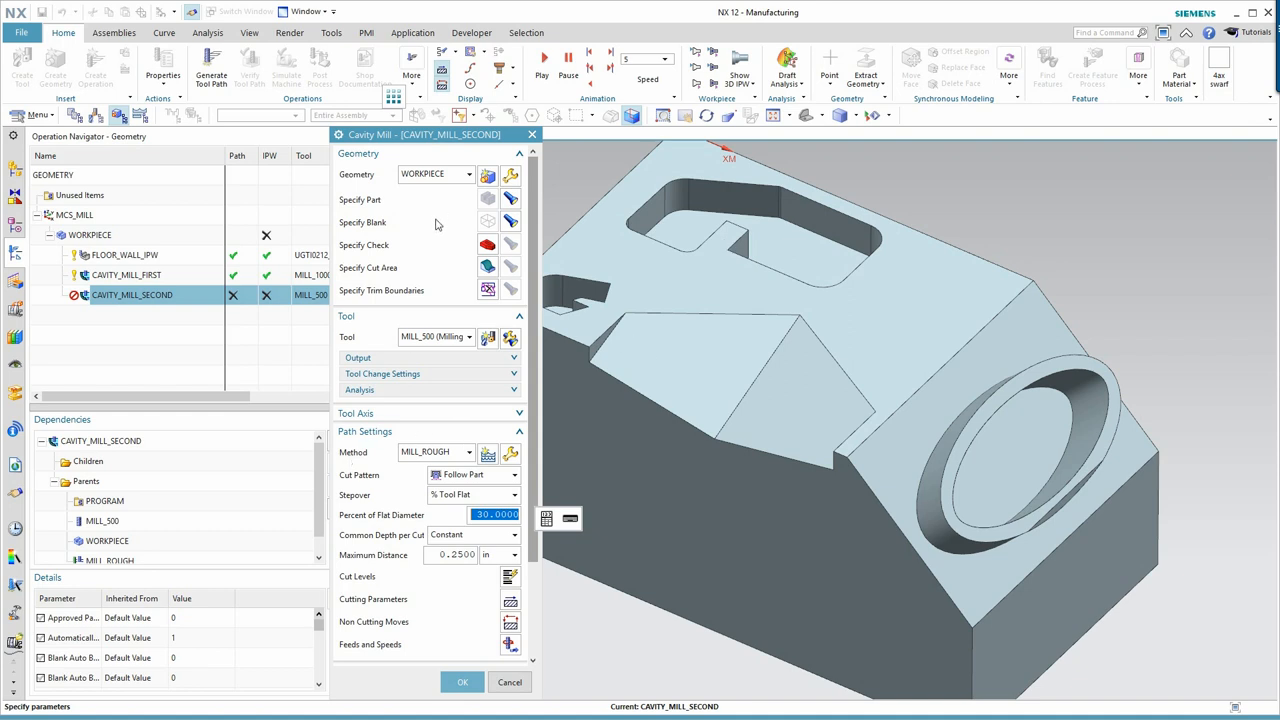
mouse_move(741, 268)
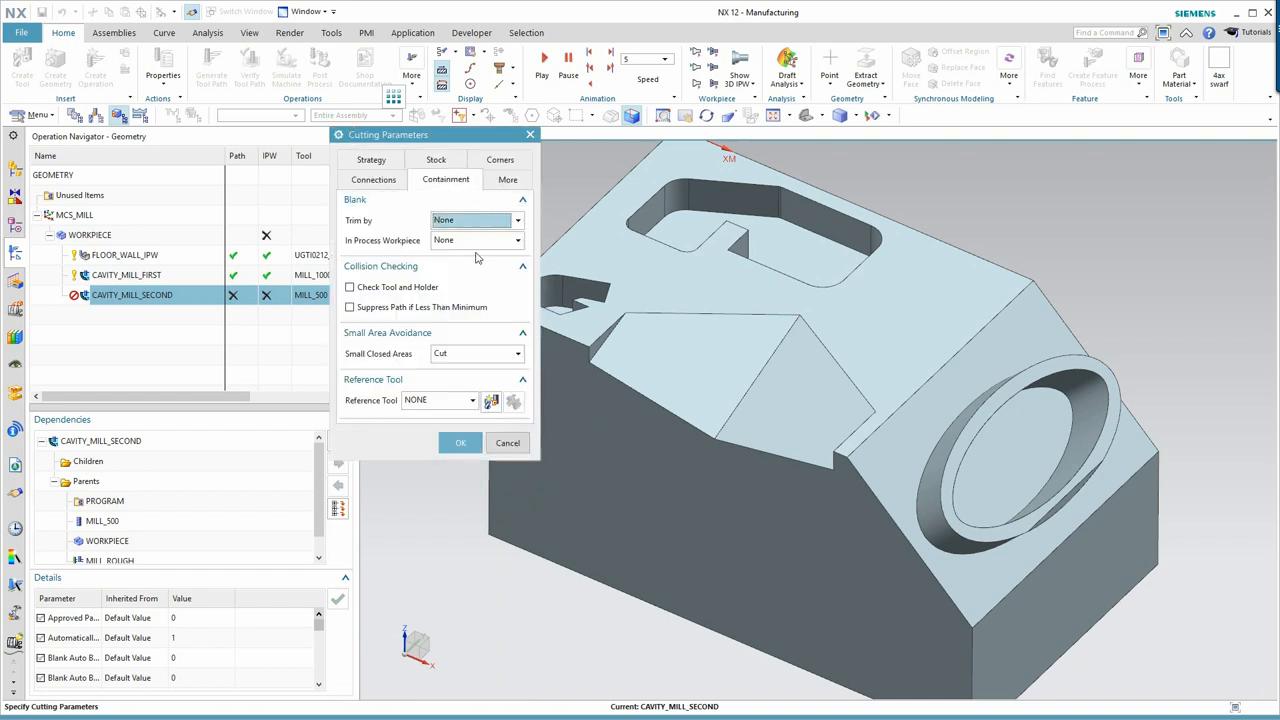
click(516, 220)
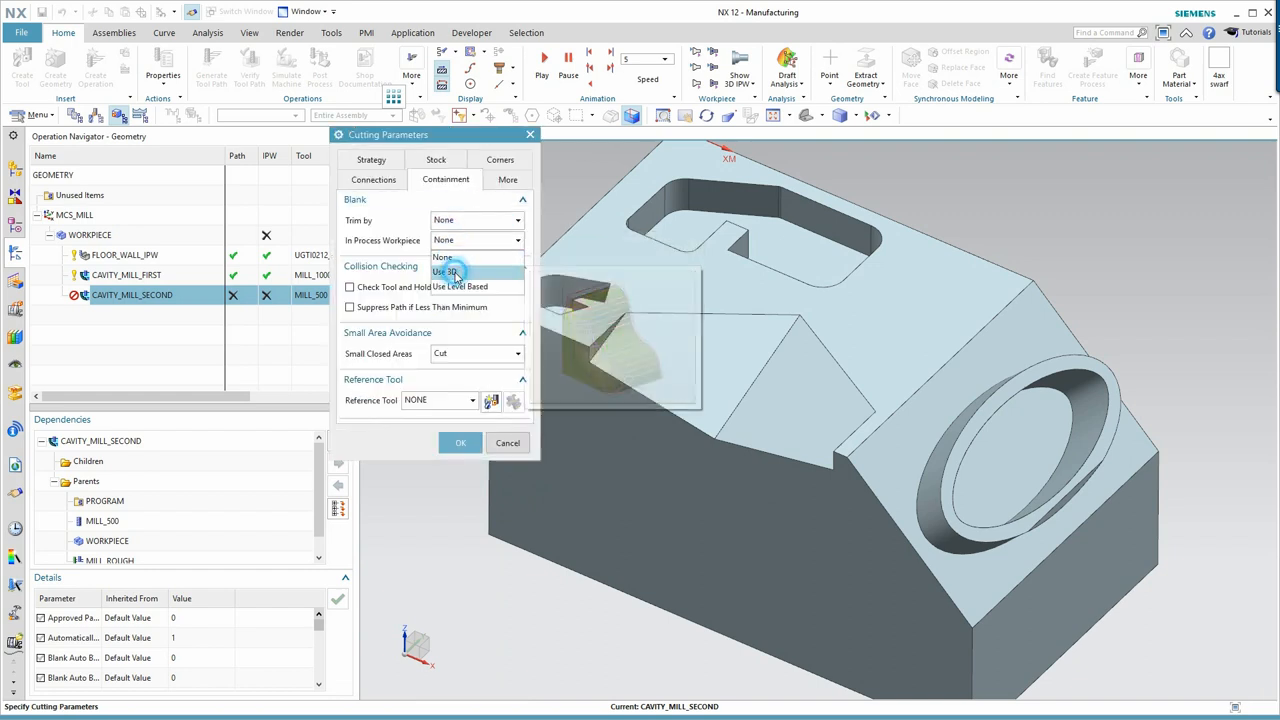
click(447, 271)
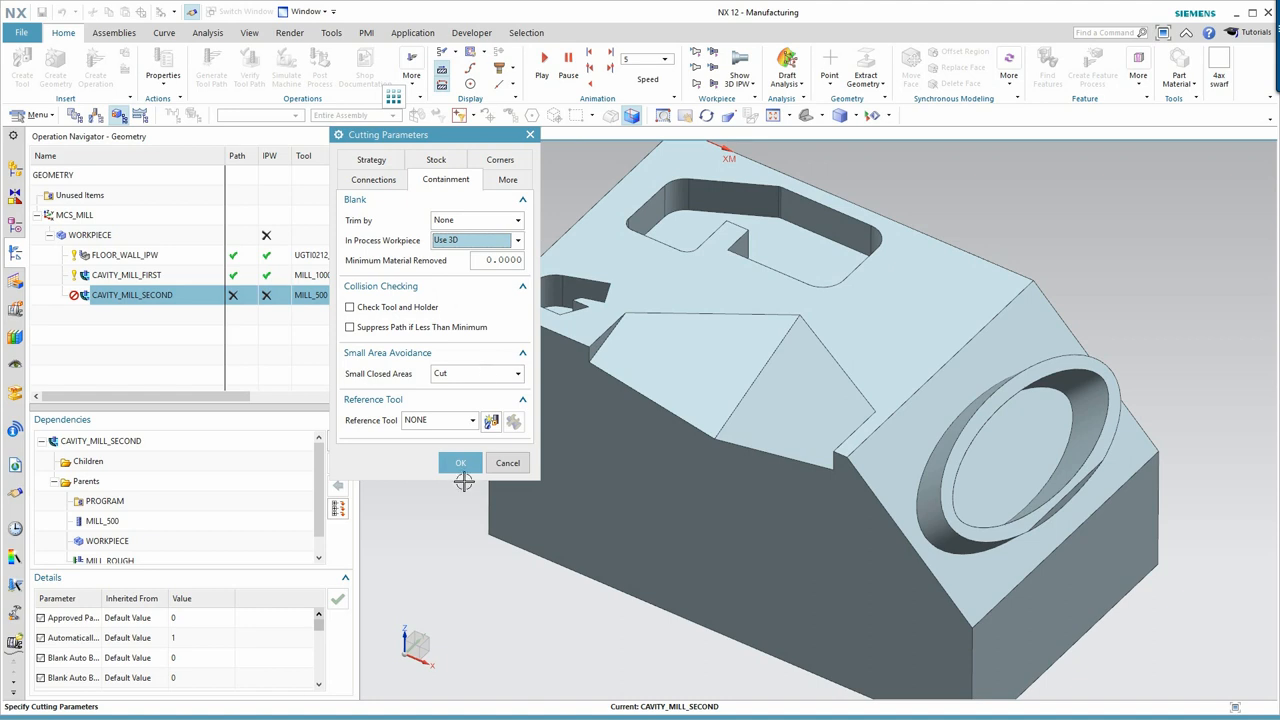
click(460, 462)
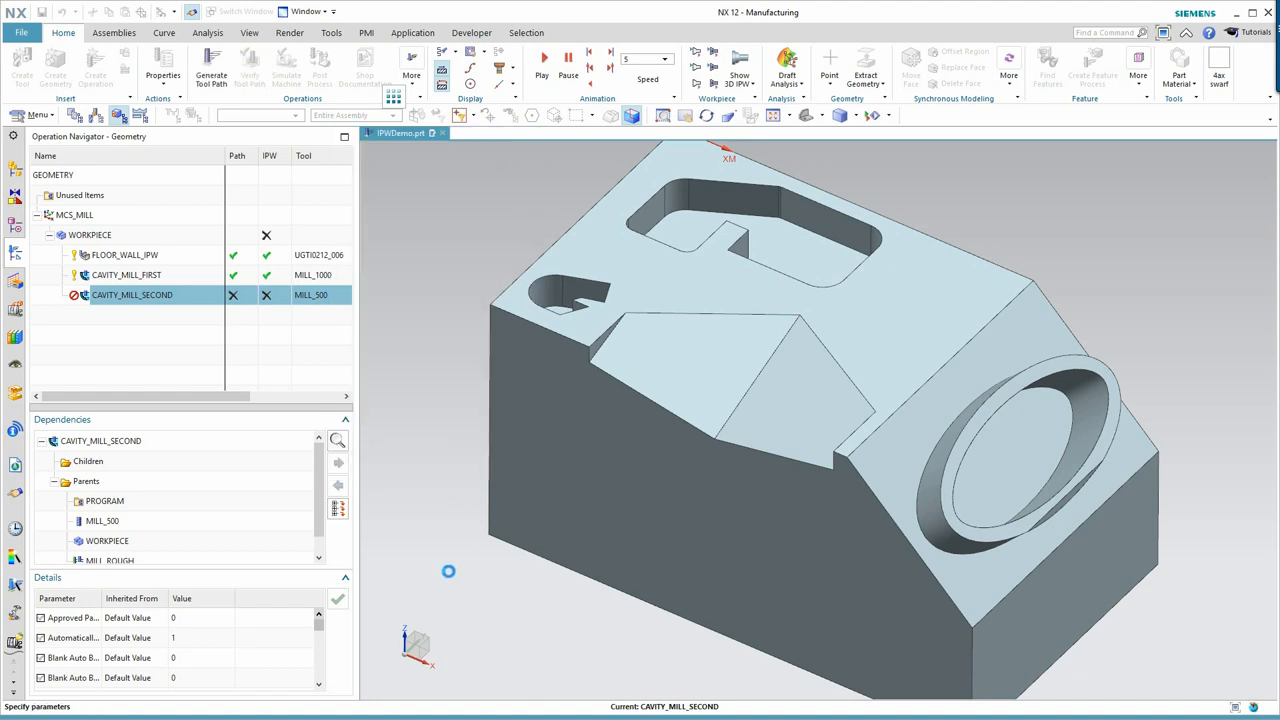
Display CAVITY_MILL_SECOND's previous IPW, generate its rest-roughing toolpath, and zoom in
double_click(131, 294)
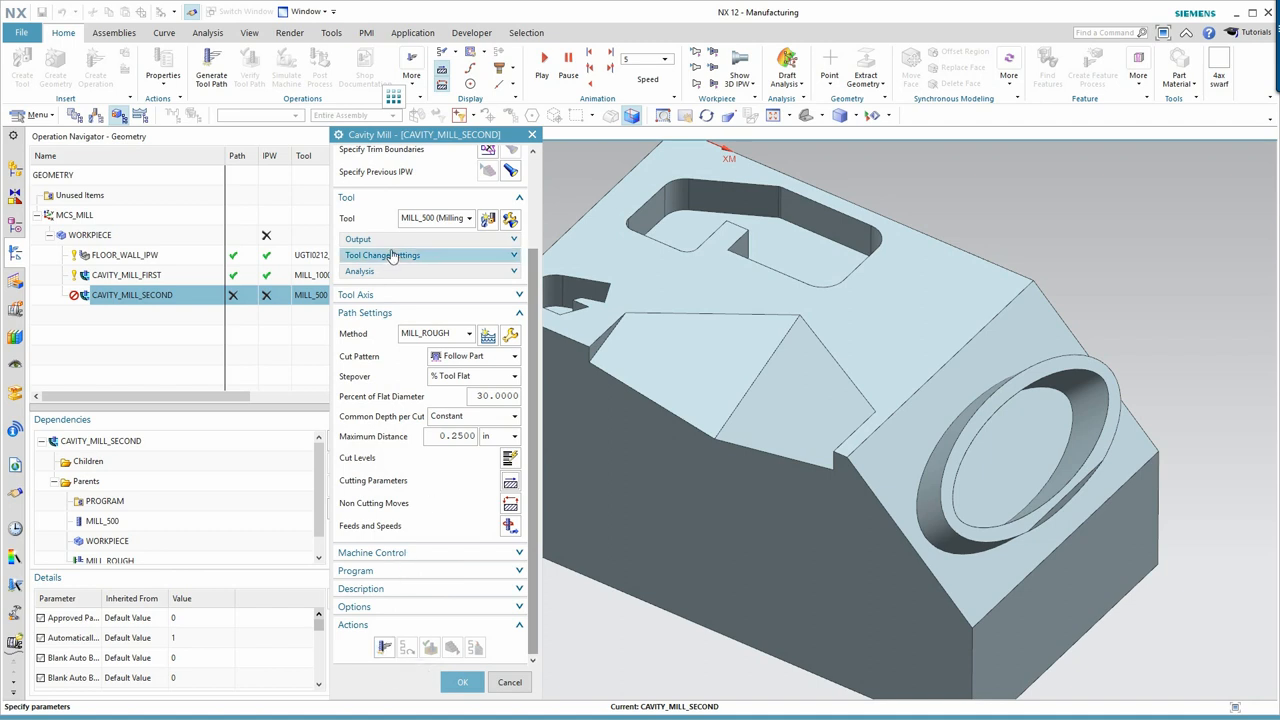
mouse_move(511, 171)
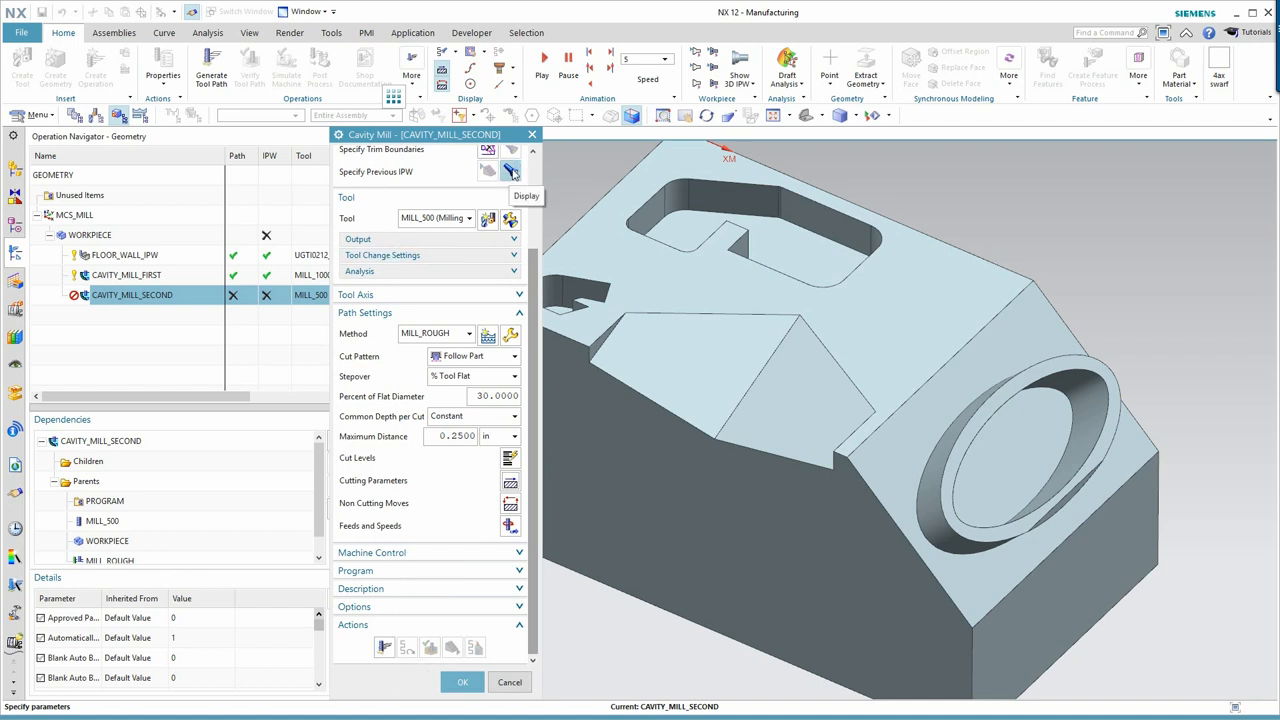
click(511, 171)
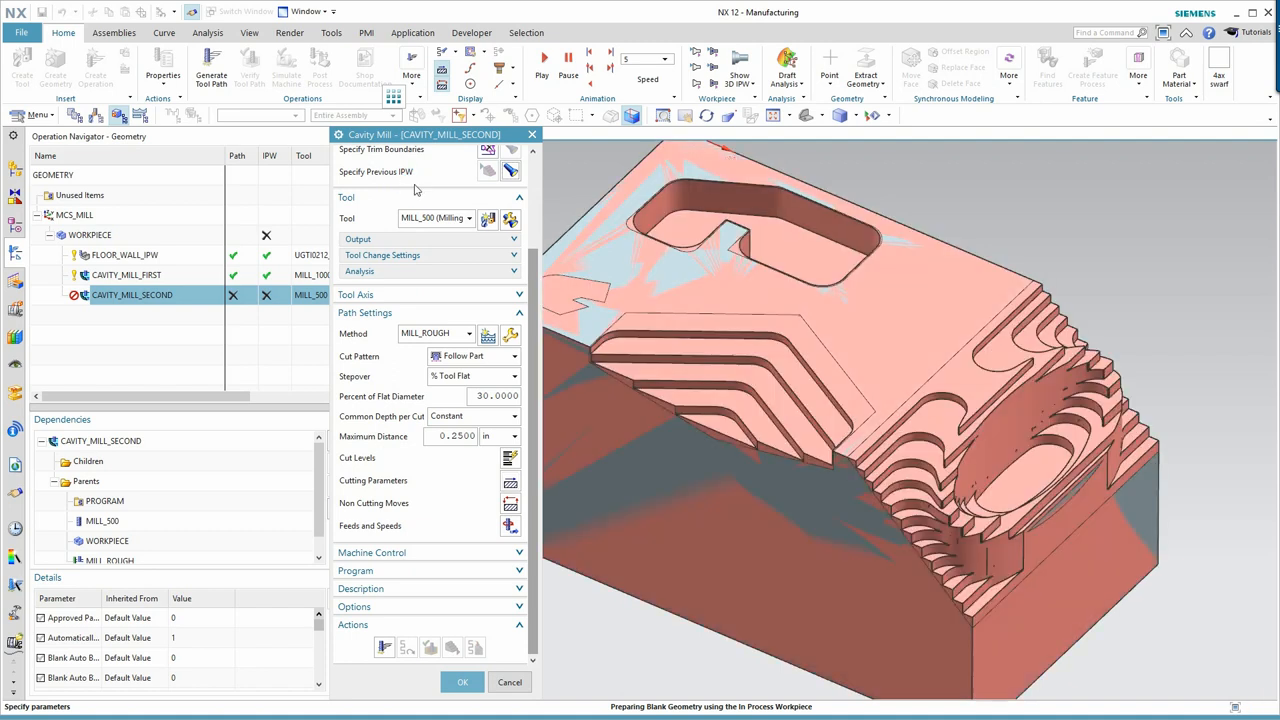
mouse_move(128, 303)
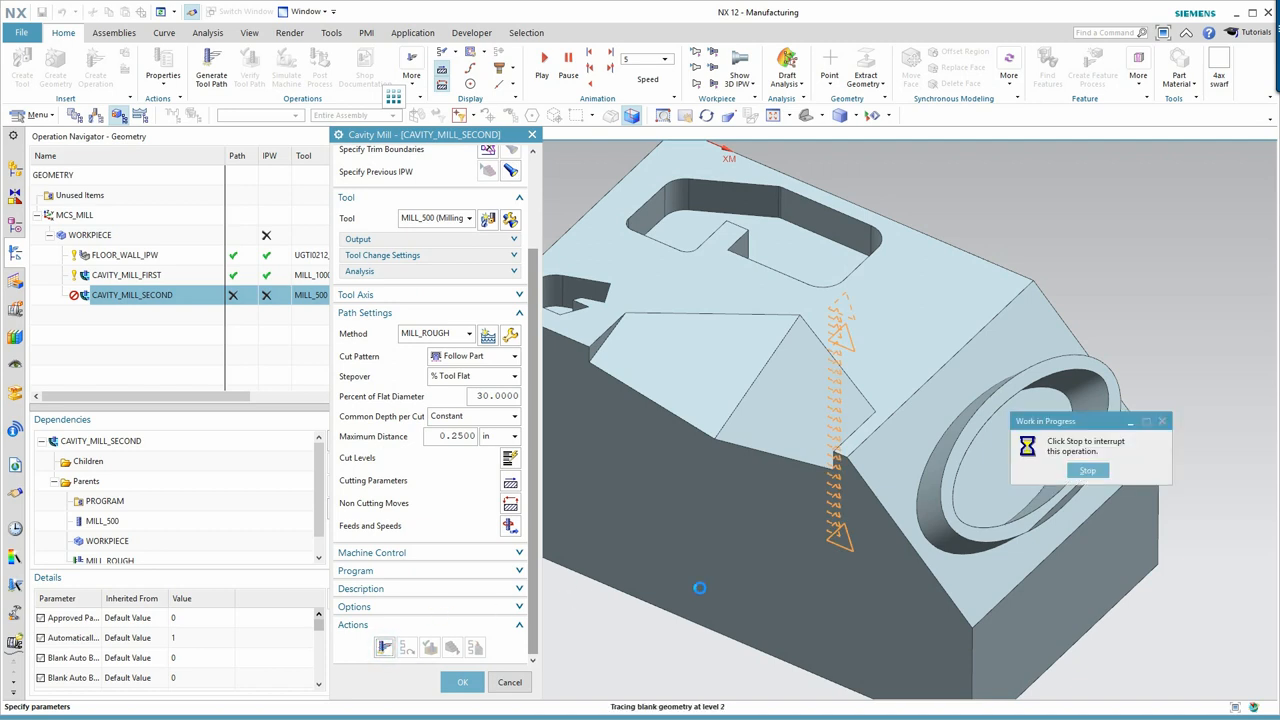
click(461, 681)
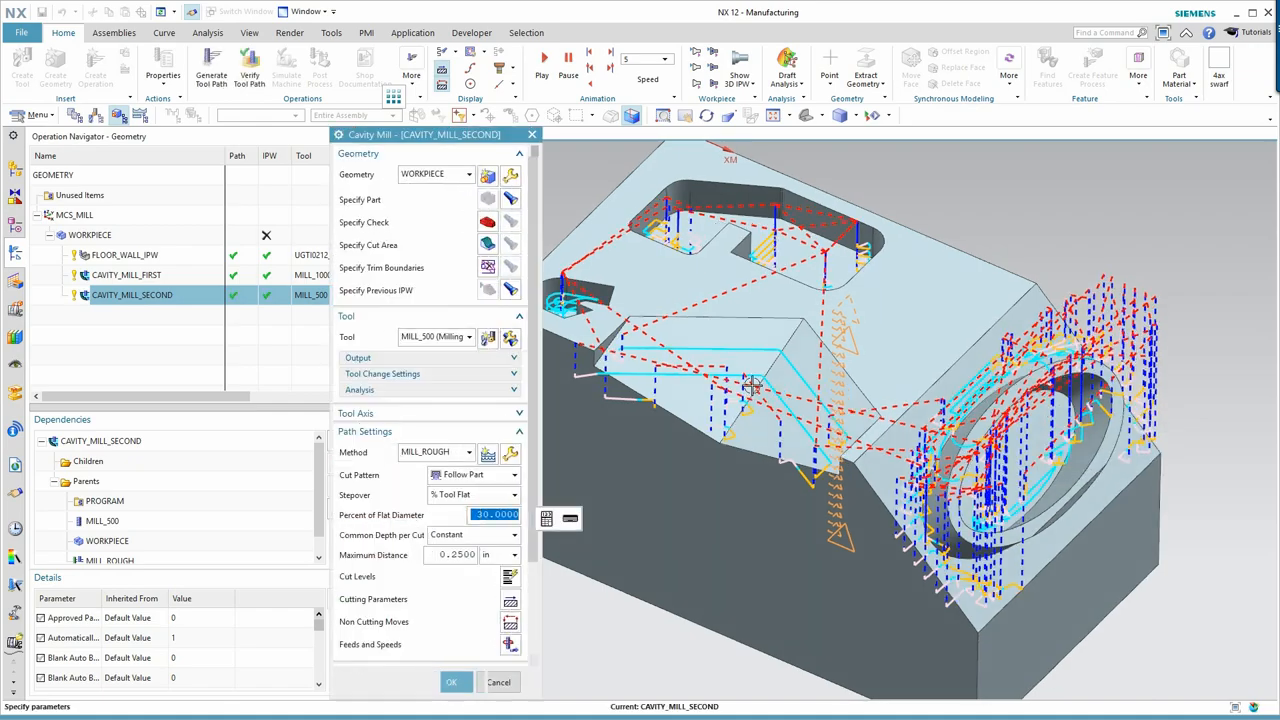
drag(780, 390, 860, 365)
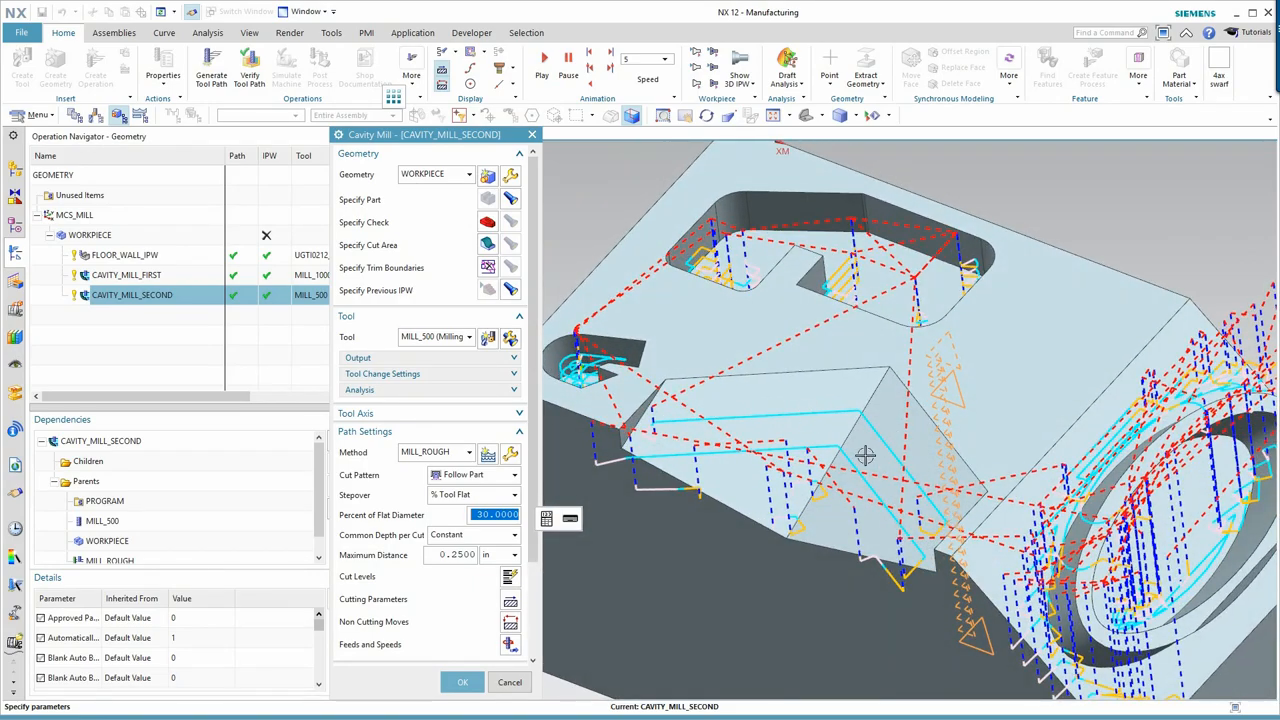
mouse_move(735, 450)
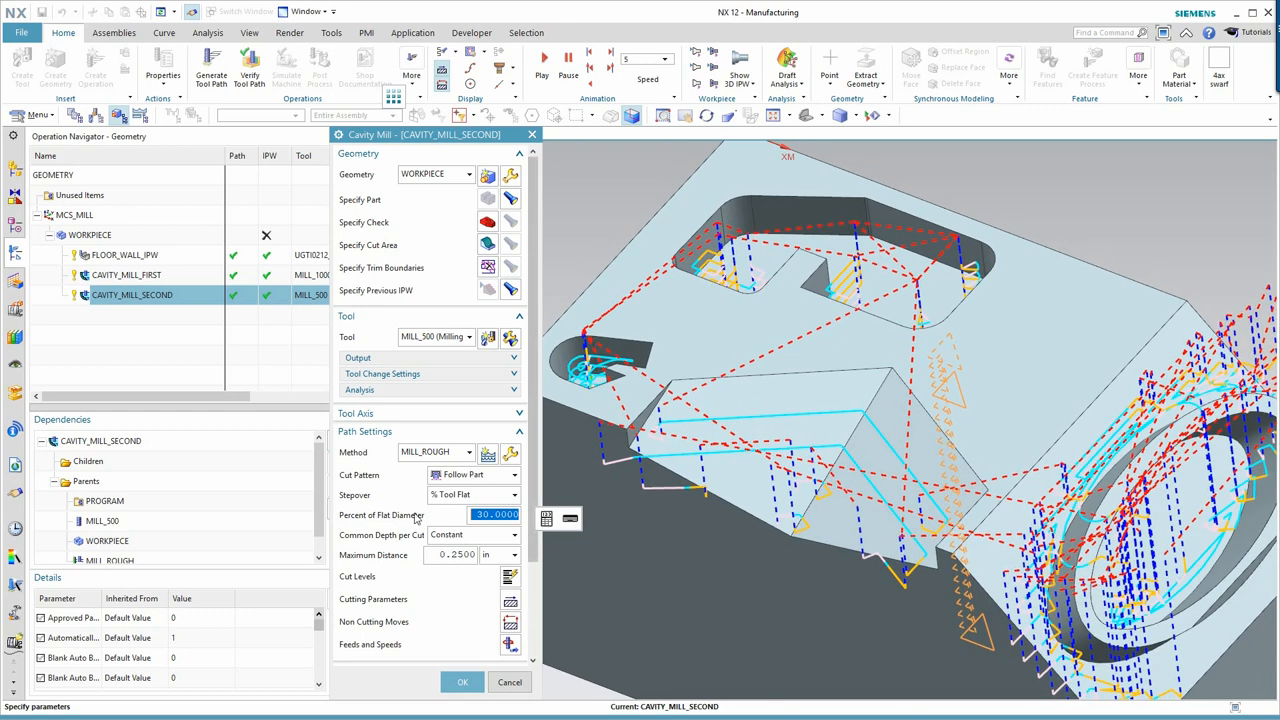
Set CAVITY_MILL_SECOND's minimum material removed to 0.025 and regenerate its toolpath
click(462, 682)
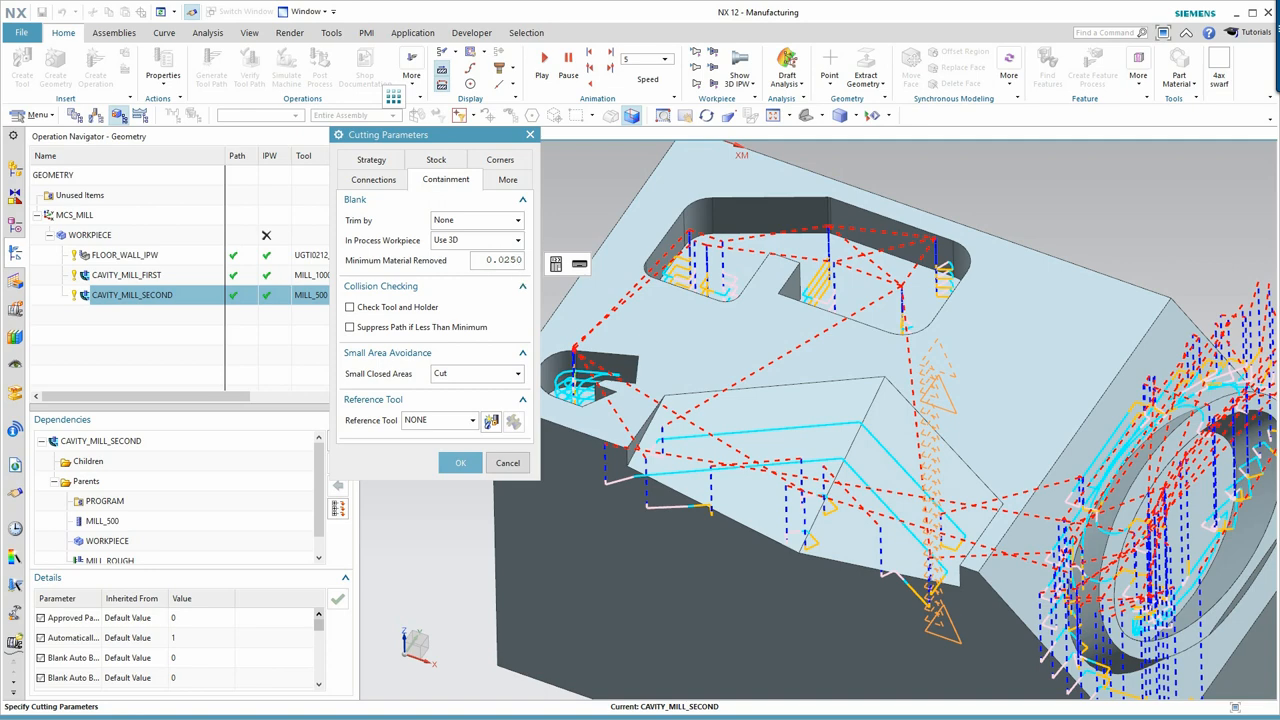
click(460, 462)
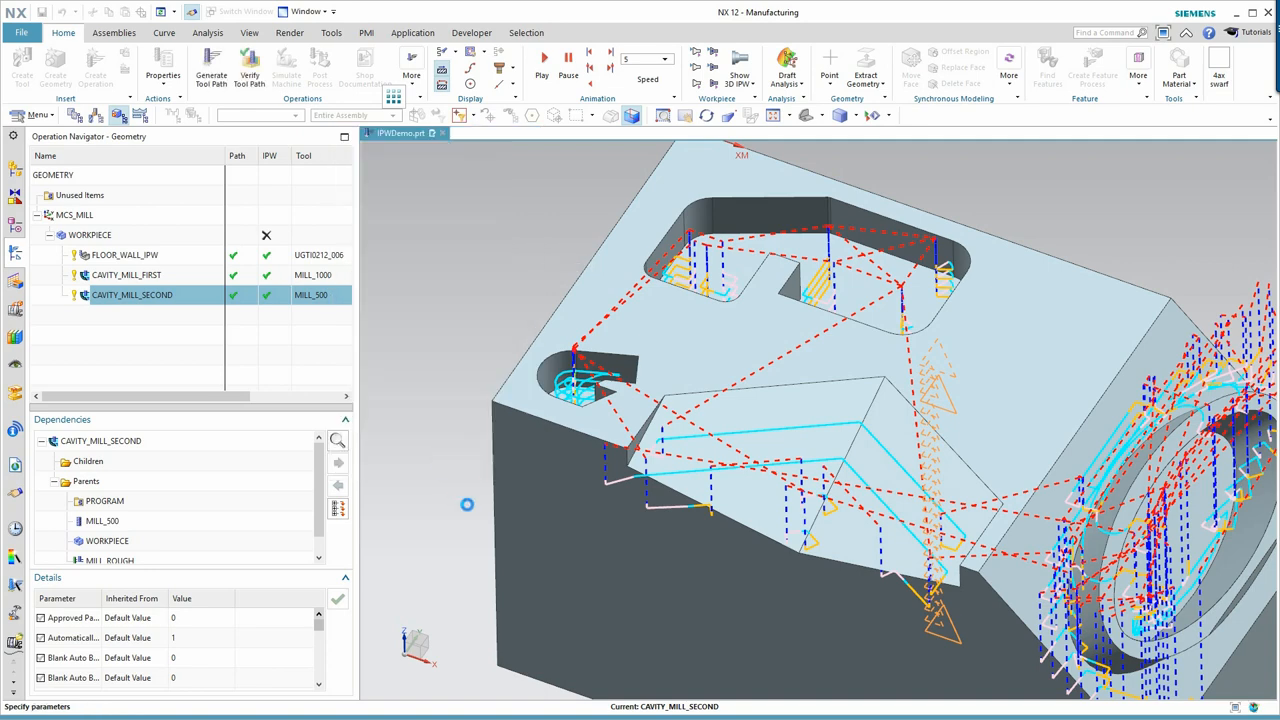
double_click(131, 294)
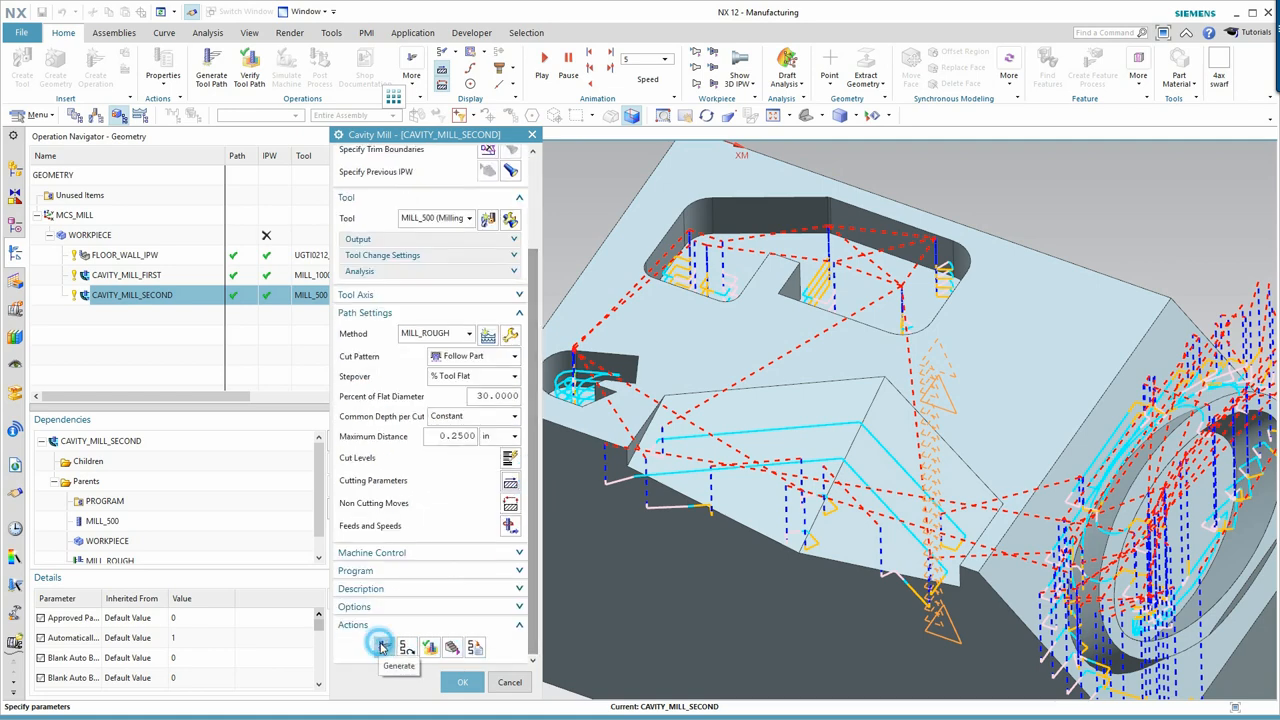
click(382, 647)
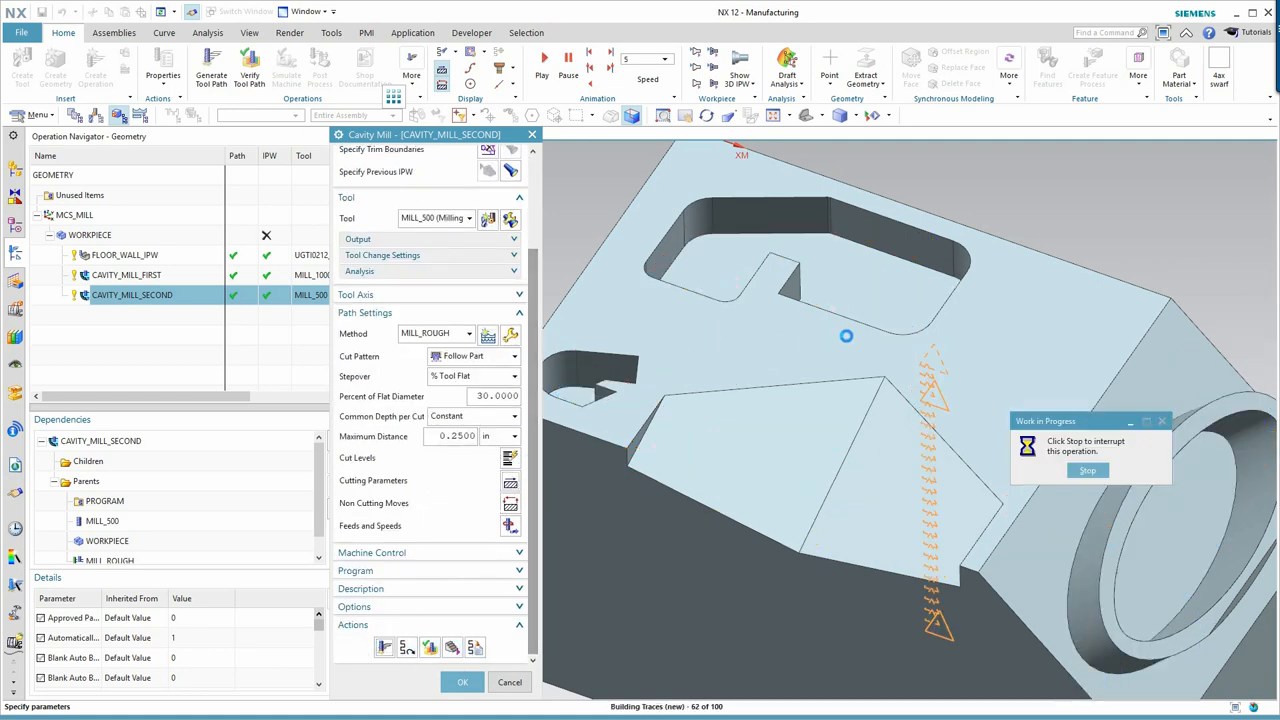
click(462, 682)
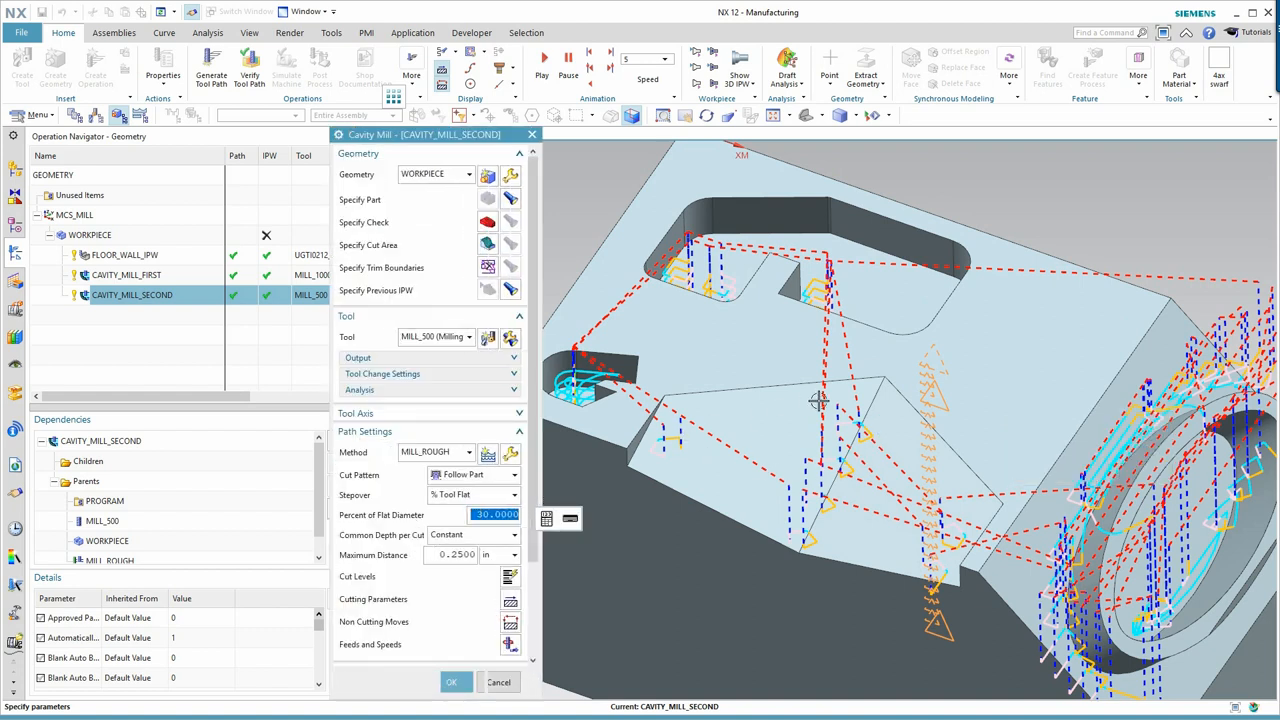
mouse_move(806, 443)
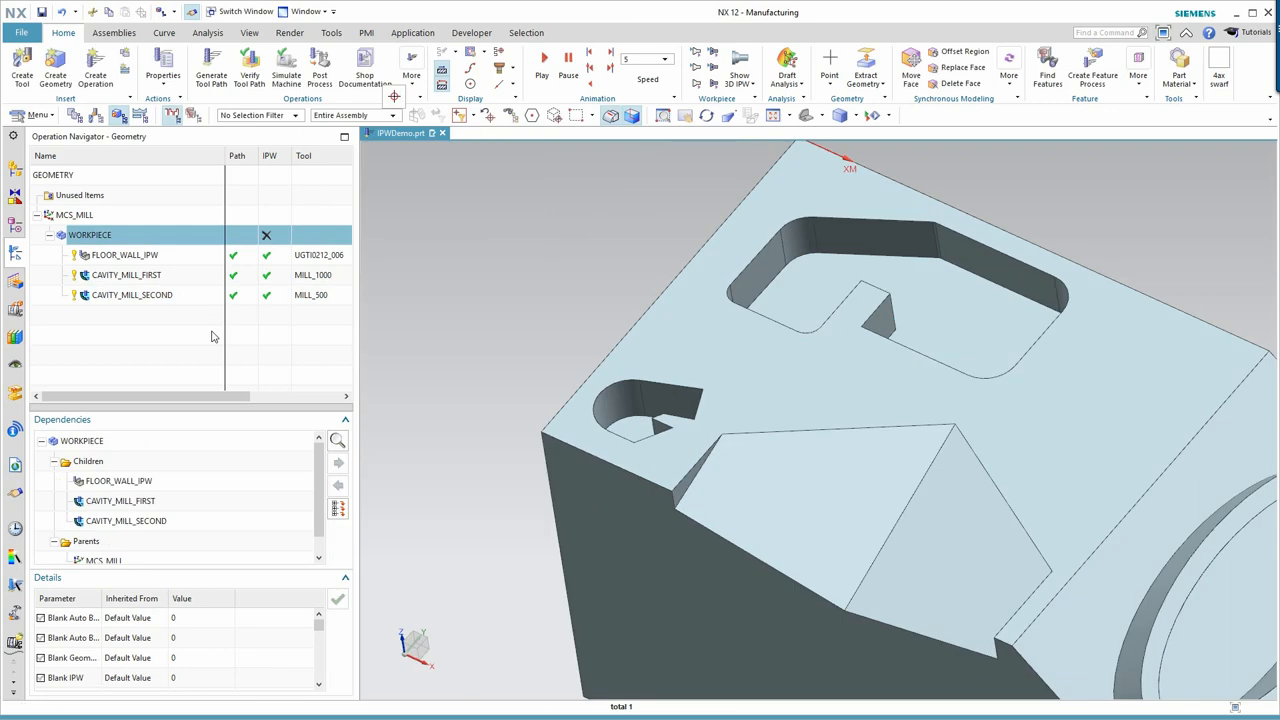
mouse_move(181, 337)
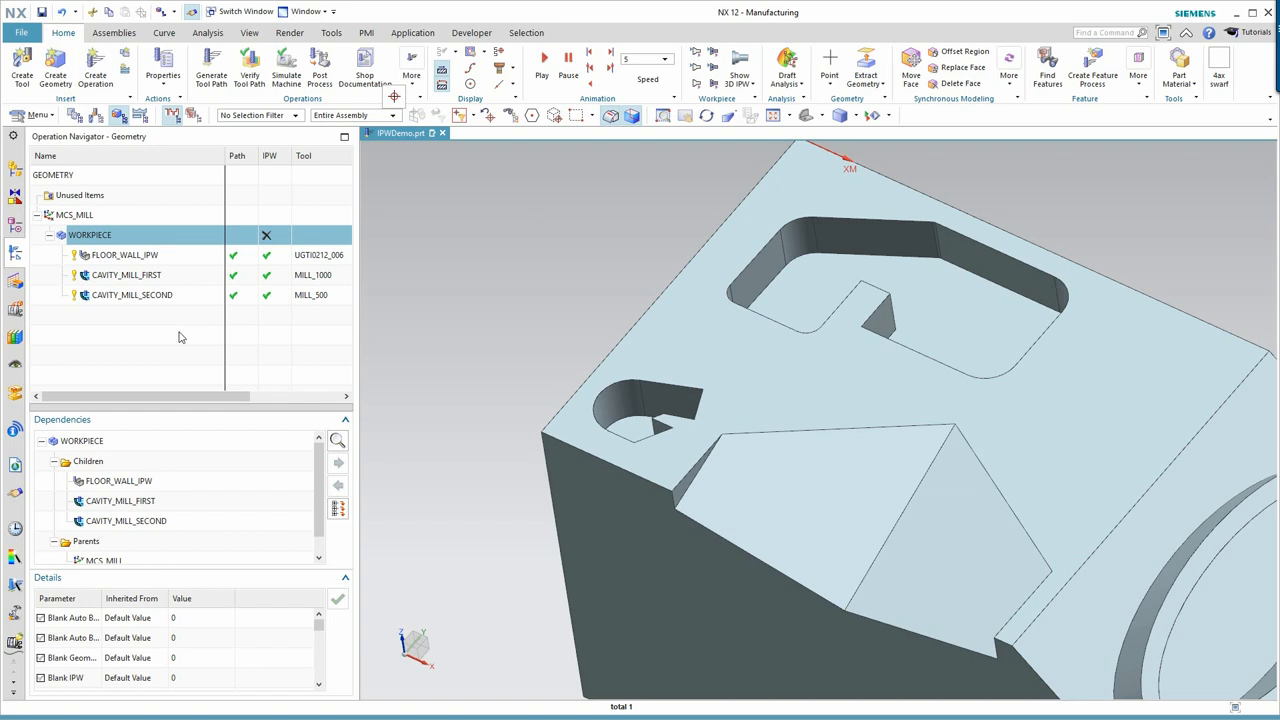
mouse_move(174, 378)
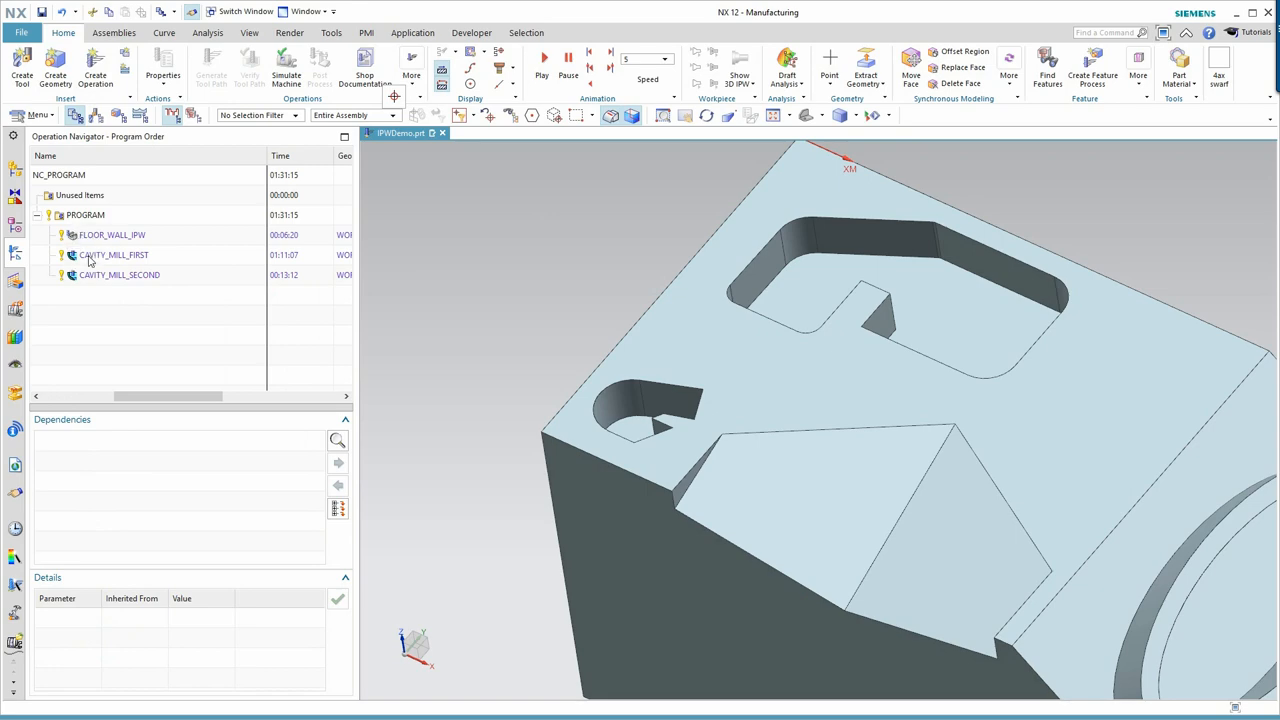
In Program Order View, drag FLOOR_WALL_IPW below CAVITY_MILL_FIRST
click(112, 234)
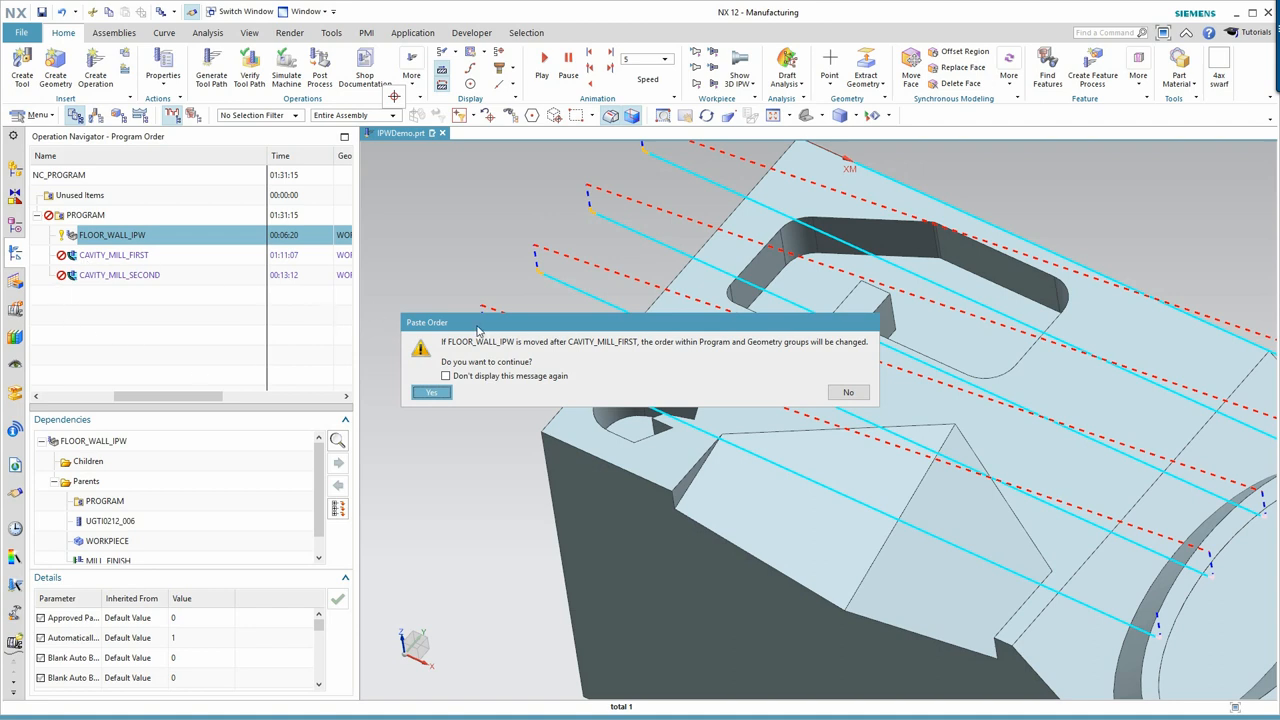
mouse_move(508, 391)
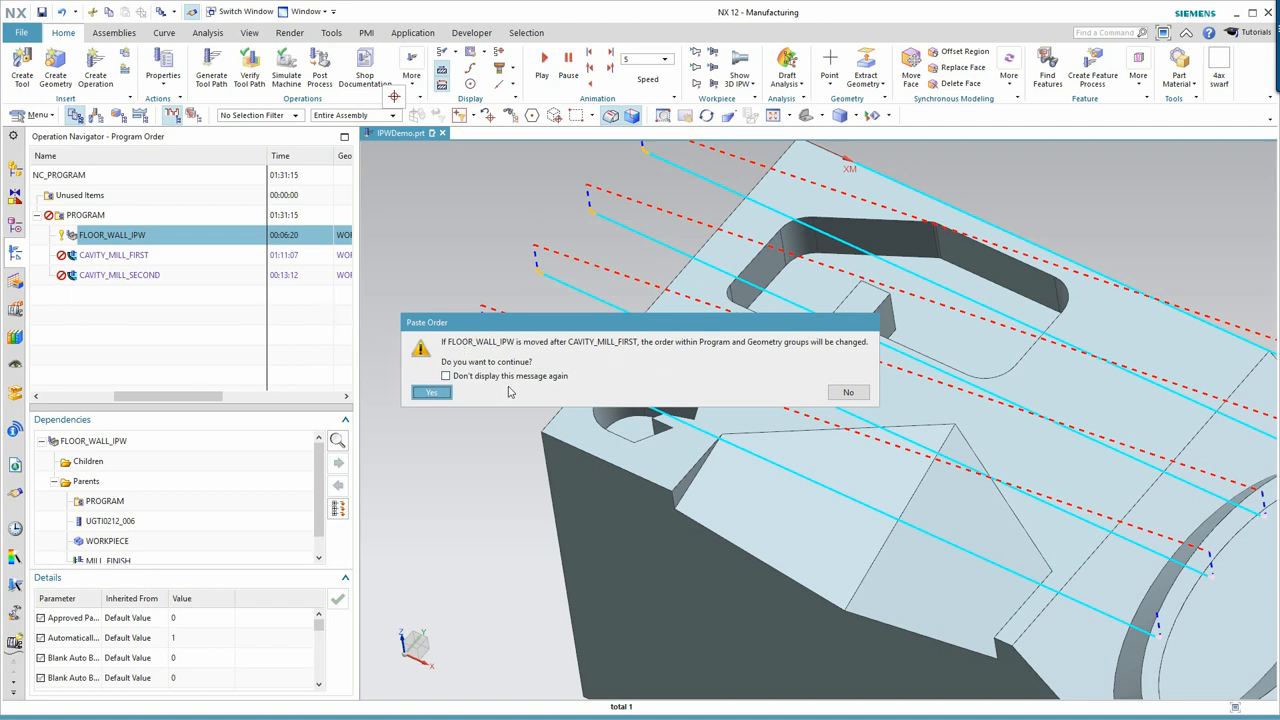
mouse_move(729, 354)
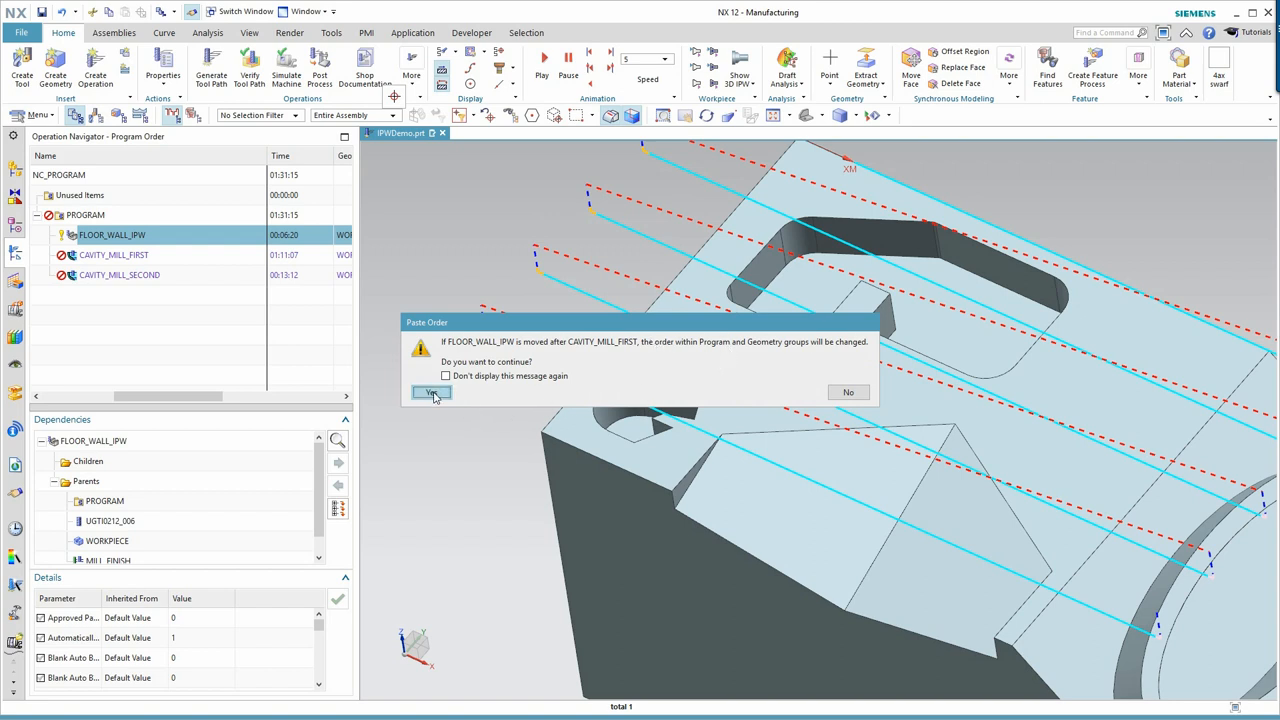
Confirm the FLOOR_WALL_IPW move and review the program order and cycle times
click(430, 392)
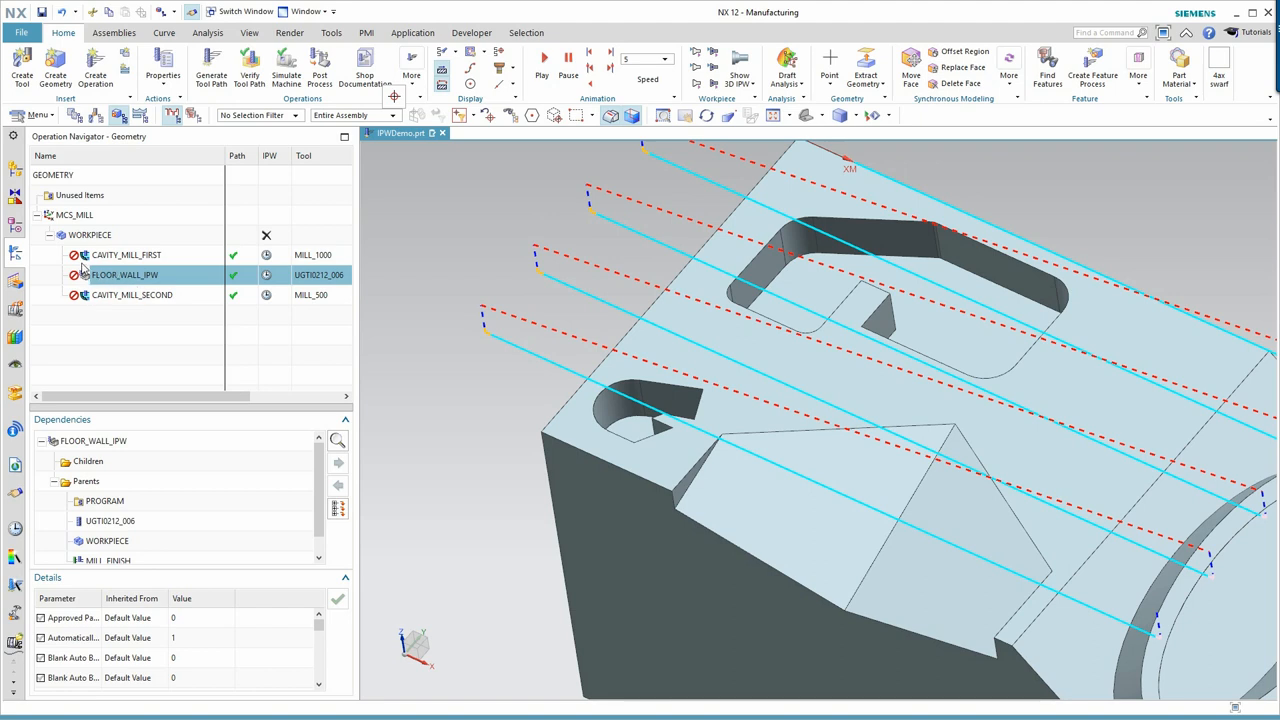
mouse_move(78, 309)
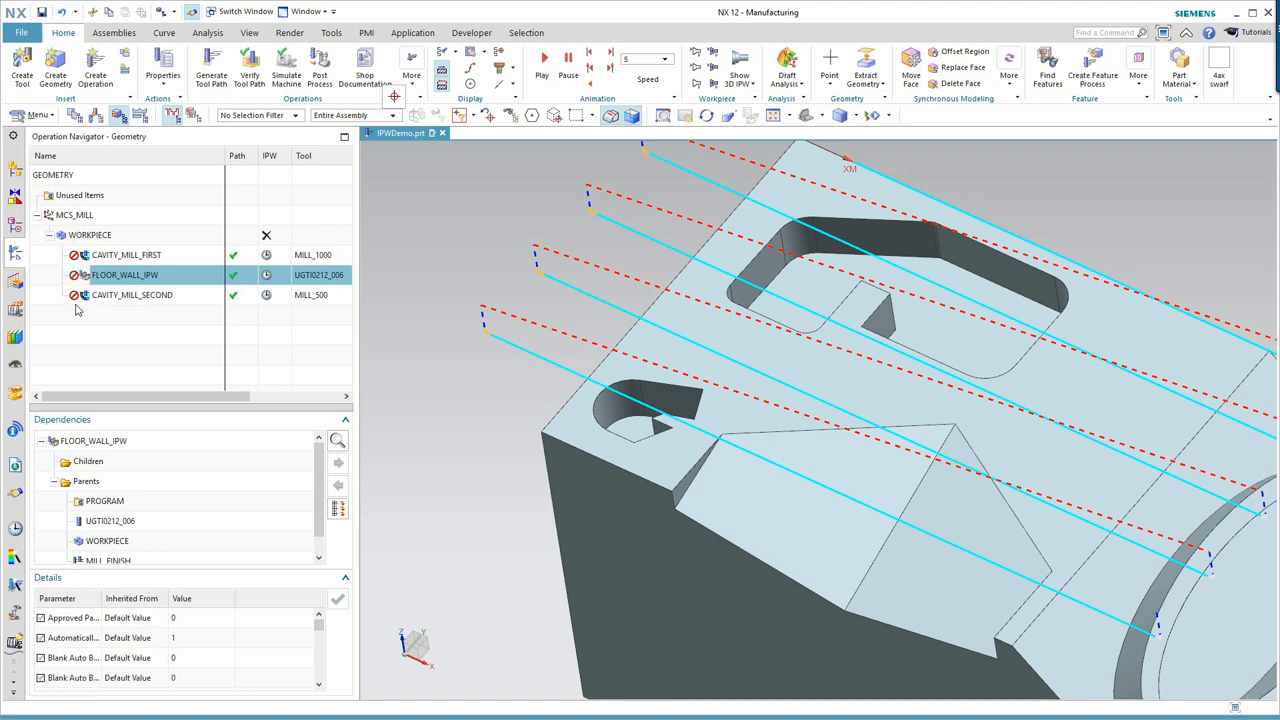
mouse_move(258, 312)
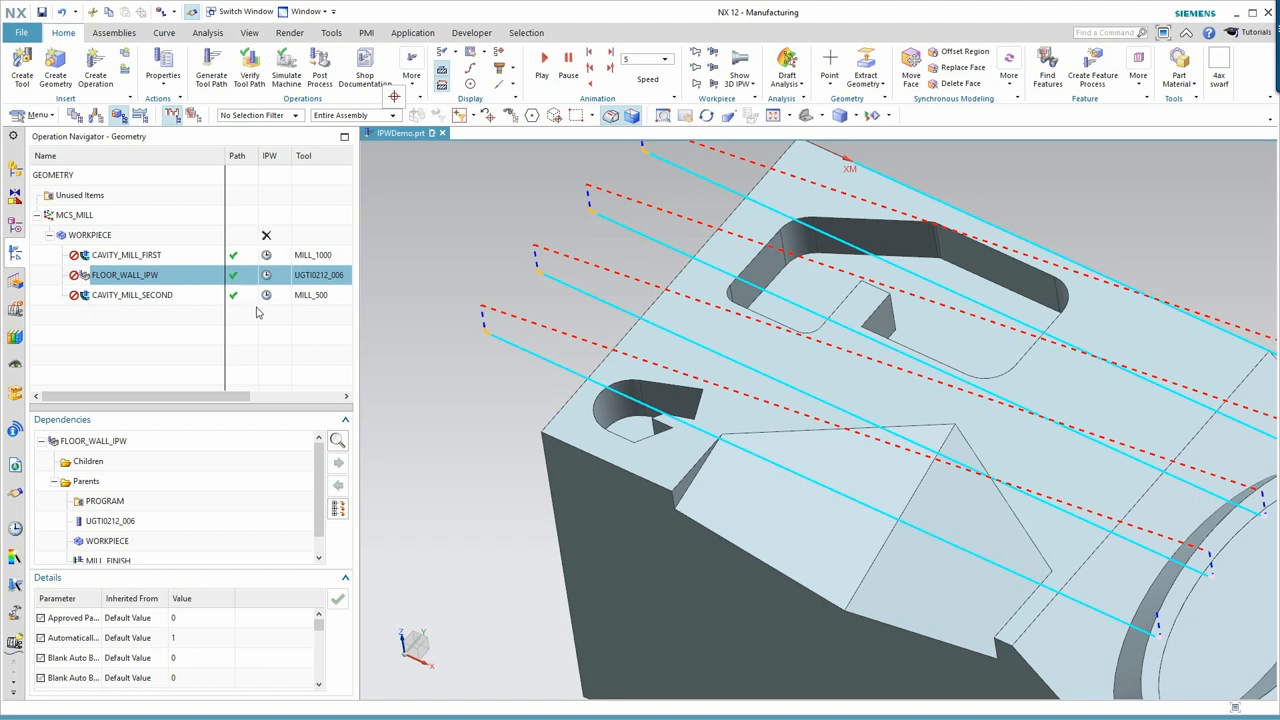
mouse_move(213, 301)
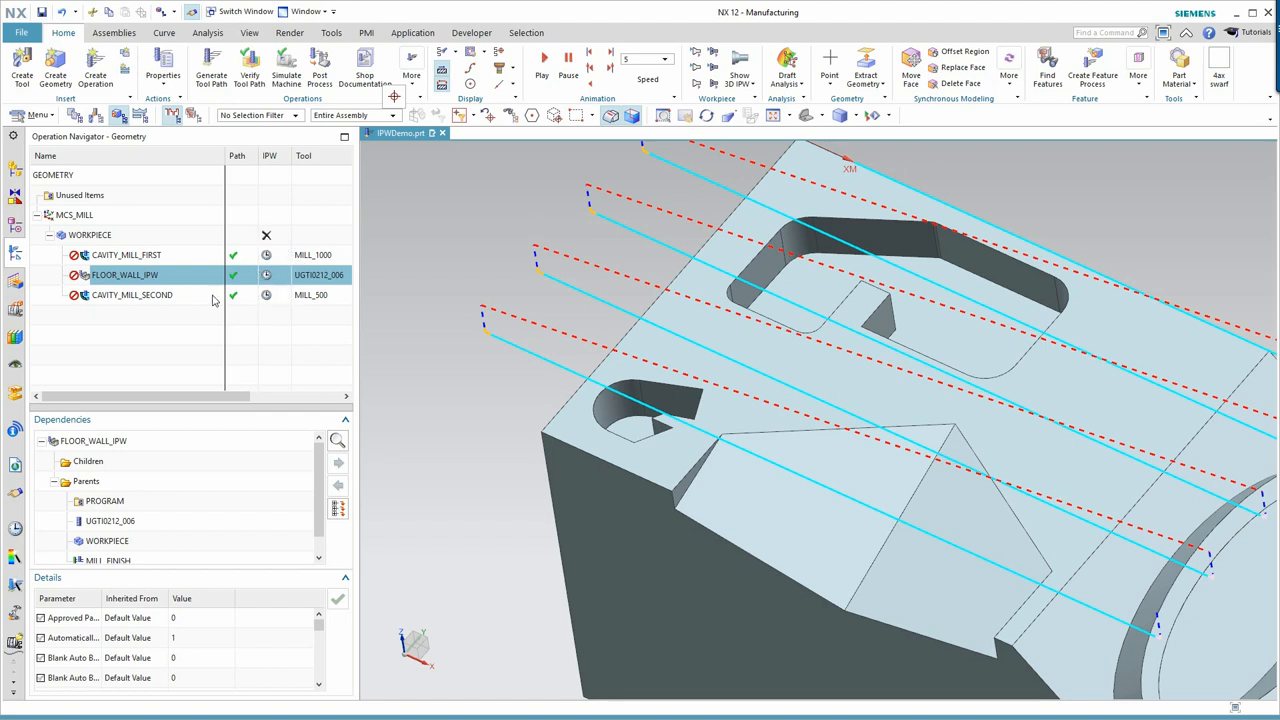
mouse_move(110, 343)
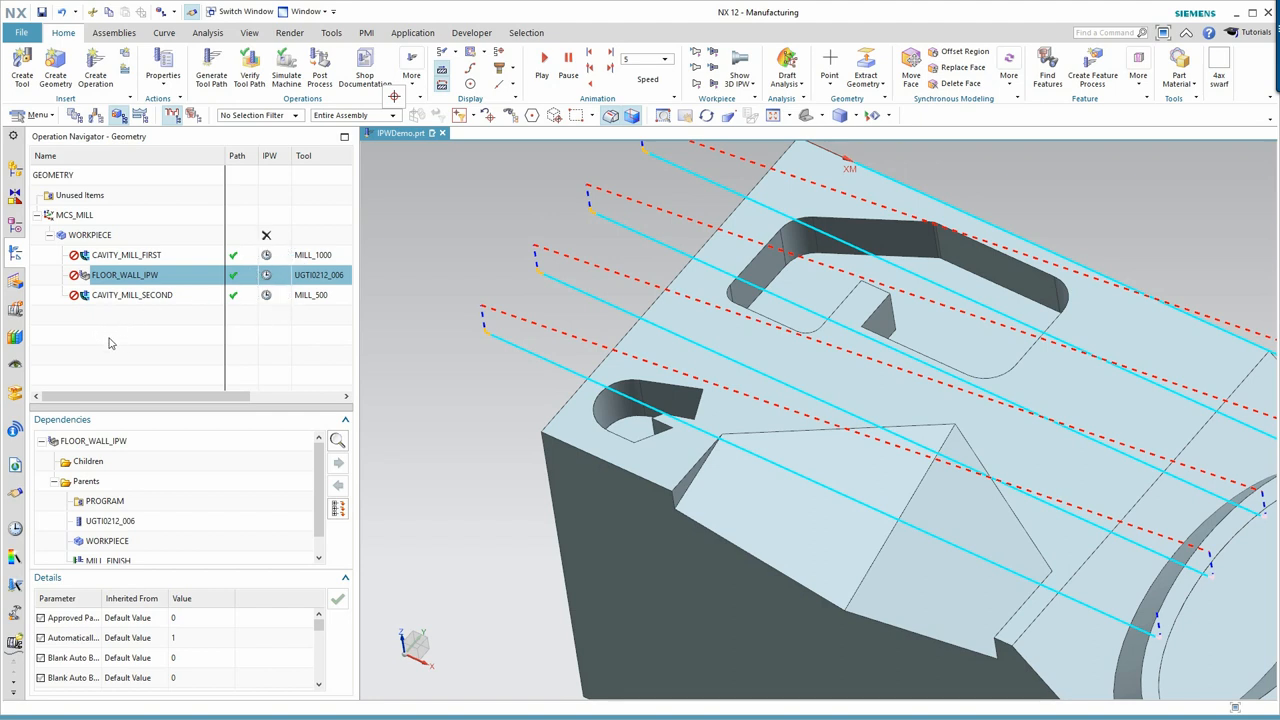
mouse_move(125, 396)
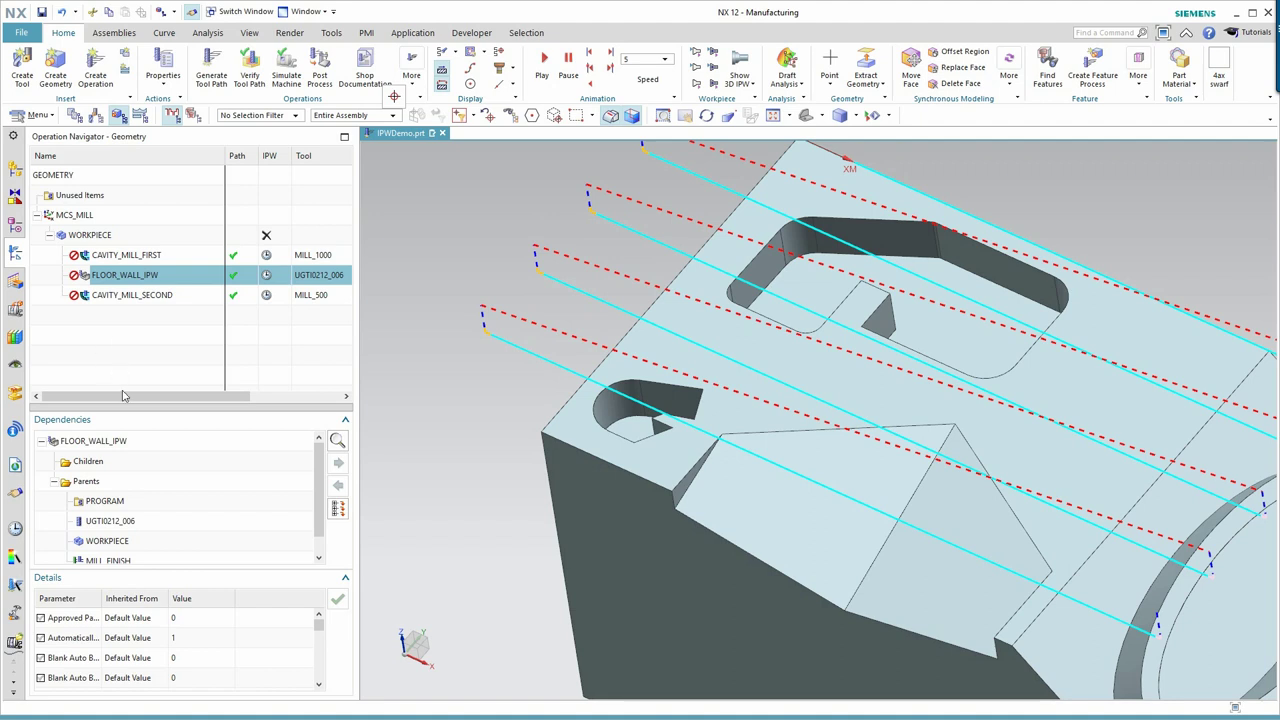
mouse_move(89, 371)
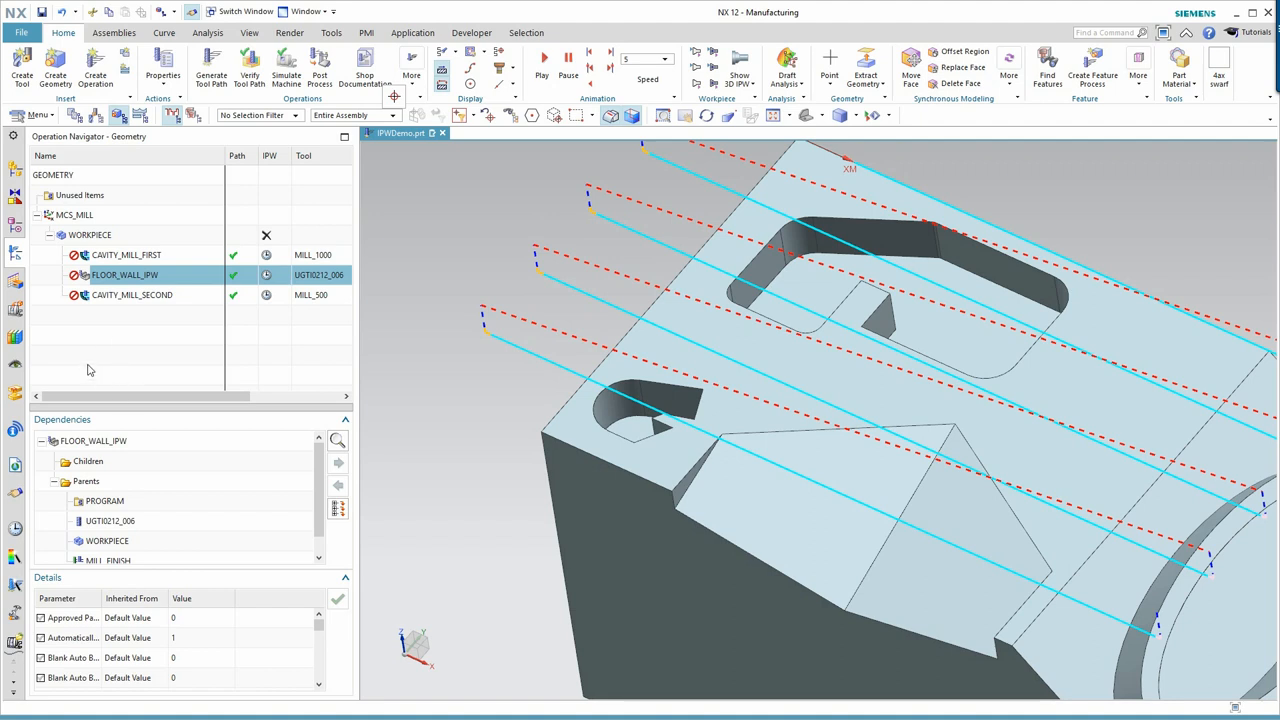
mouse_move(100, 280)
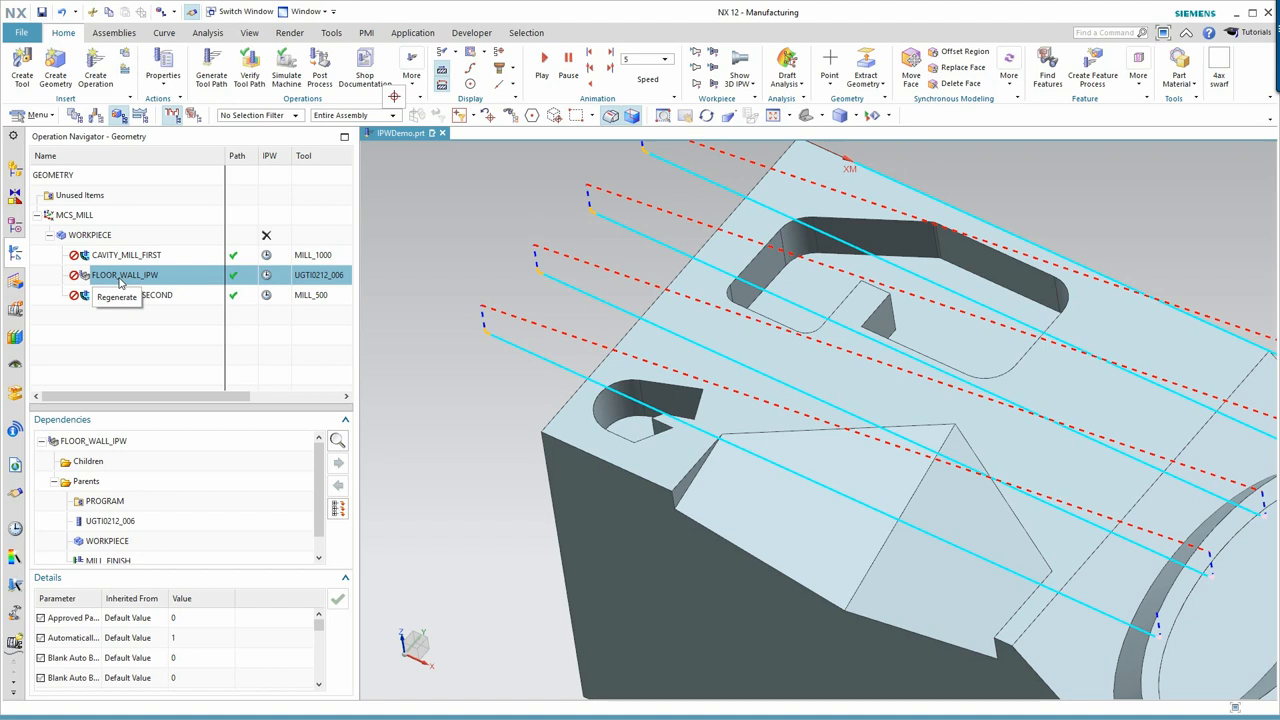
mouse_move(248, 255)
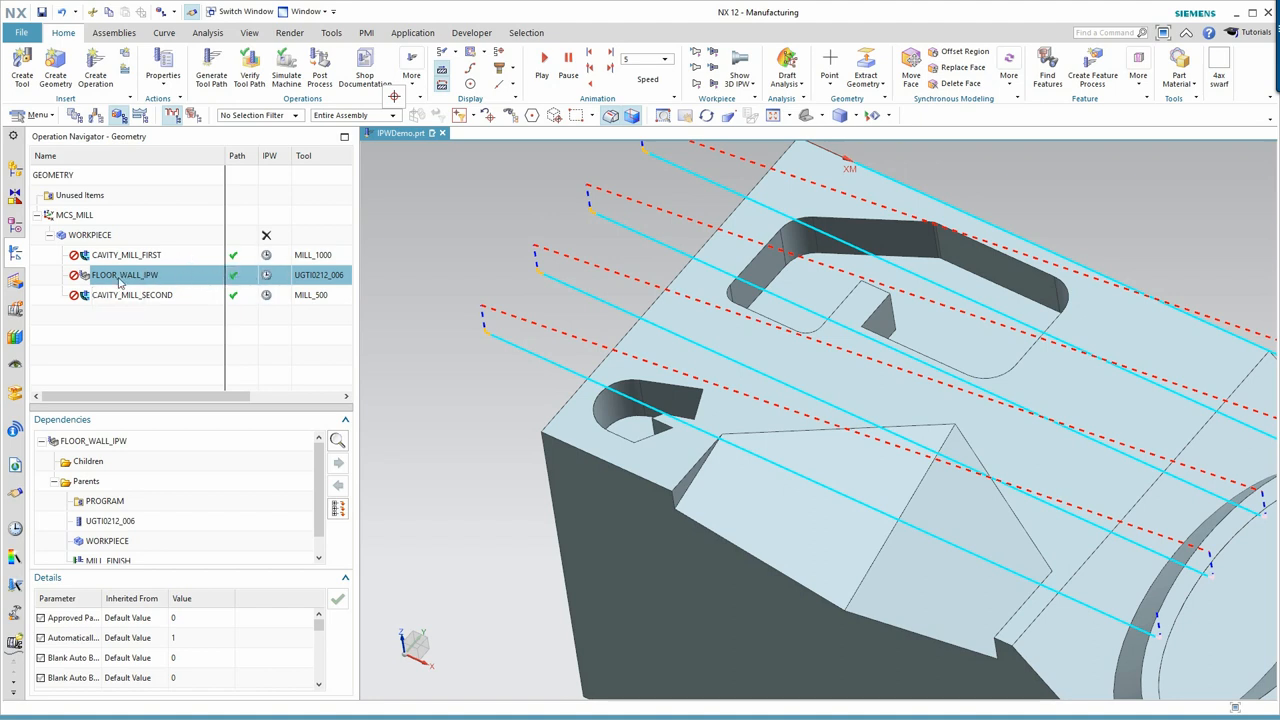
mouse_move(137, 366)
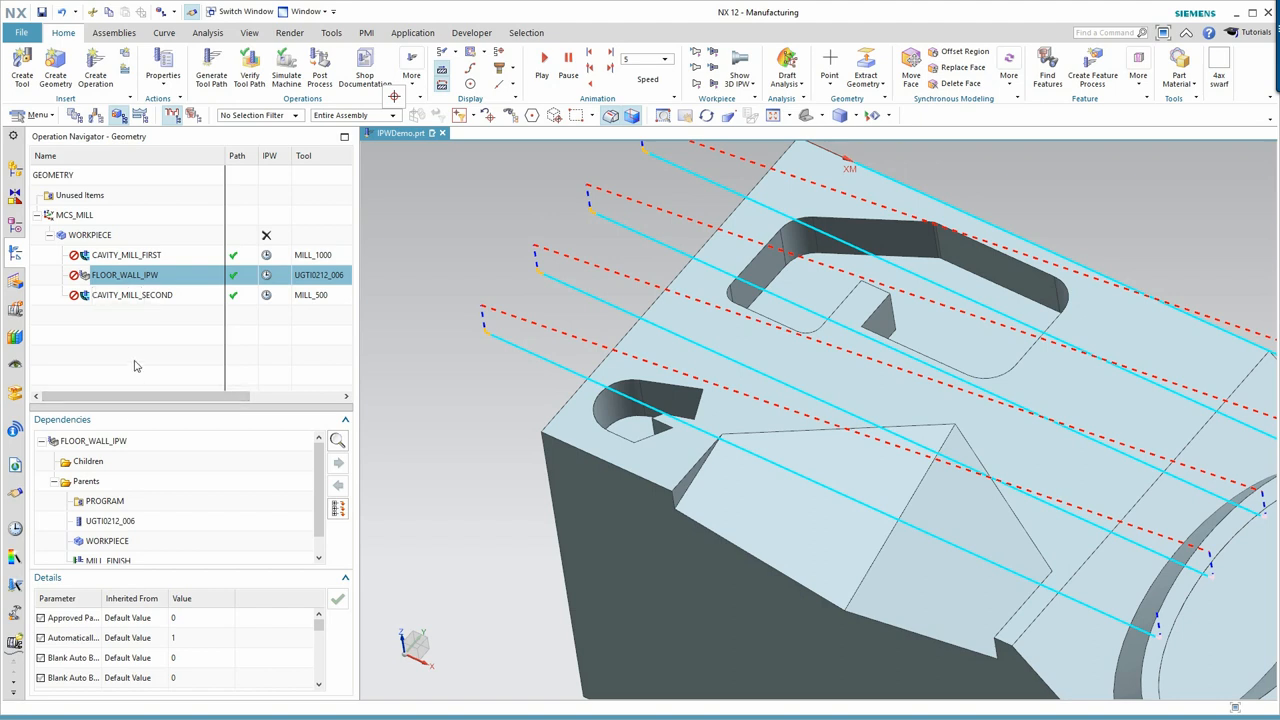
mouse_move(122, 323)
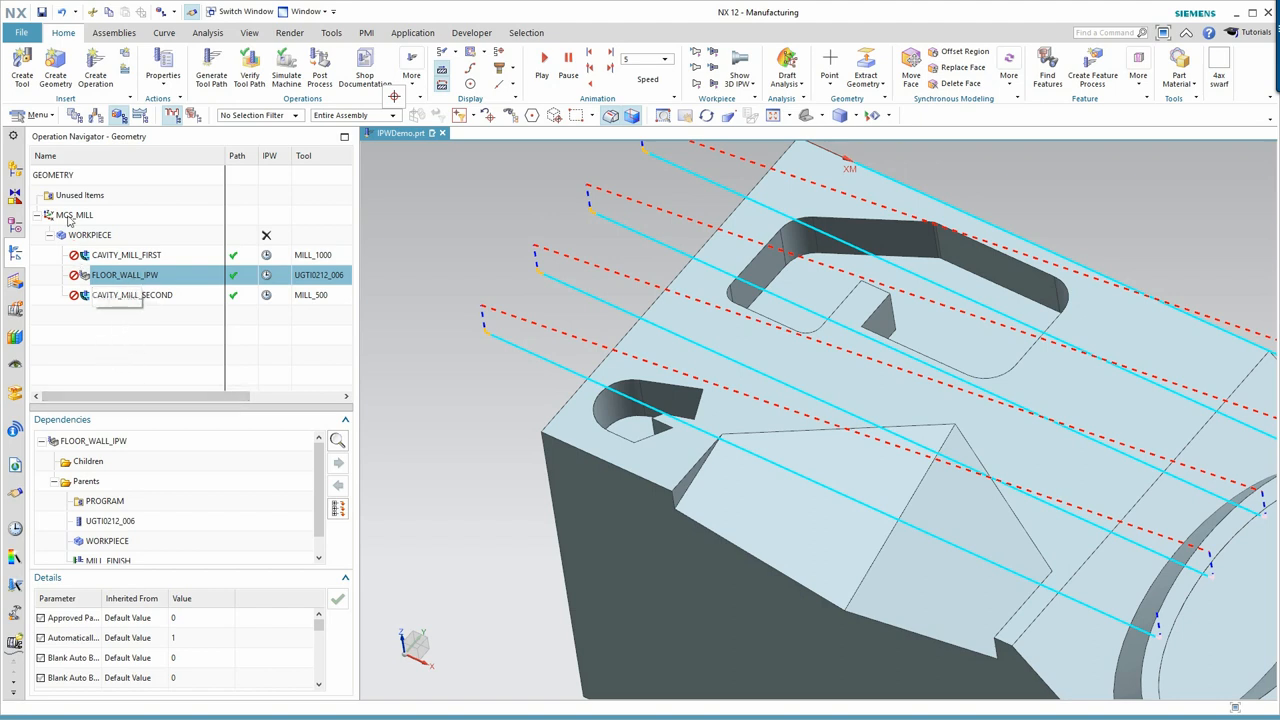
click(93, 115)
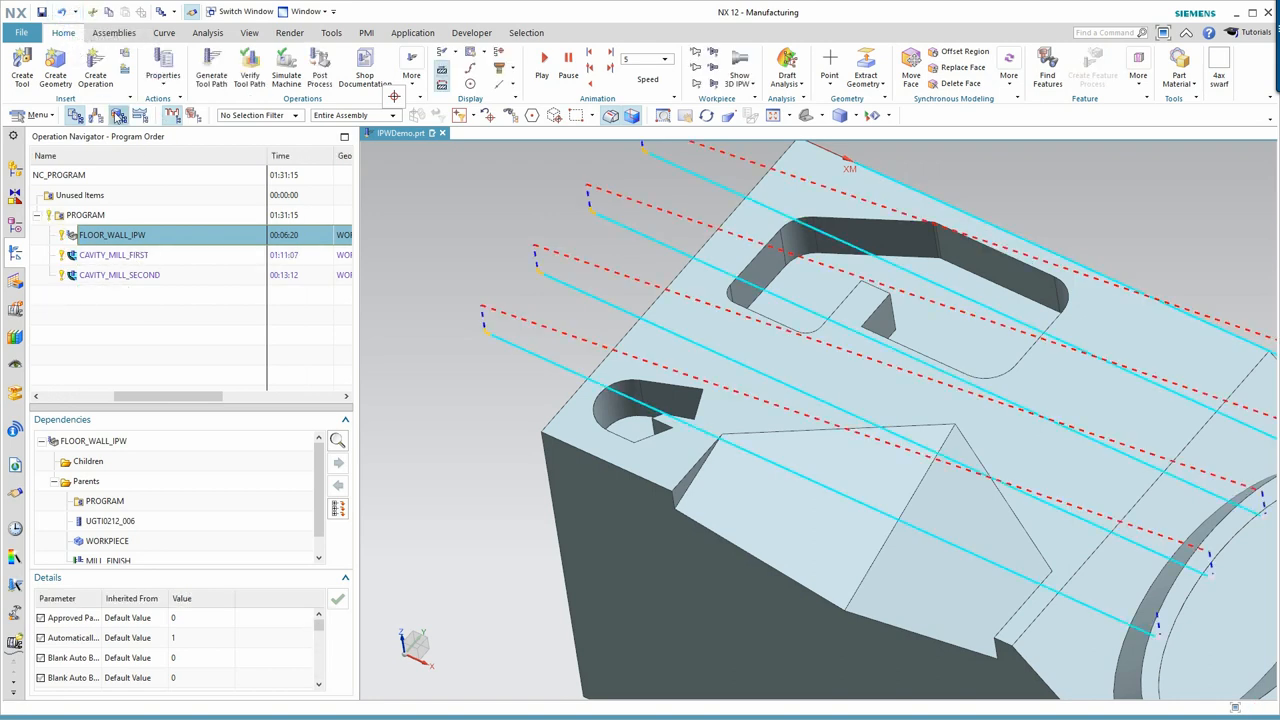
Make the WORKPIECE blank a bounding block with ZM+ 0.0450
click(171, 114)
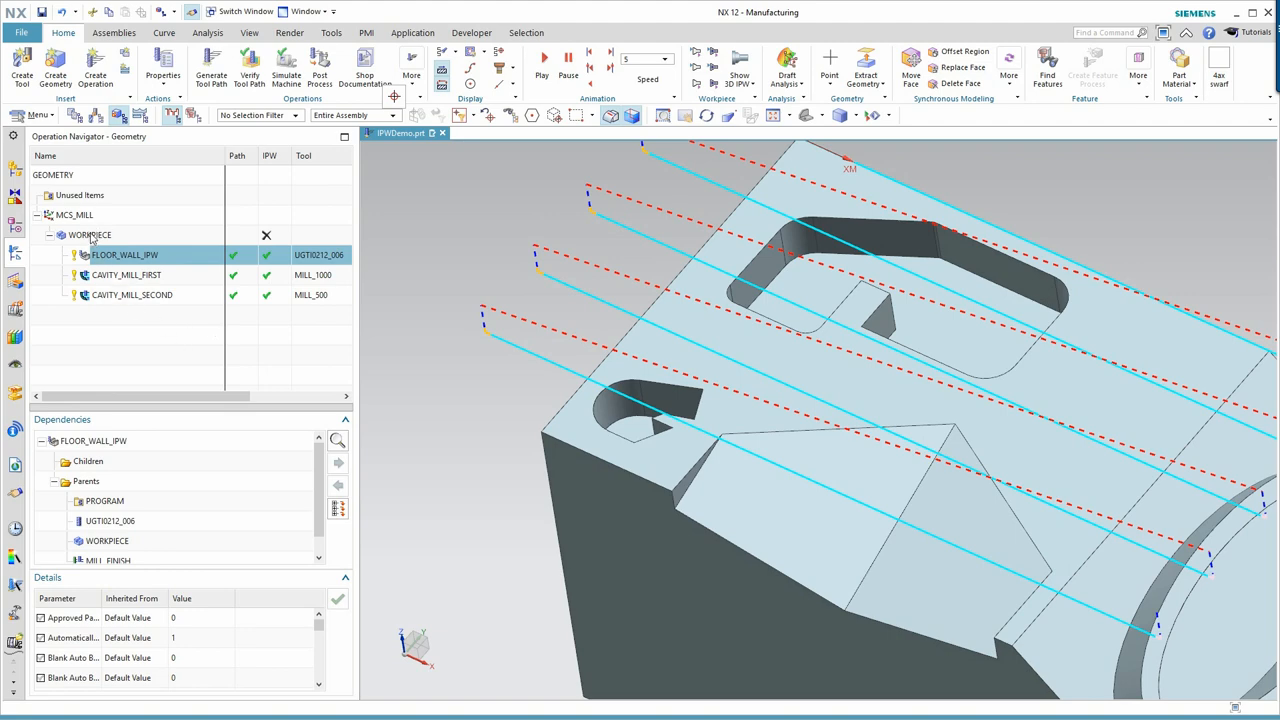
double_click(89, 234)
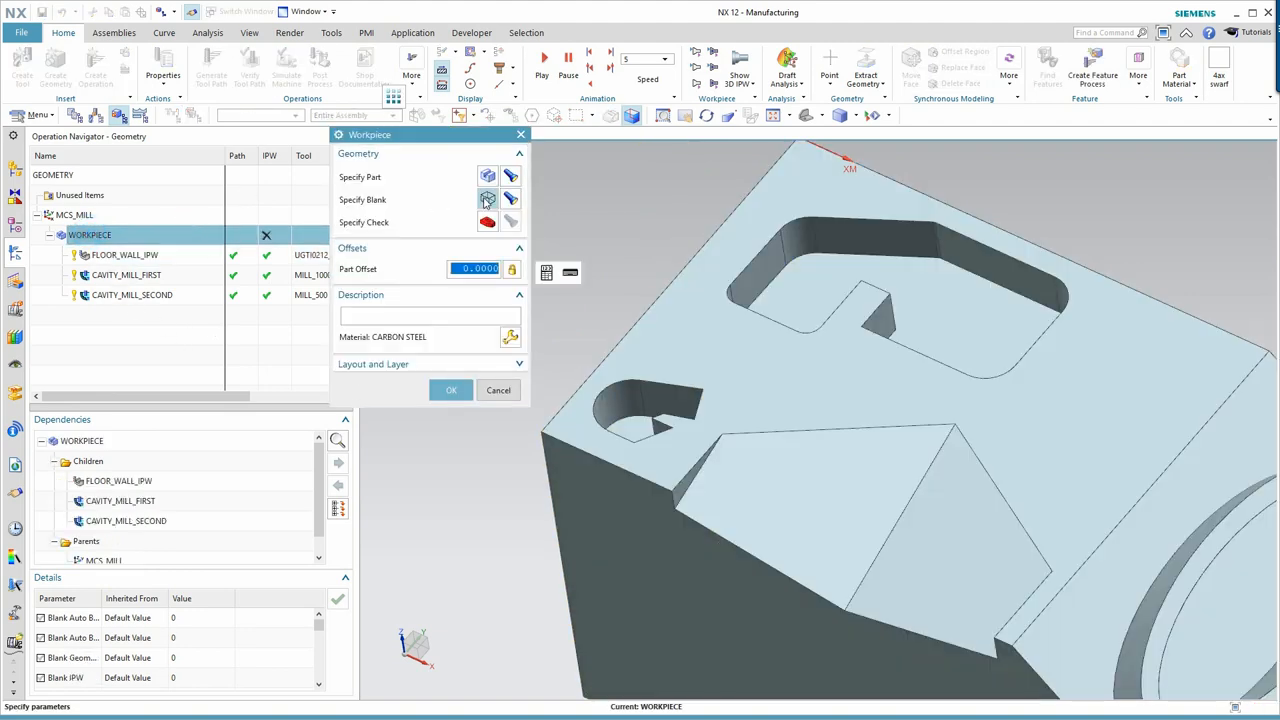
click(488, 199)
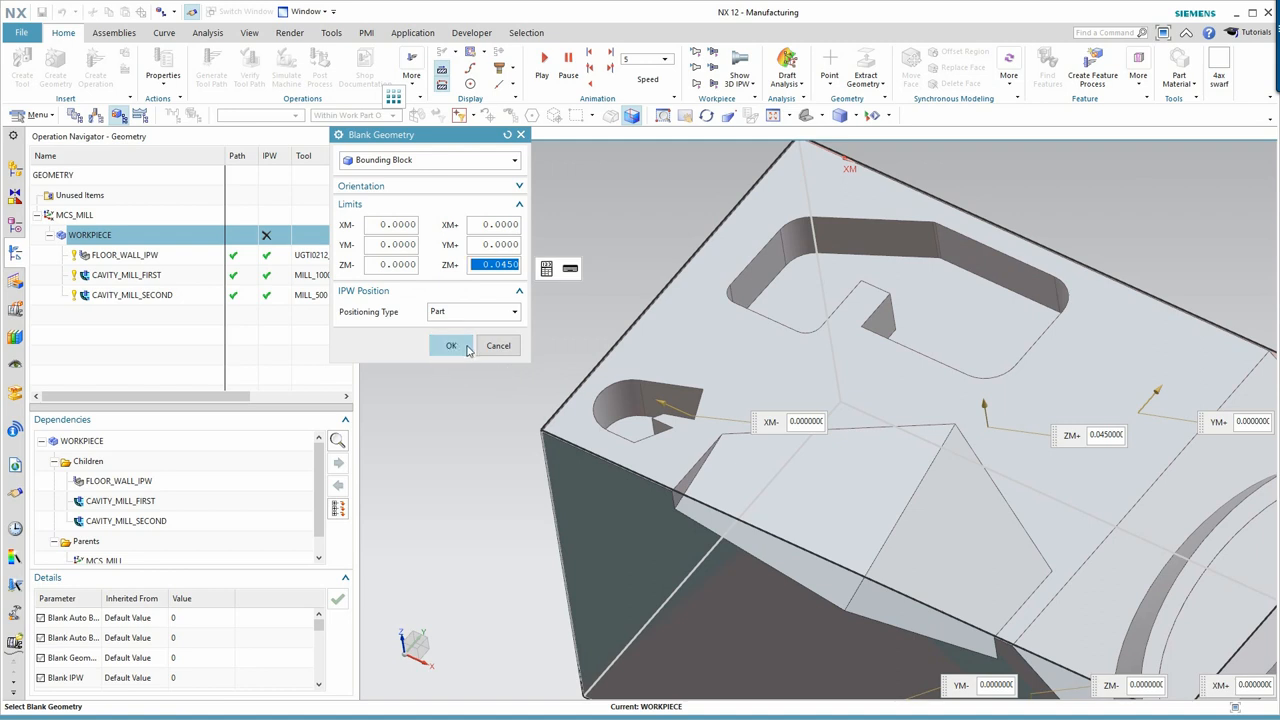
click(451, 345)
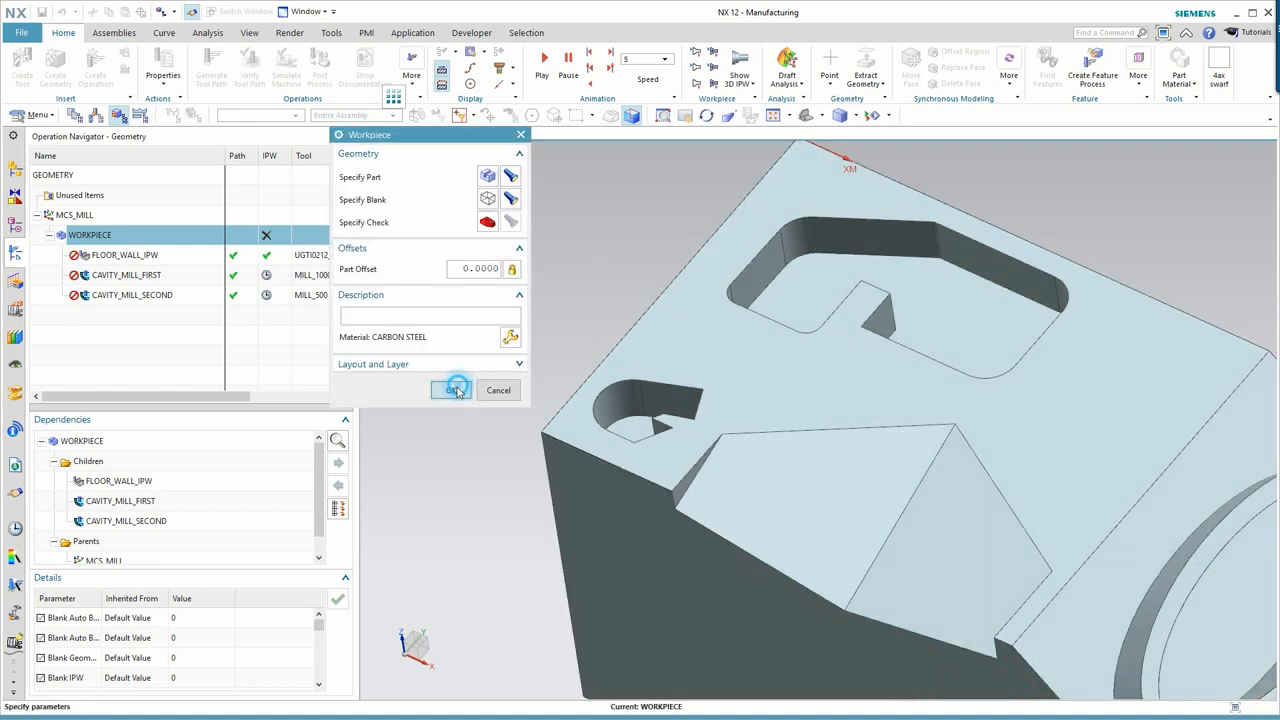
click(451, 390)
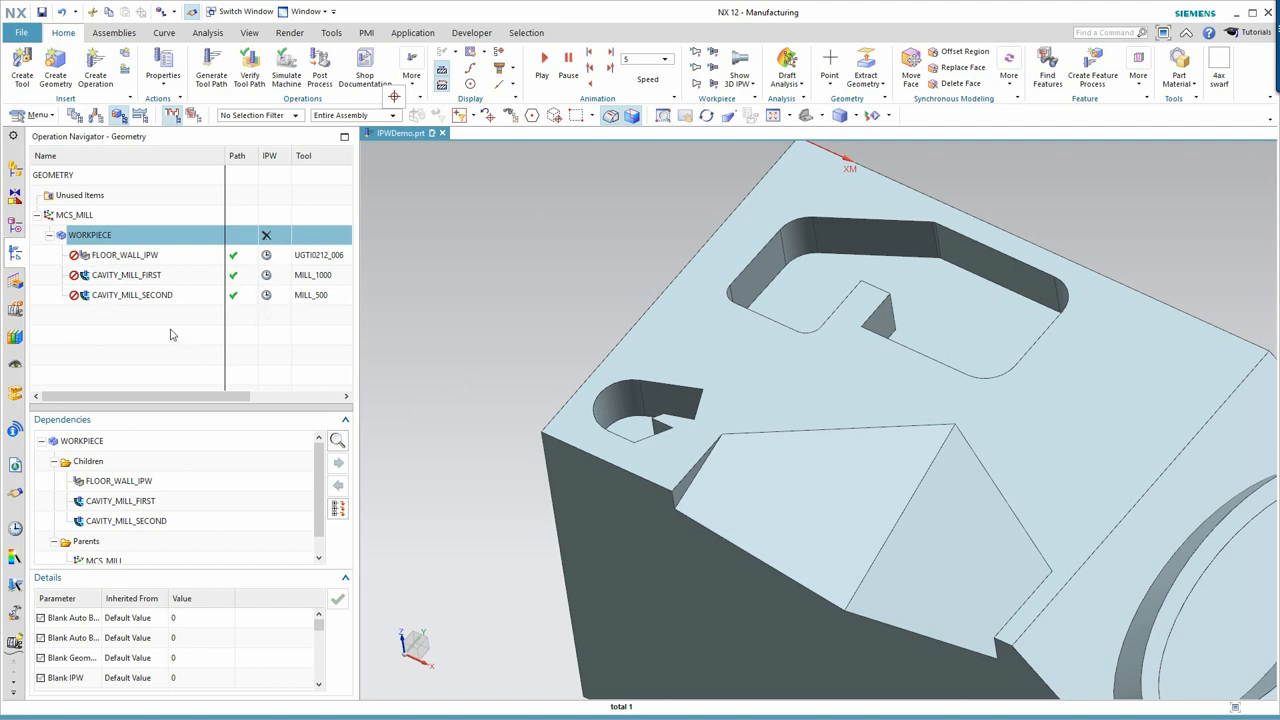
mouse_move(123, 360)
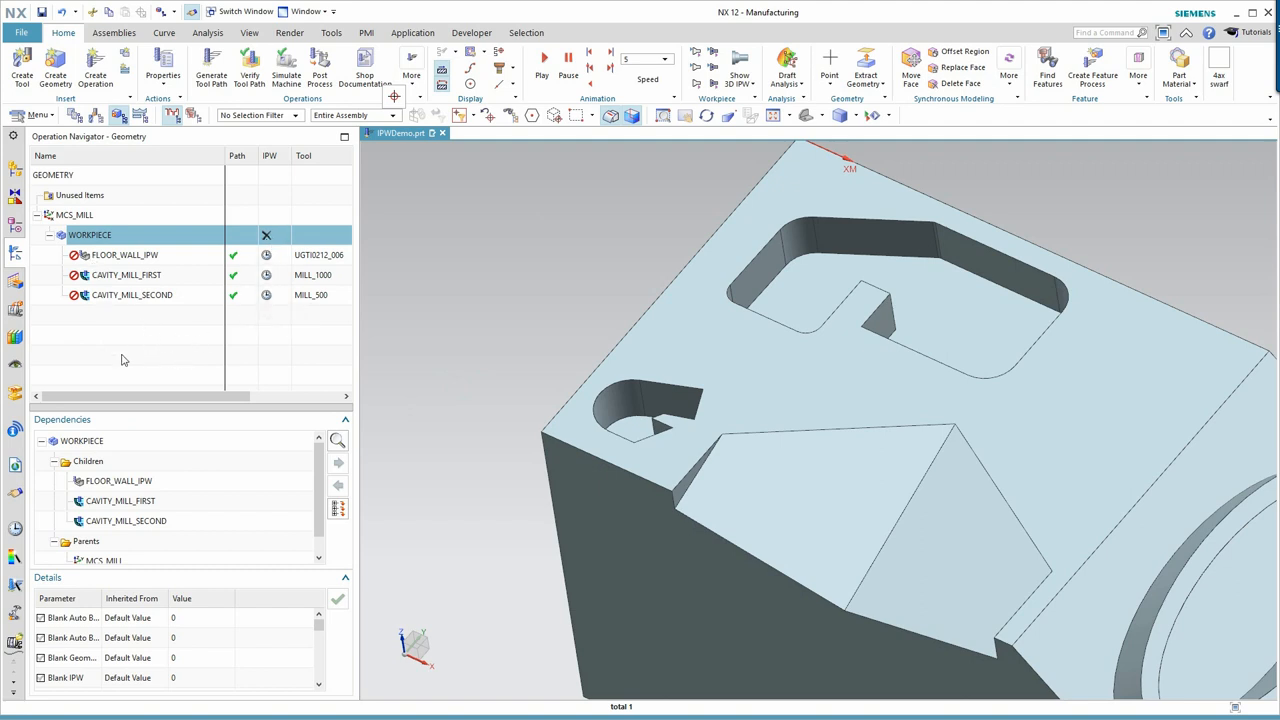
mouse_move(99, 338)
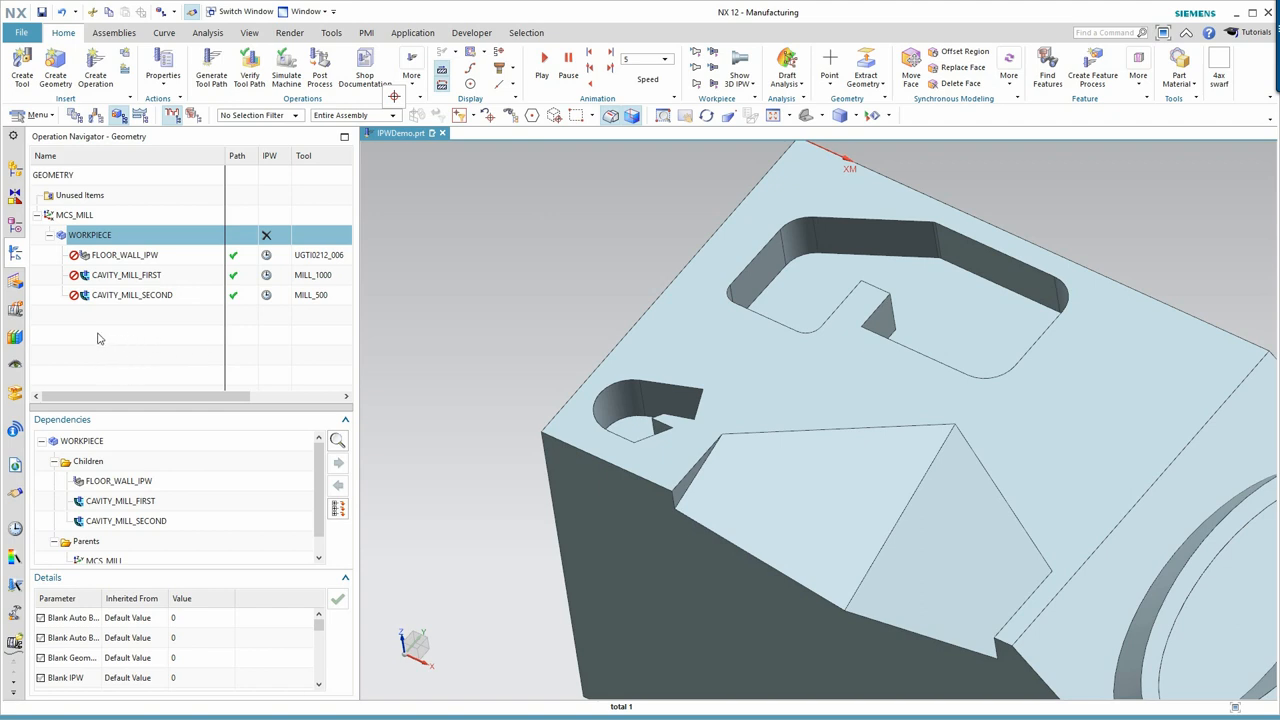
mouse_move(133, 368)
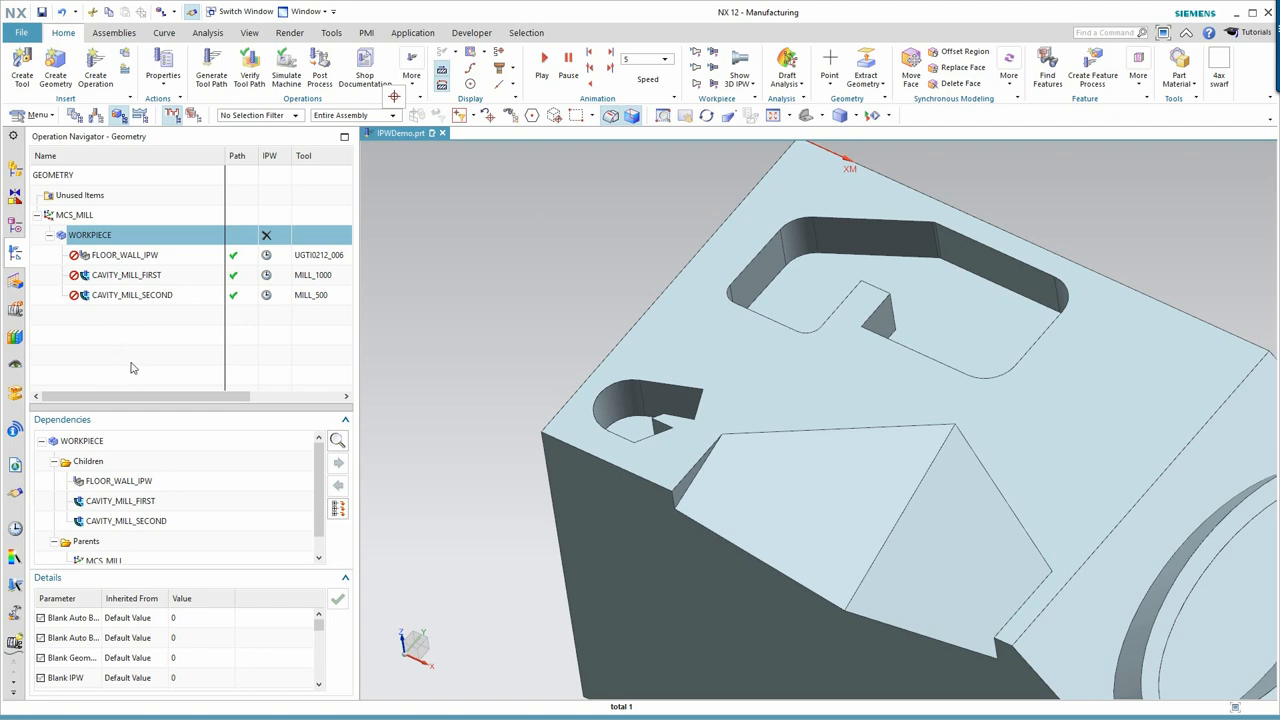
mouse_move(103, 298)
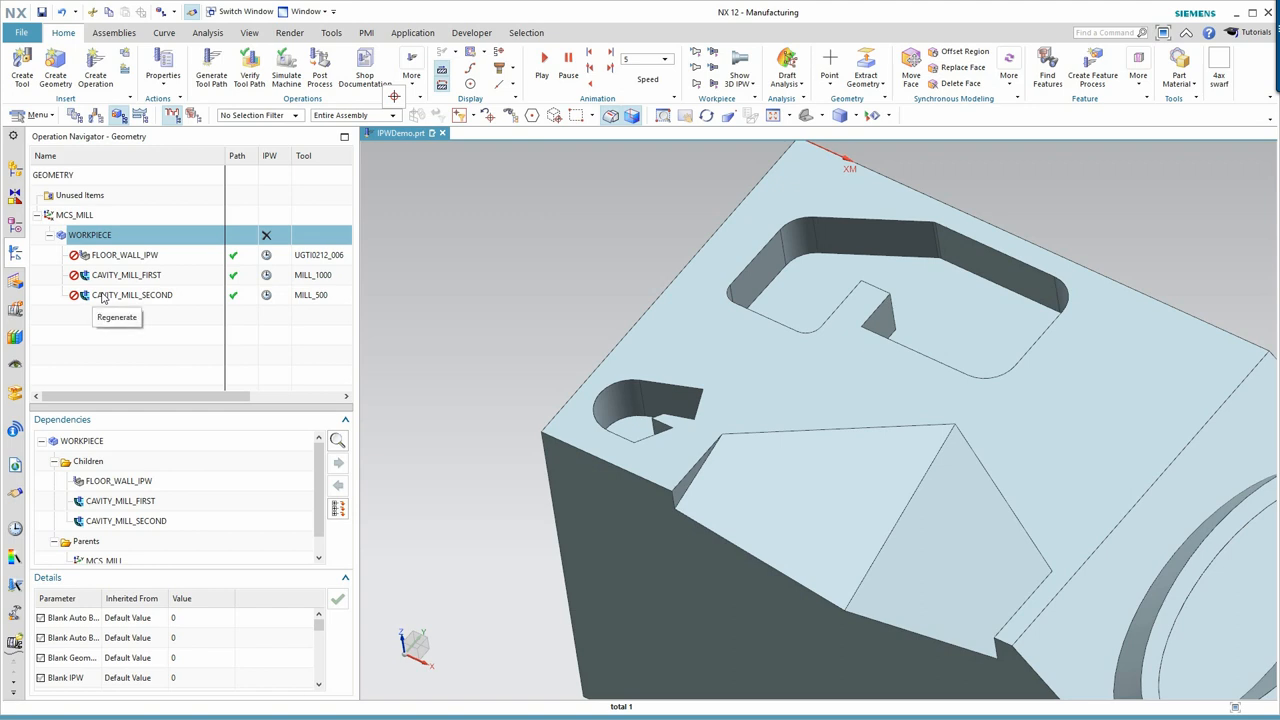
mouse_move(140, 313)
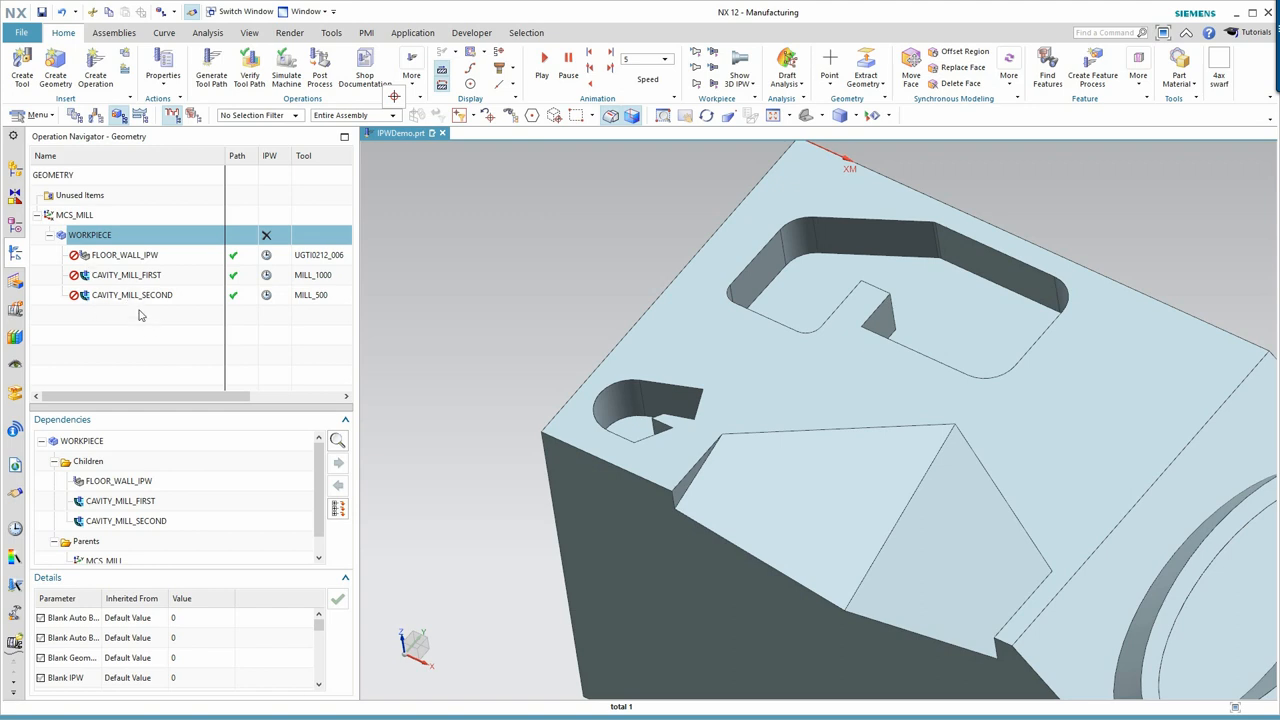
mouse_move(197, 318)
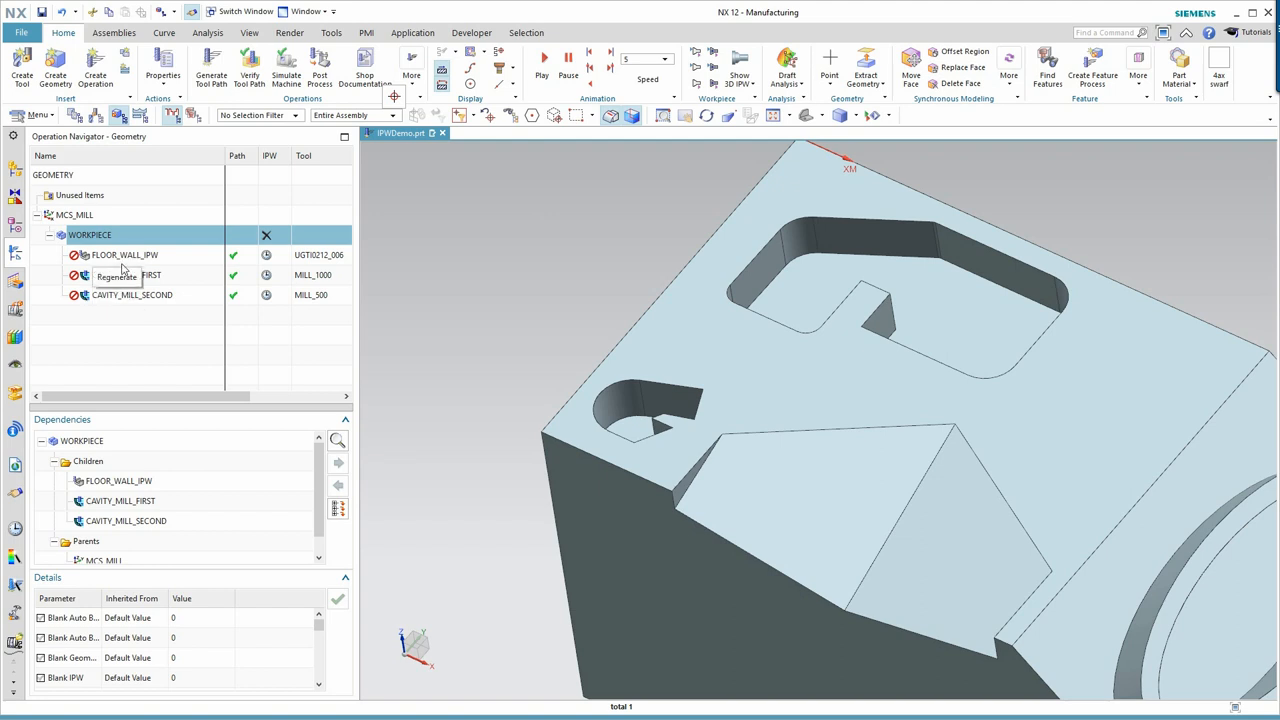
mouse_move(118, 263)
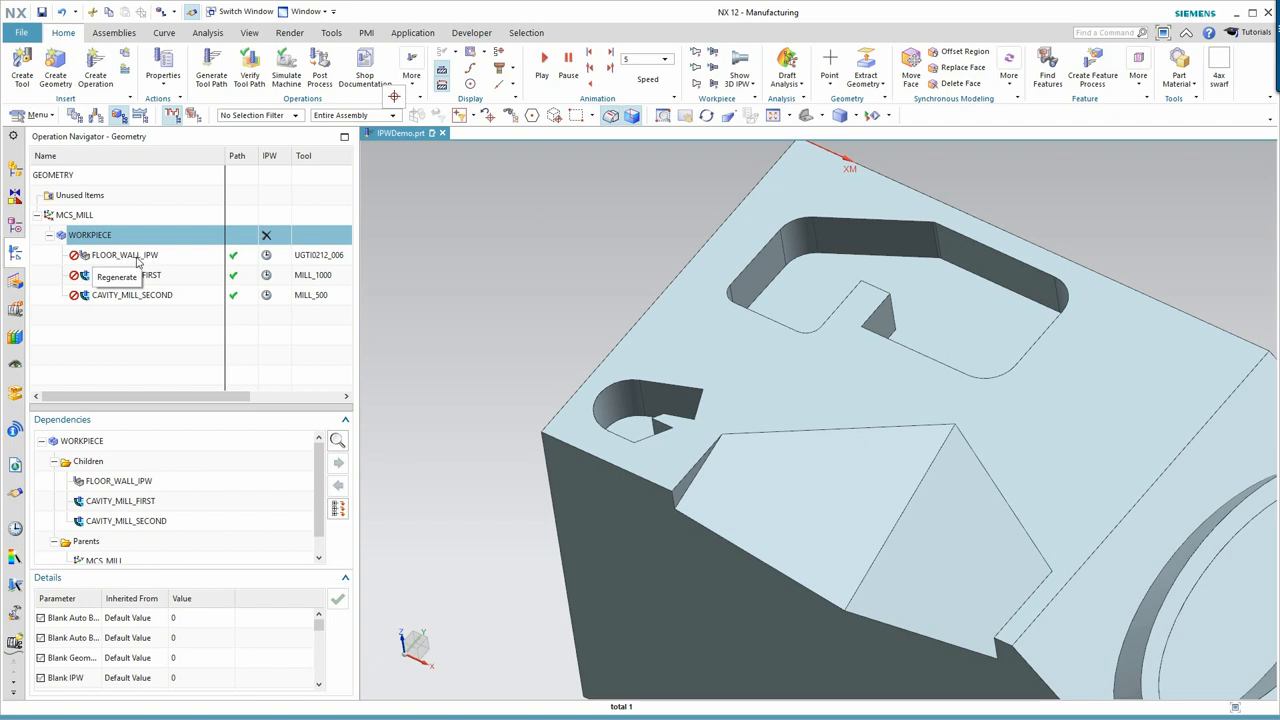
mouse_move(122, 310)
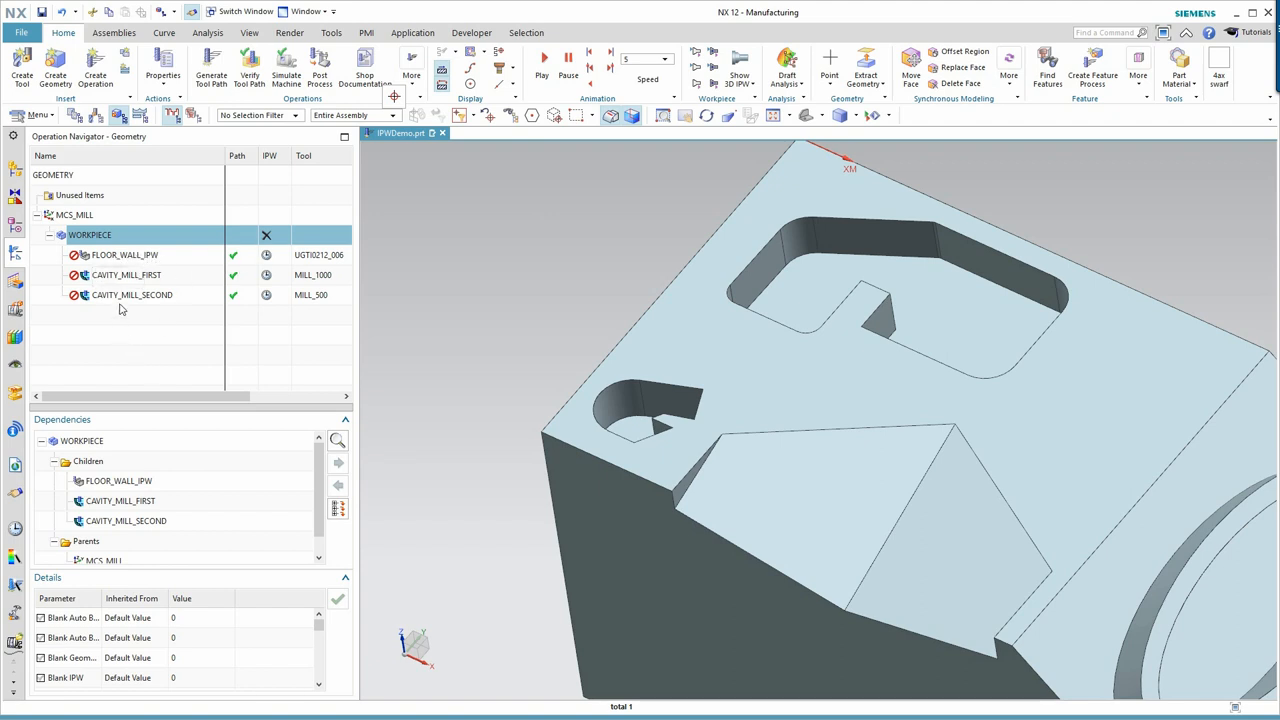
mouse_move(112, 327)
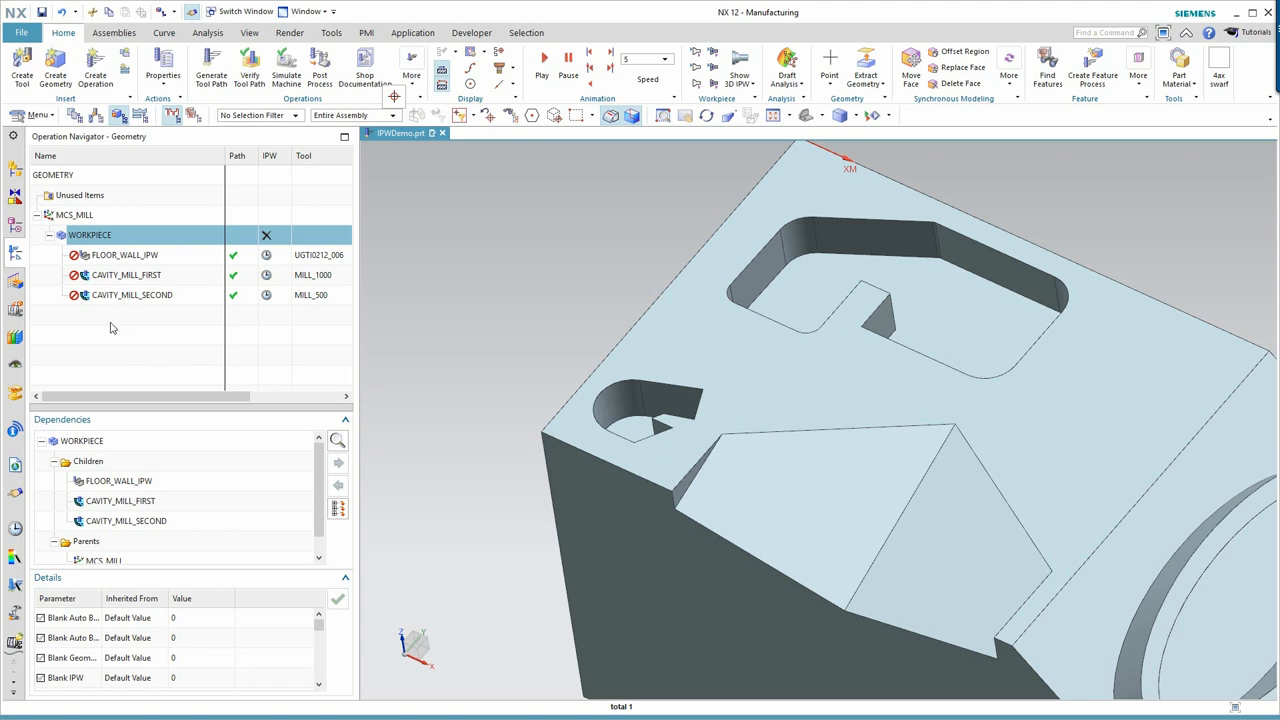
mouse_move(98, 249)
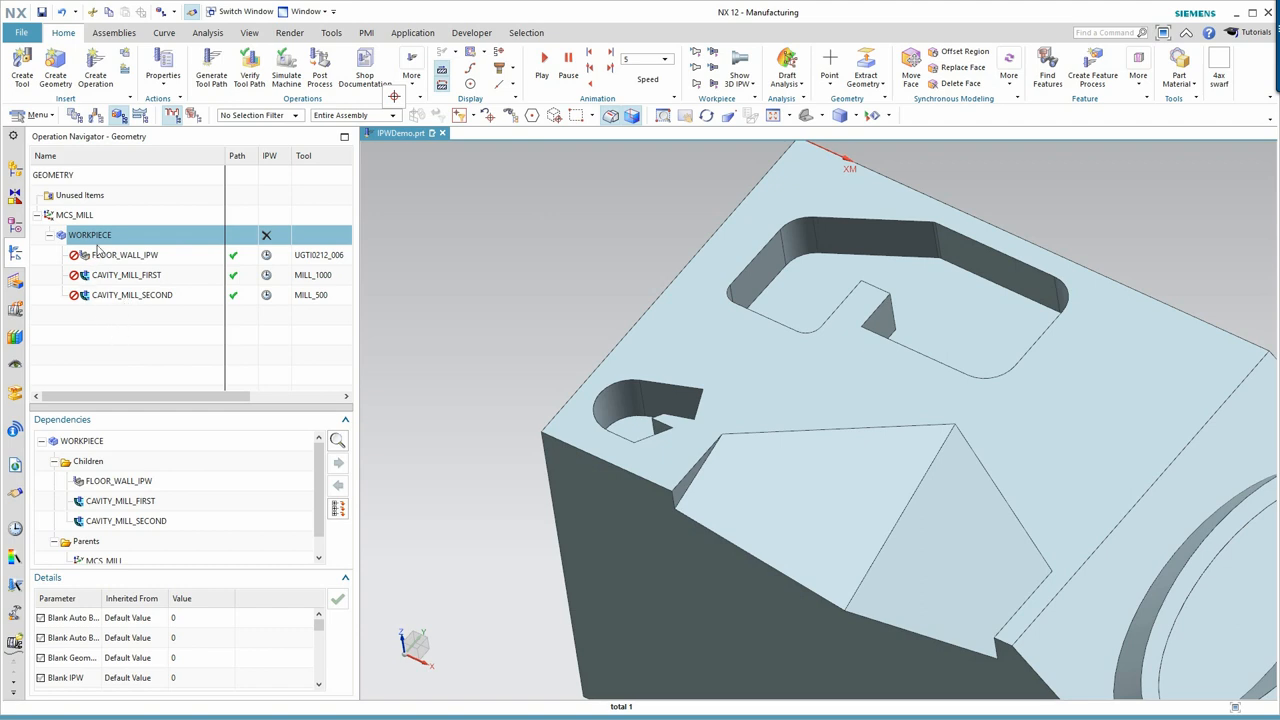
mouse_move(124, 264)
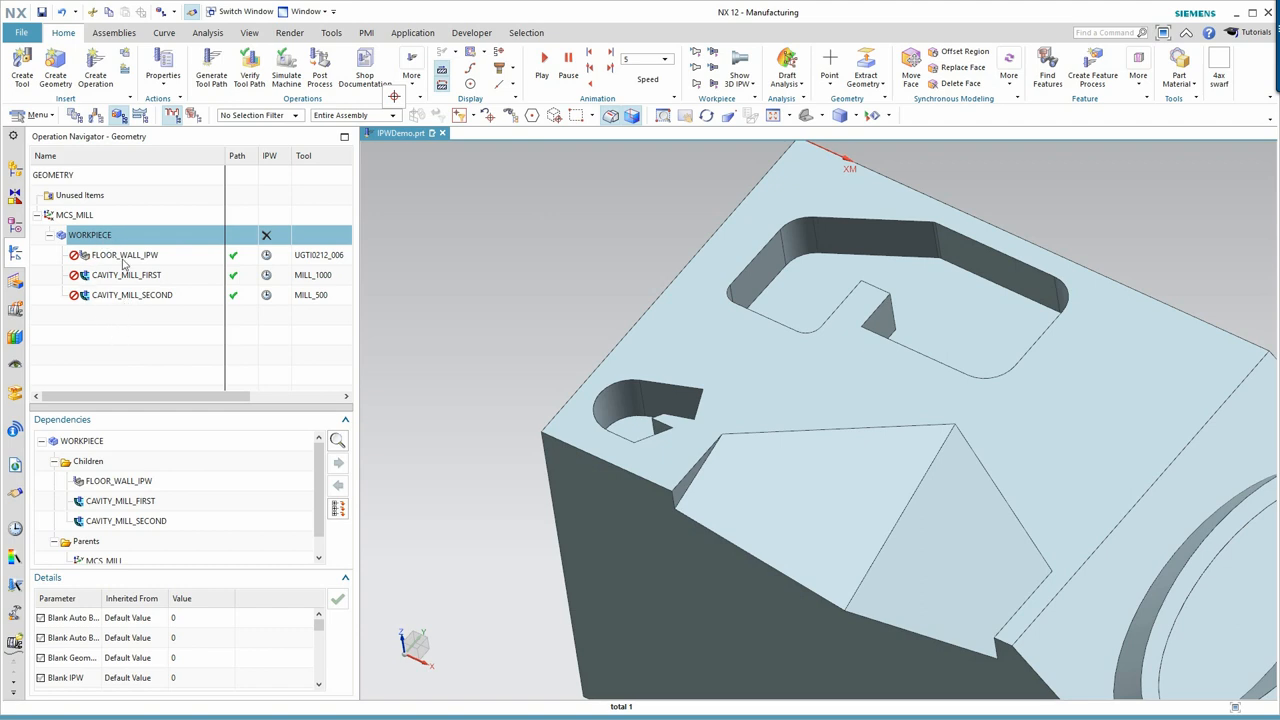
mouse_move(160, 406)
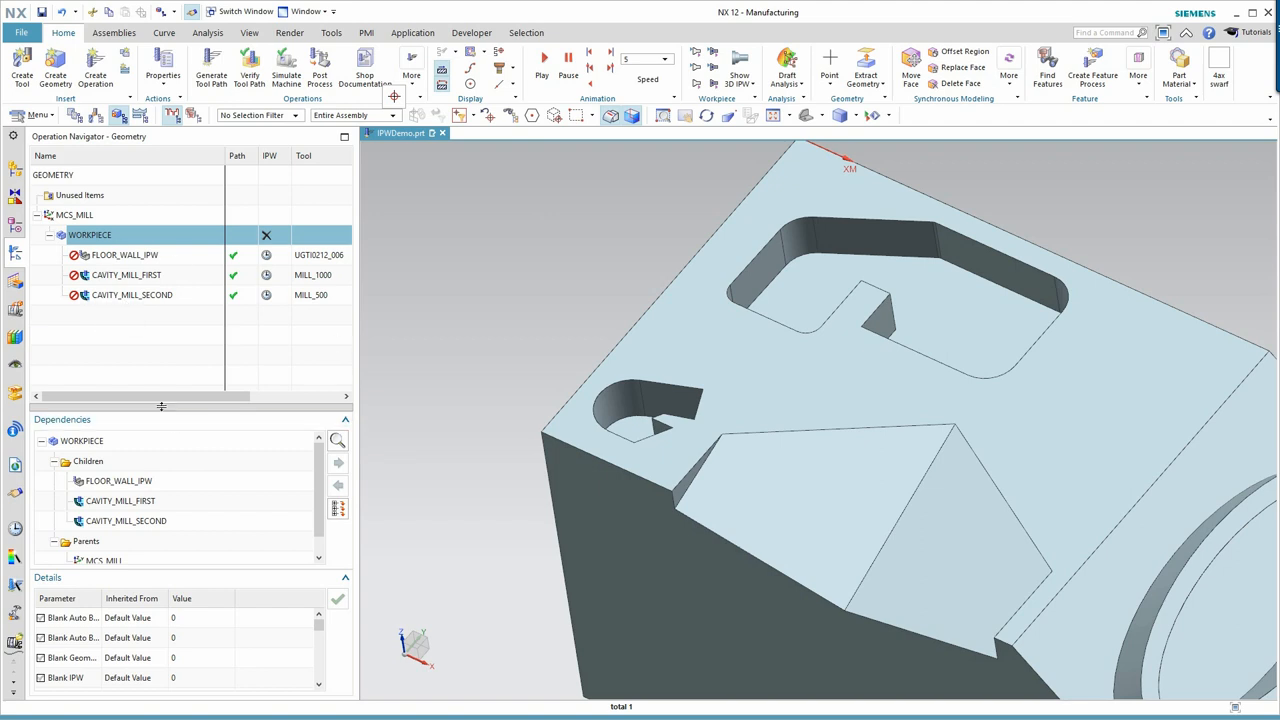
mouse_move(191, 387)
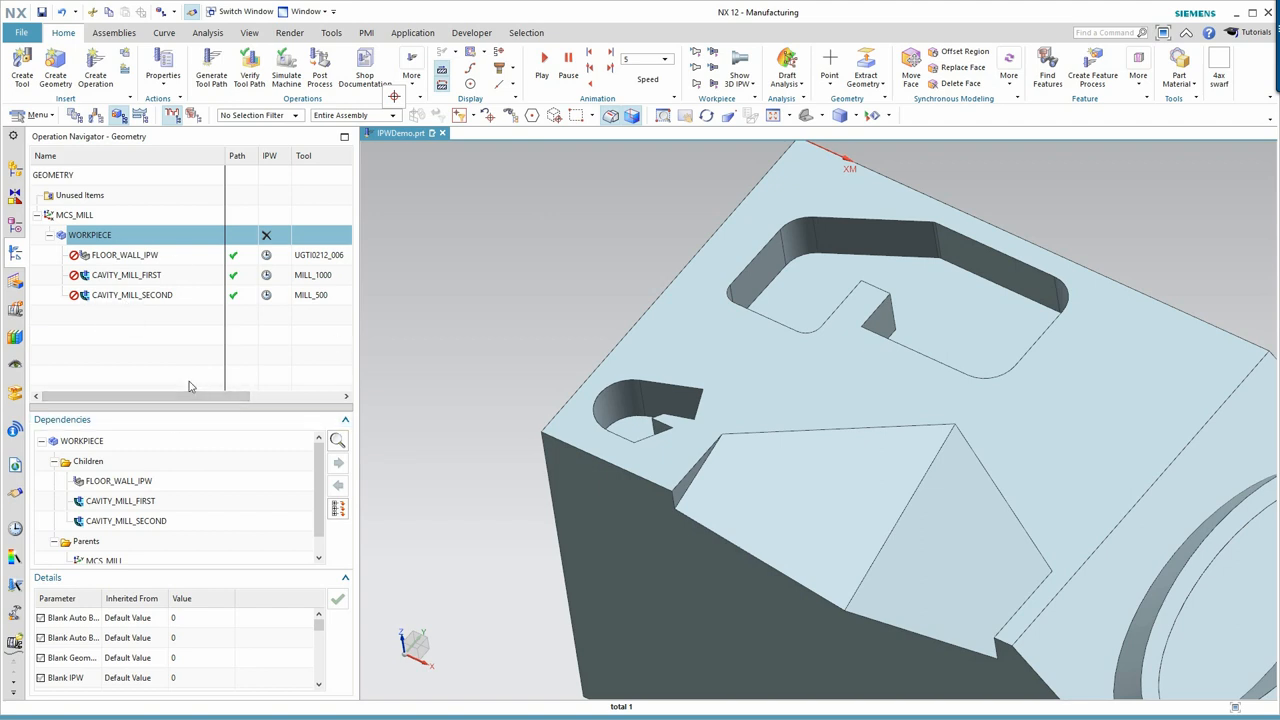
mouse_move(205, 382)
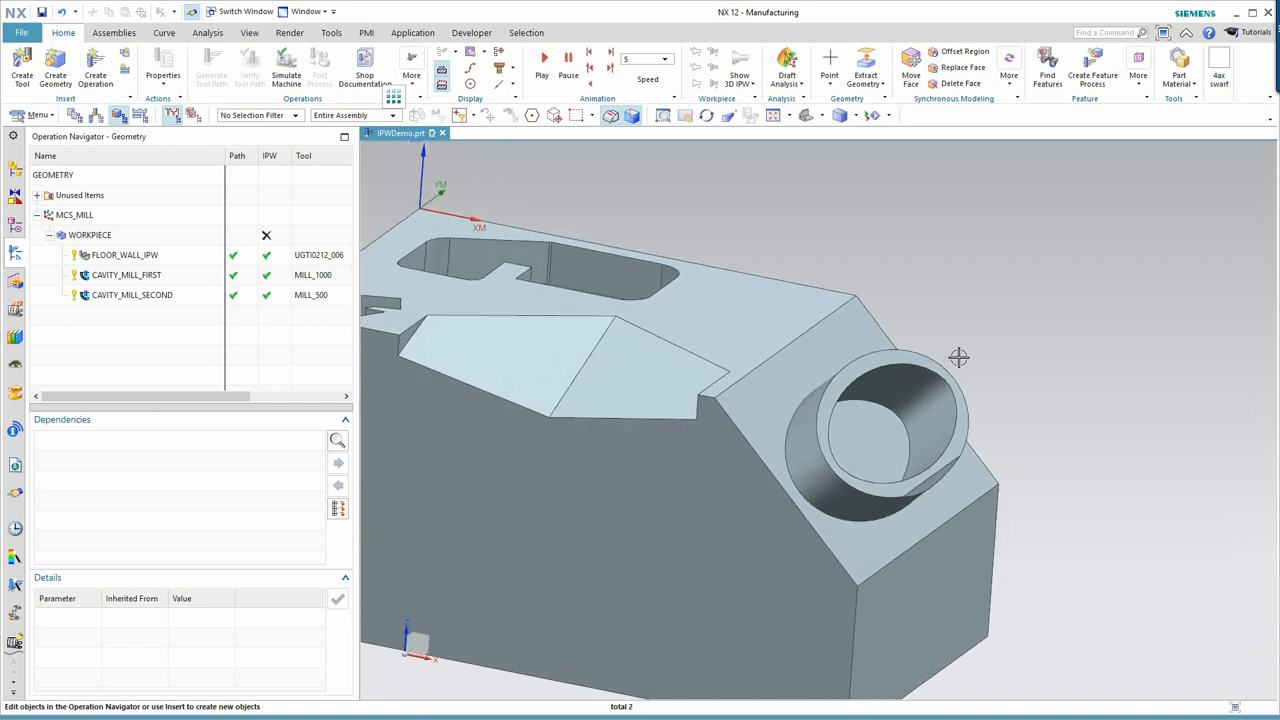
Remove the previously picked cut area face, leaving the Cut Area empty
drag(958, 358, 955, 476)
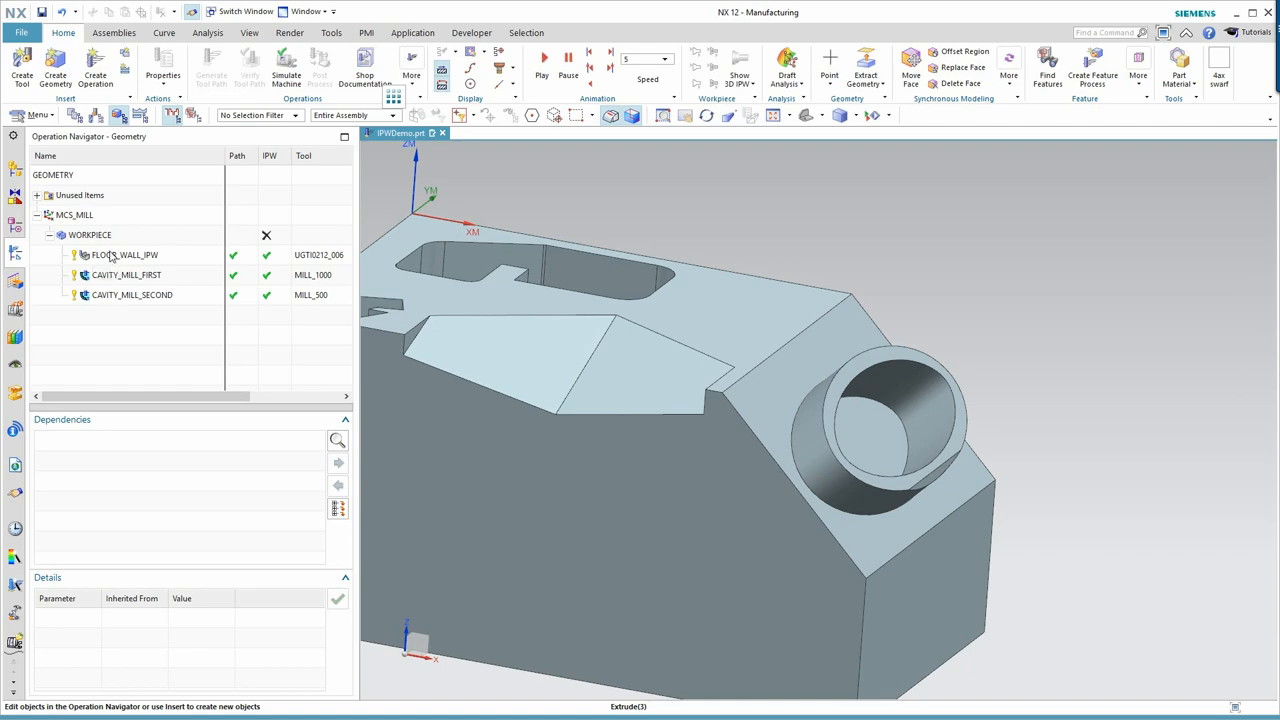
right_click(125, 254)
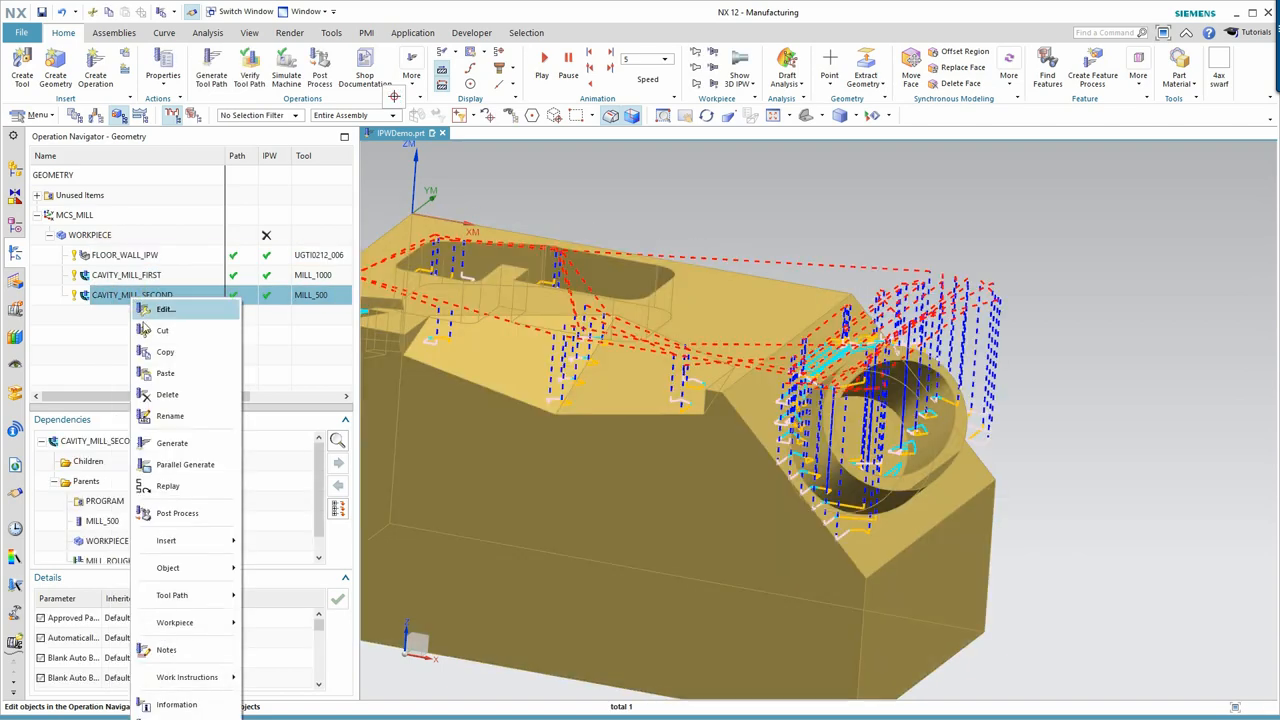
click(165, 373)
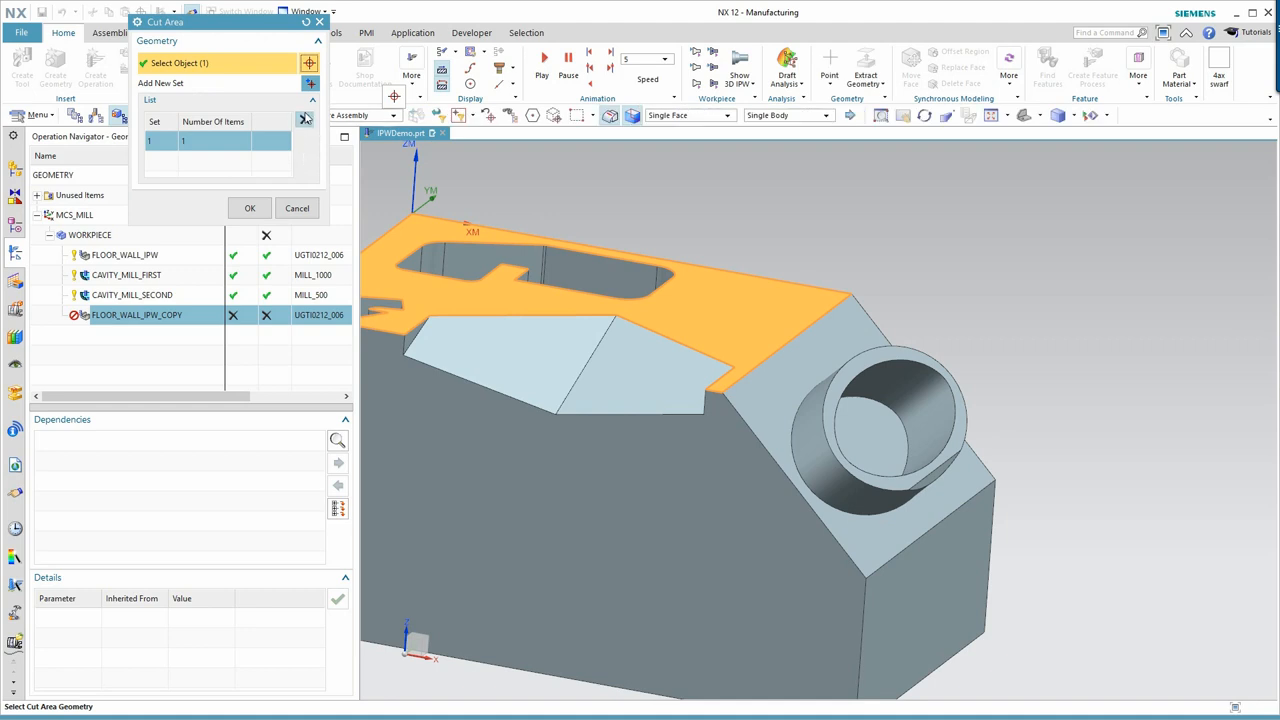
click(304, 119)
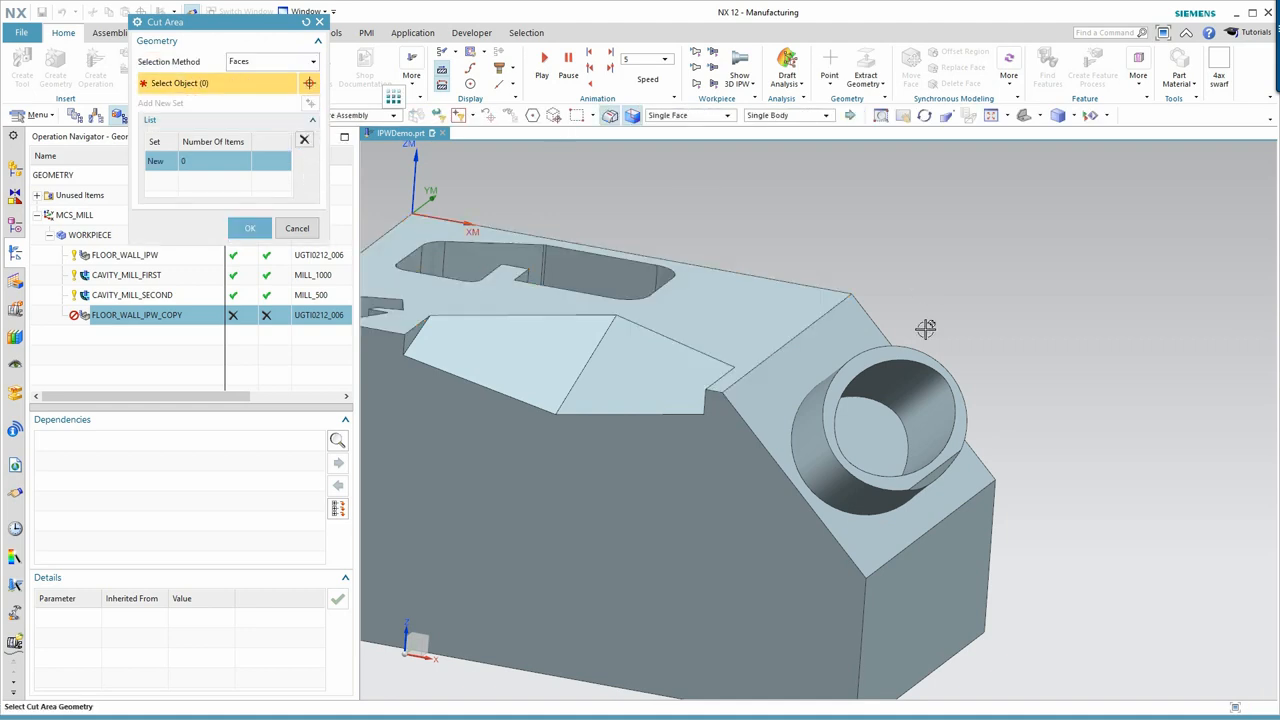
click(895, 415)
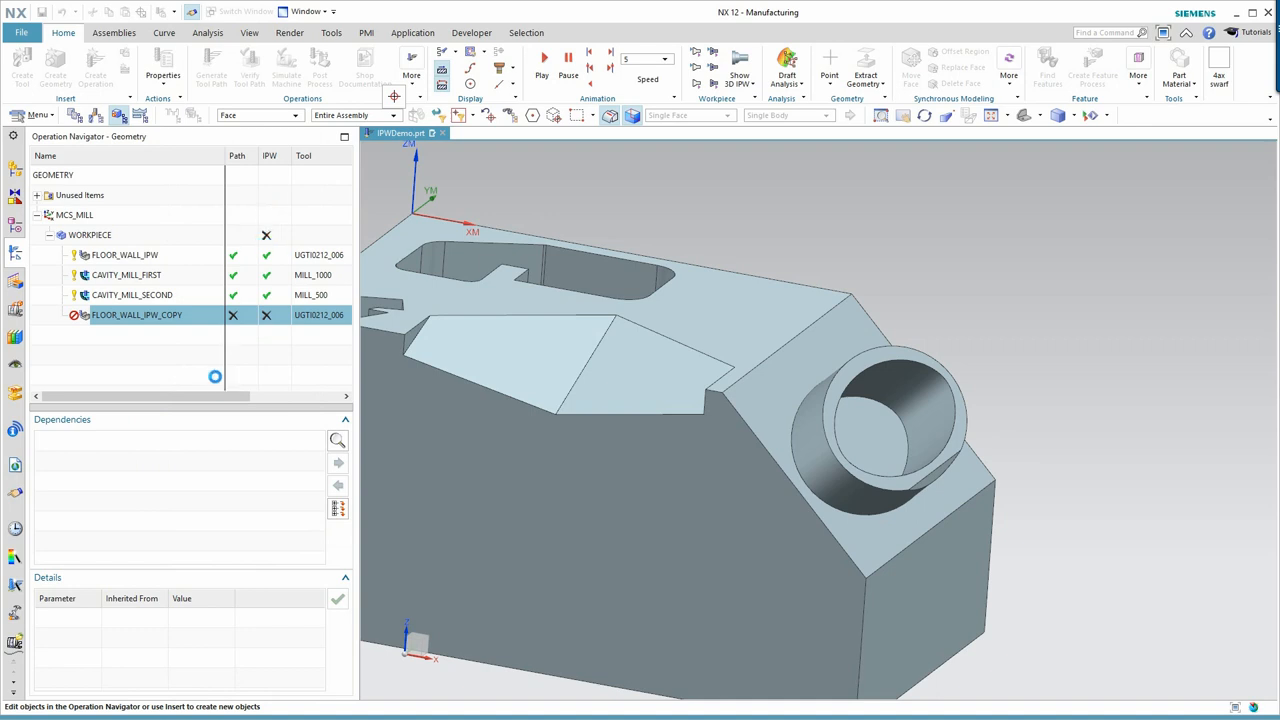
Set FLOOR_WALL_IPW_COPY's depth per cut to 0.1000 and generate its toolpath
double_click(136, 314)
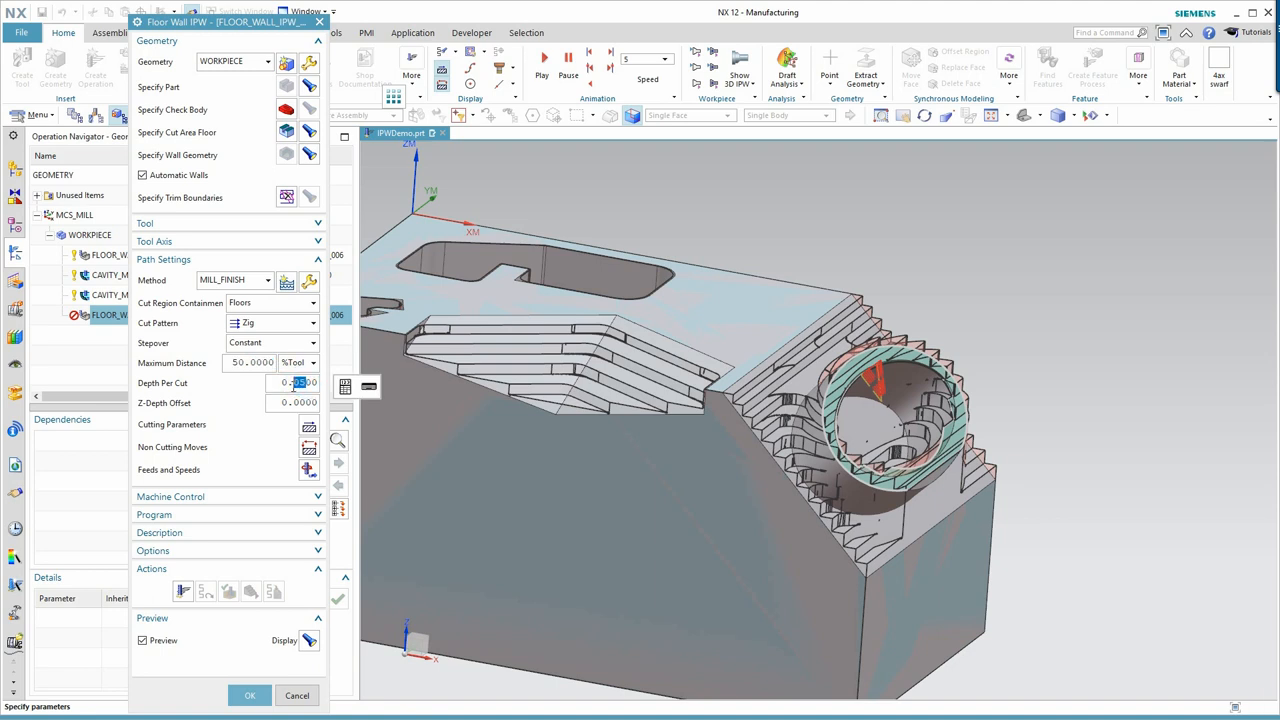
click(183, 590)
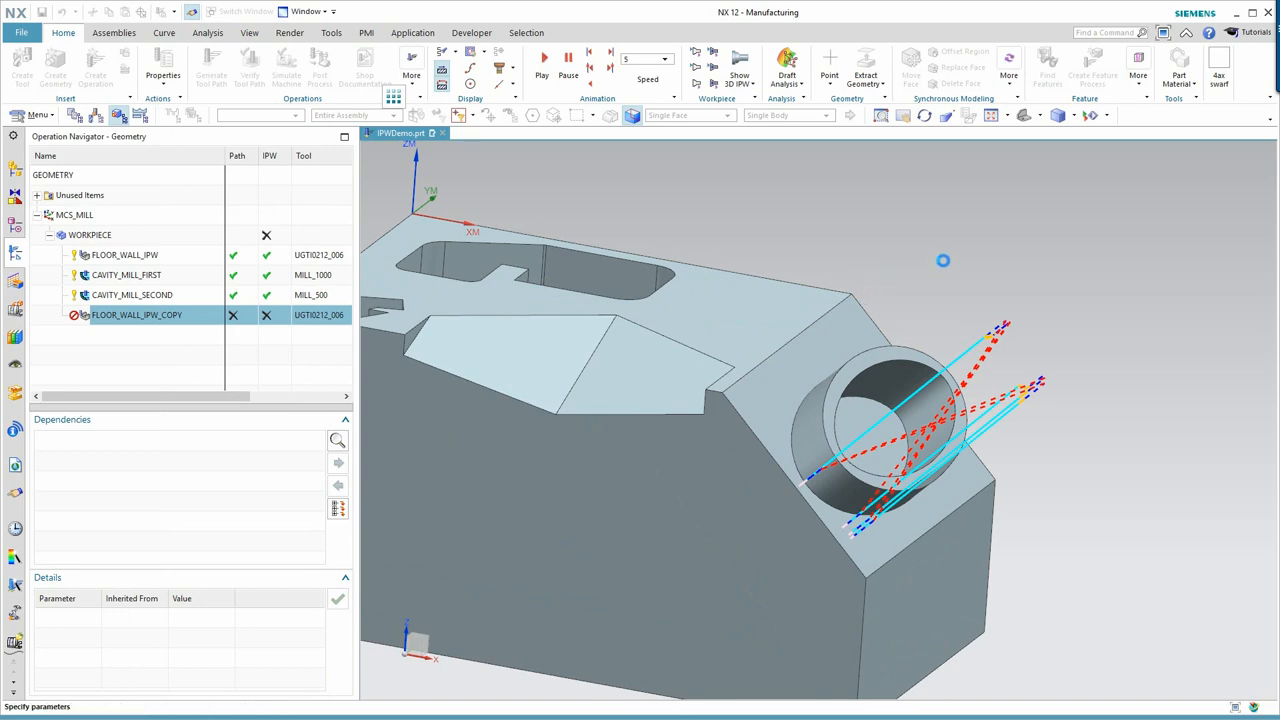
double_click(136, 314)
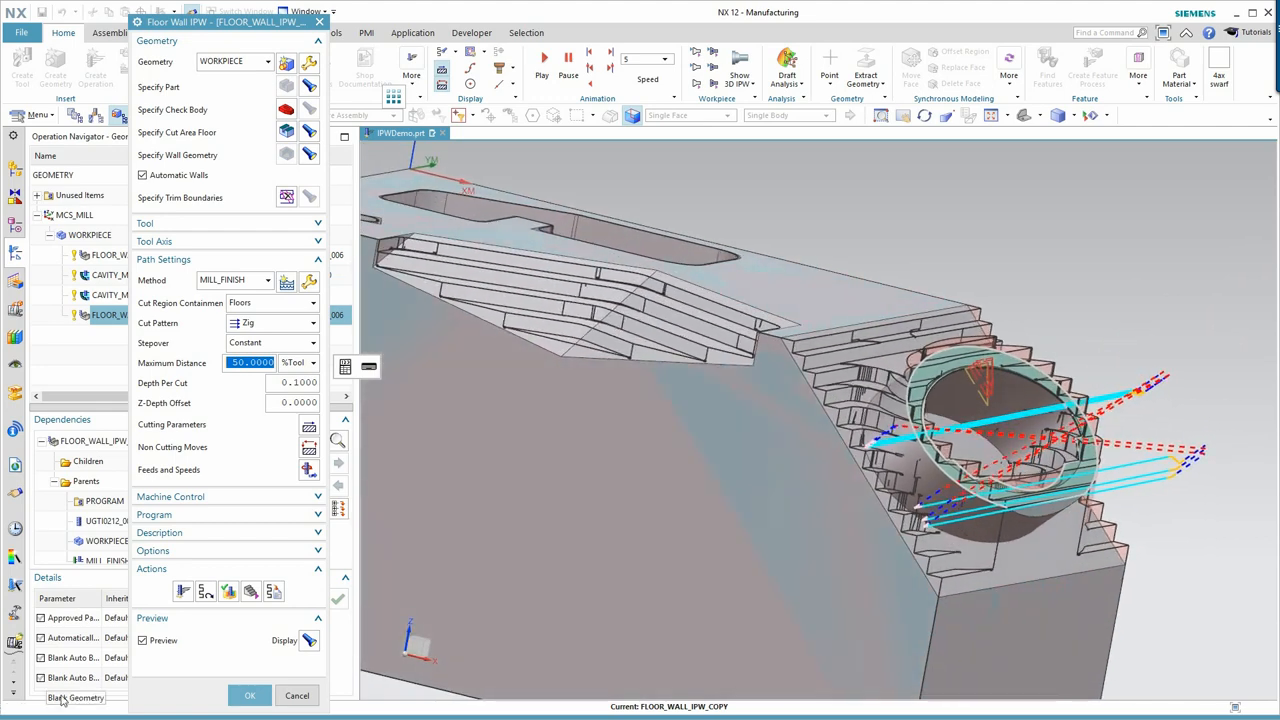
click(249, 695)
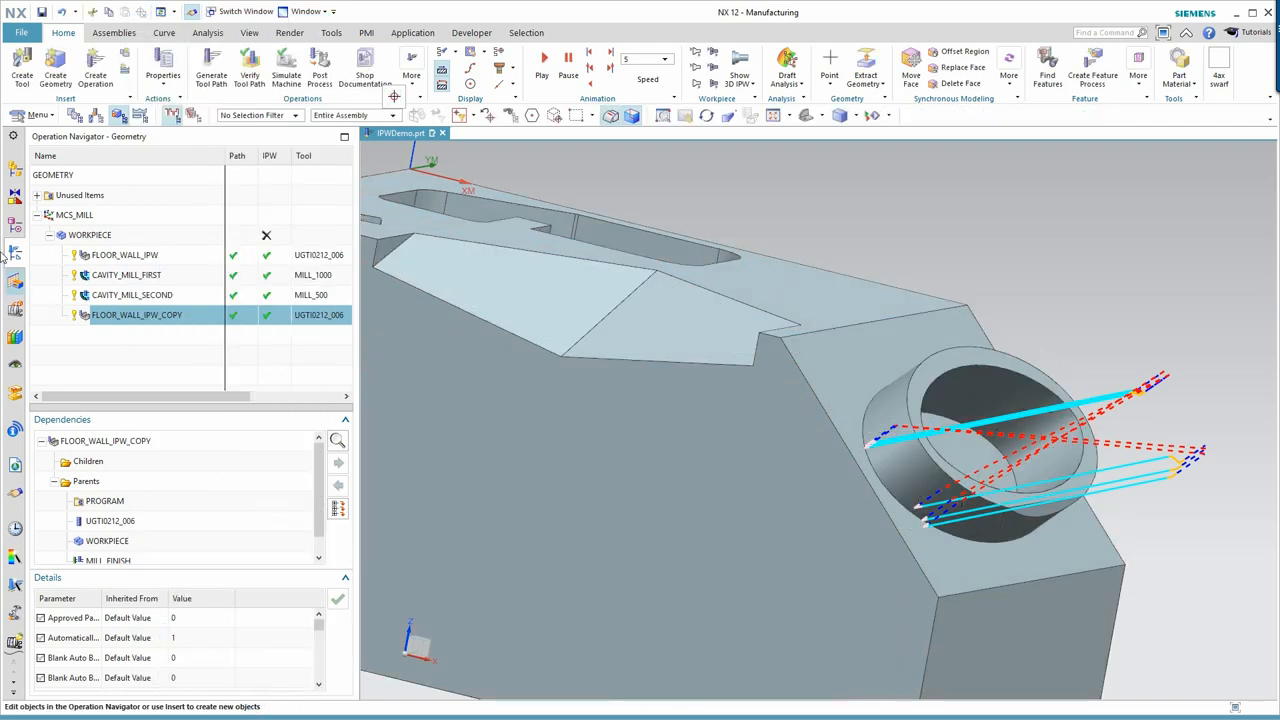
Duplicate CAVITY_MILL_SECOND and set the copy's tool axis normal to the angled face
click(131, 294)
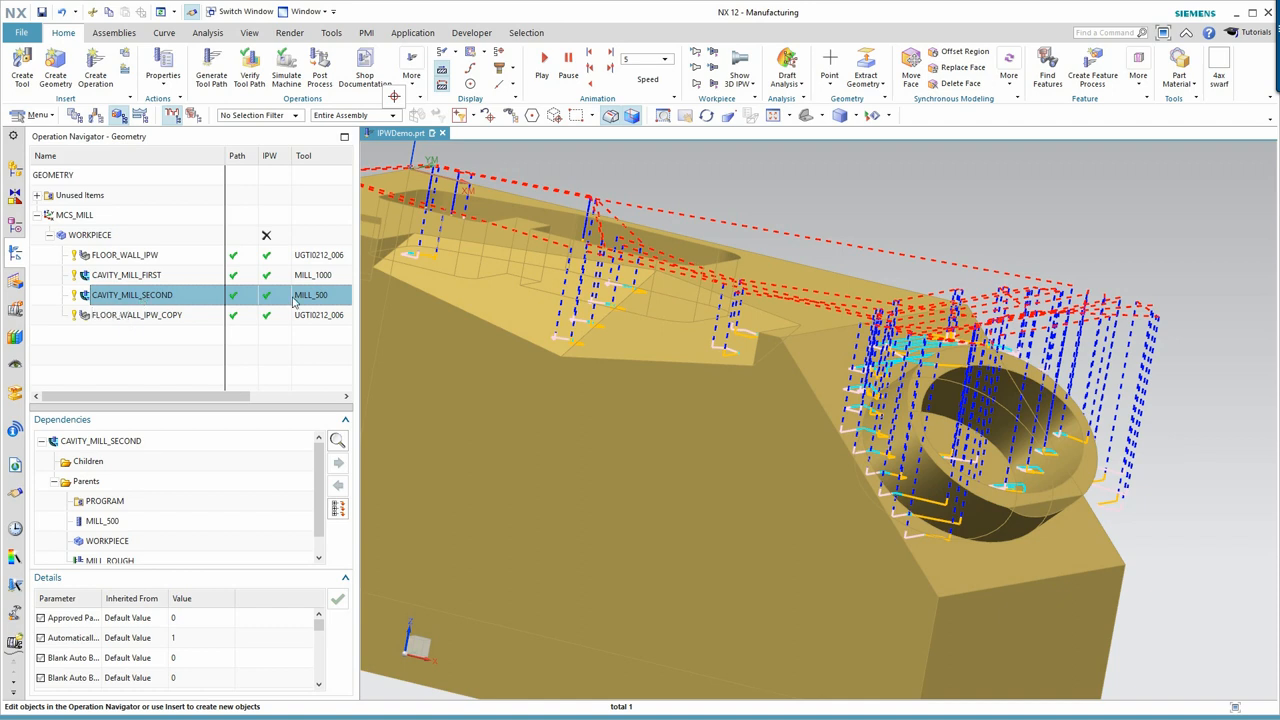
right_click(131, 294)
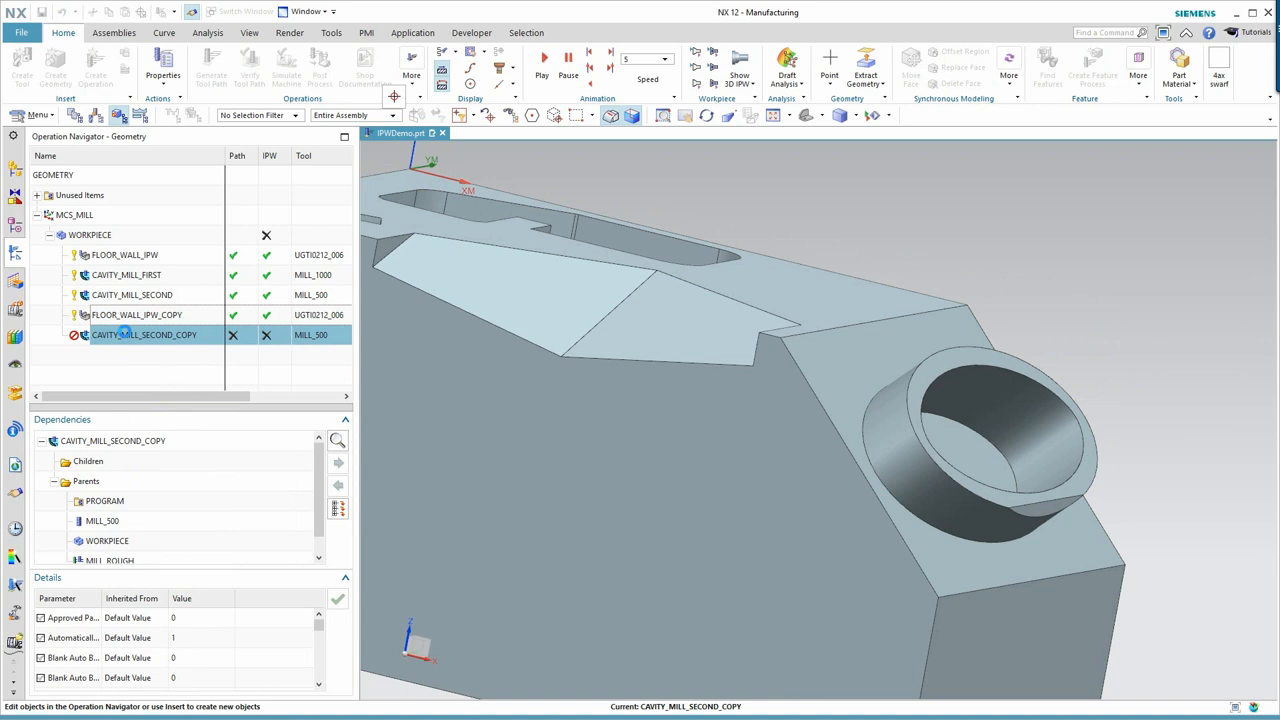
double_click(145, 334)
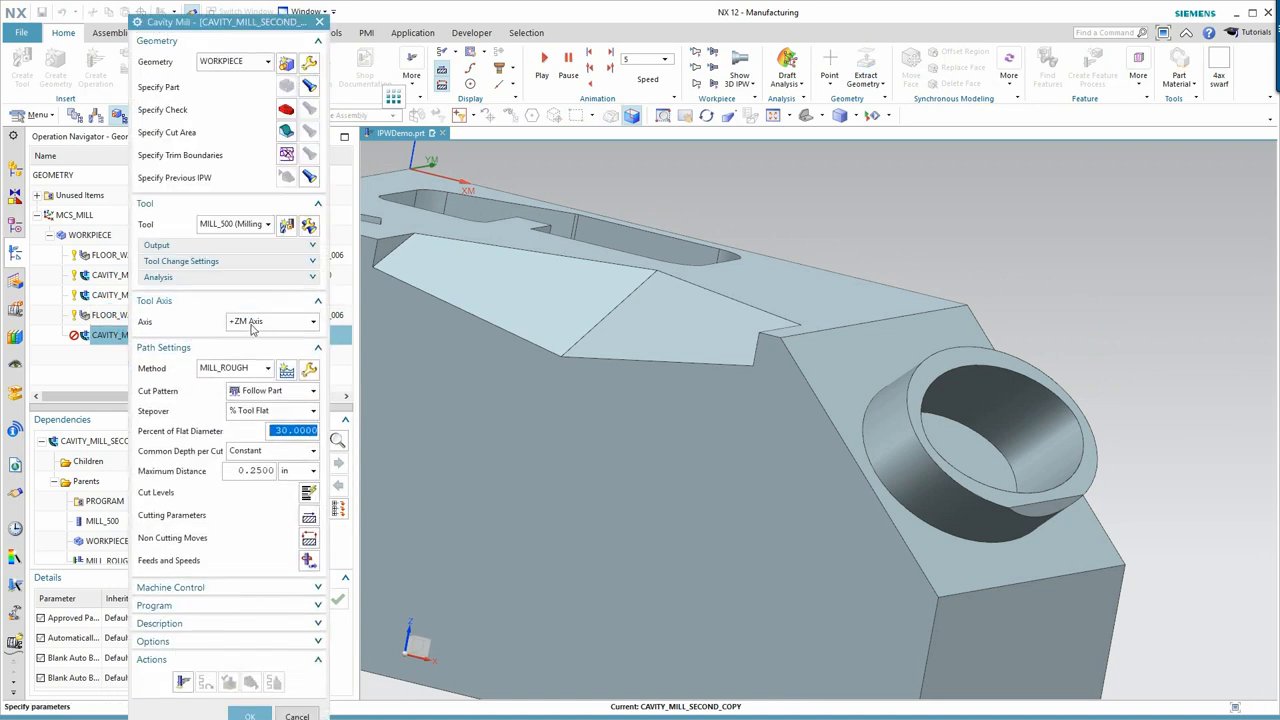
click(270, 321)
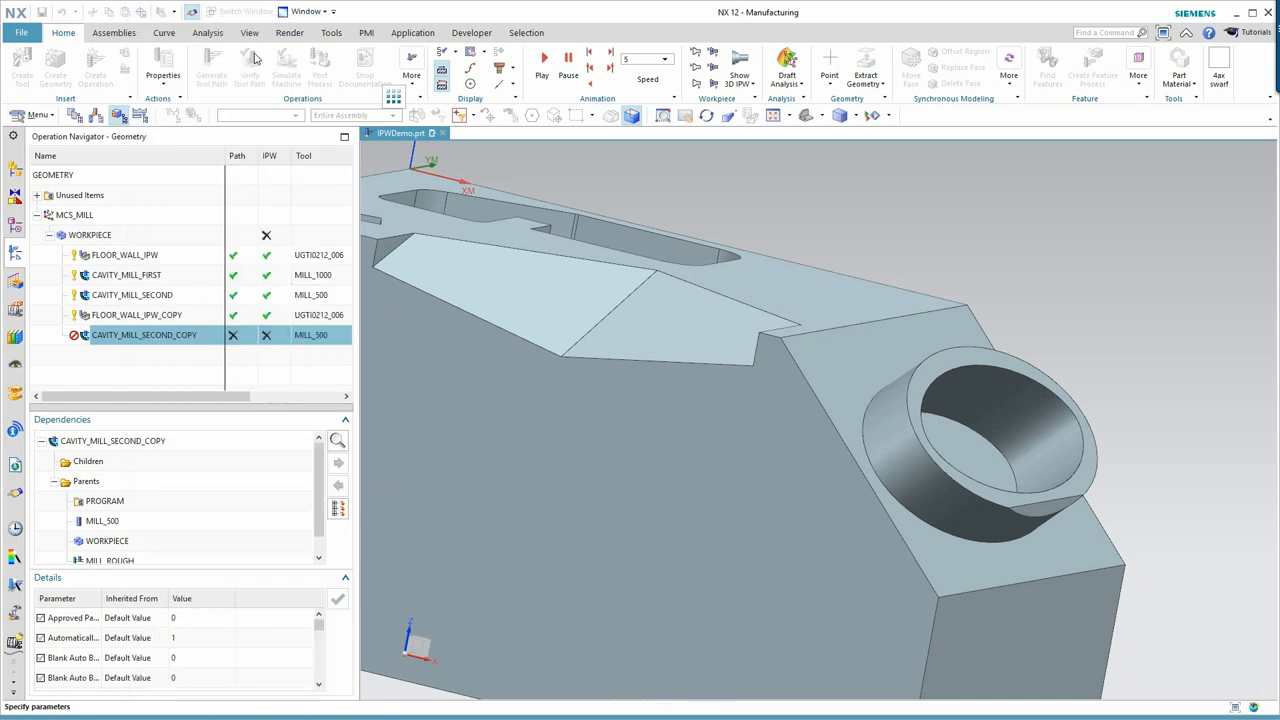
click(313, 47)
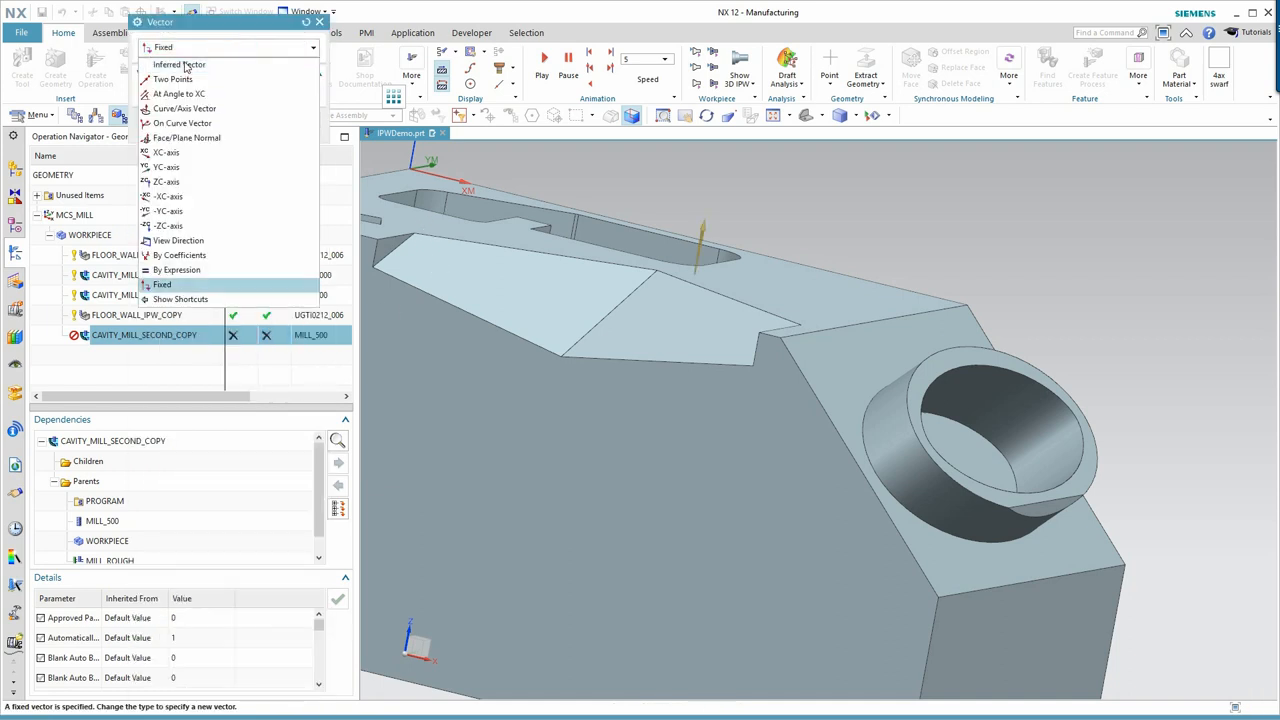
click(179, 64)
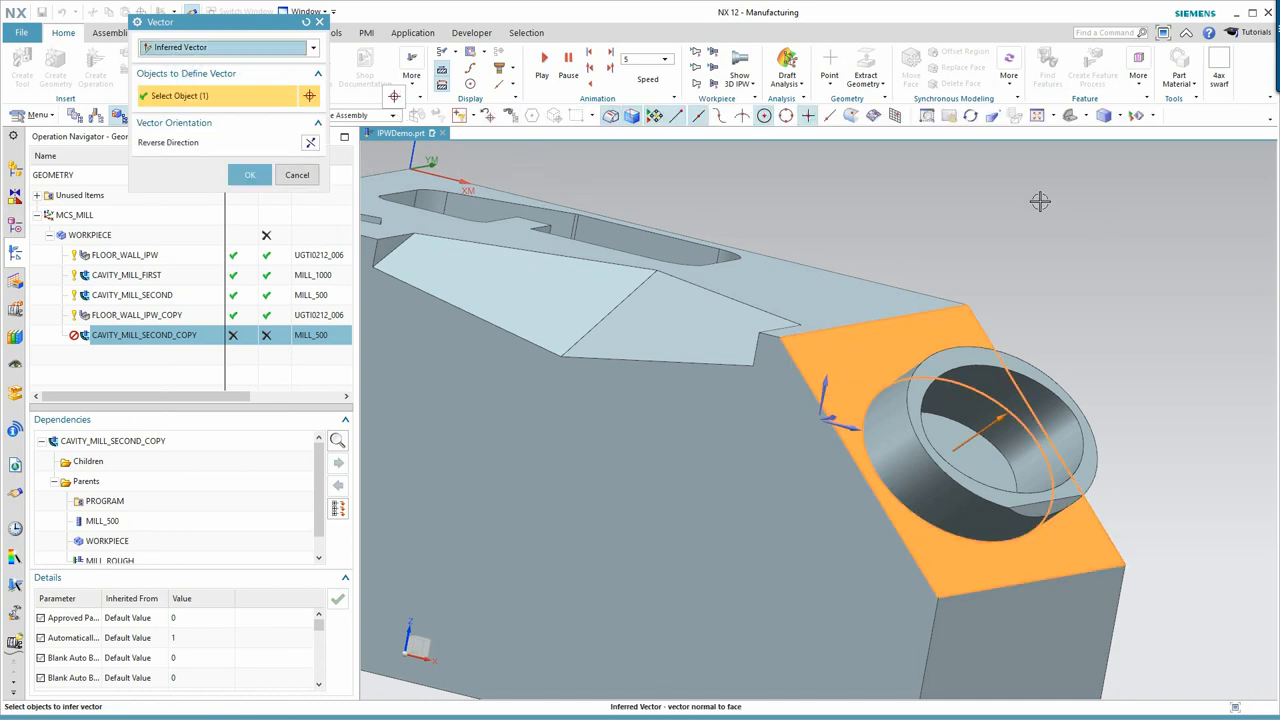
click(250, 174)
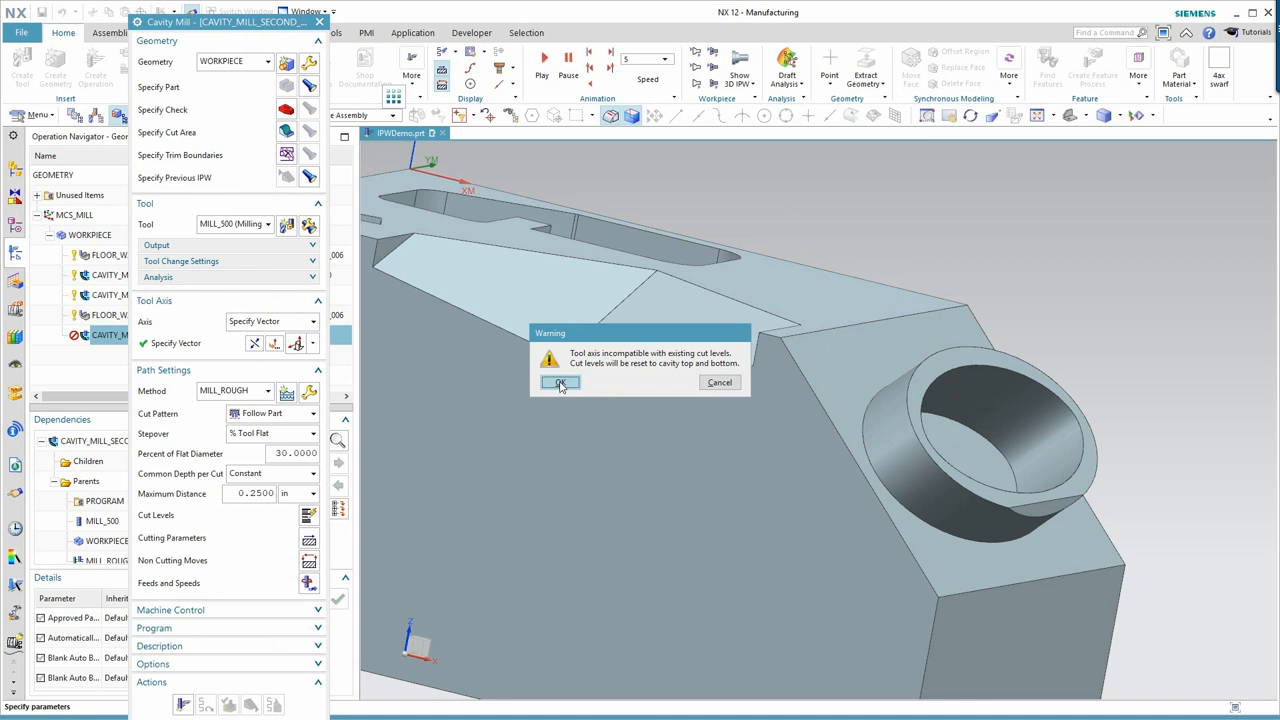
Accept the cut level reset and redefine the ranges from a picked face
click(560, 382)
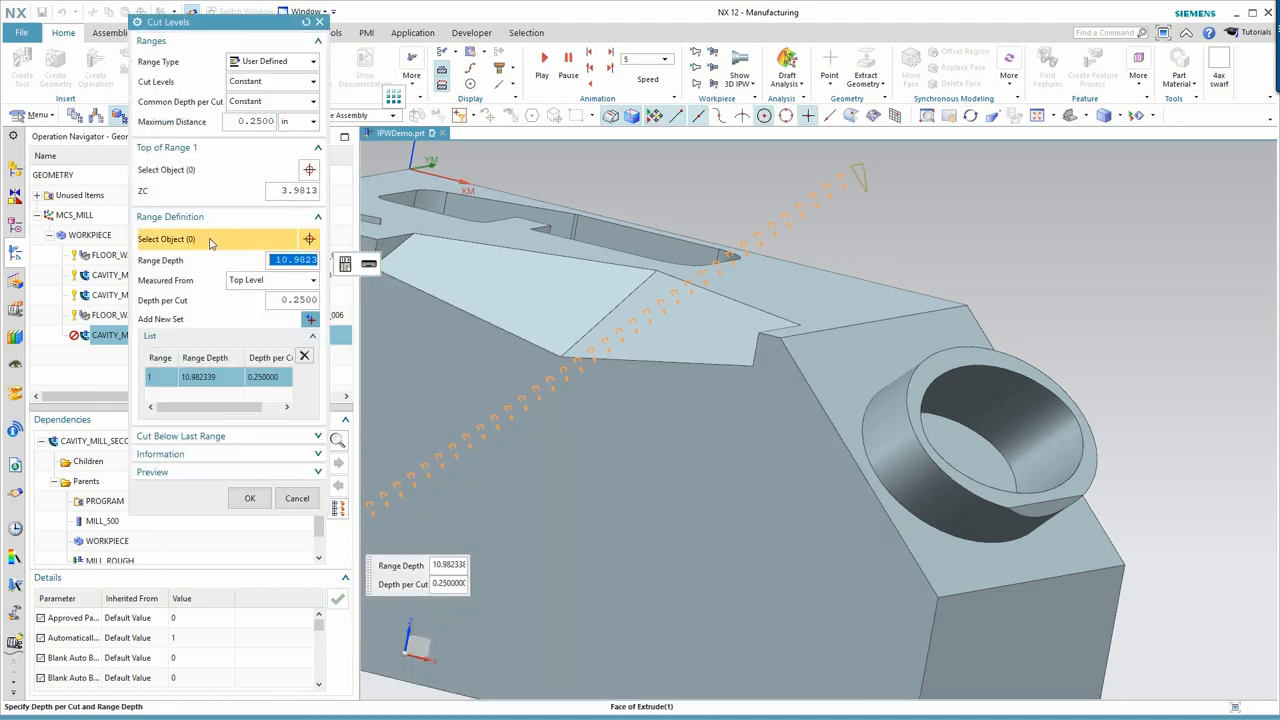
click(980, 462)
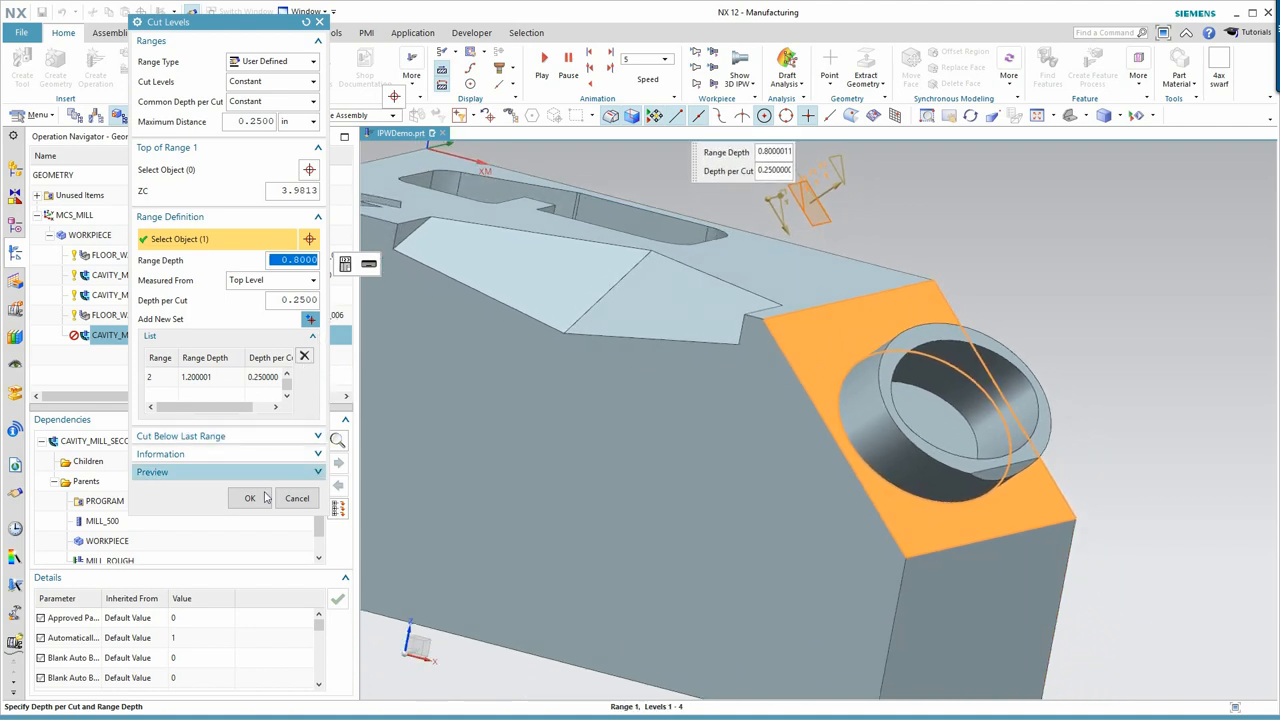
click(250, 498)
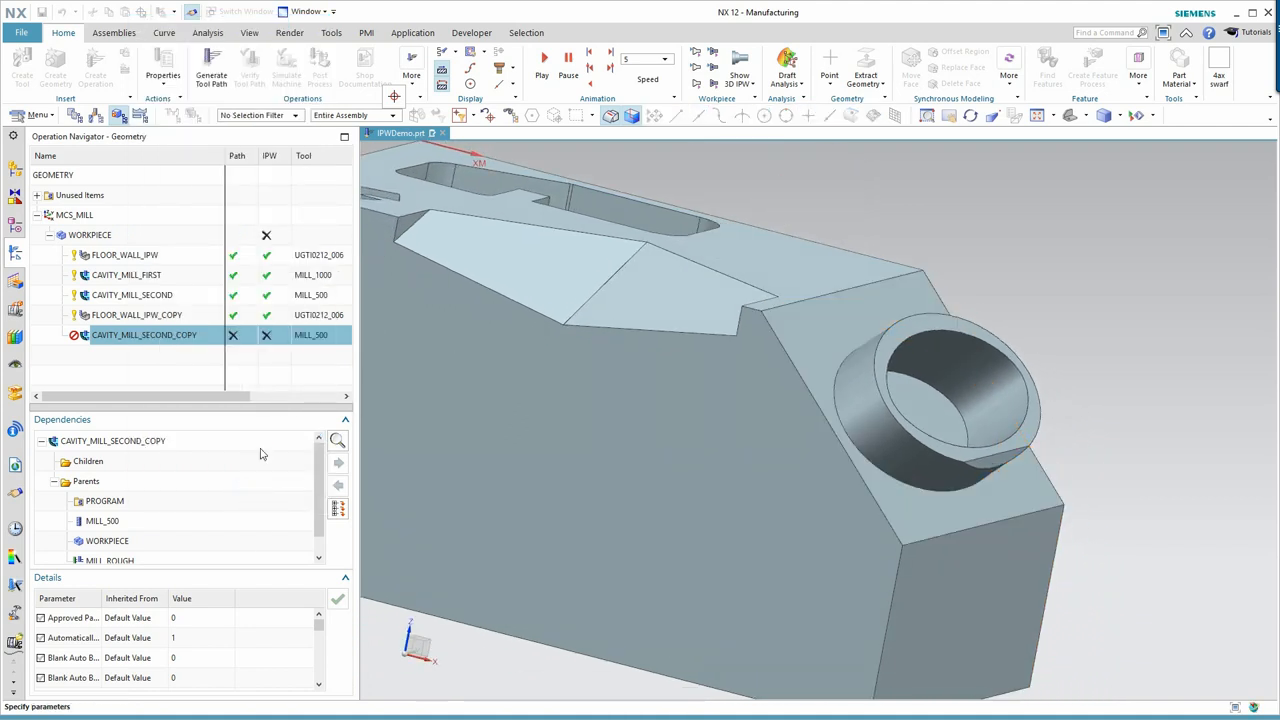
Generate CAVITY_MILL_SECOND_COPY's tilted-axis roughing toolpath around the boss
double_click(144, 335)
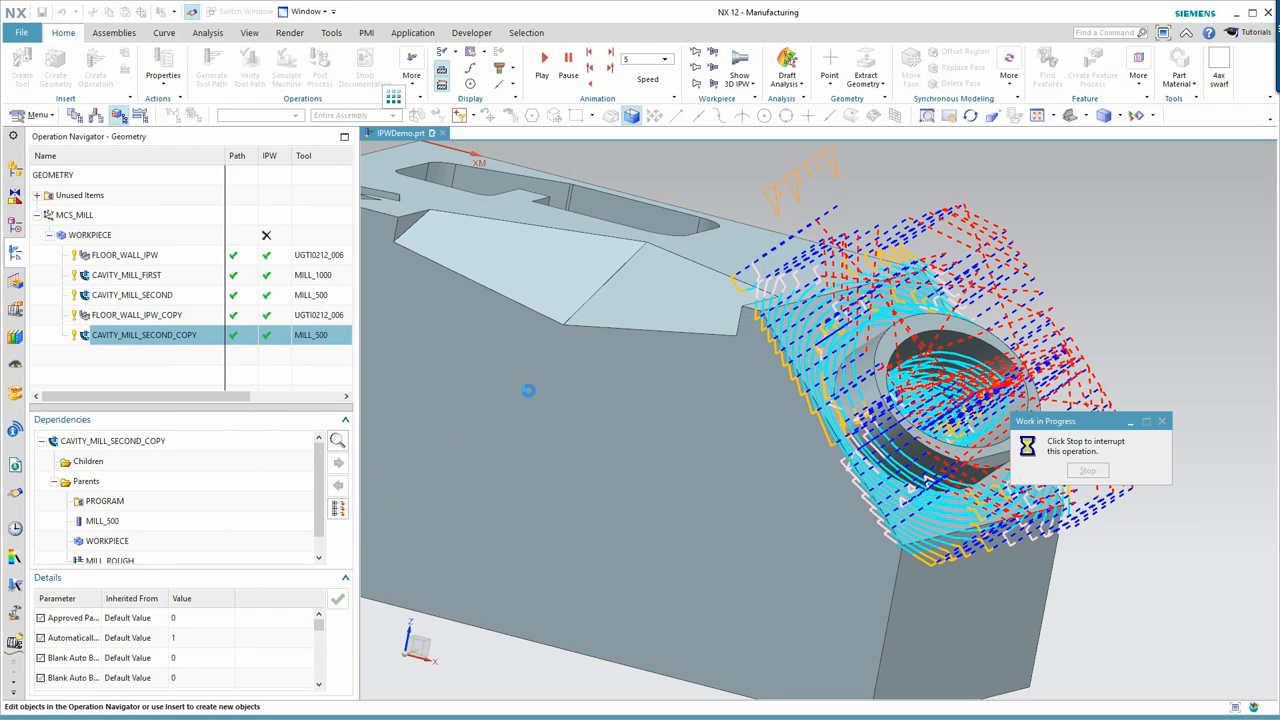
double_click(143, 335)
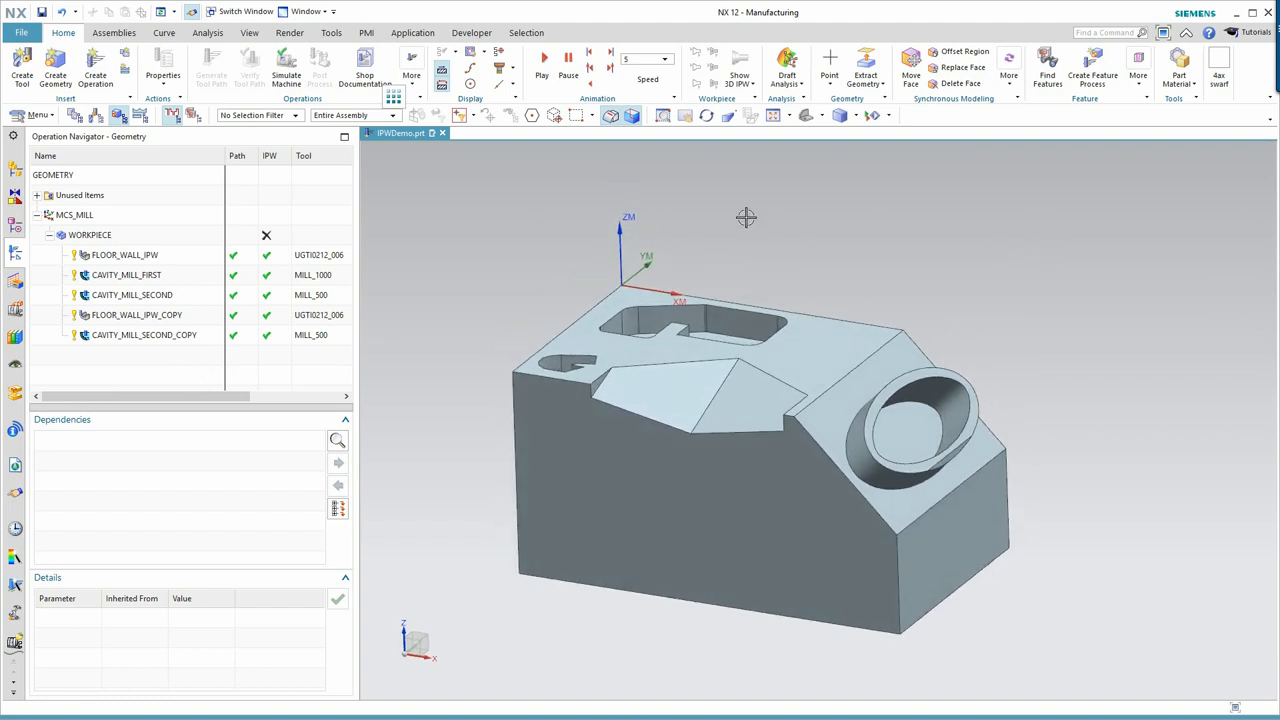
mouse_move(877, 291)
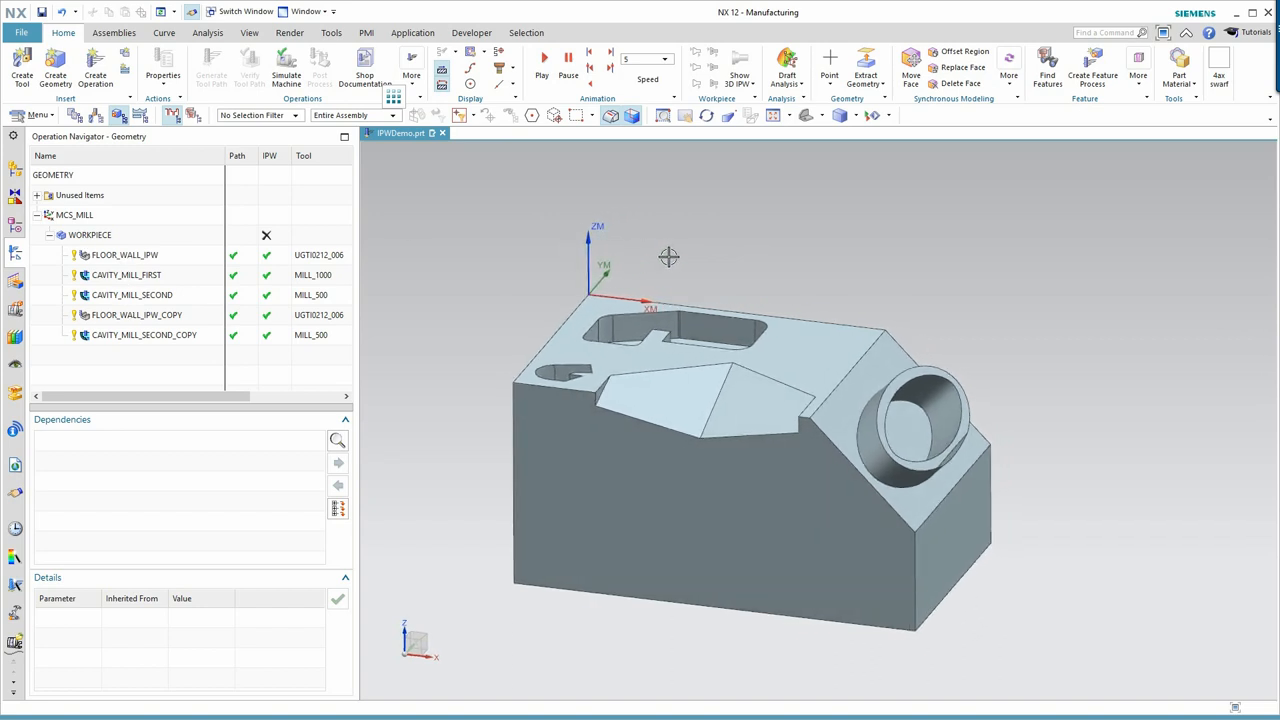
Add a G55 MCS at the GEOMETRY root, aligned to the angled boss face
click(37, 195)
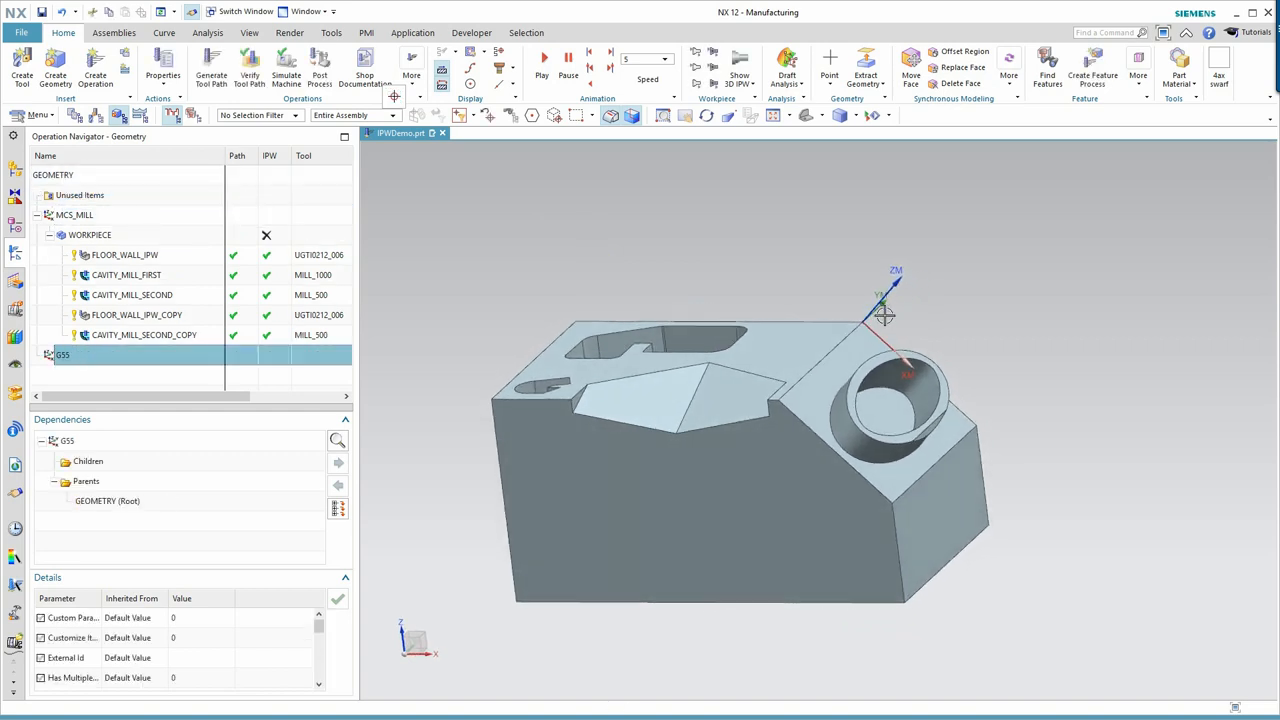
drag(885, 315, 1095, 298)
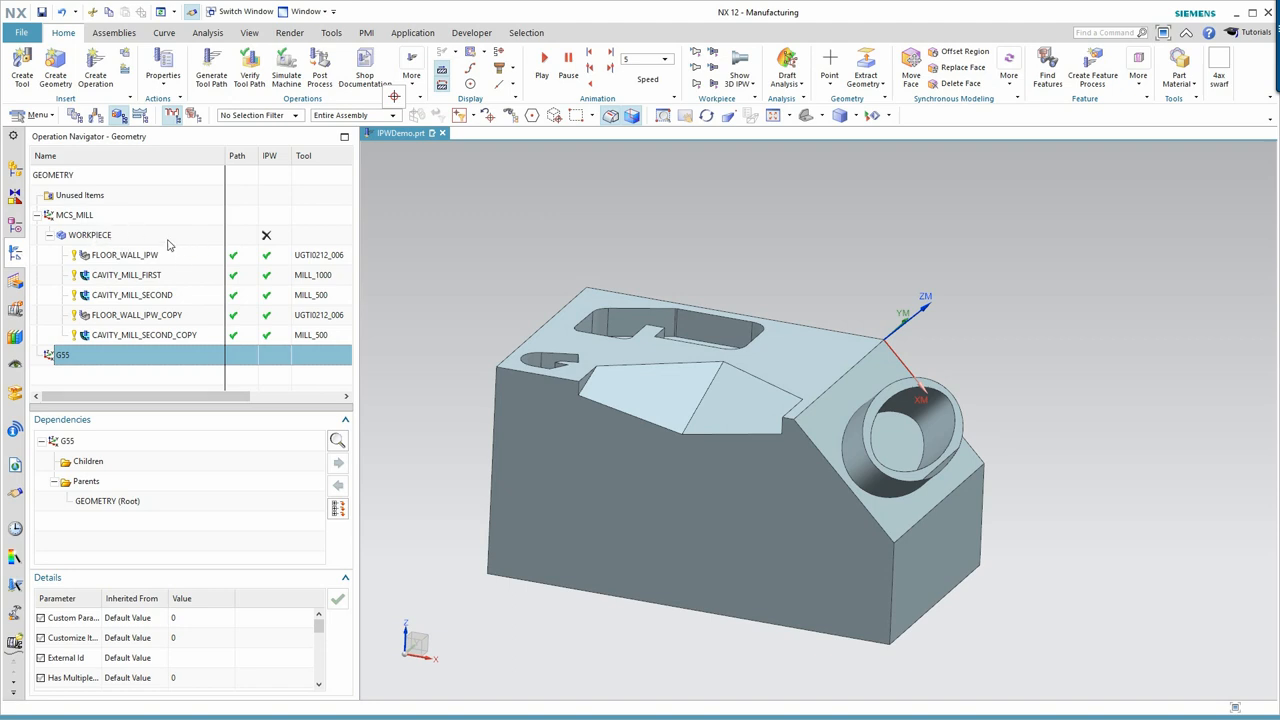
mouse_move(113, 343)
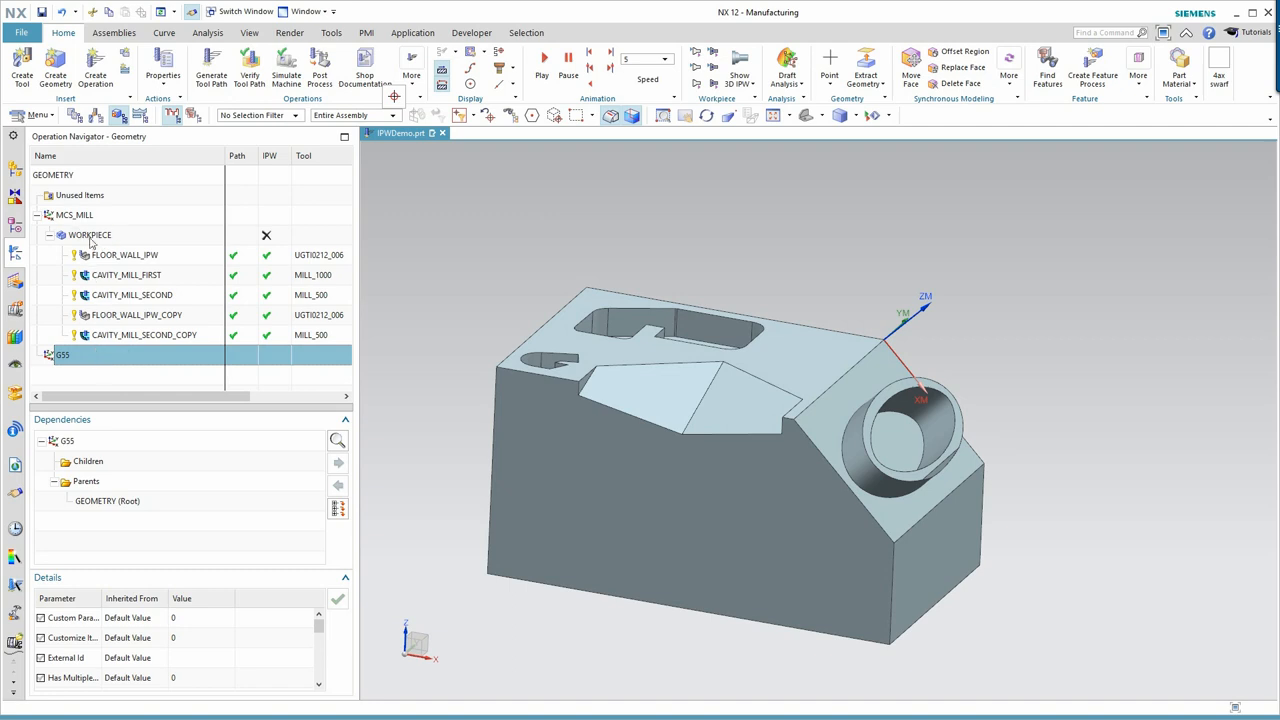
mouse_move(88, 222)
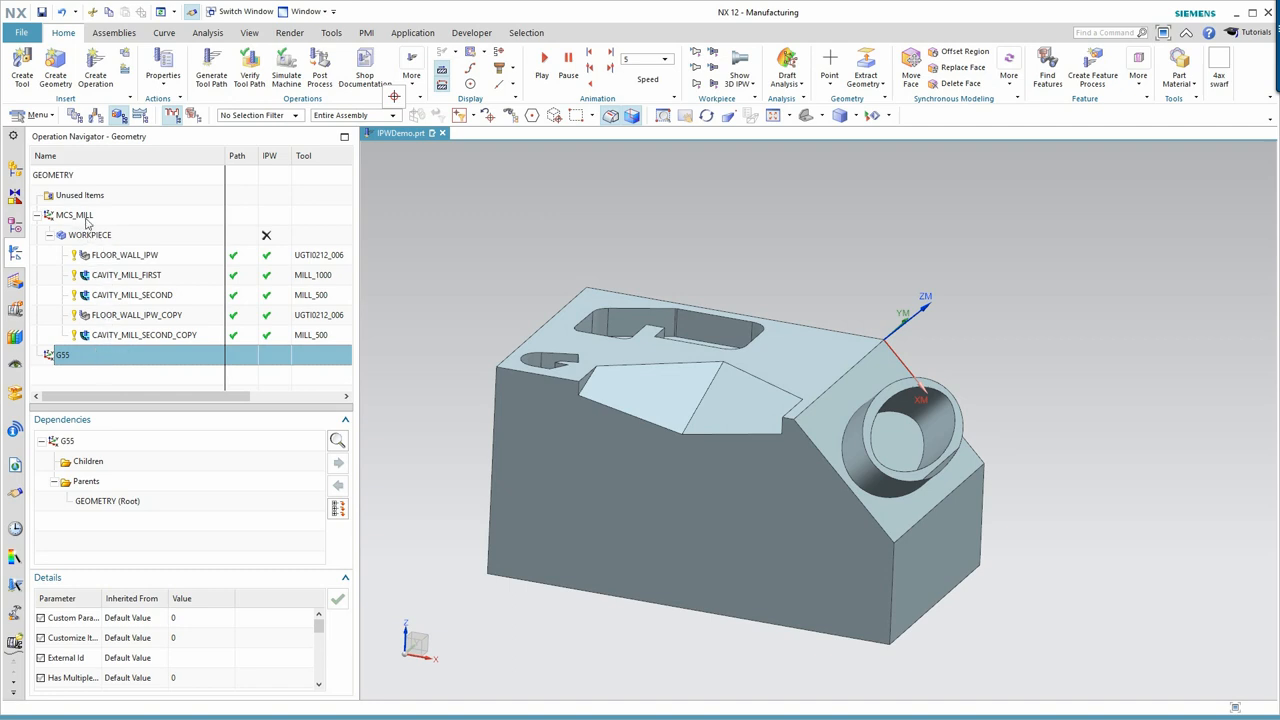
mouse_move(193, 278)
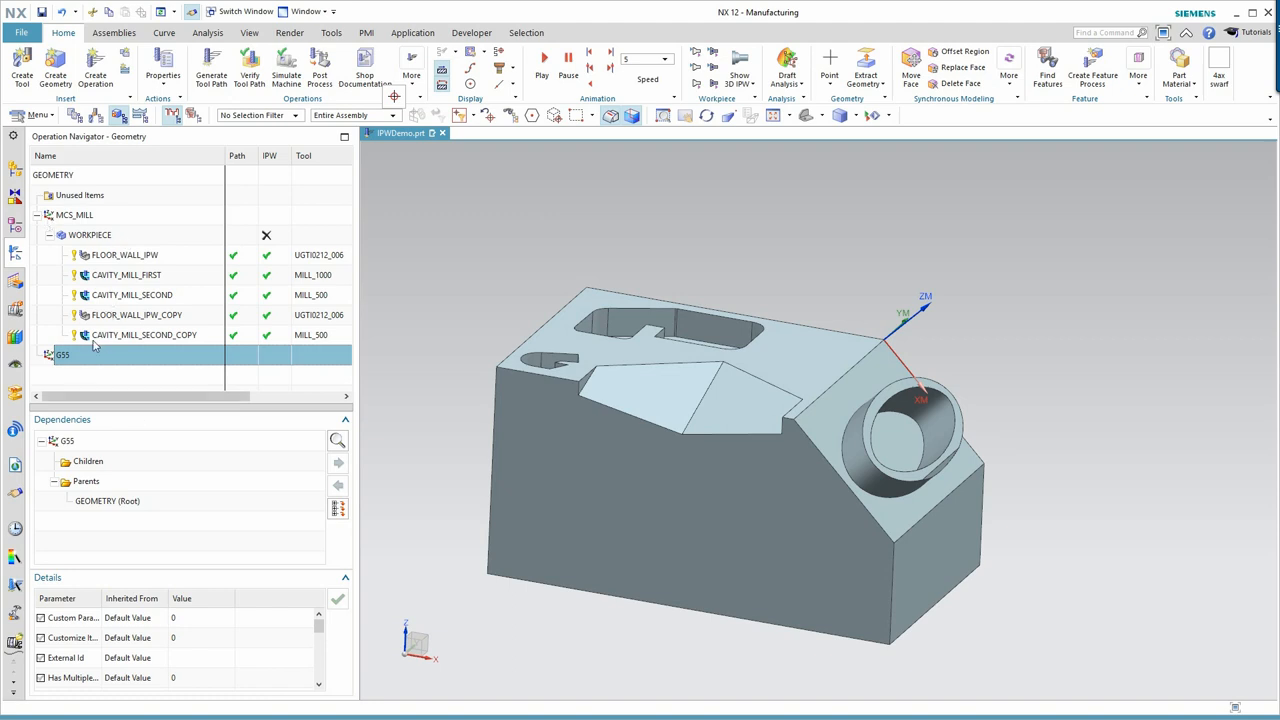
mouse_move(94, 261)
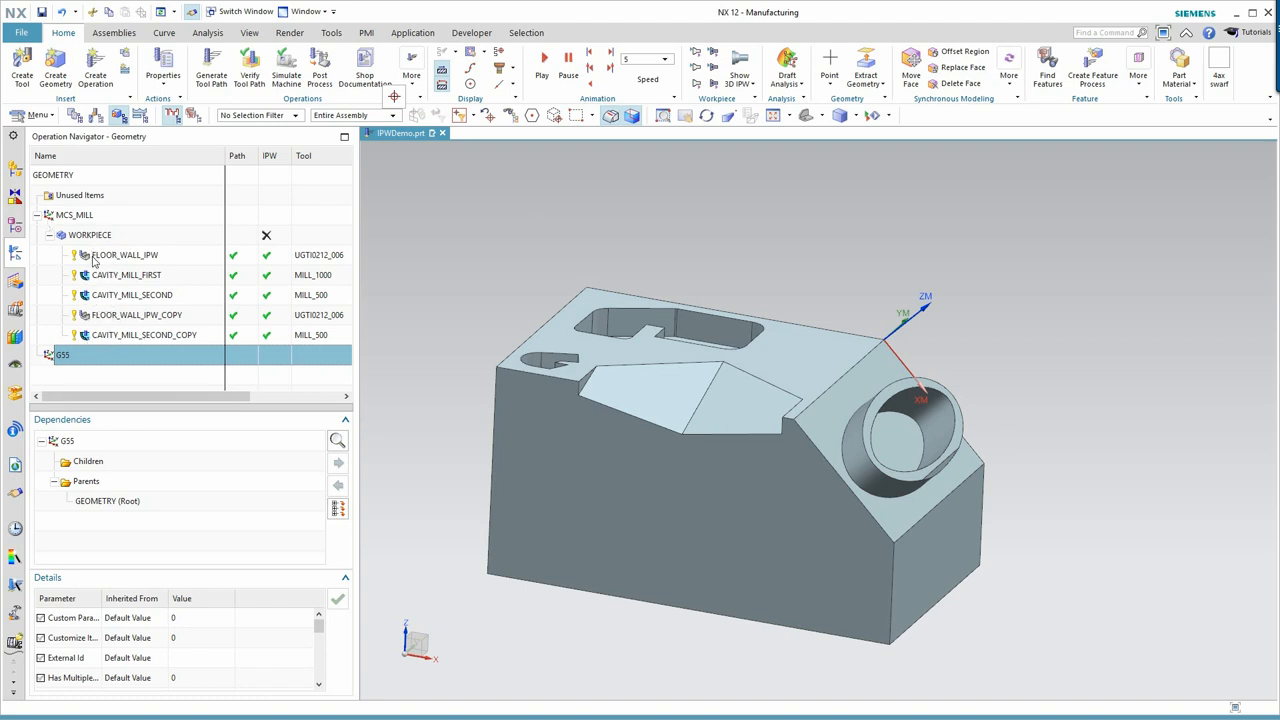
click(74, 215)
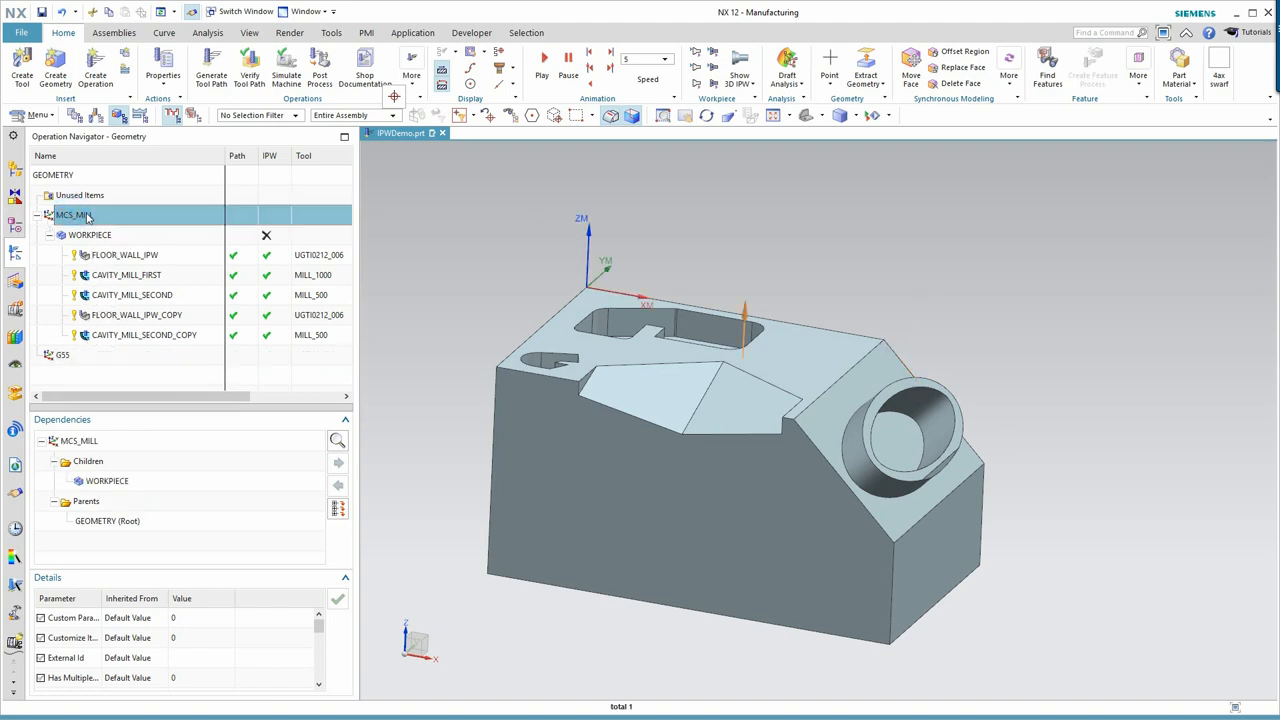
Rename the MCS_MILL coordinate system to G54
double_click(75, 214)
text(G54)
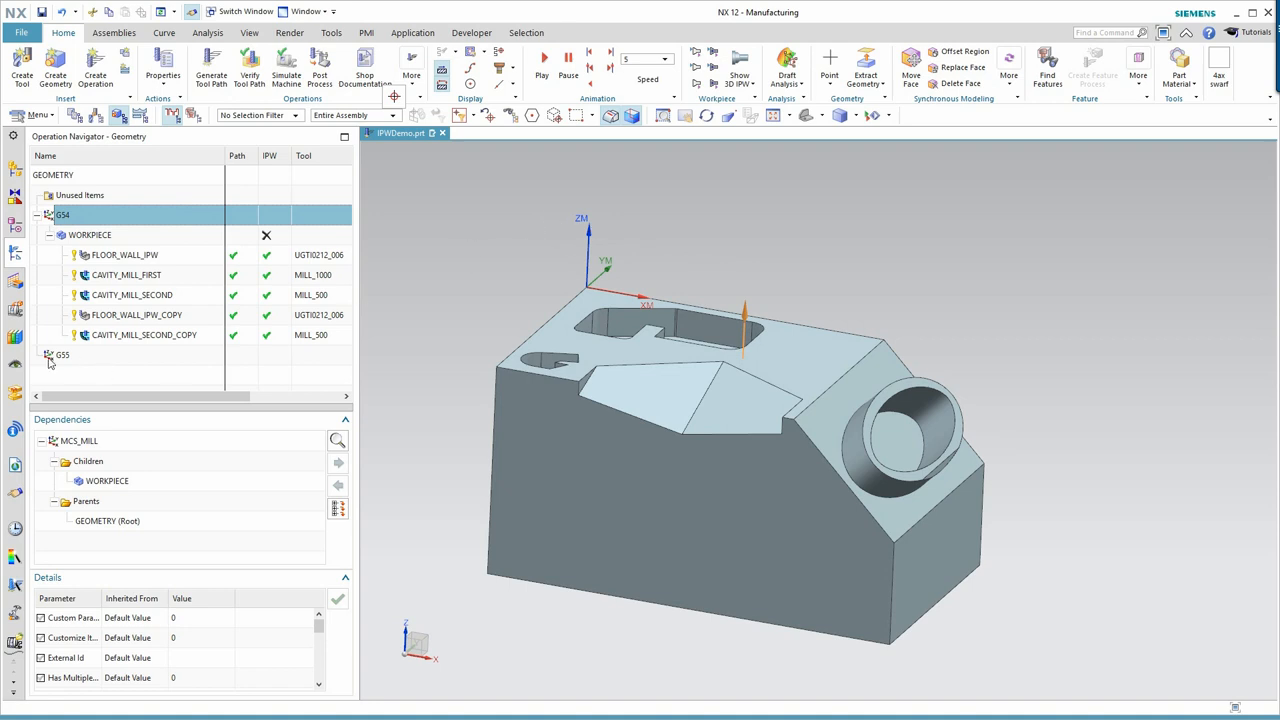
click(63, 355)
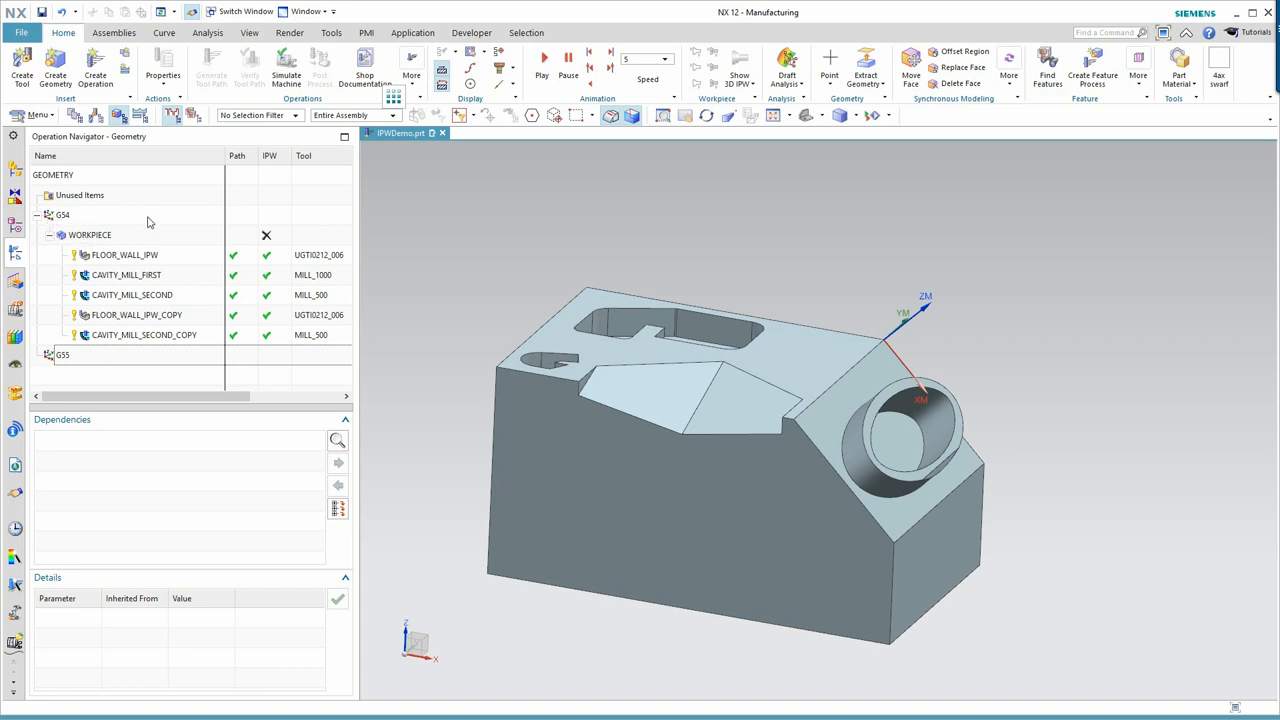
click(90, 234)
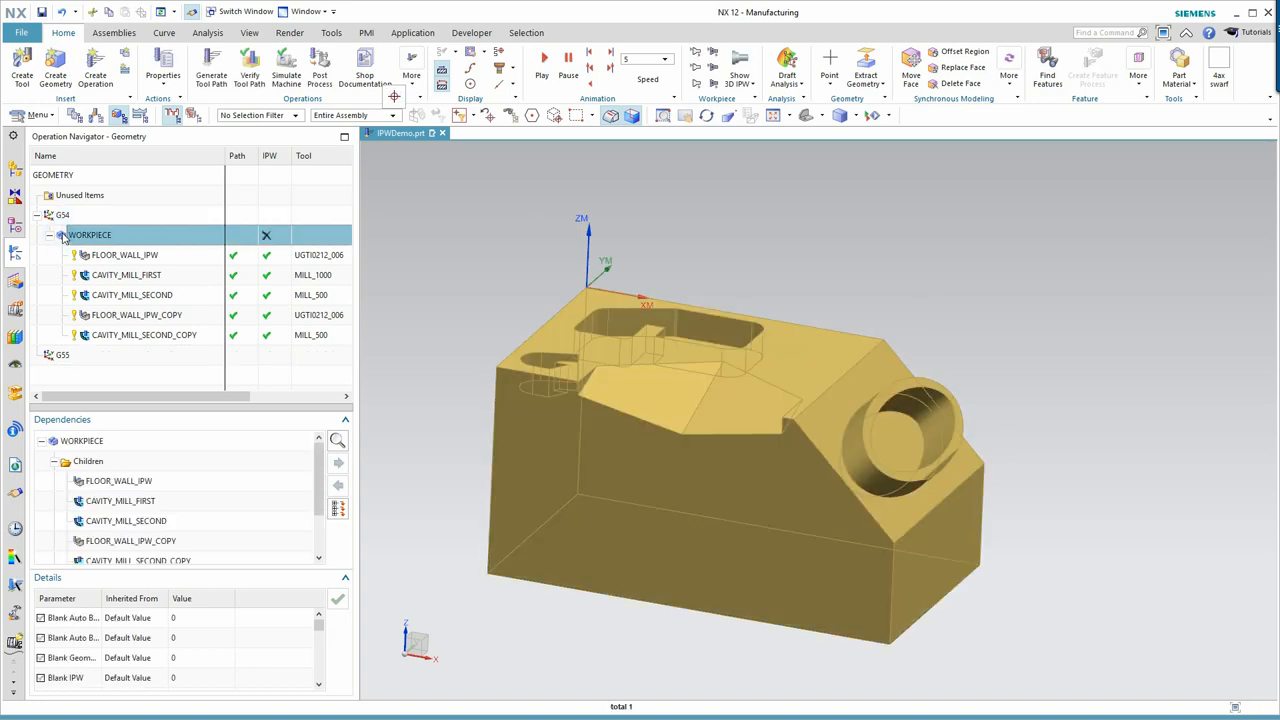
Lift WORKPIECE to the geometry root and nest G54 and G55 beneath it
click(53, 175)
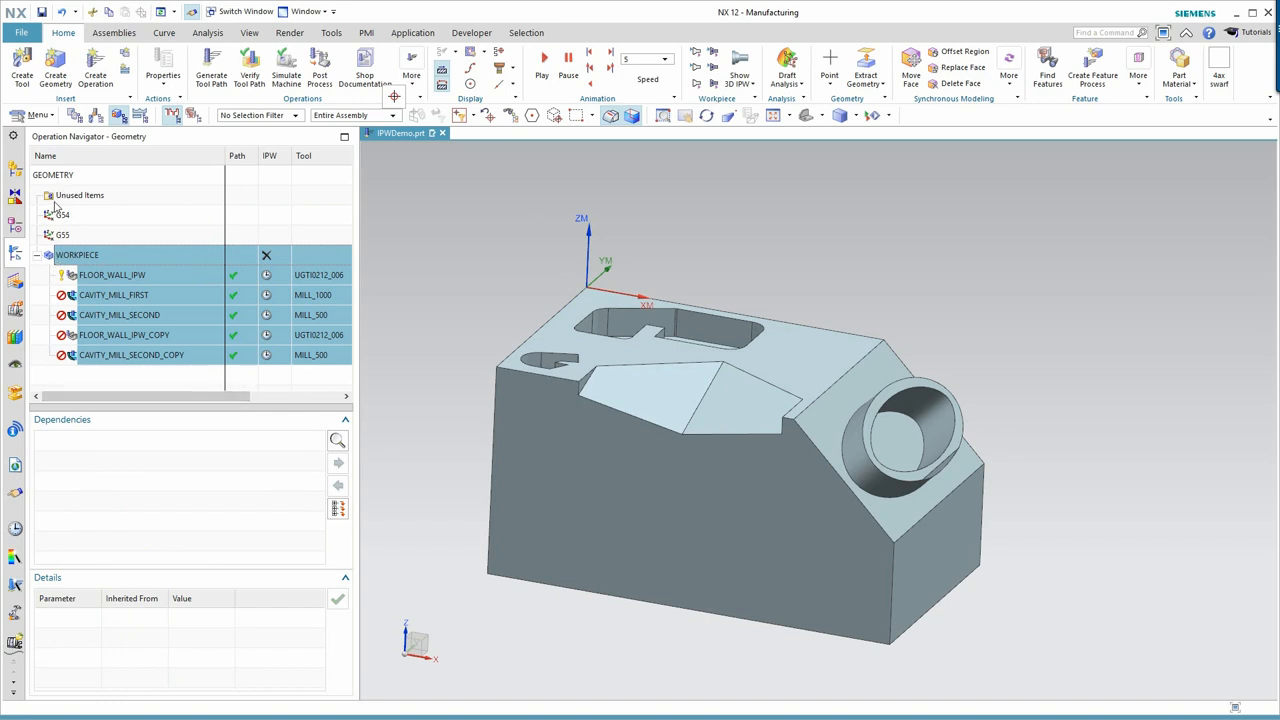
click(63, 215)
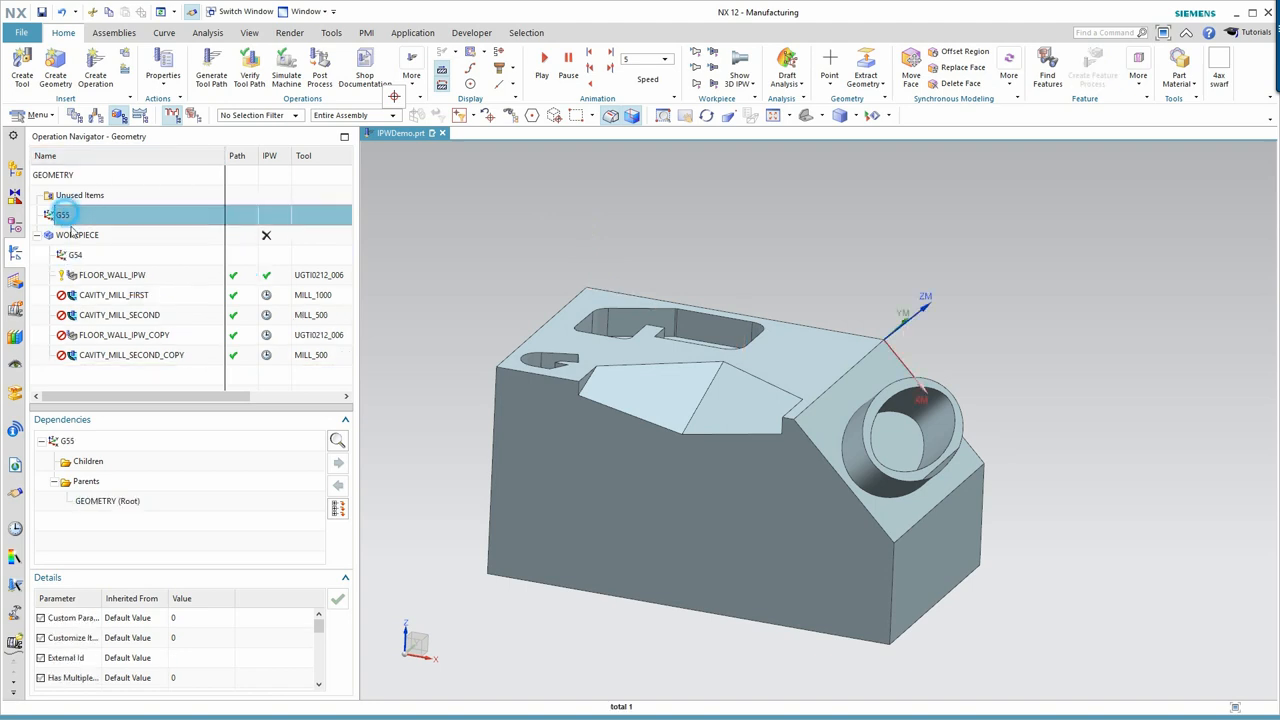
click(112, 275)
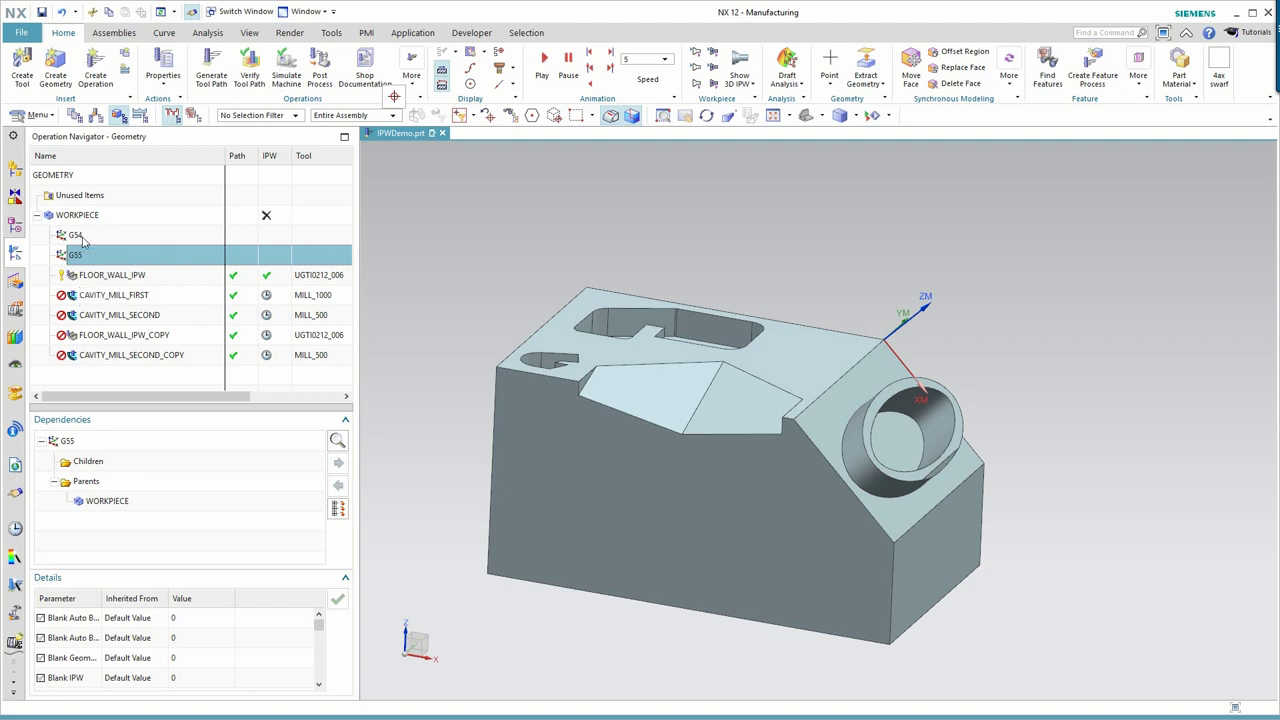
mouse_move(75, 289)
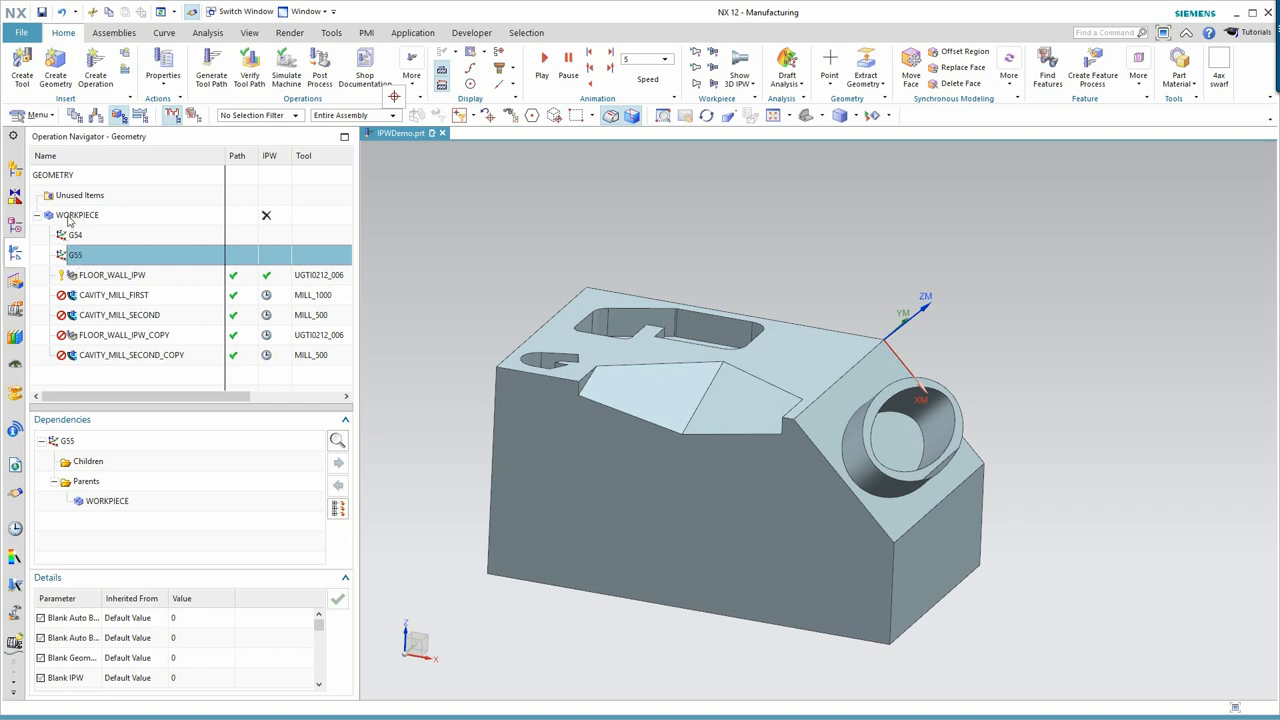
click(112, 275)
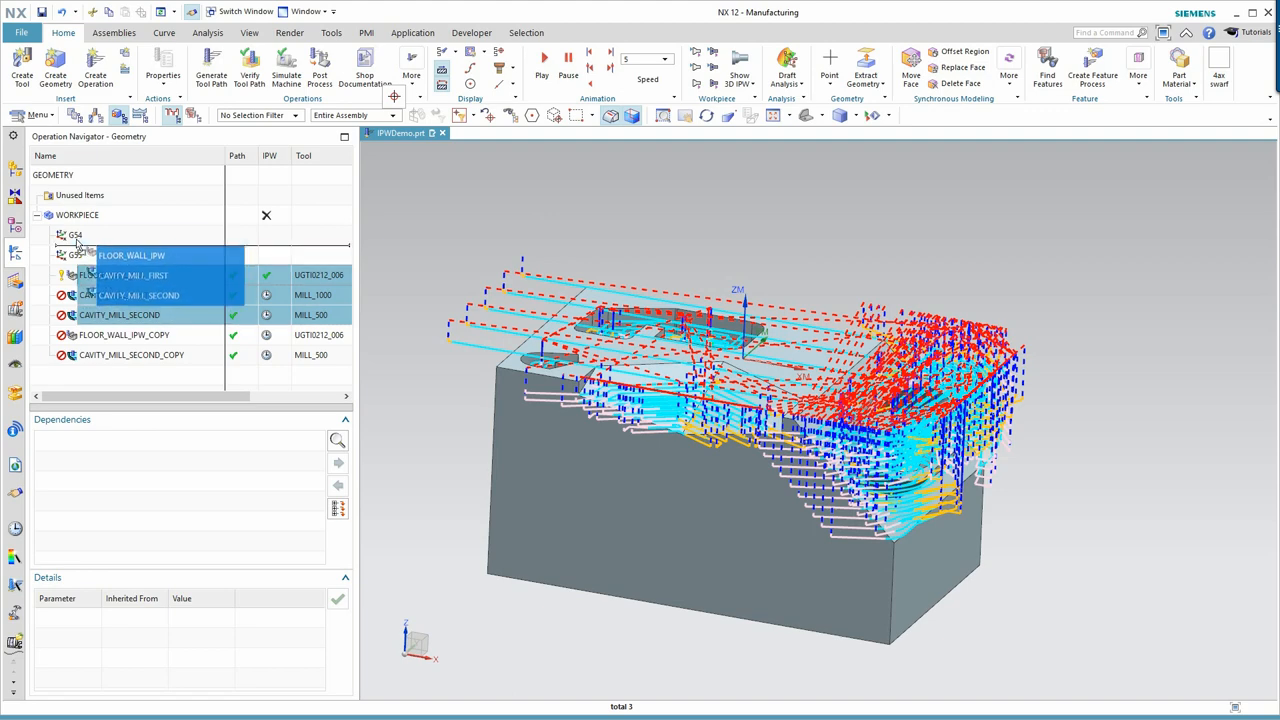
Put the three original operations under G54, then regenerate and accept all WORKPIECE paths
click(62, 234)
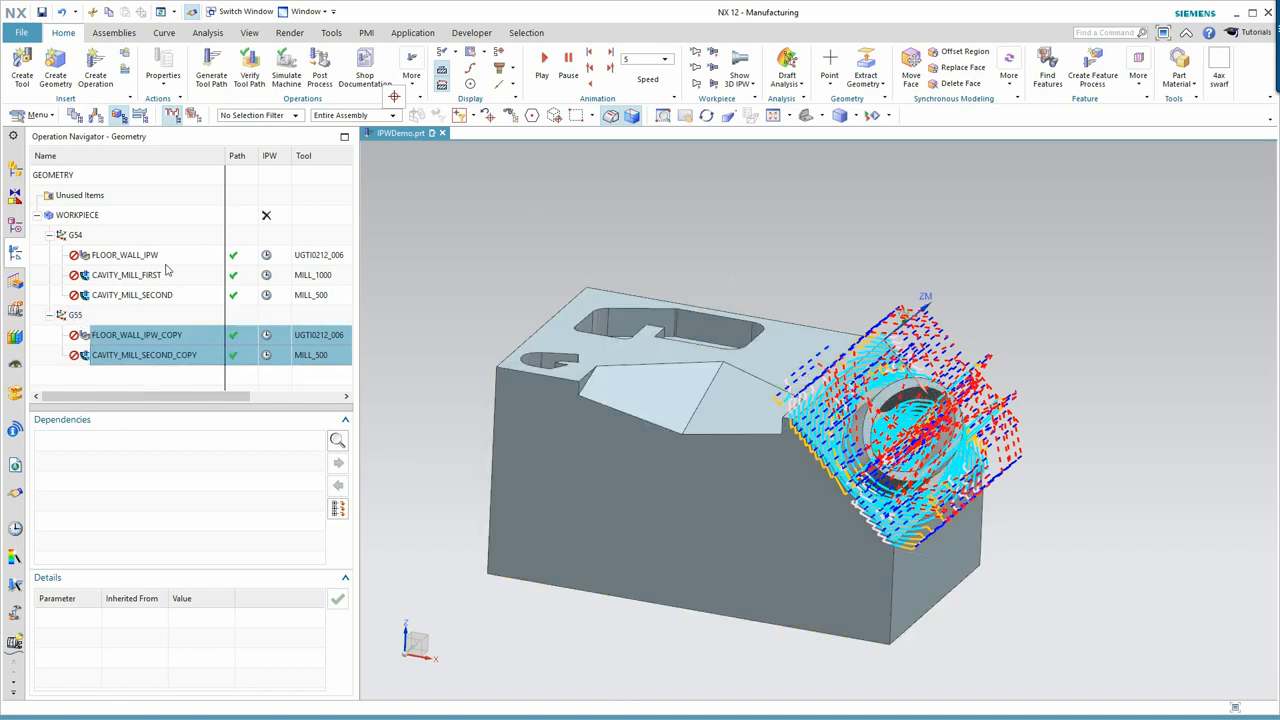
right_click(77, 215)
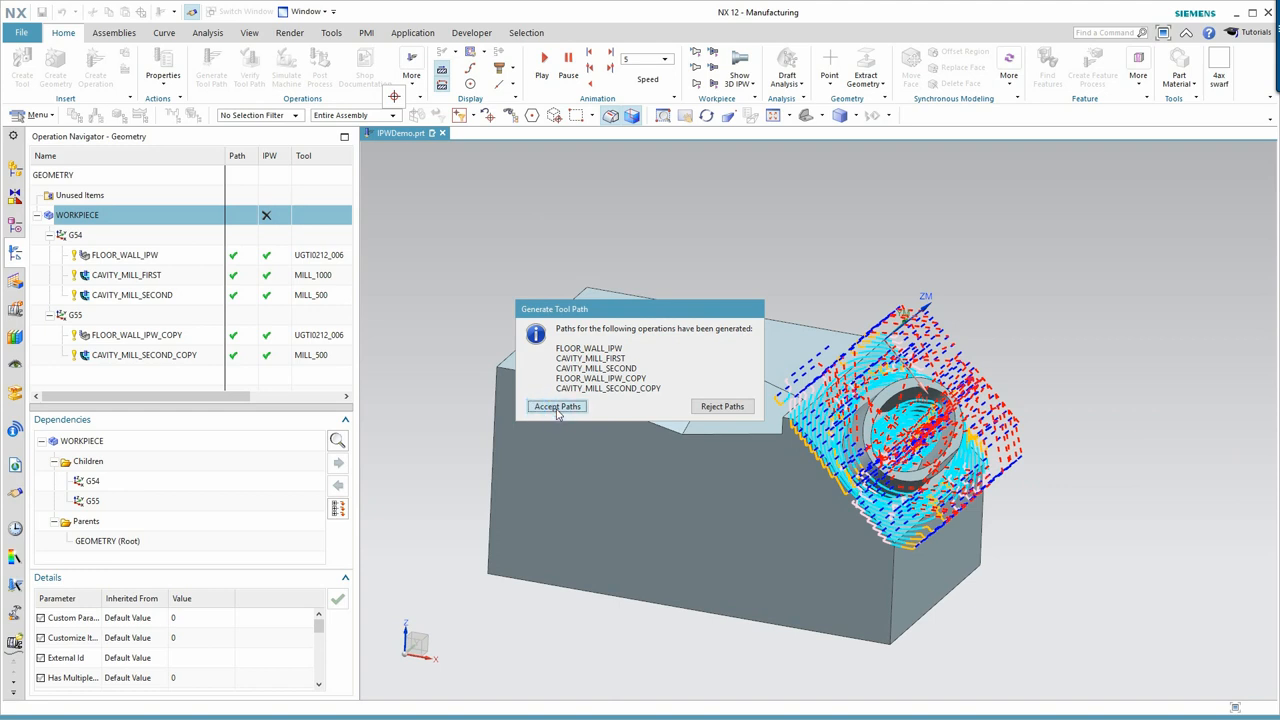
click(557, 406)
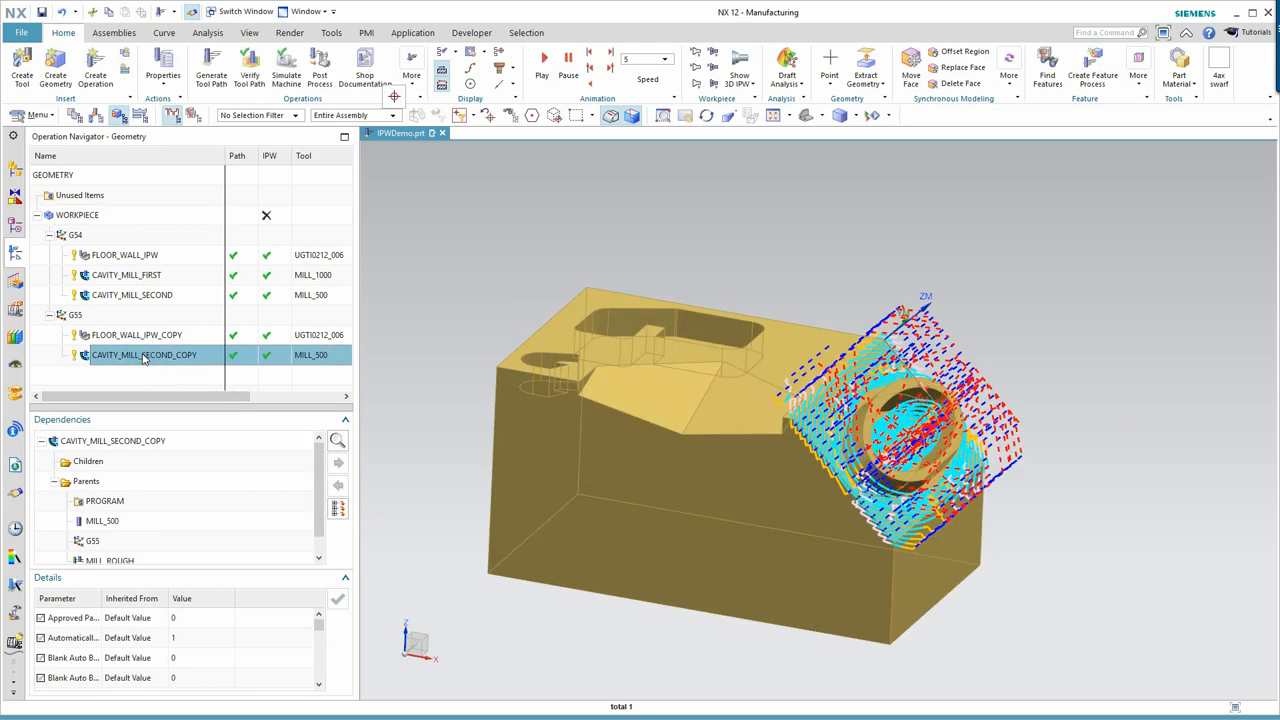
right_click(143, 355)
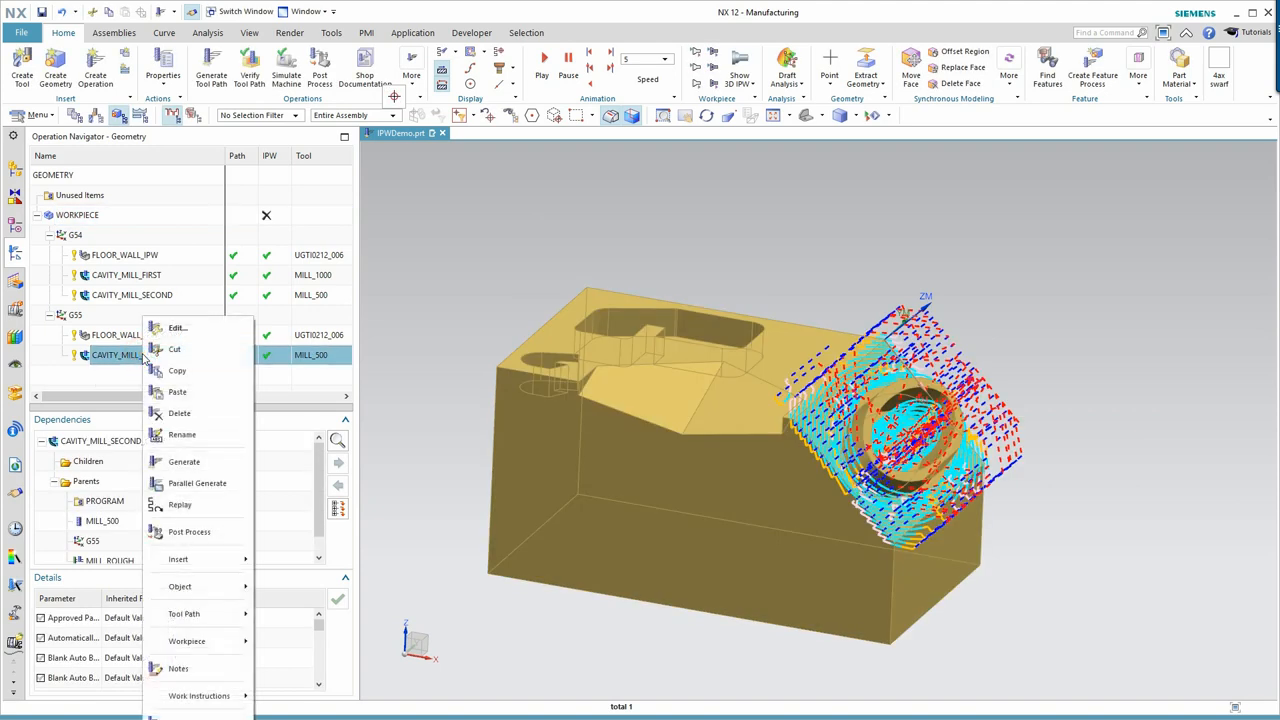
click(186, 641)
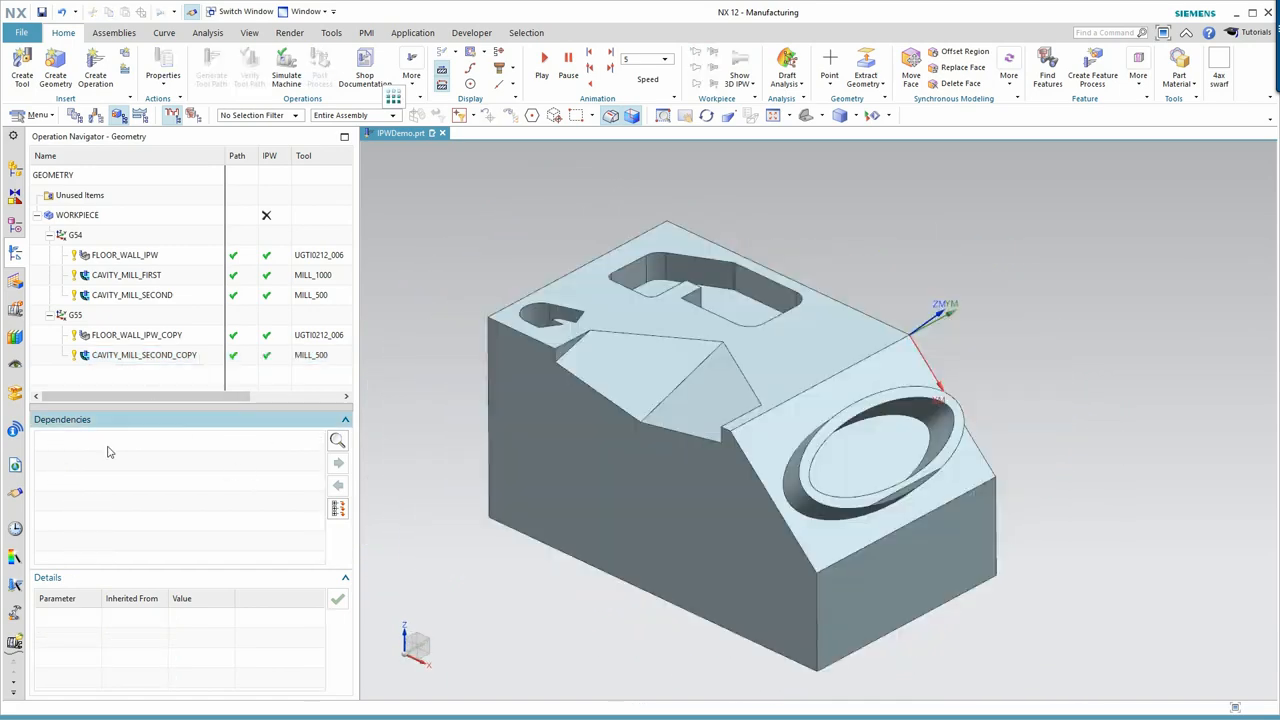
mouse_move(276, 365)
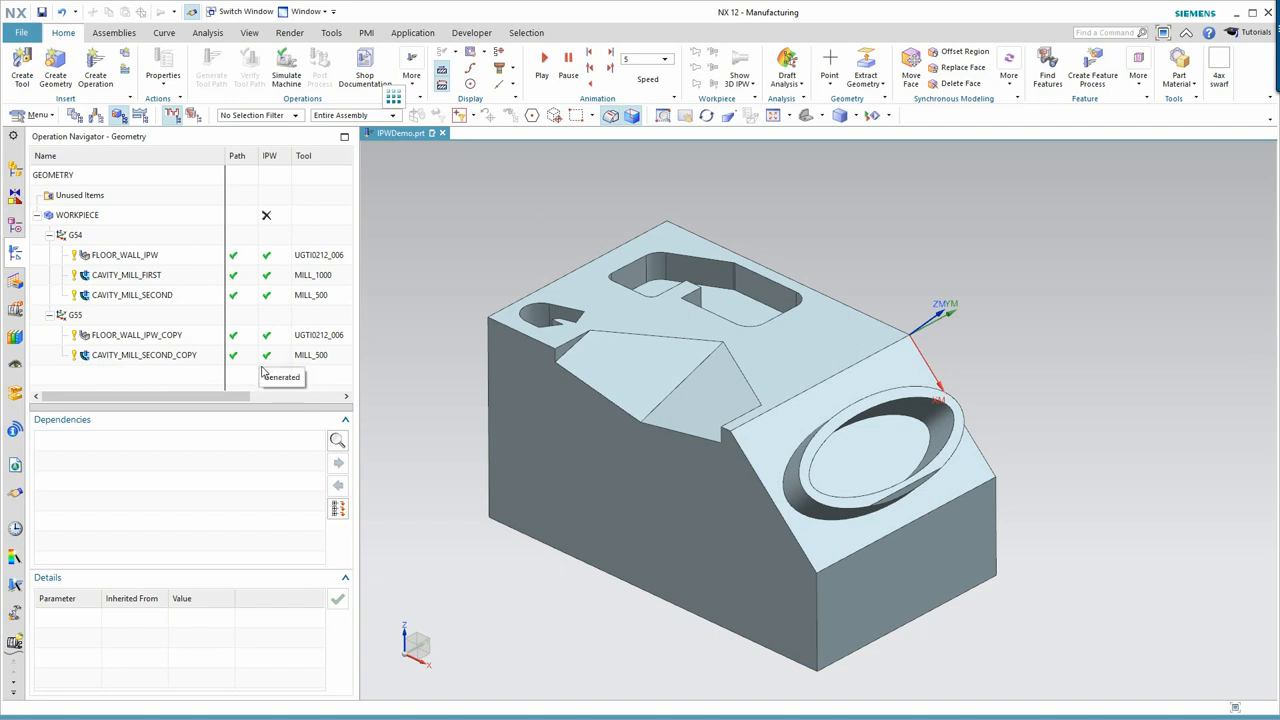
mouse_move(84, 363)
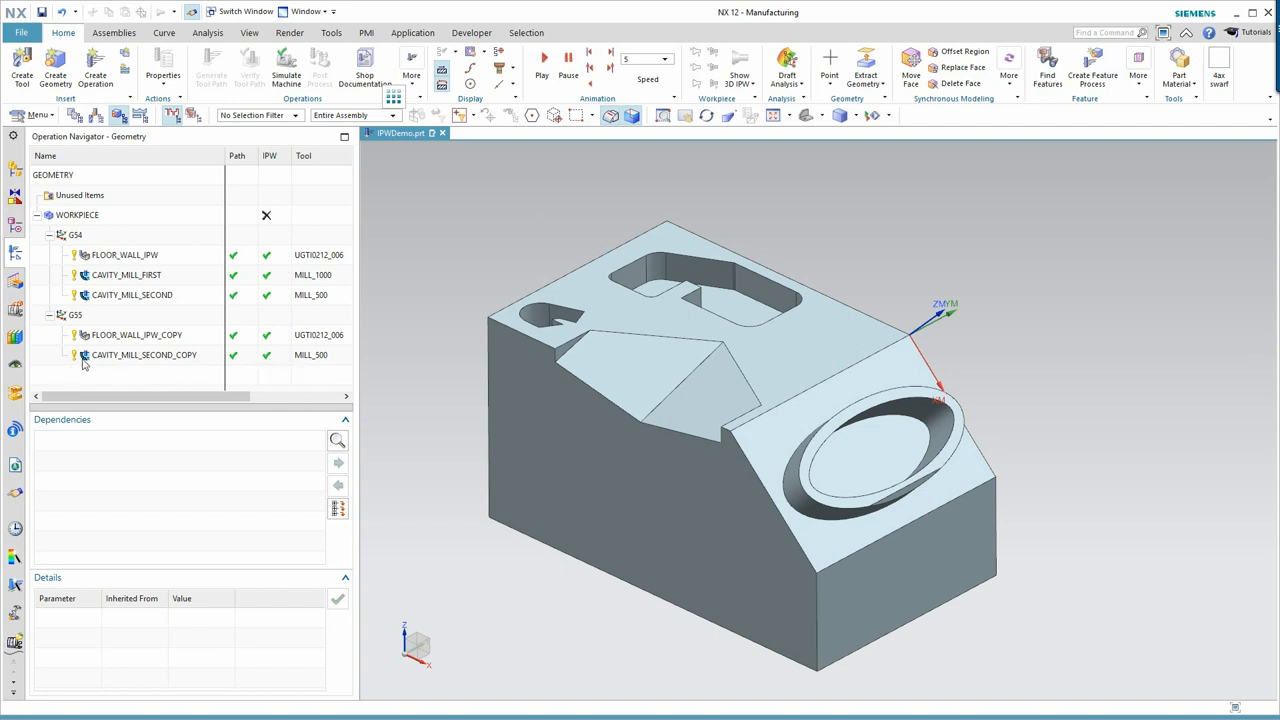
mouse_move(150, 340)
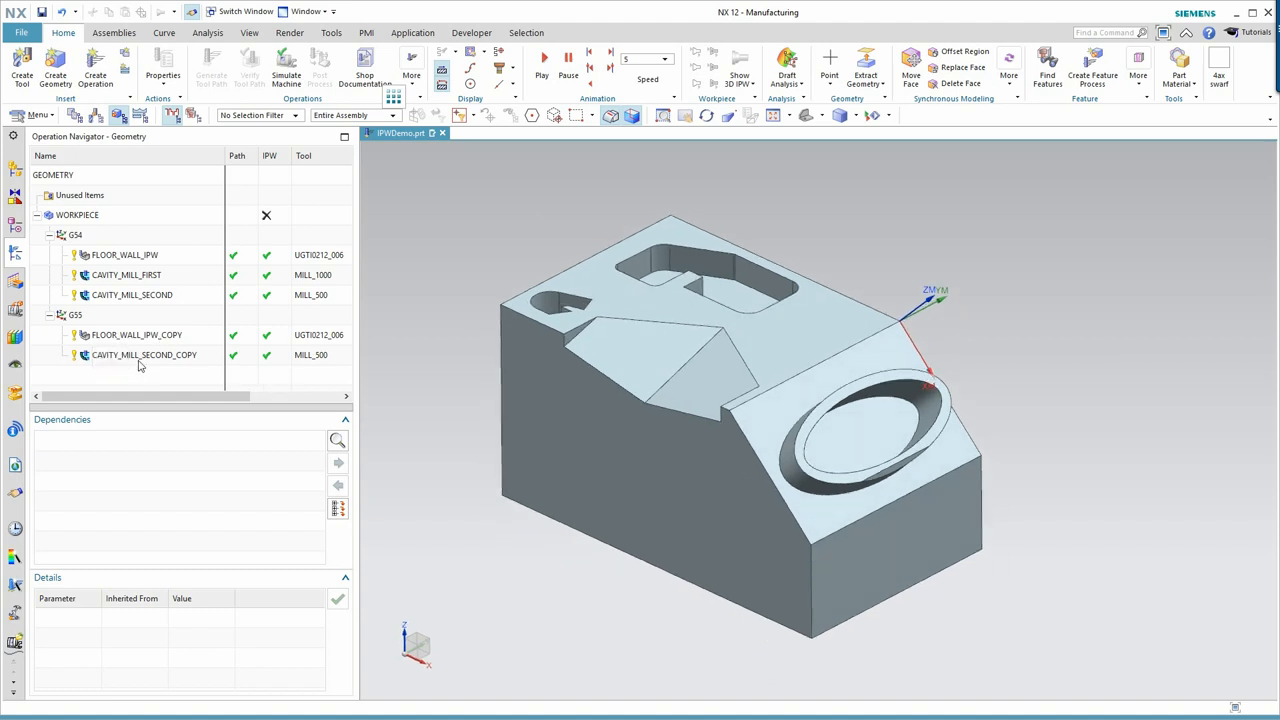
click(143, 355)
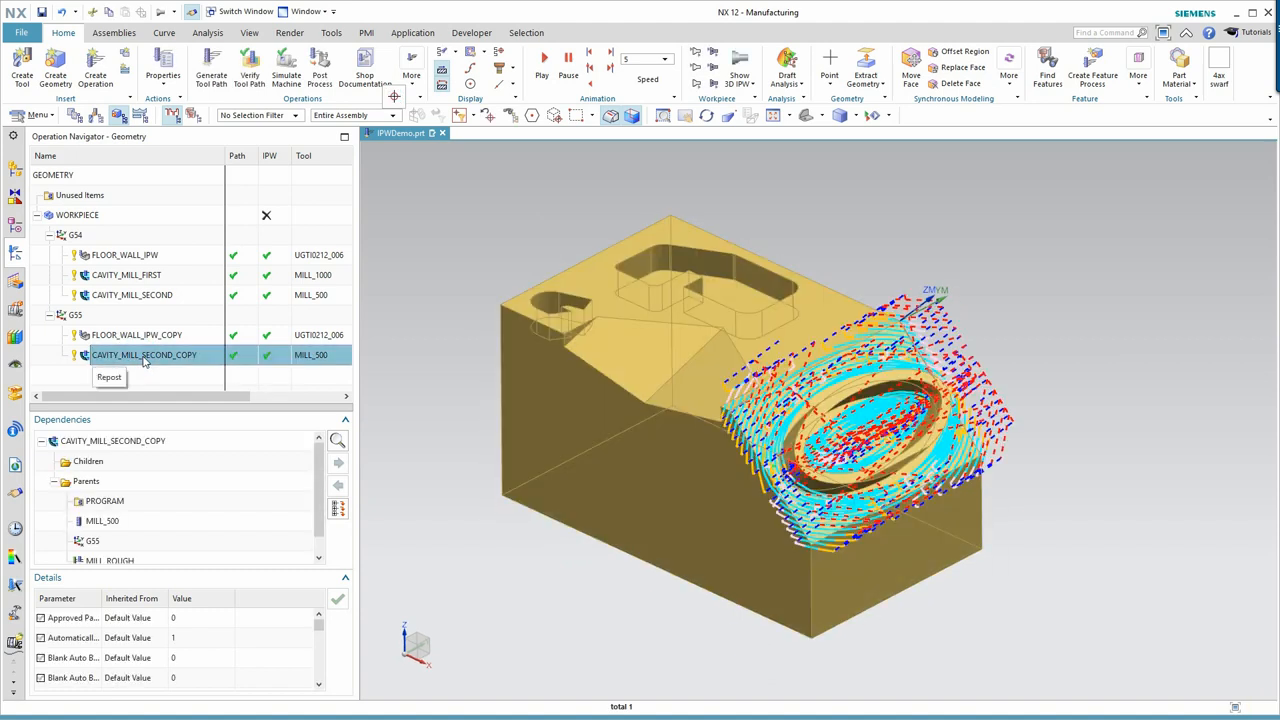
right_click(144, 355)
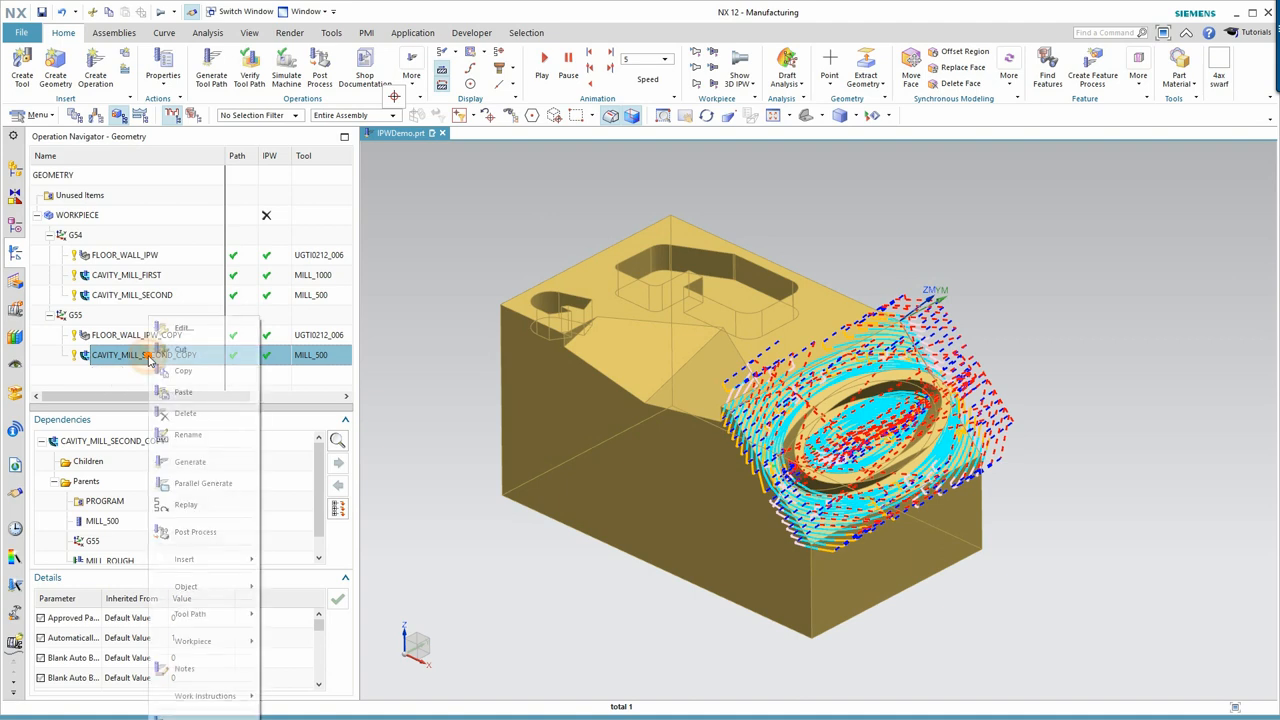
mouse_move(180, 349)
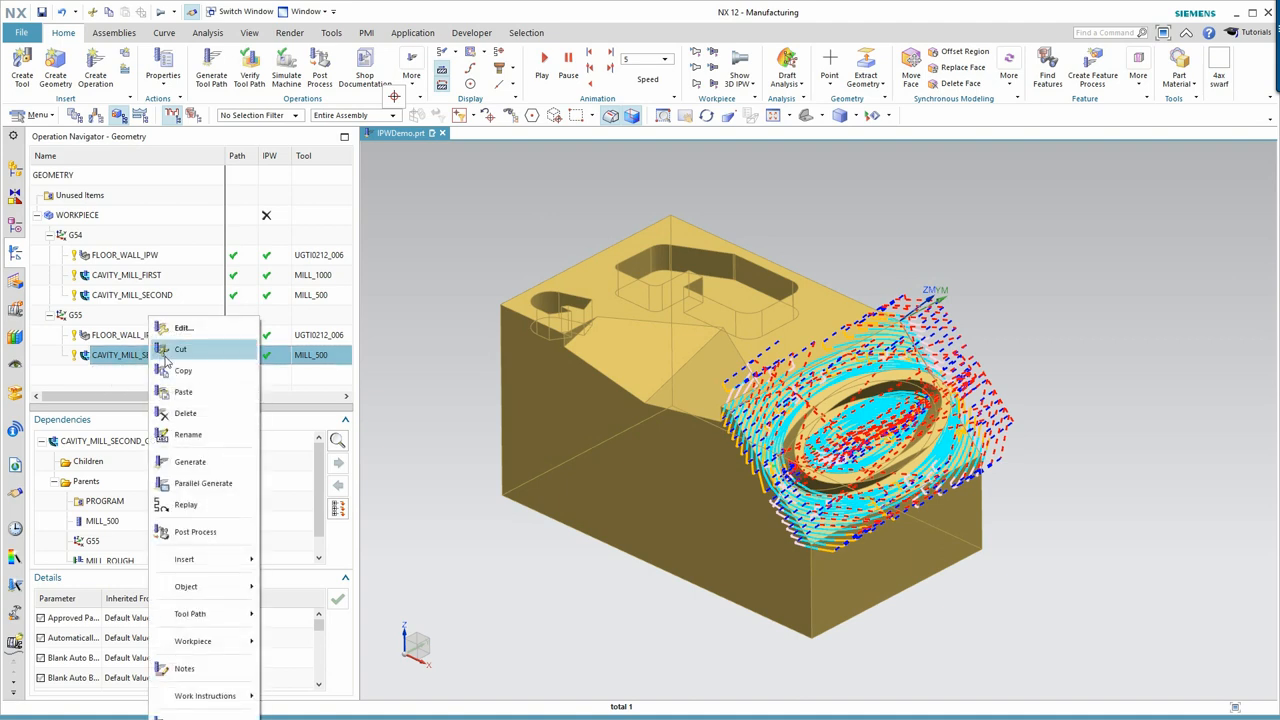
mouse_move(175, 362)
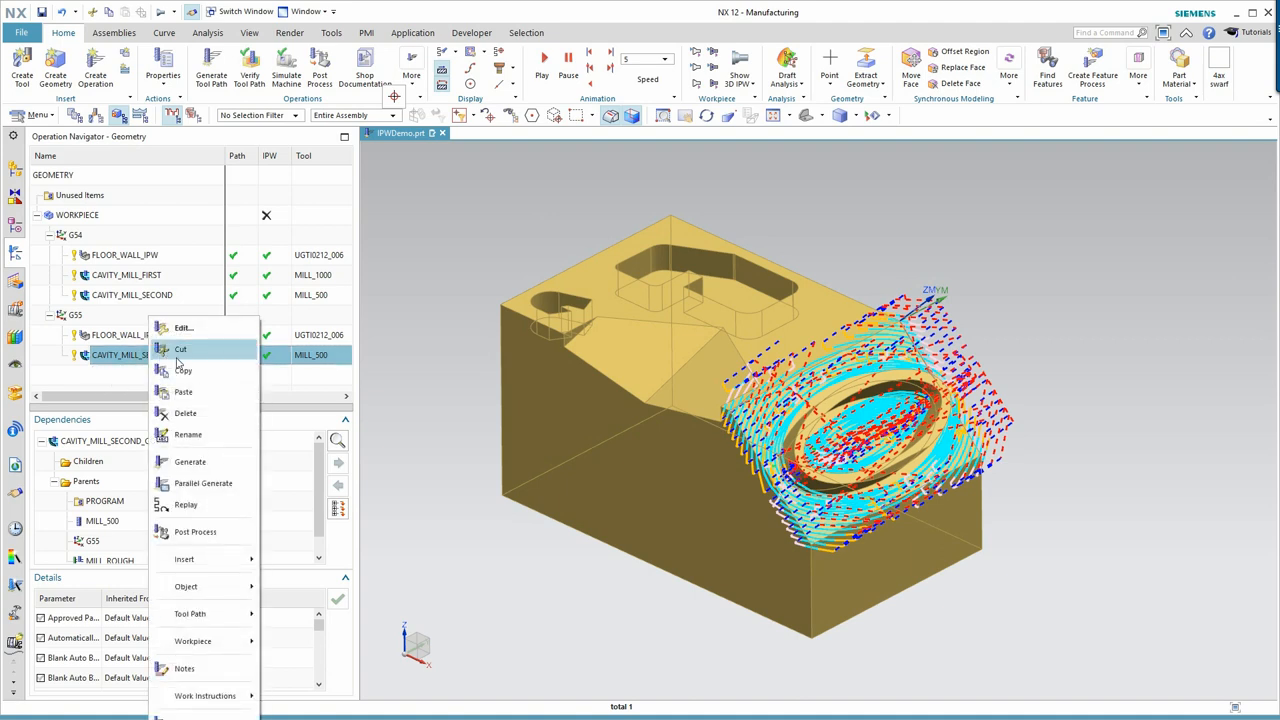
mouse_move(183, 328)
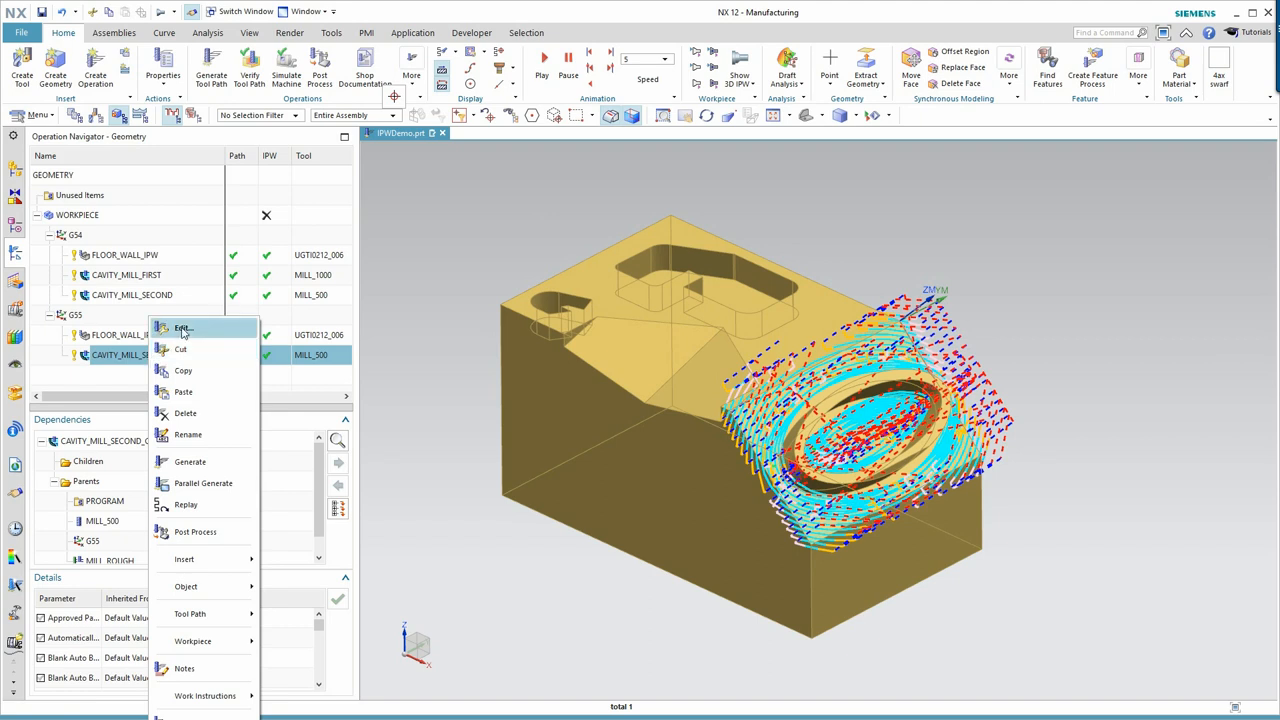
click(180, 349)
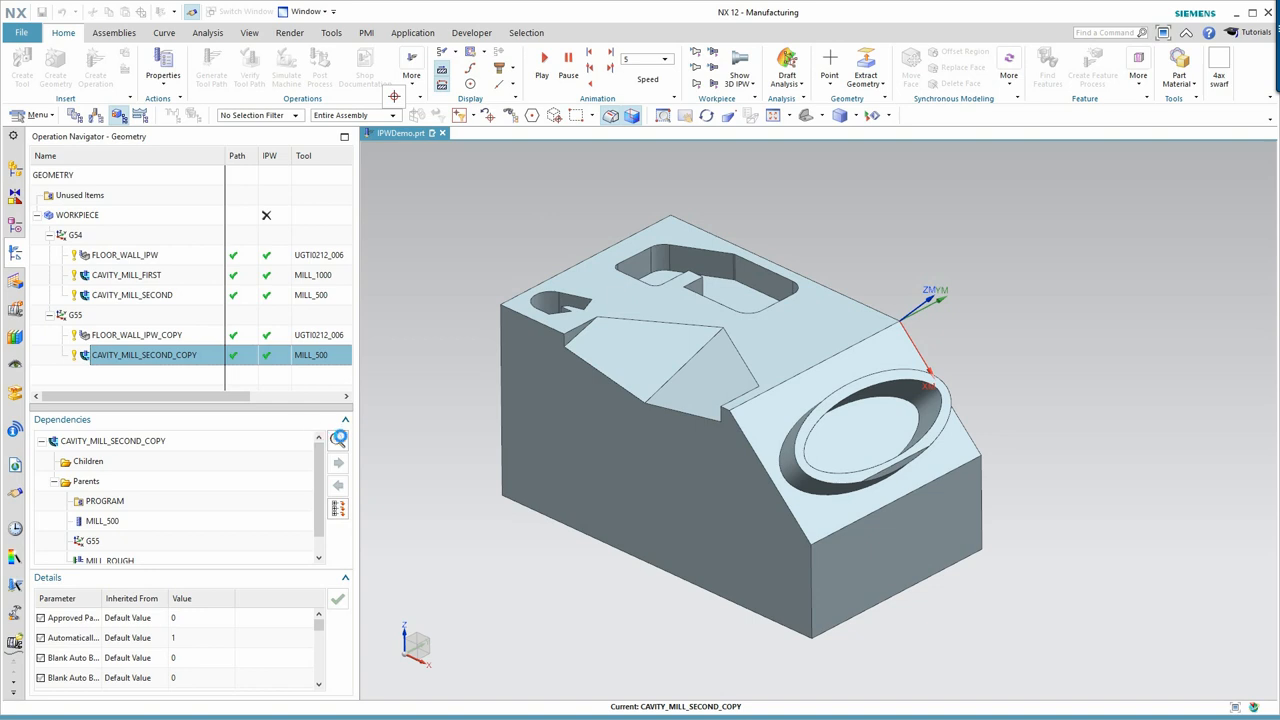
Verify CAVITY_MILL_SECOND_COPY with 3D Dynamic playback, saving the IPW
double_click(143, 355)
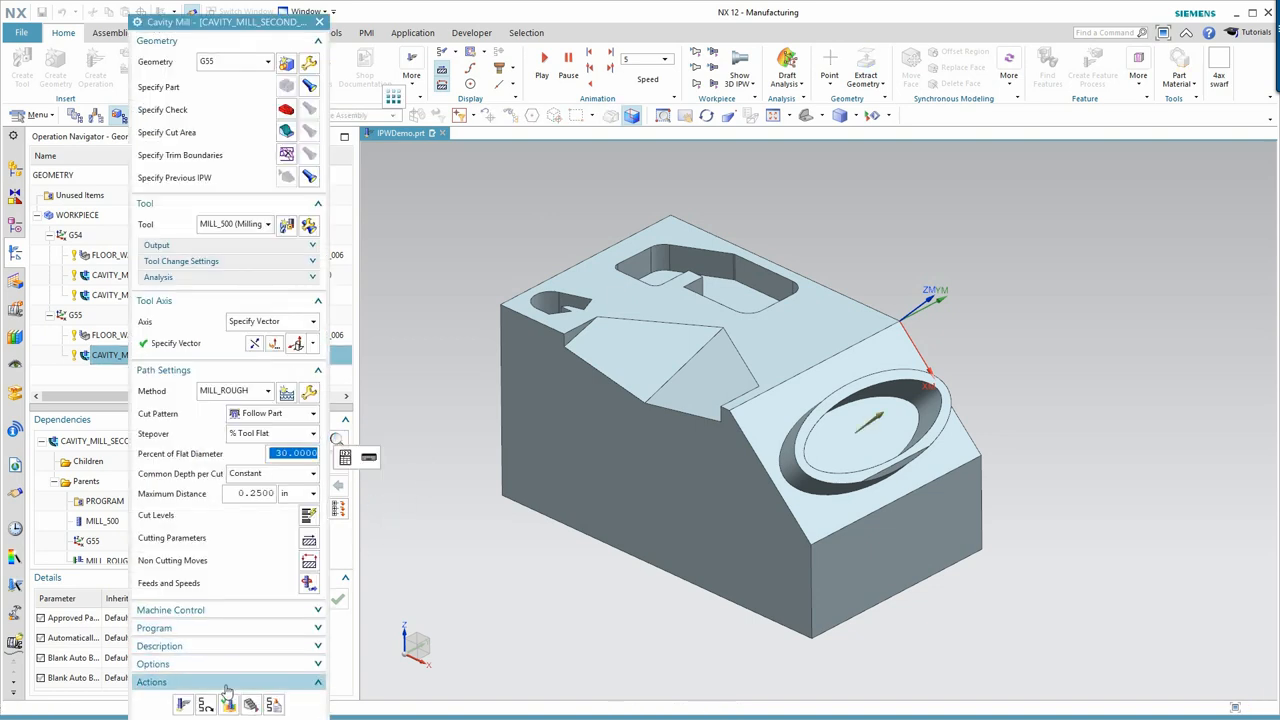
click(228, 705)
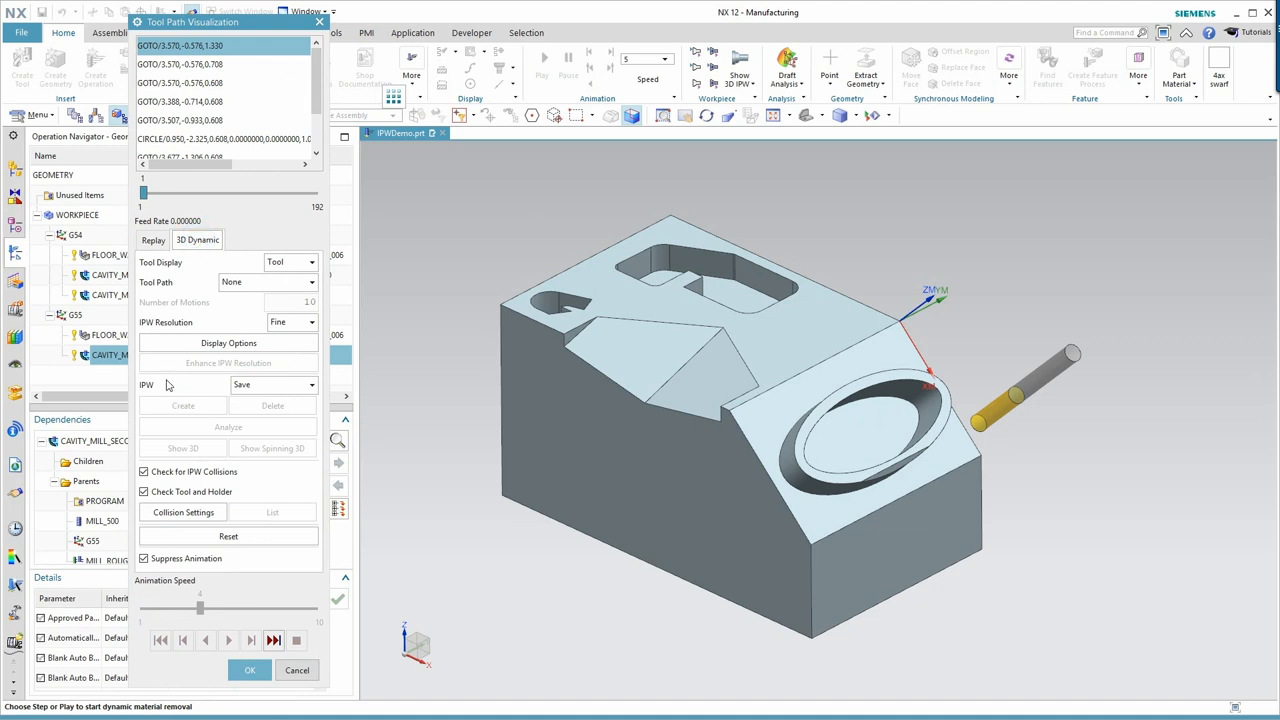
mouse_move(178, 390)
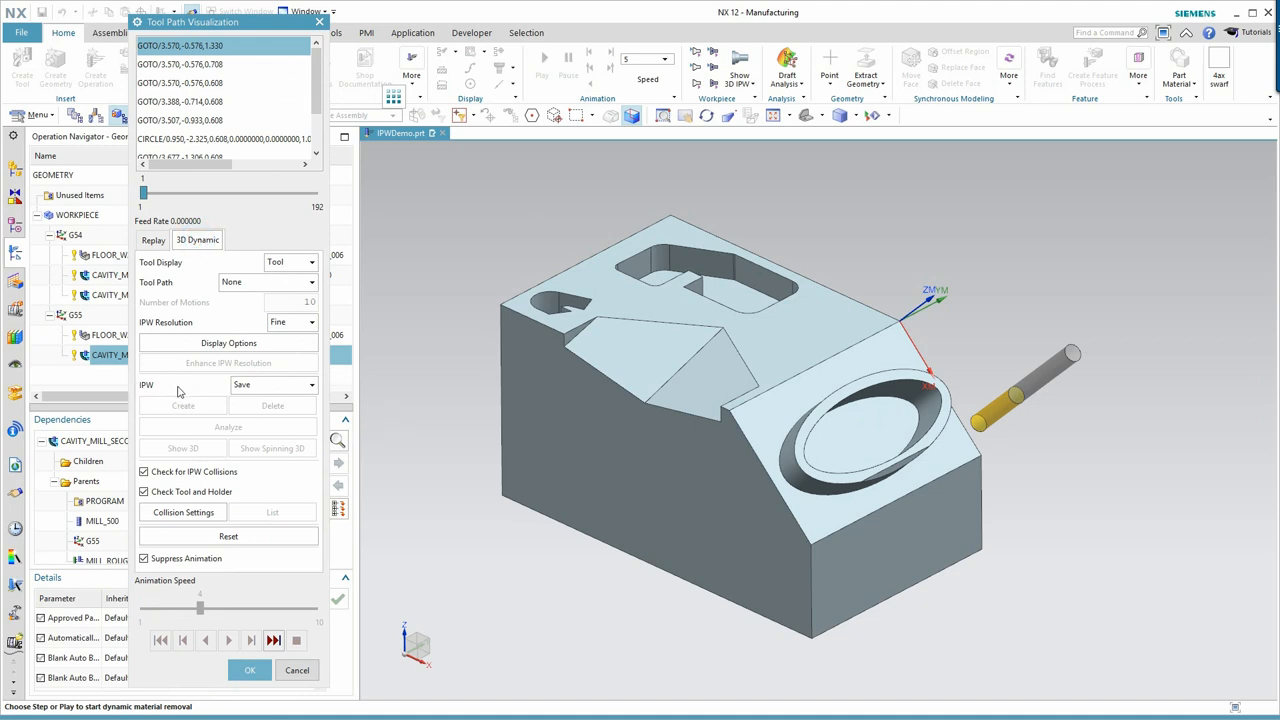
mouse_move(162, 382)
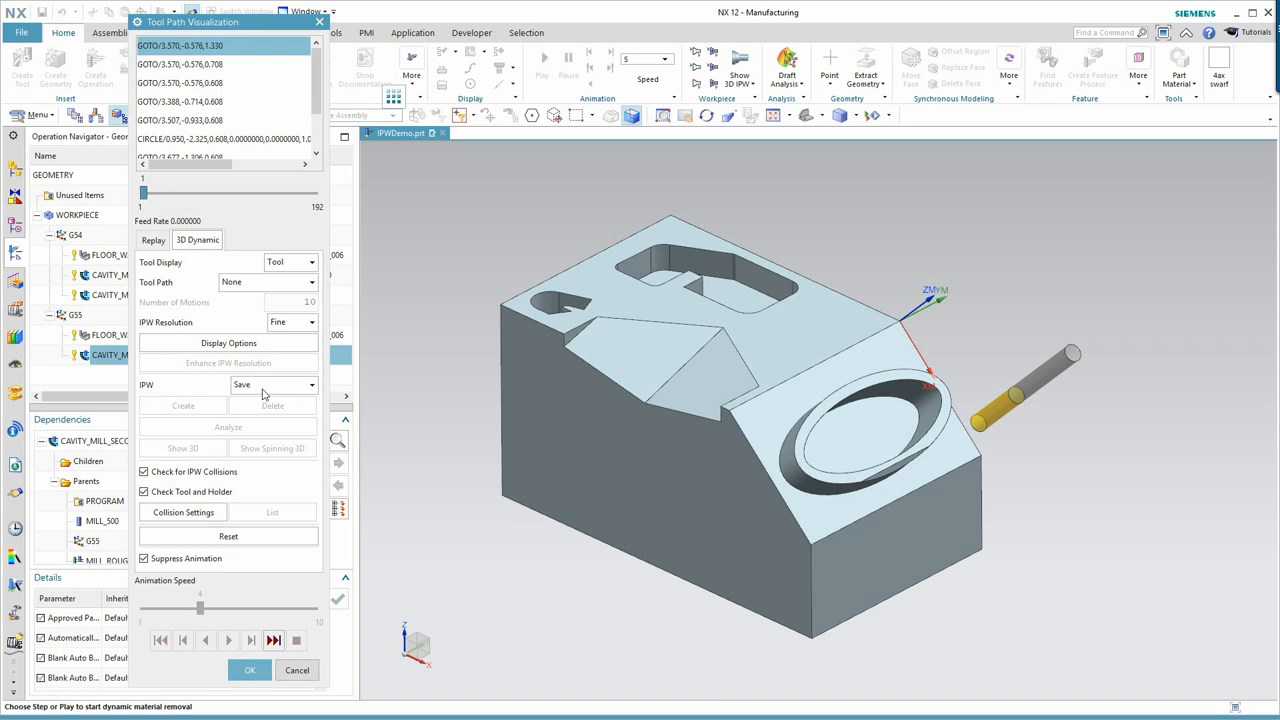
mouse_move(258, 391)
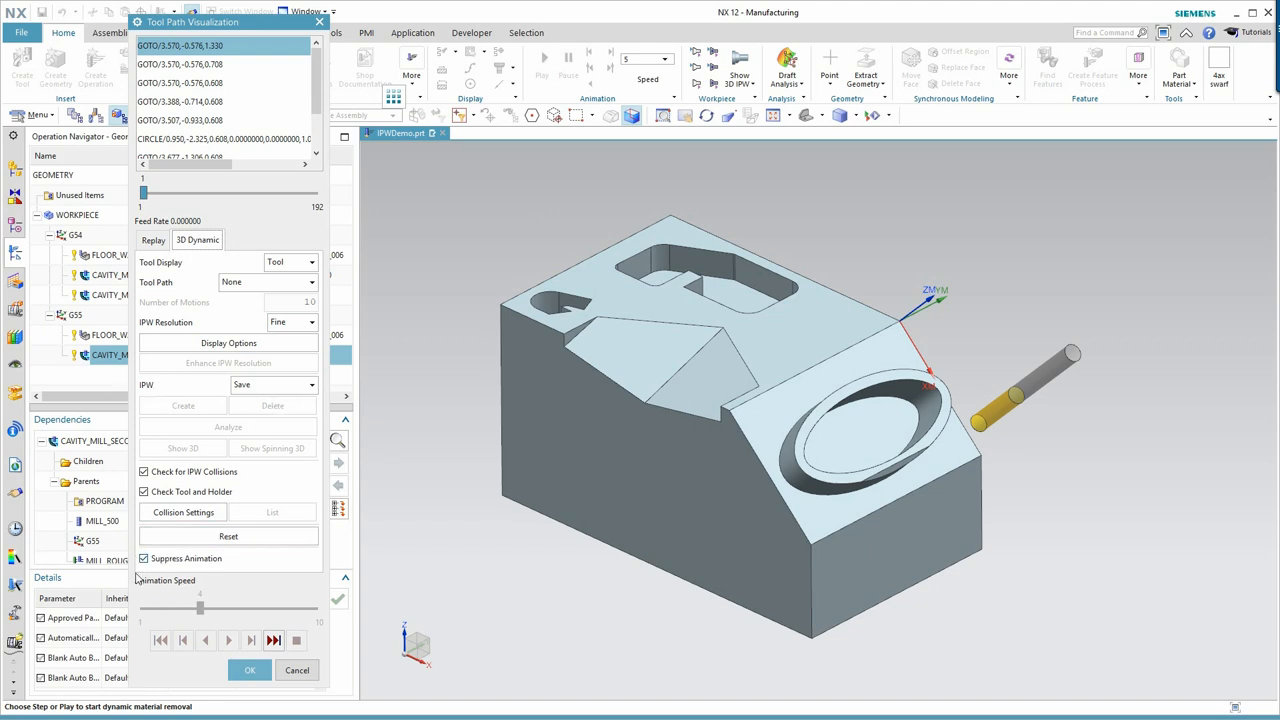
mouse_move(1048, 502)
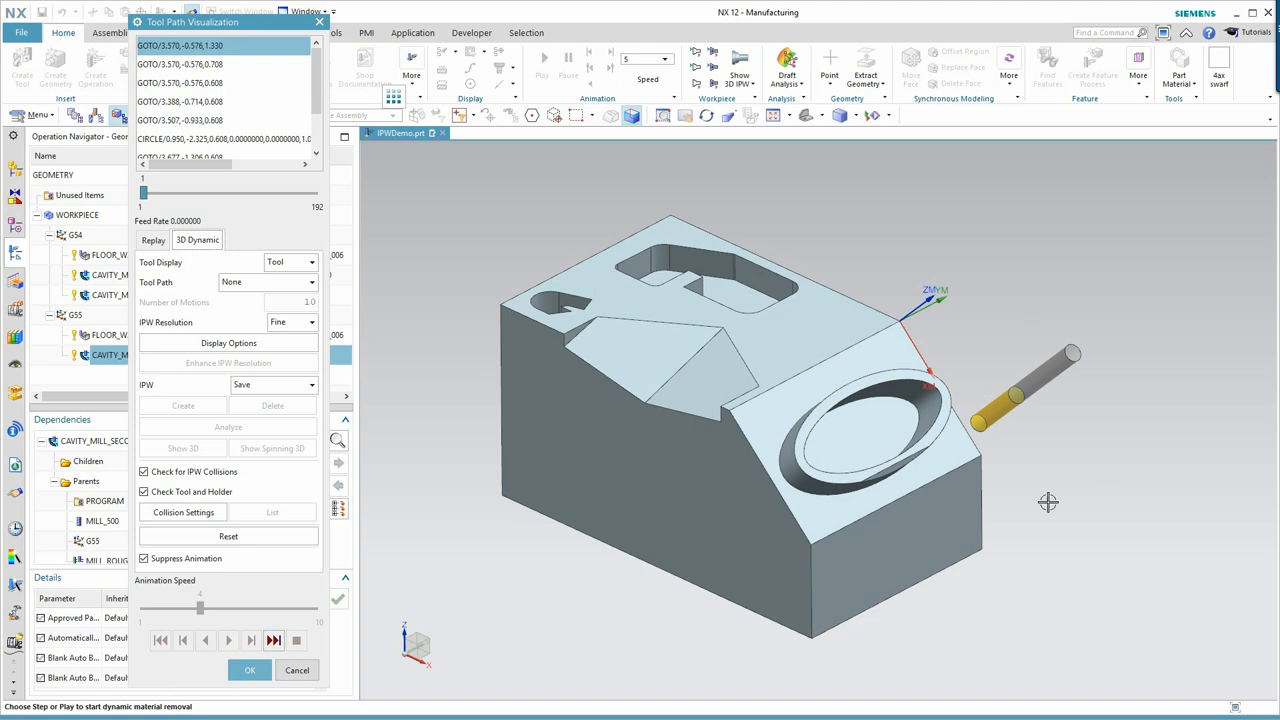
mouse_move(274, 640)
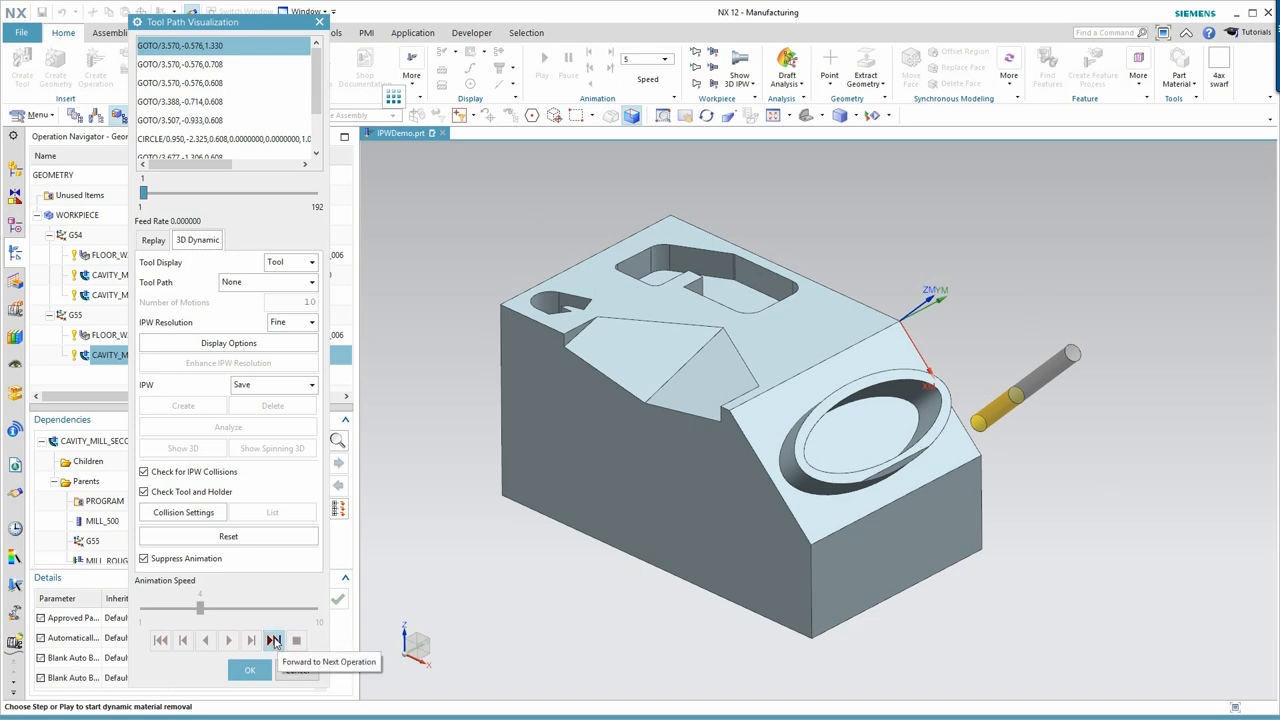
mouse_move(486, 573)
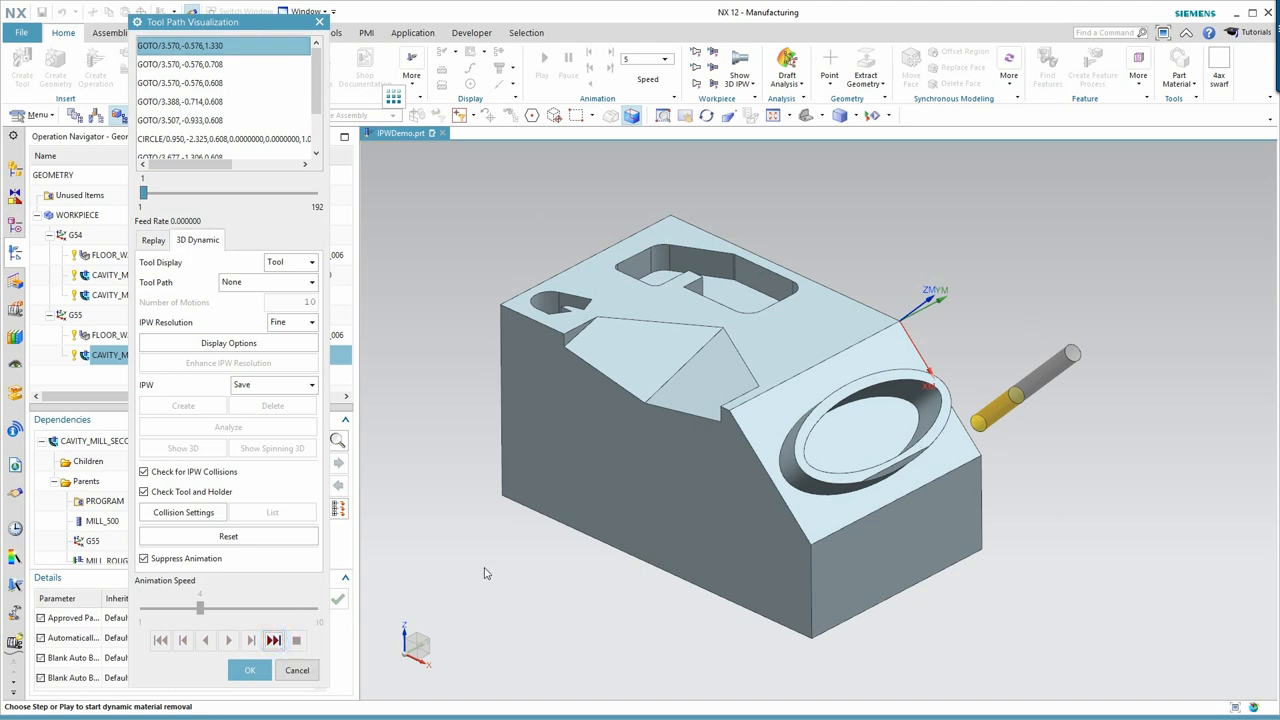
mouse_move(475, 393)
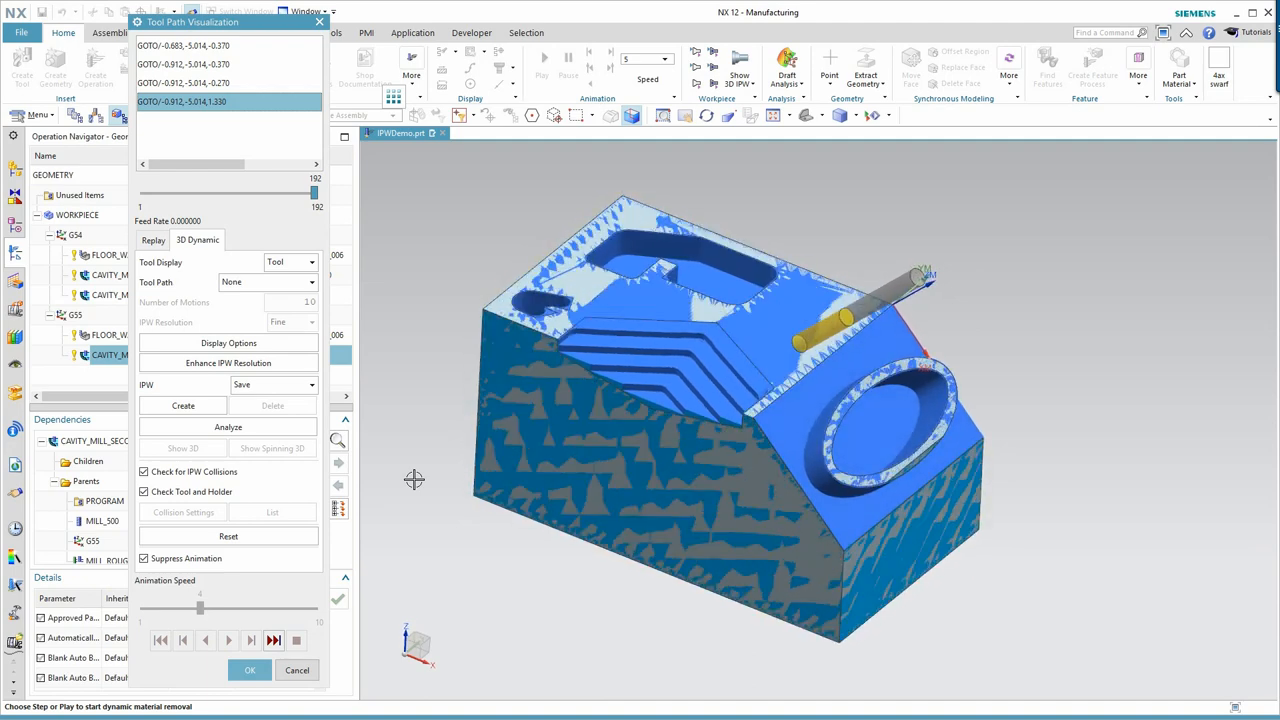
click(249, 669)
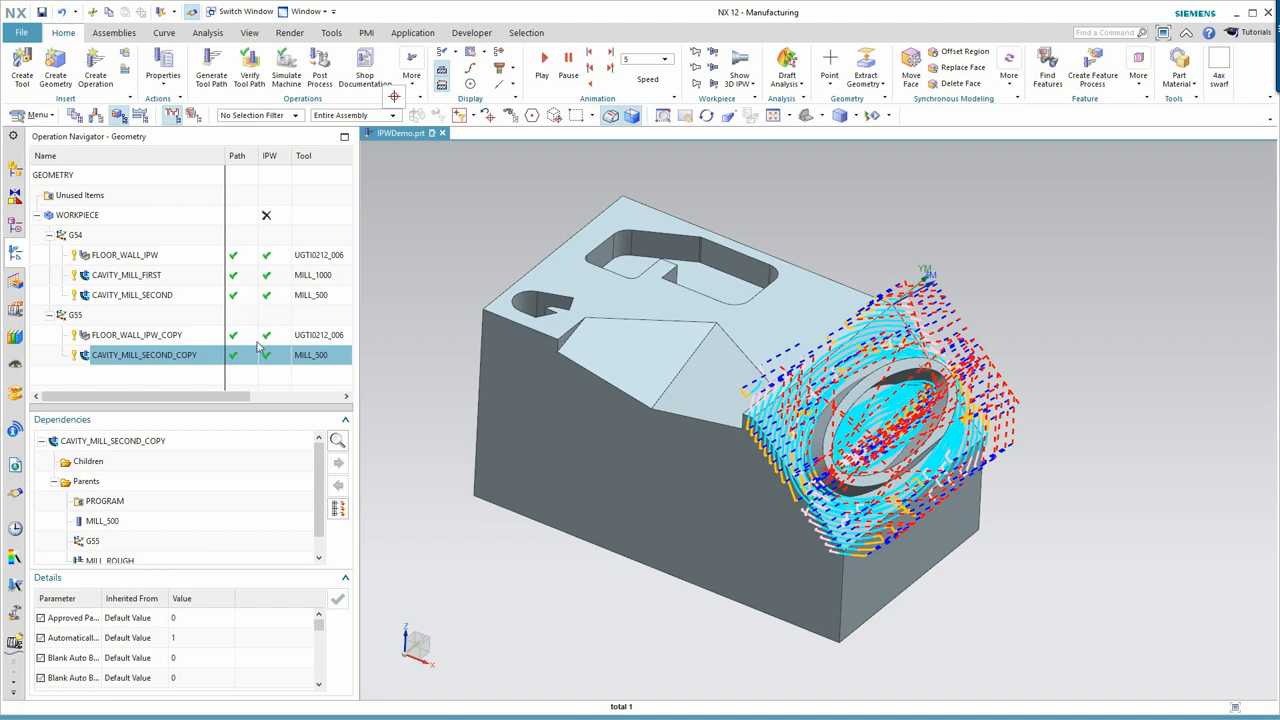
mouse_move(242, 360)
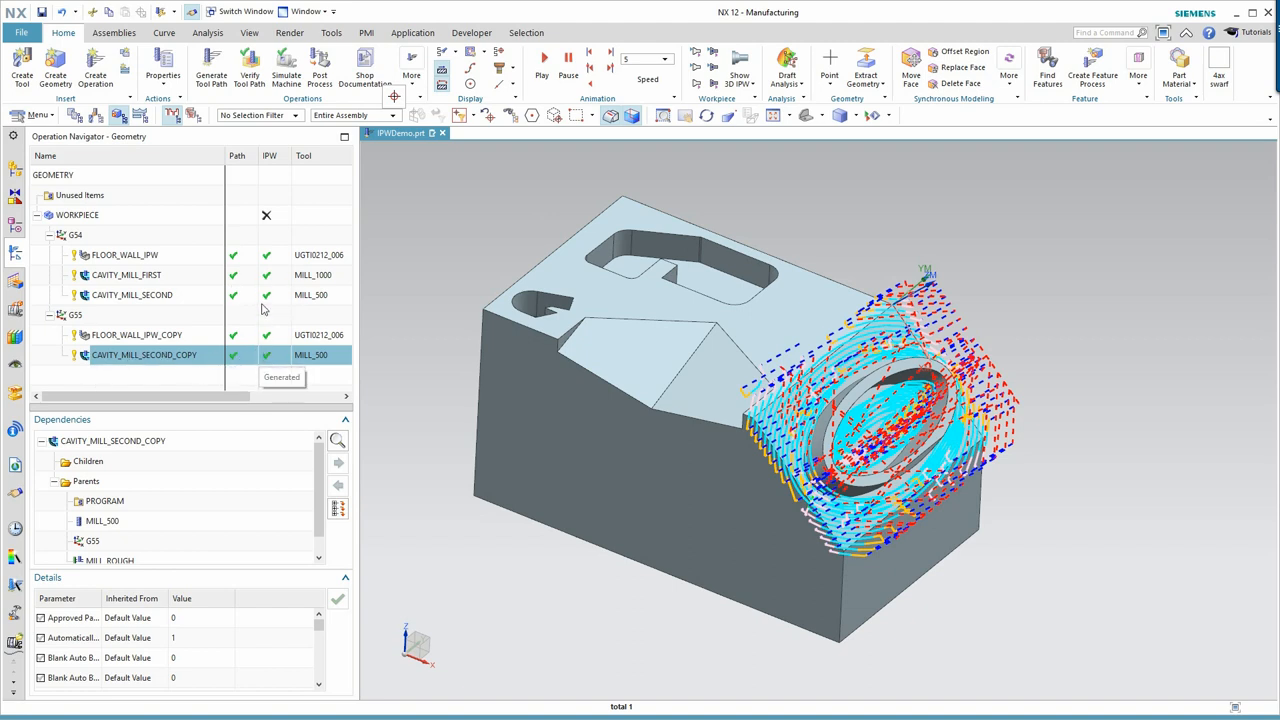
mouse_move(264, 294)
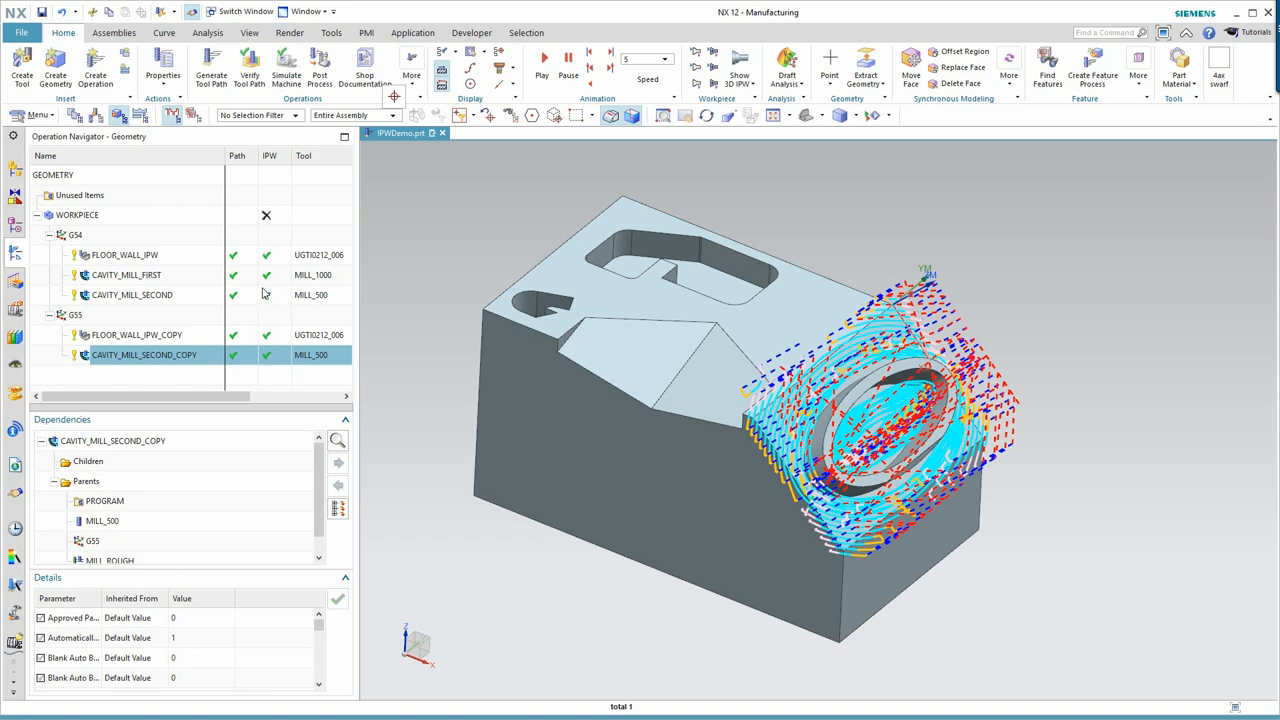
mouse_move(187, 292)
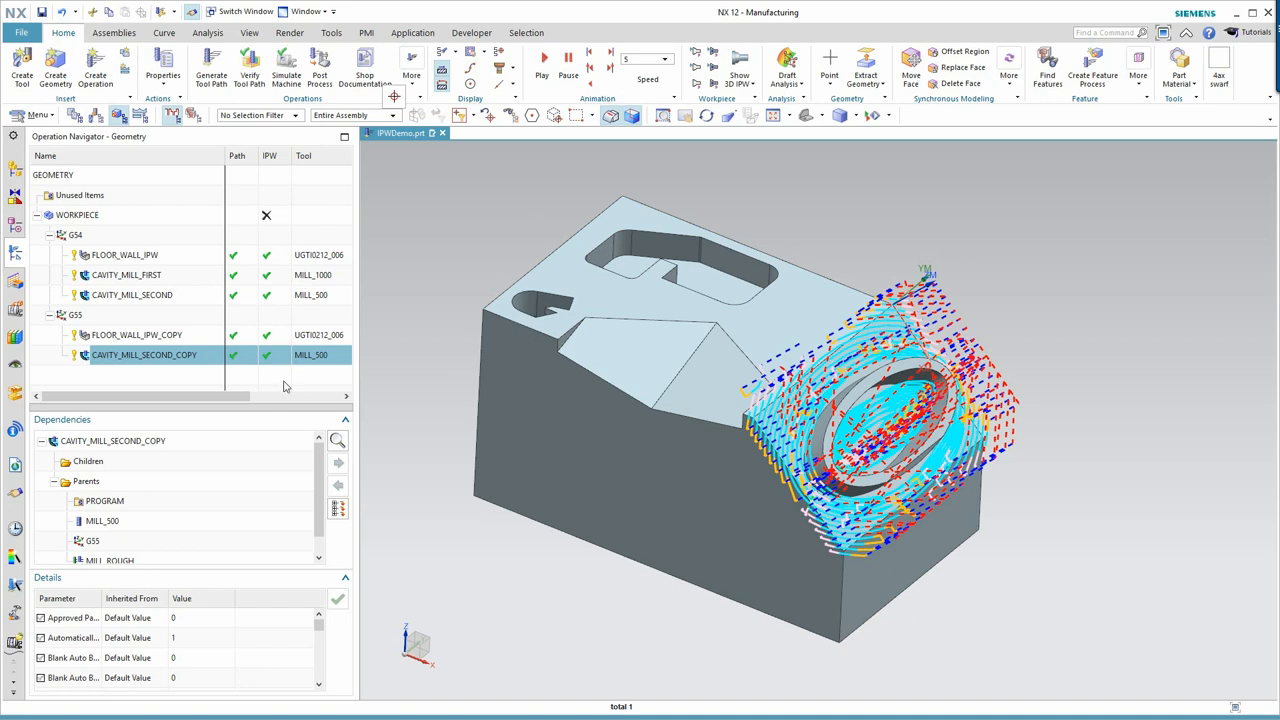
mouse_move(266, 356)
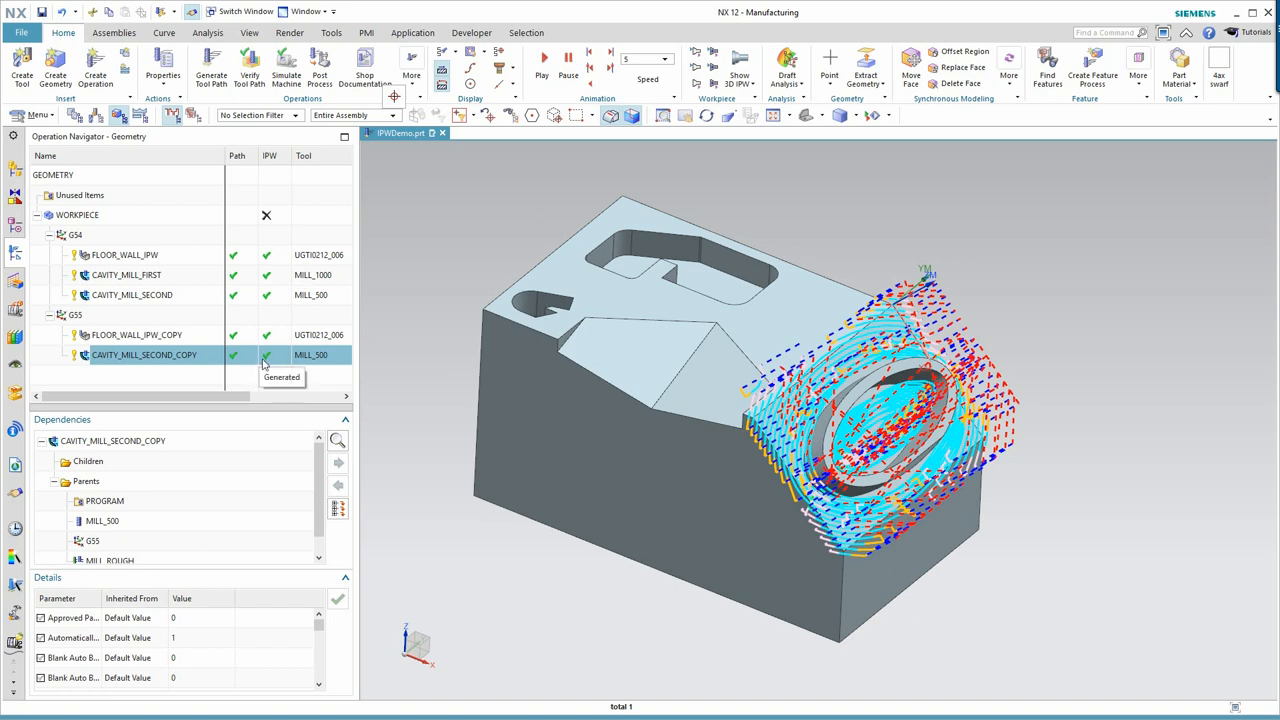